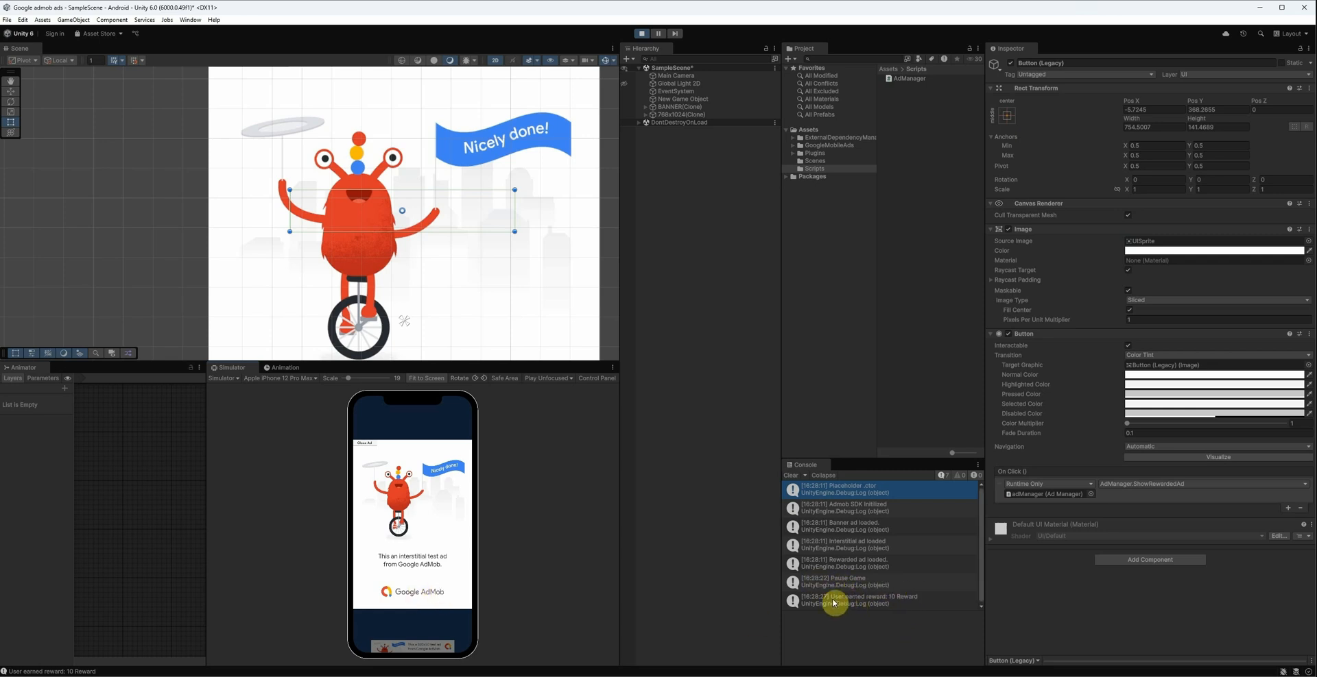
pyautogui.moveTo(919, 599)
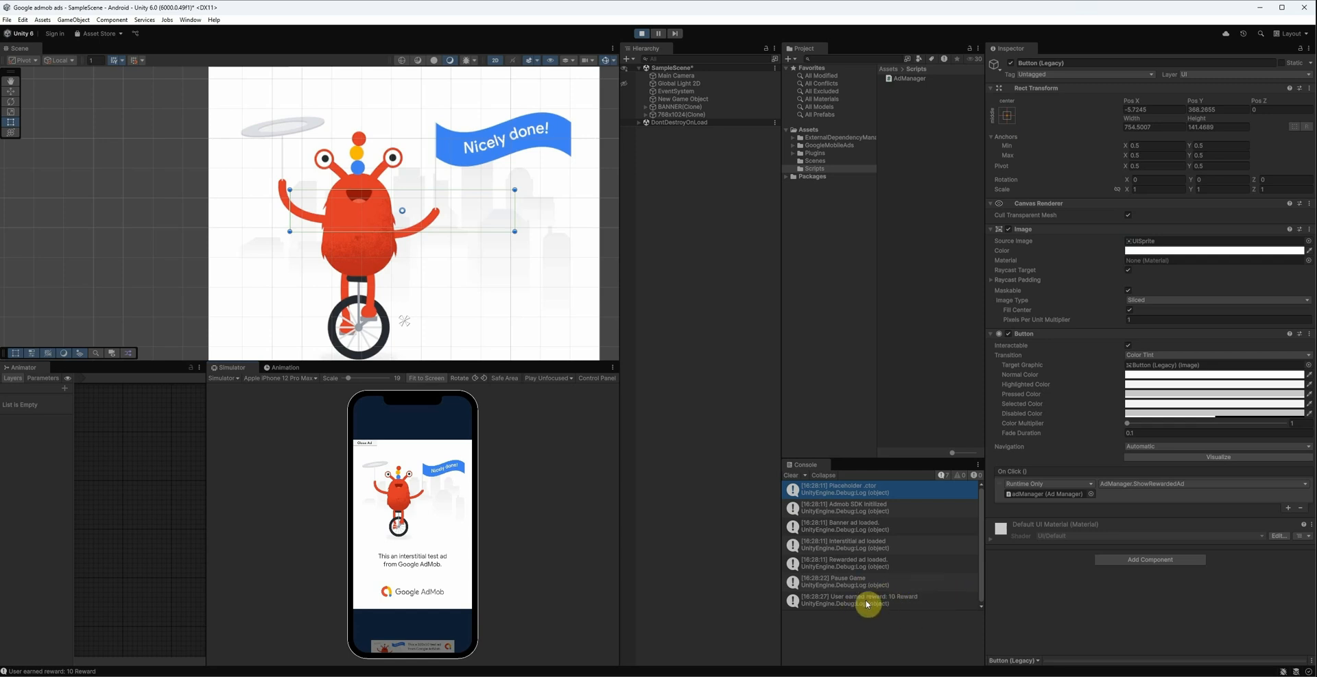
pyautogui.moveTo(375, 465)
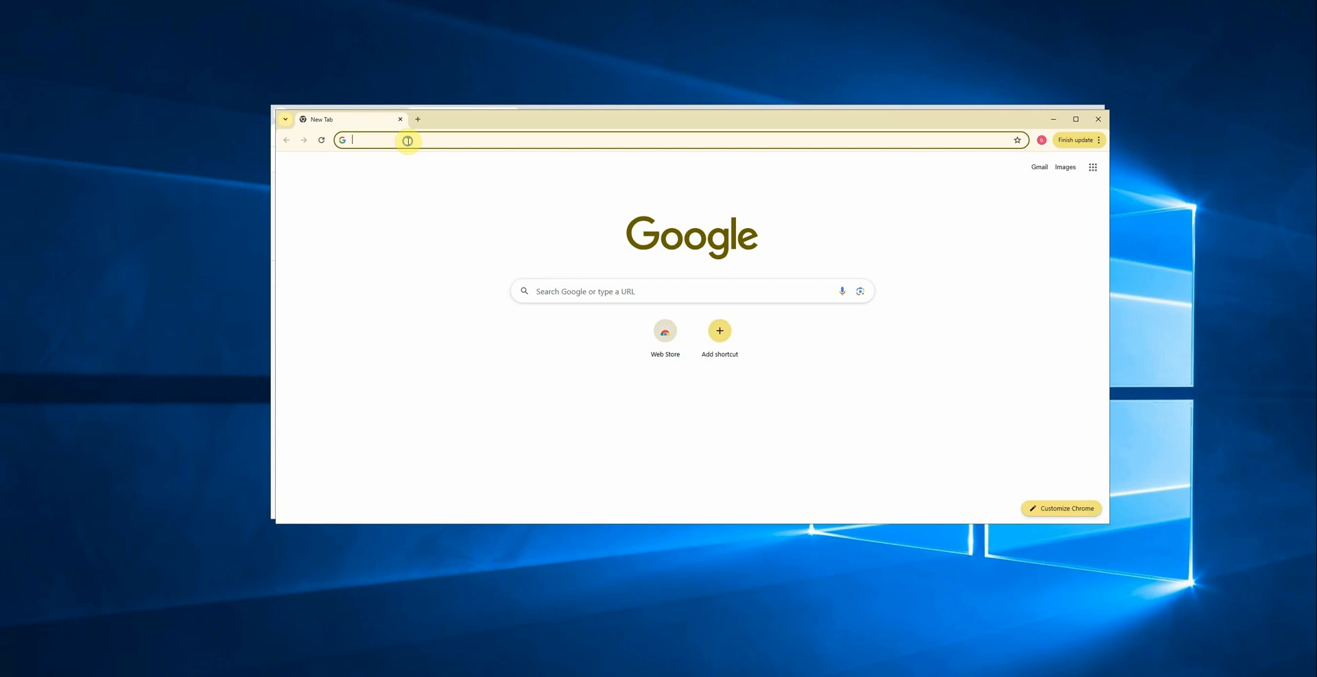
# Step: On admob.google.com, opt into suggestions, choose United Kingdom, and accept the terms
pyautogui.write('admob.google.com/signup?sac=true')
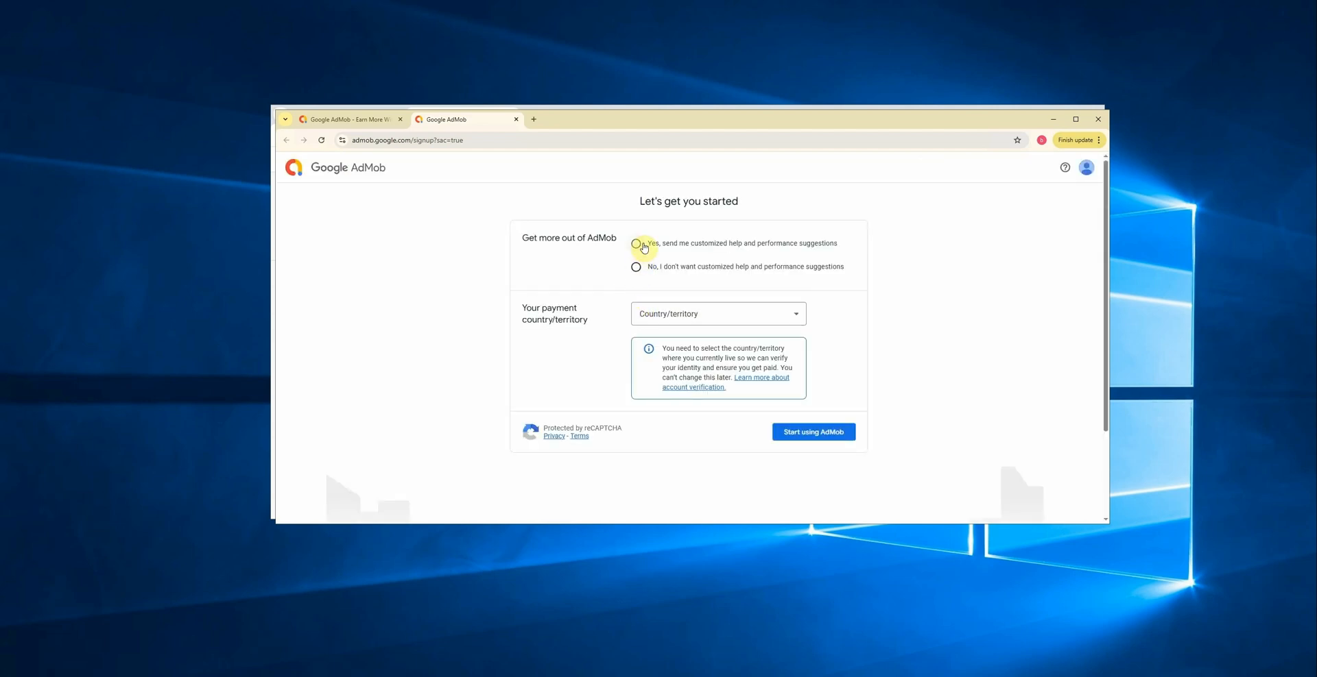
pyautogui.click(636, 248)
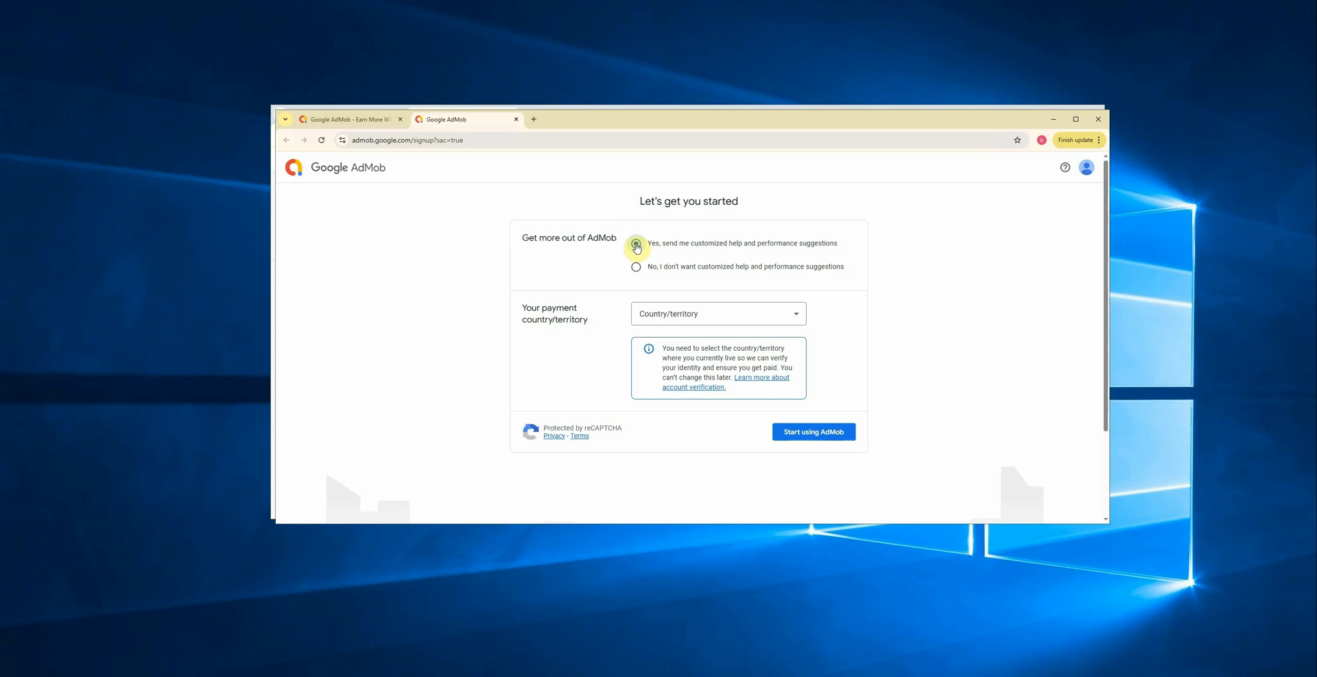
pyautogui.click(716, 313)
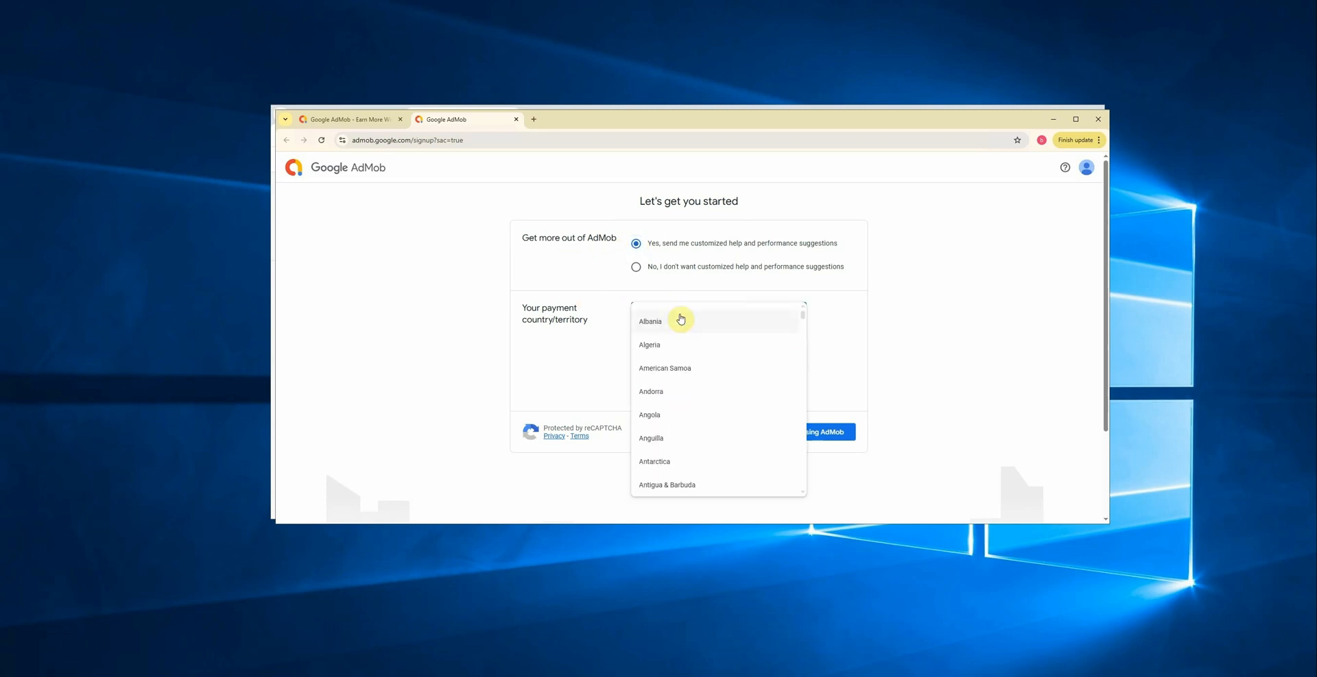
pyautogui.scroll(-3)
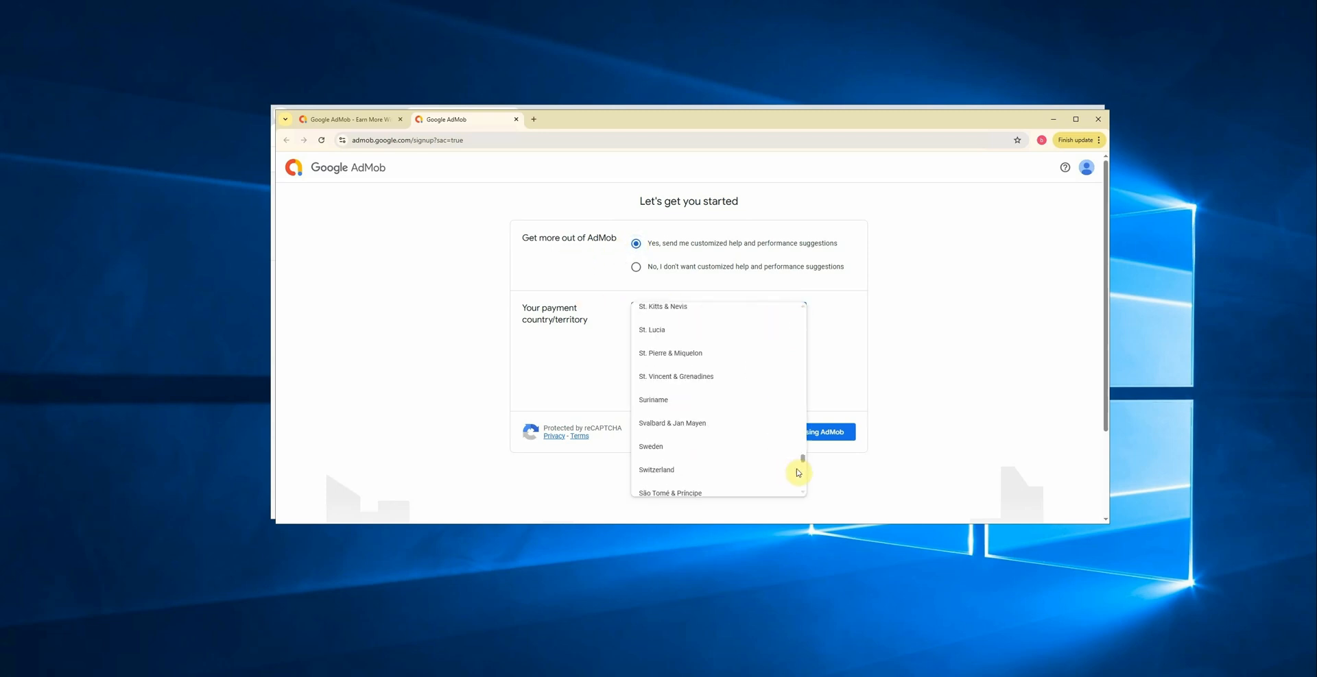
pyautogui.scroll(-3)
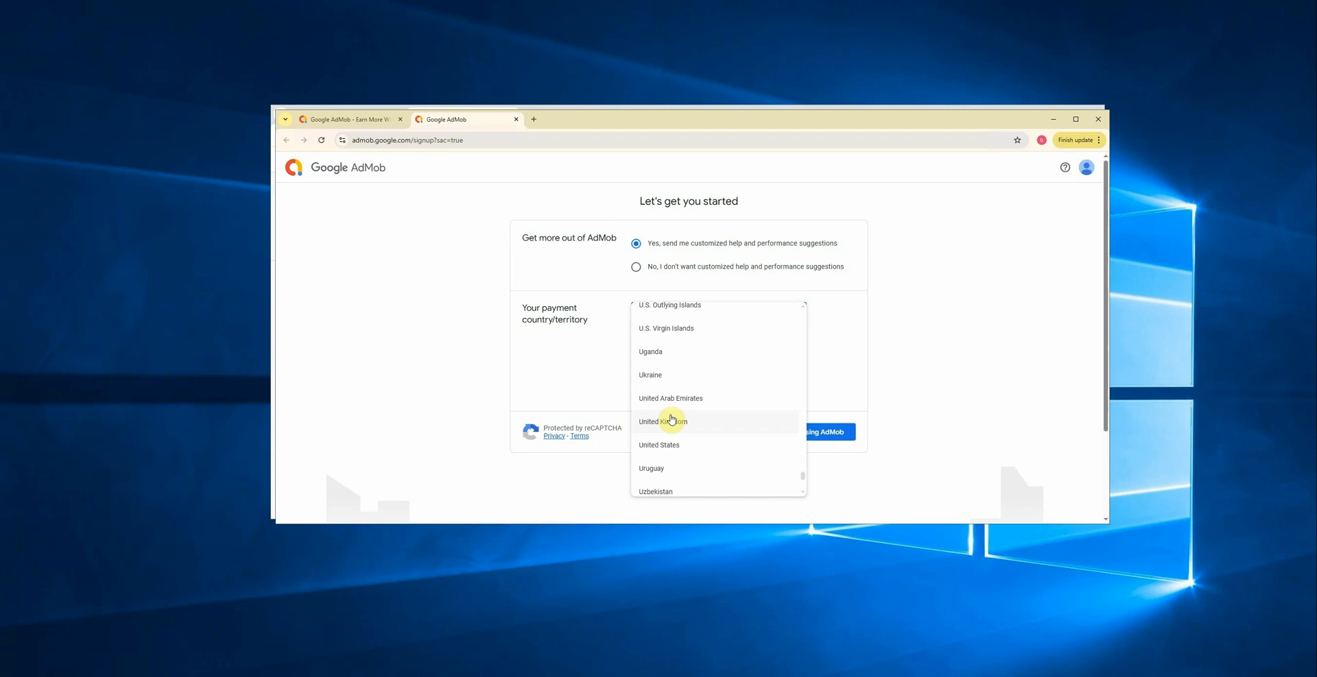
pyautogui.click(663, 422)
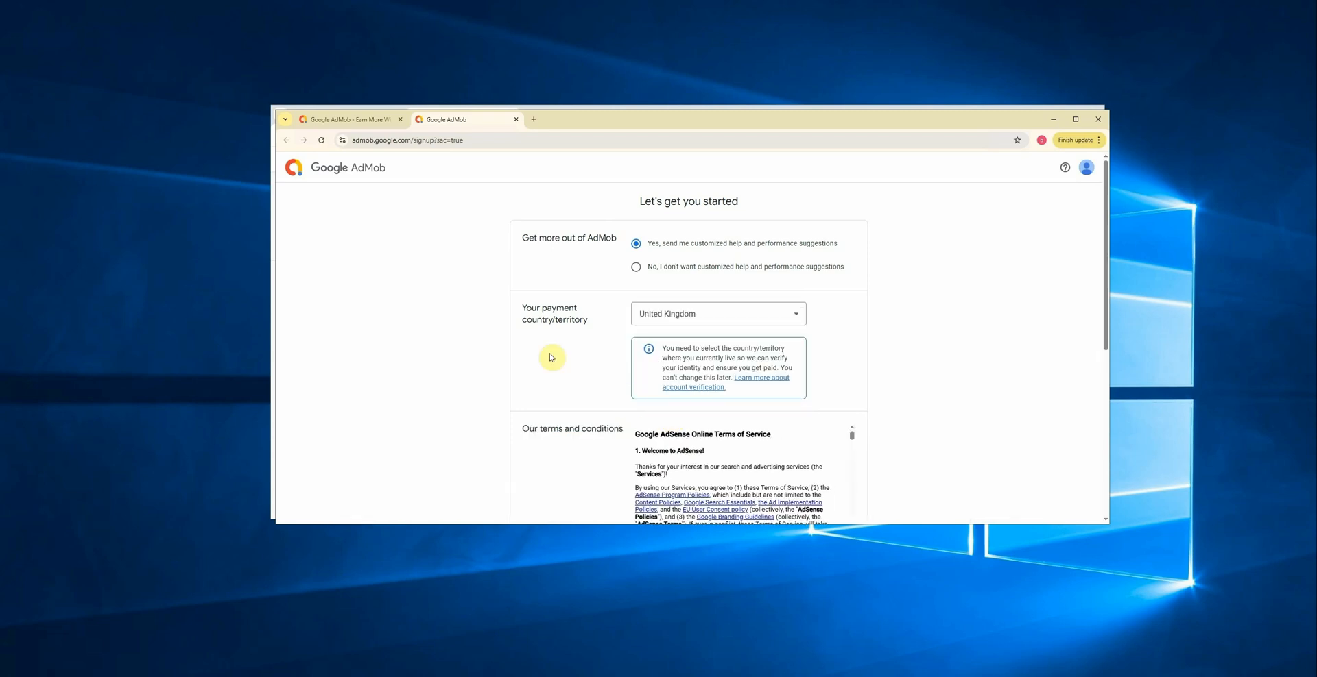
pyautogui.scroll(-3)
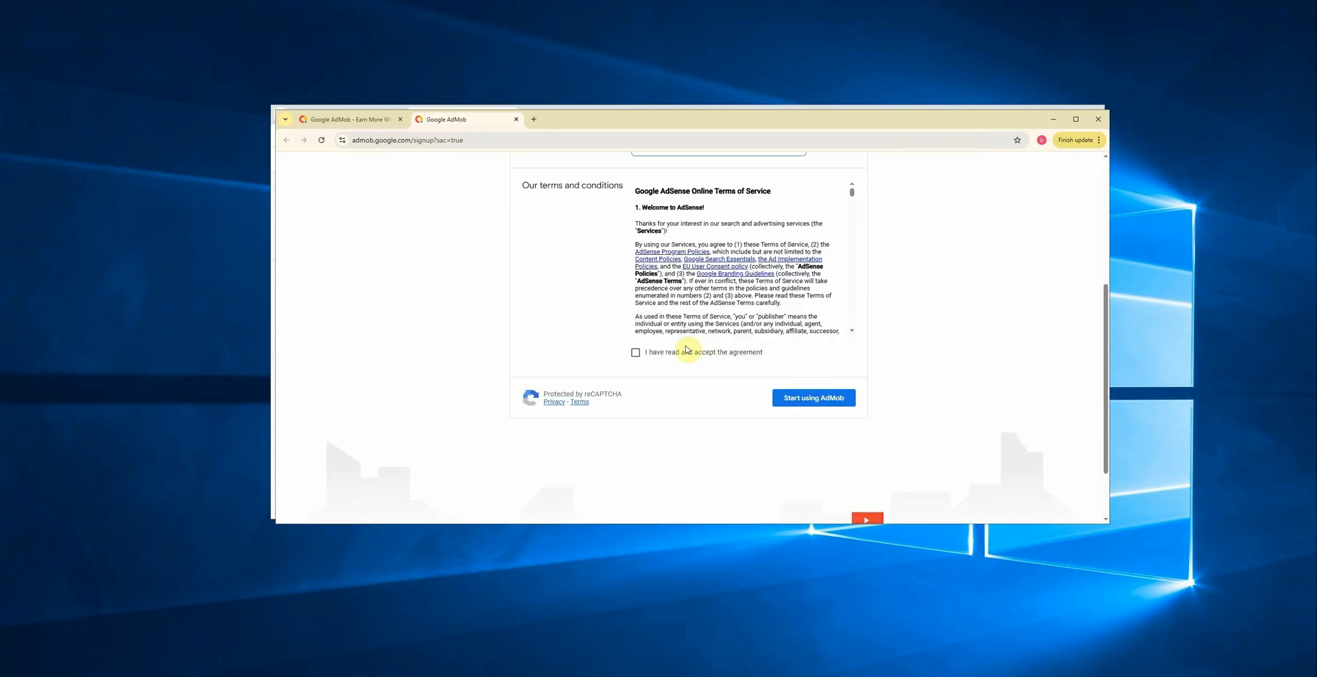
pyautogui.click(635, 352)
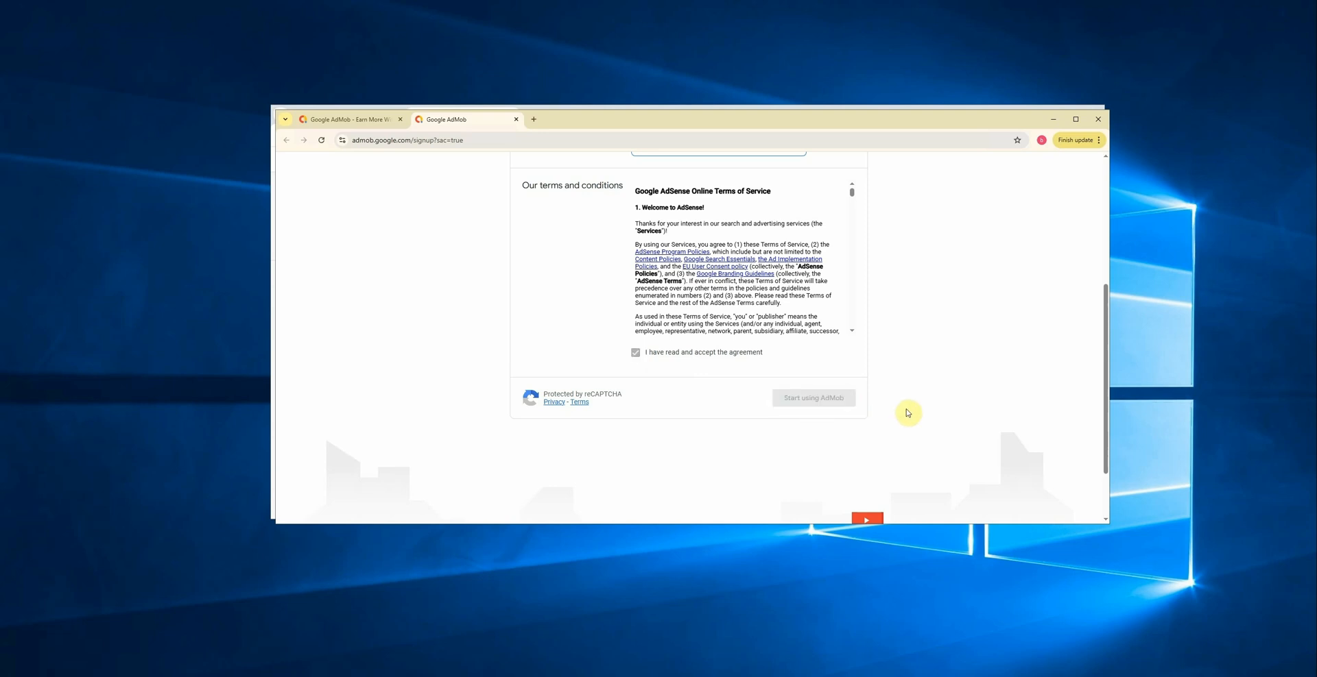
pyautogui.click(811, 397)
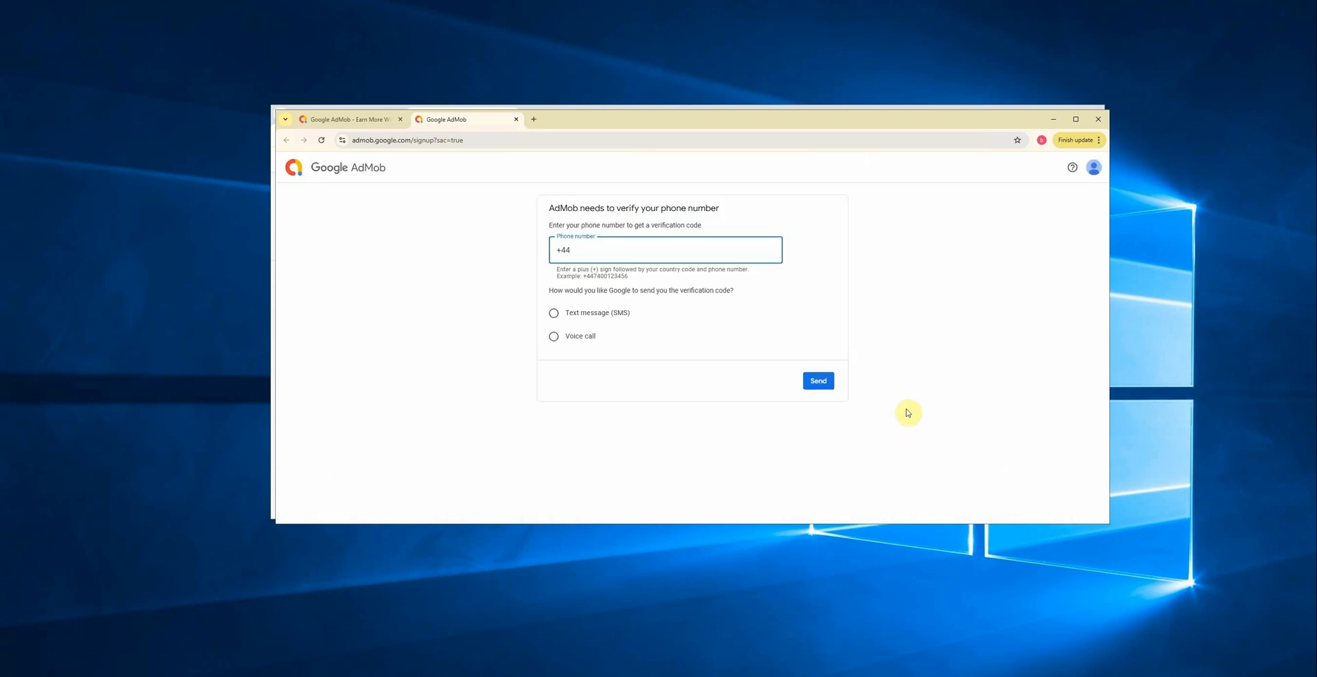
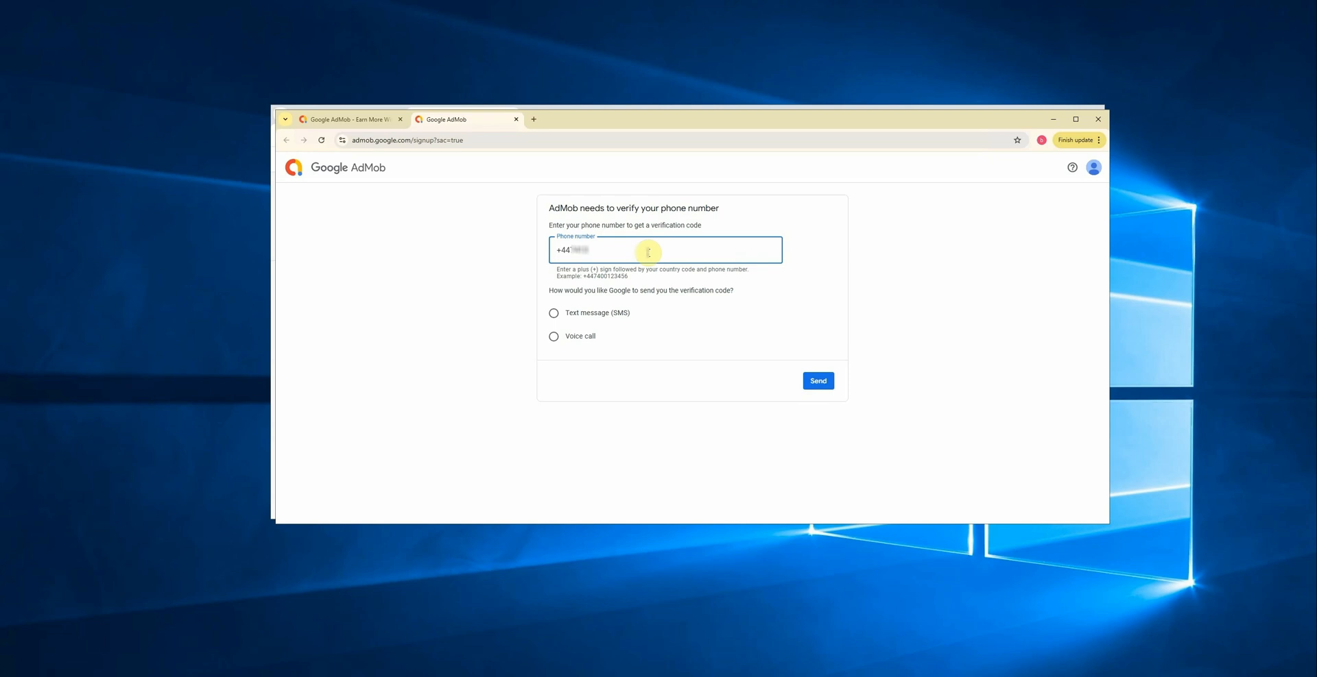
pyautogui.click(552, 313)
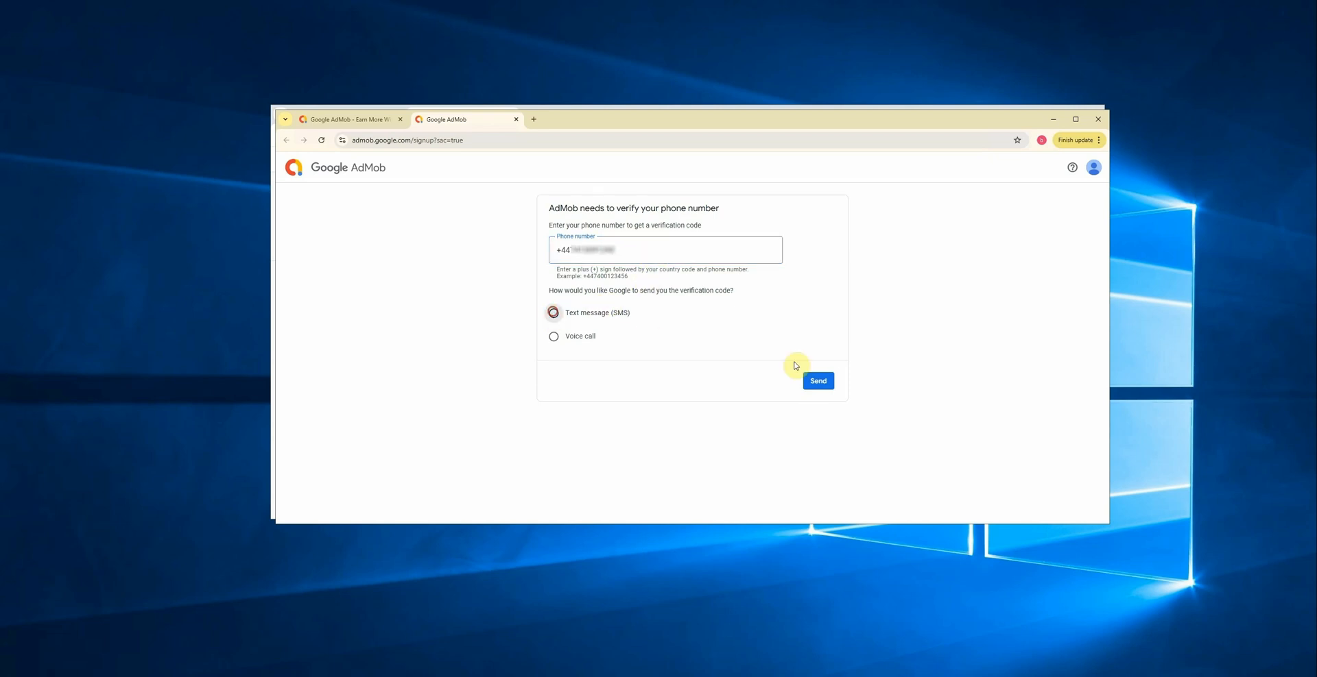
pyautogui.click(816, 380)
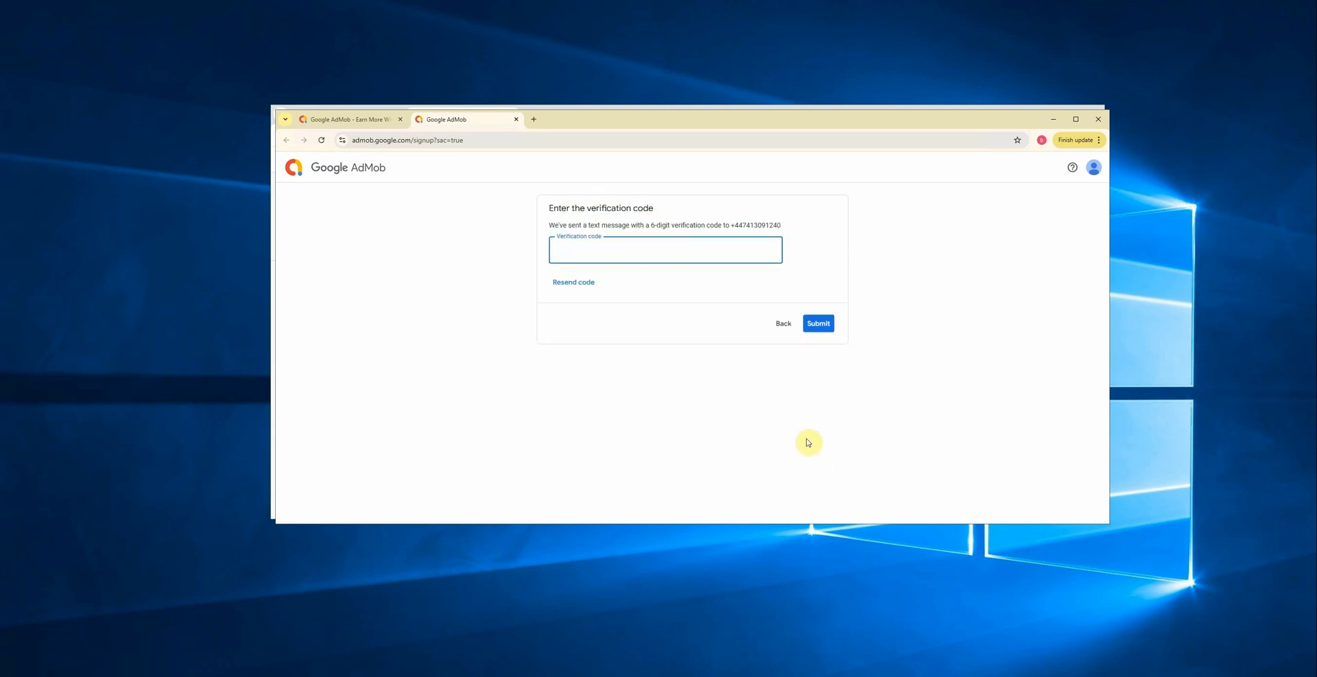
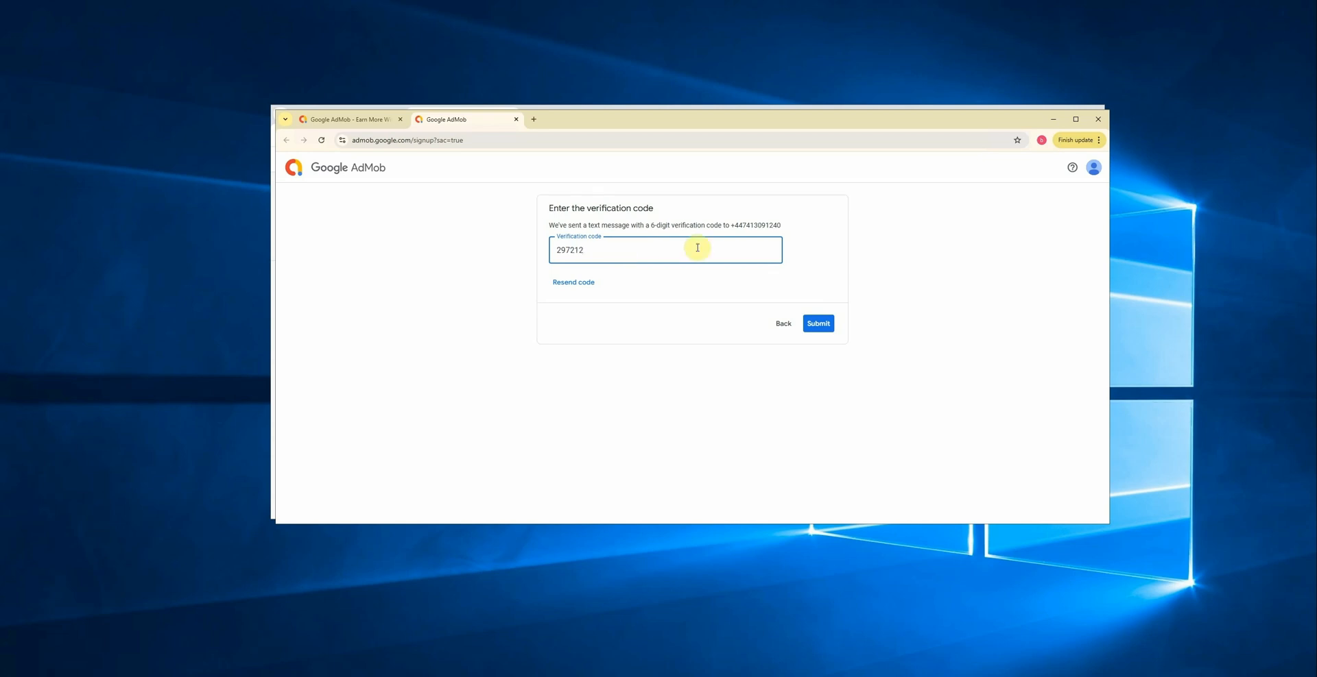
pyautogui.click(816, 323)
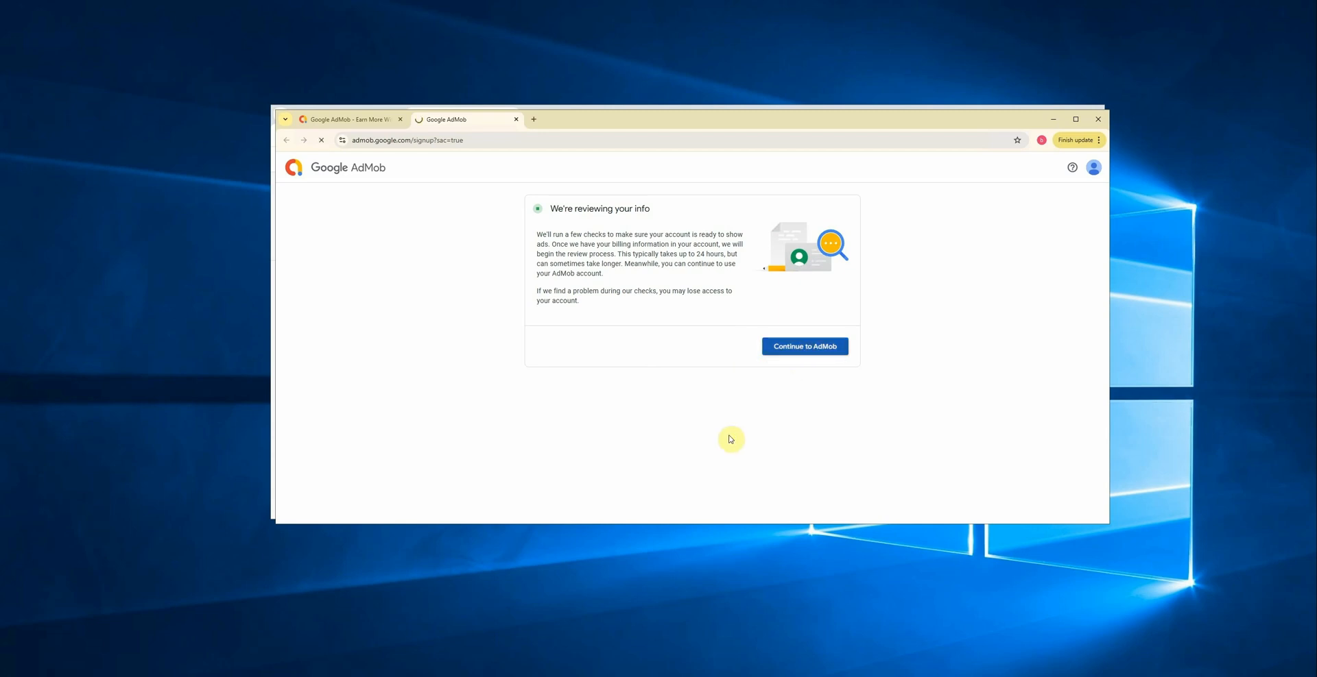
pyautogui.click(804, 346)
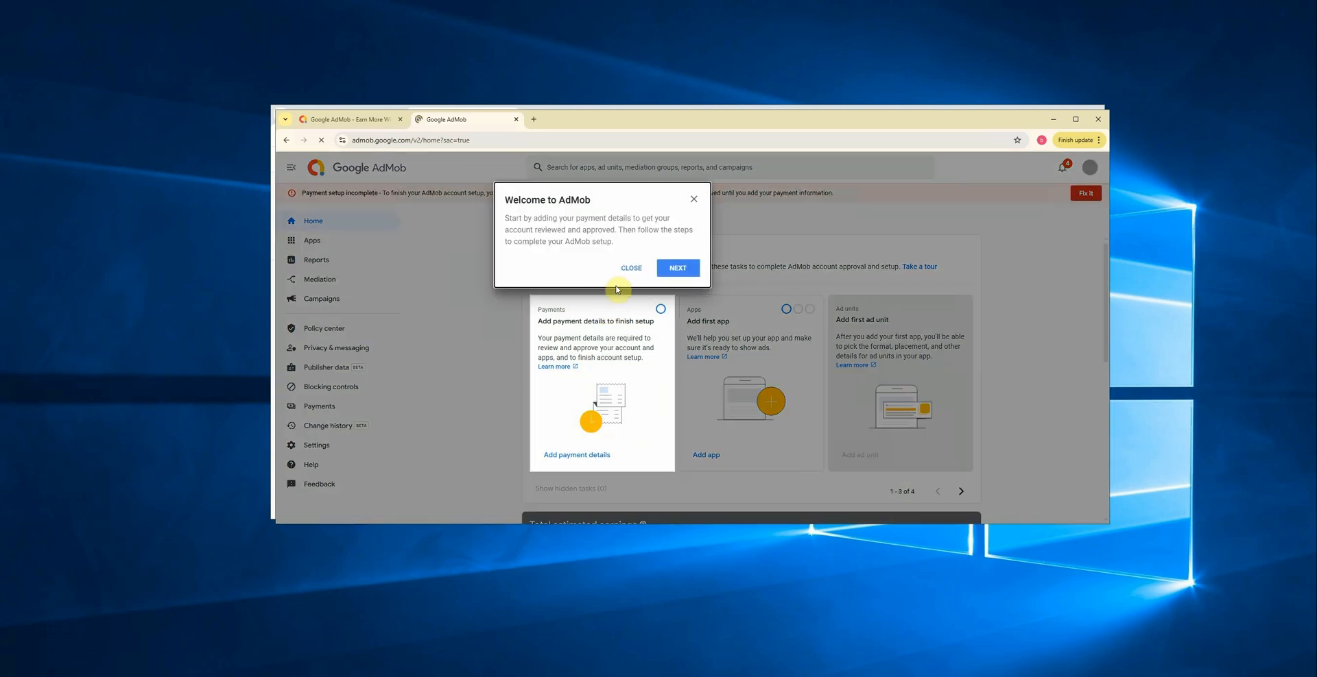
# Step: Dismiss the welcome message and add an unlisted Android app named 'admob test'
pyautogui.click(631, 268)
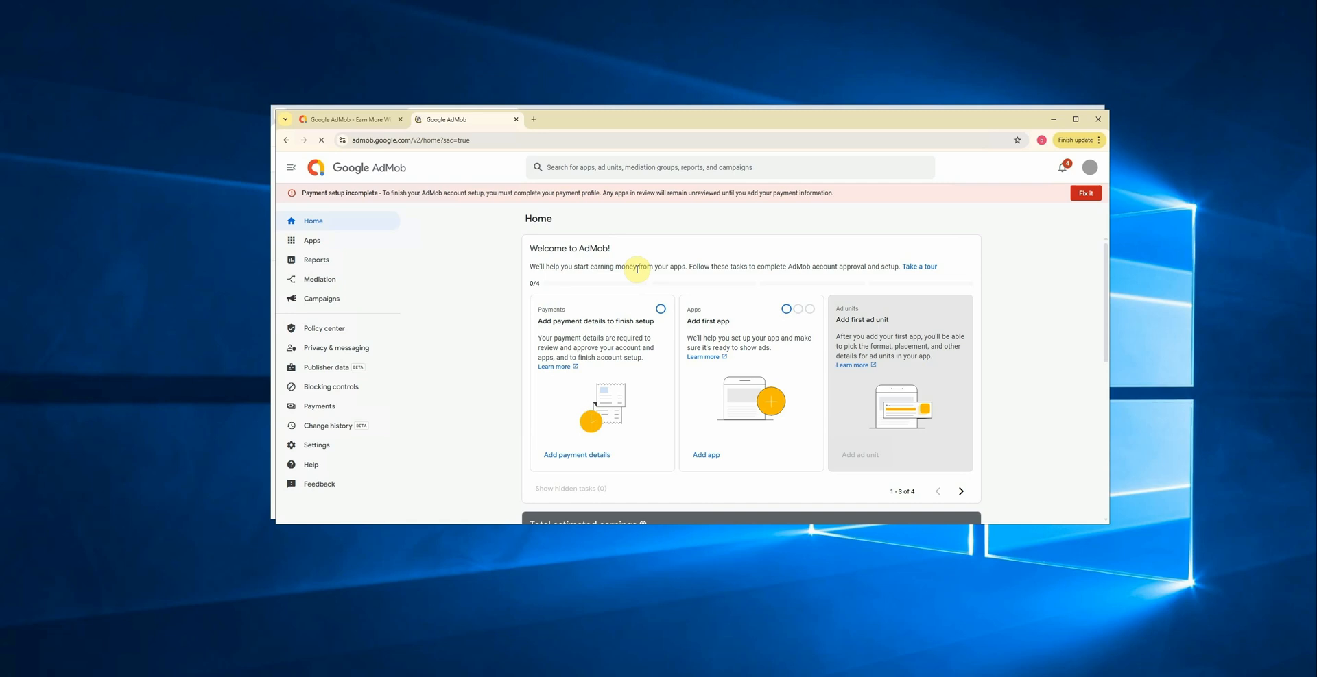
pyautogui.moveTo(313, 240)
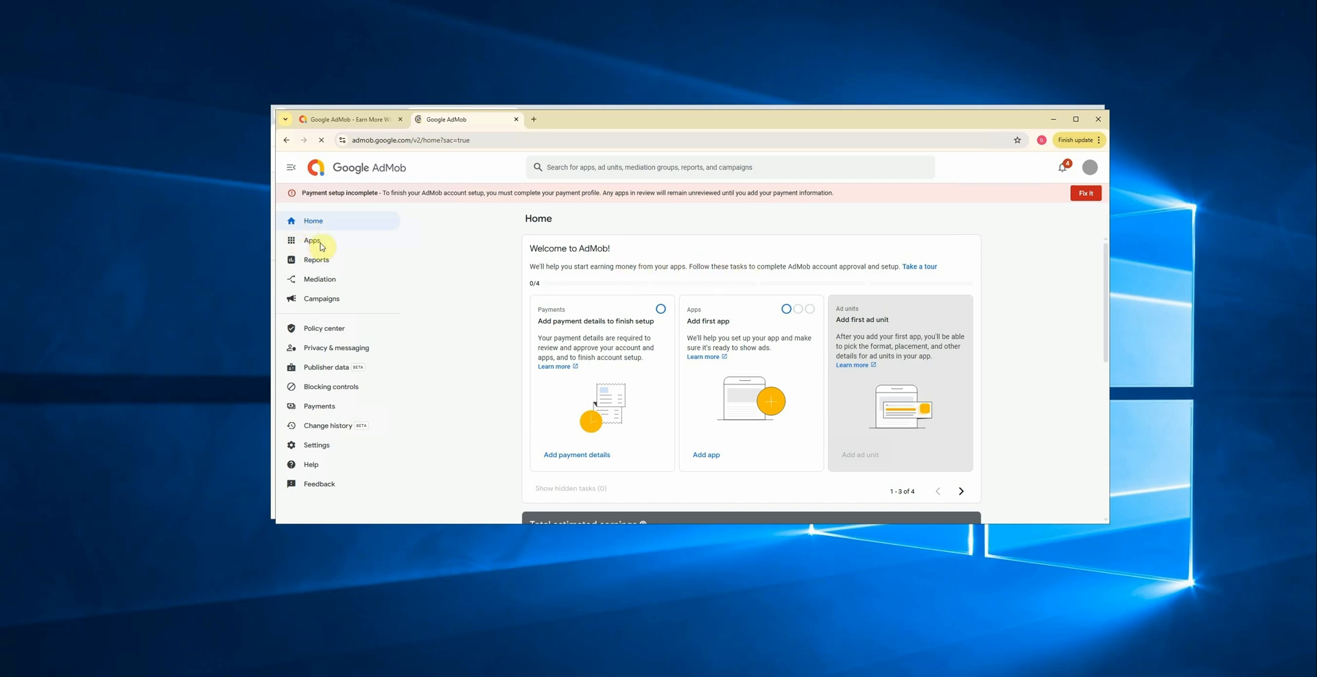
pyautogui.click(312, 240)
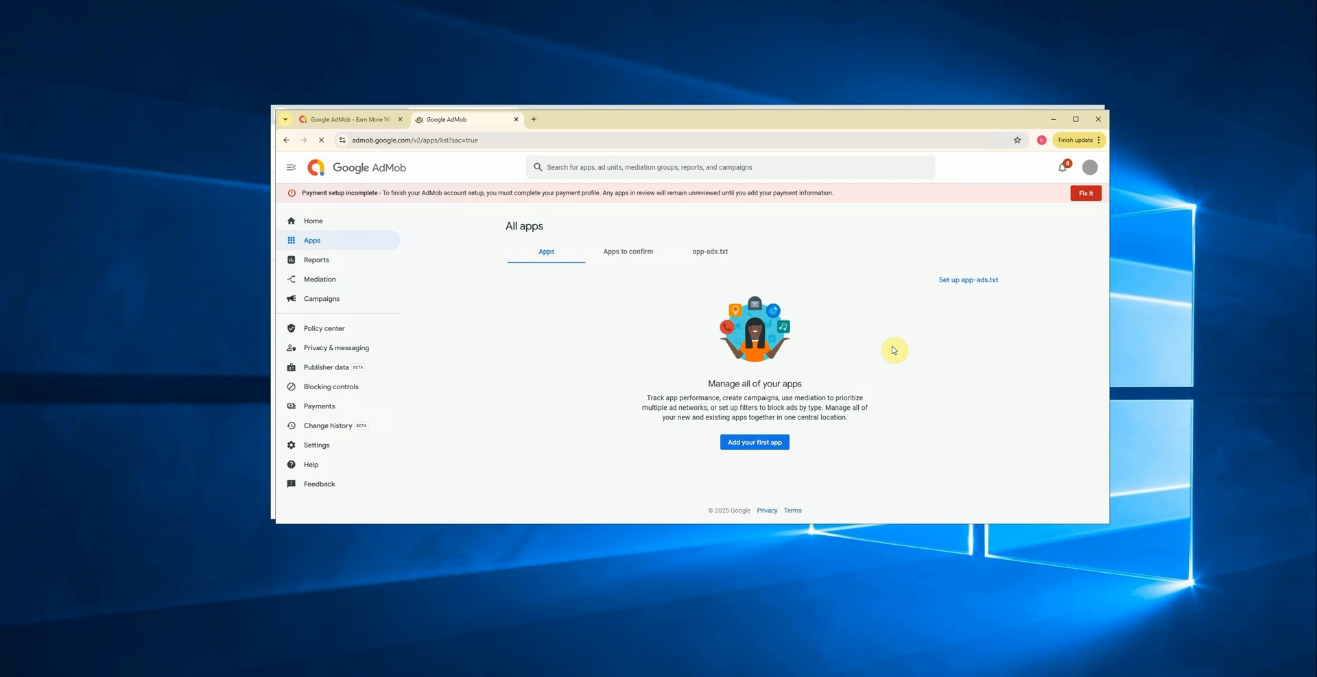
pyautogui.click(753, 443)
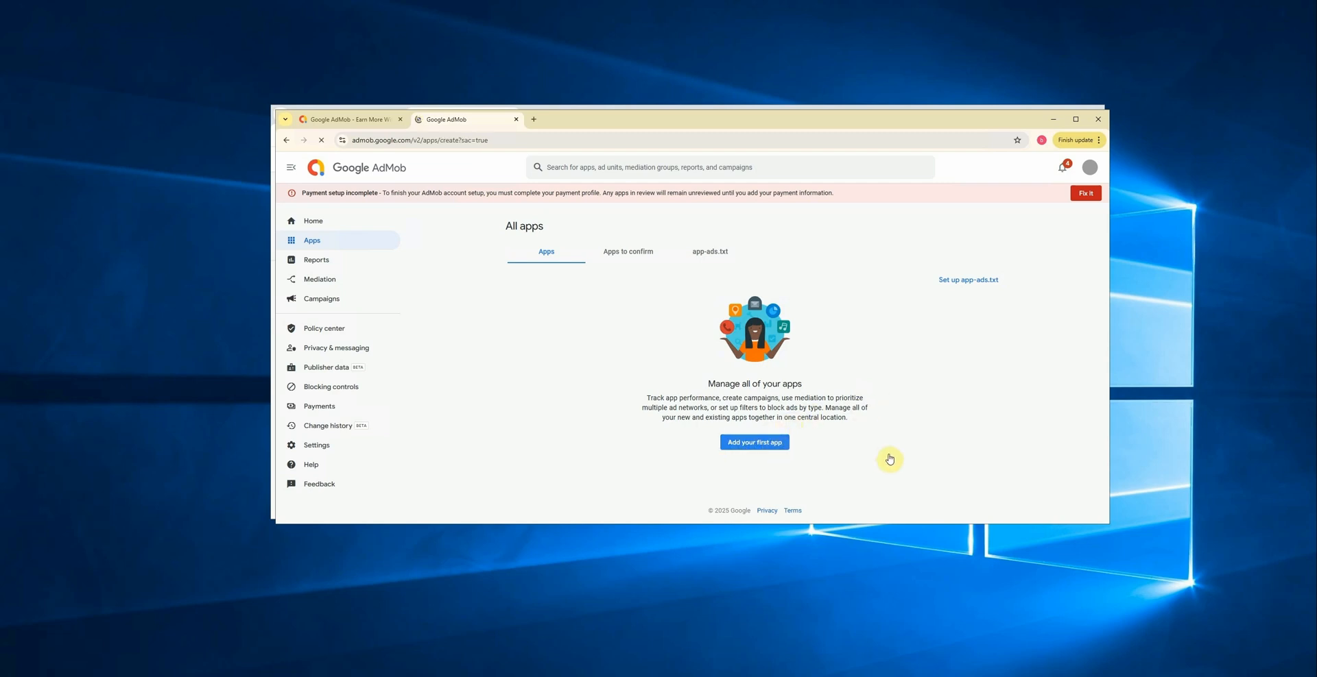
pyautogui.click(753, 442)
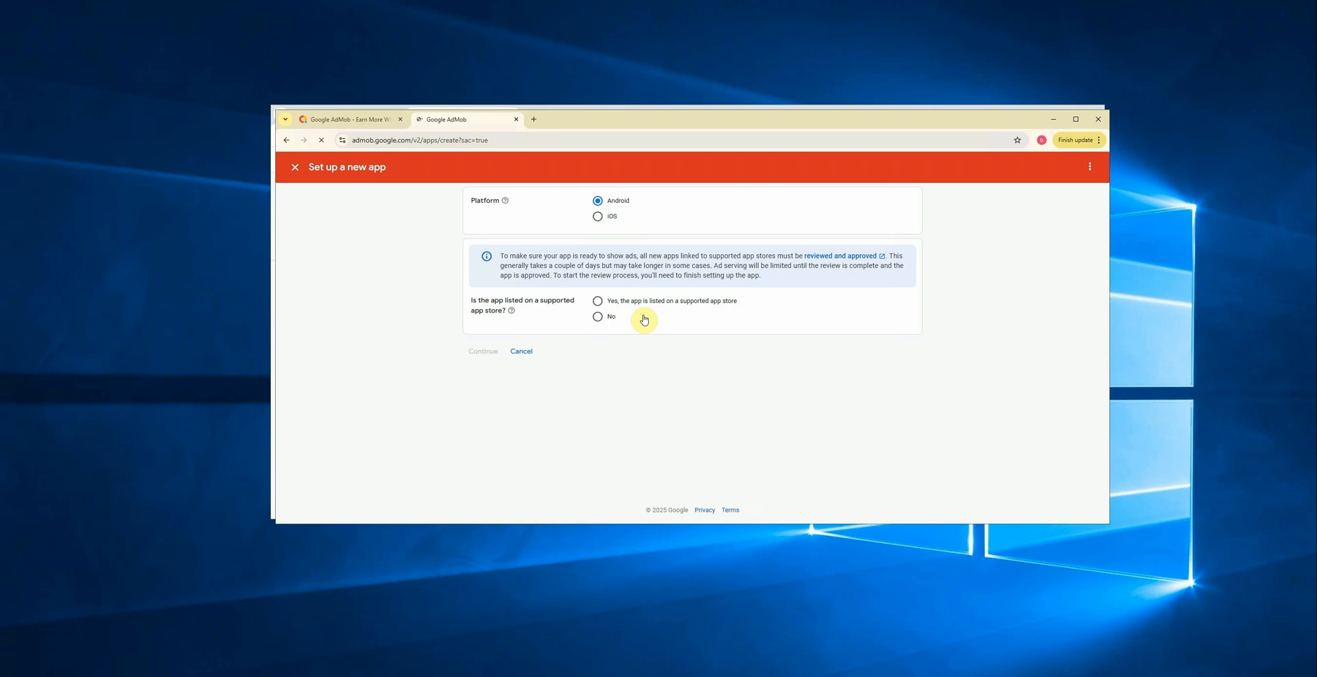
pyautogui.click(598, 316)
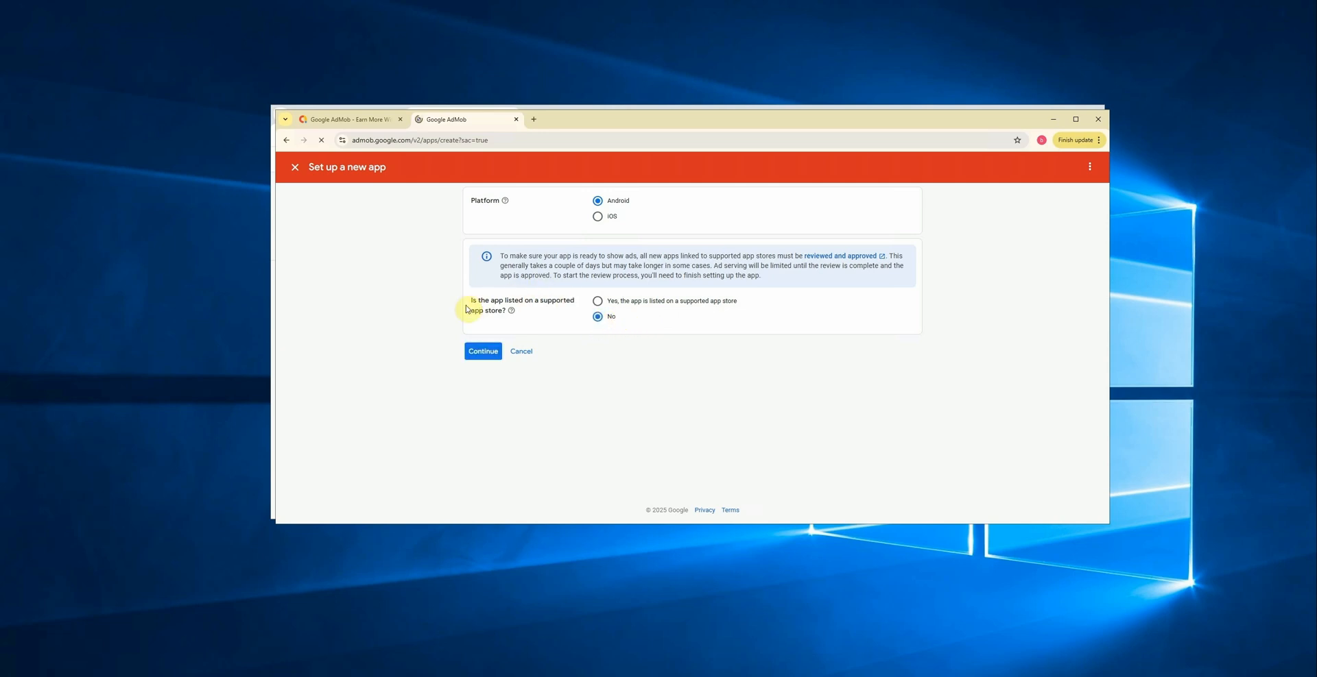
pyautogui.click(482, 351)
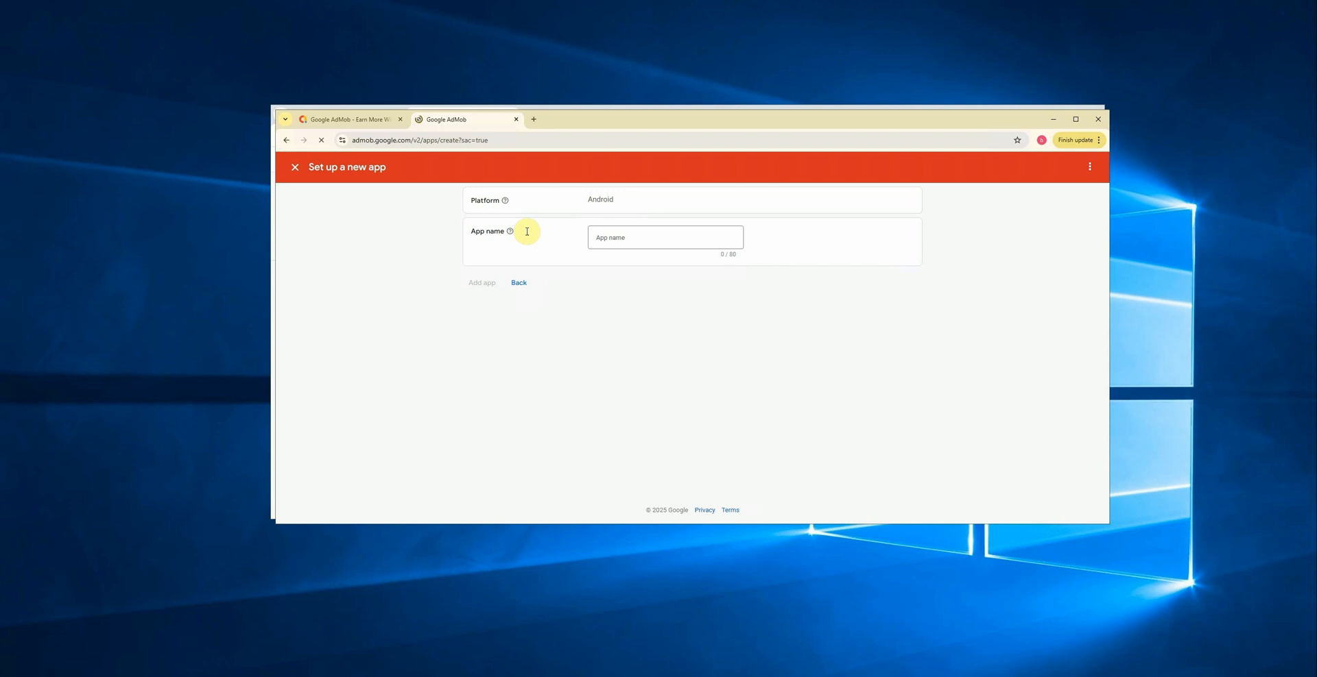
pyautogui.click(663, 237)
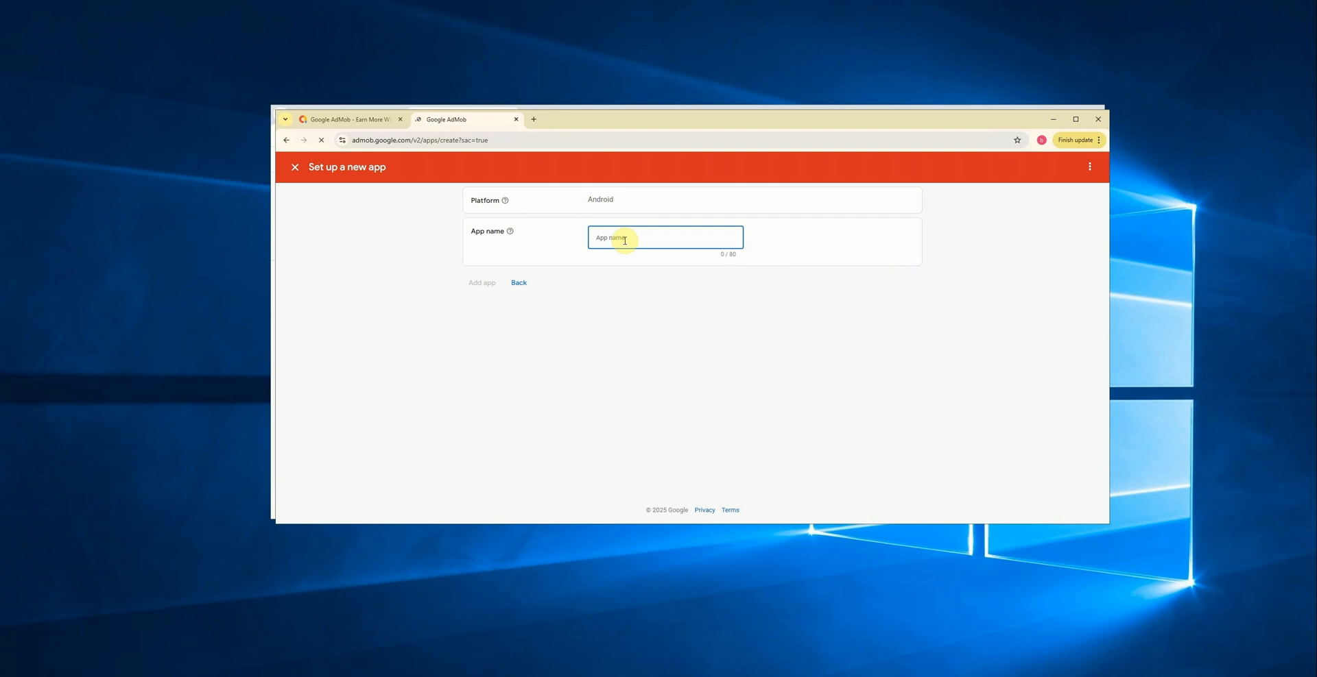
pyautogui.write('admob test')
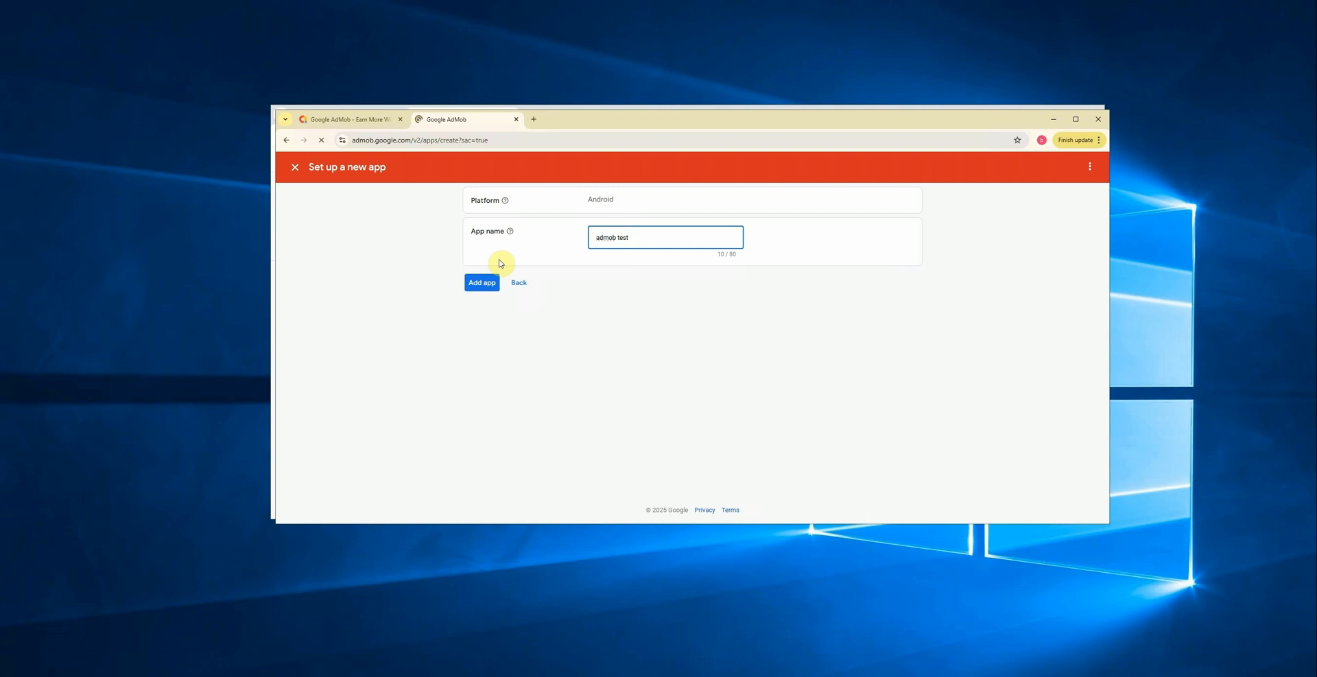
pyautogui.click(481, 283)
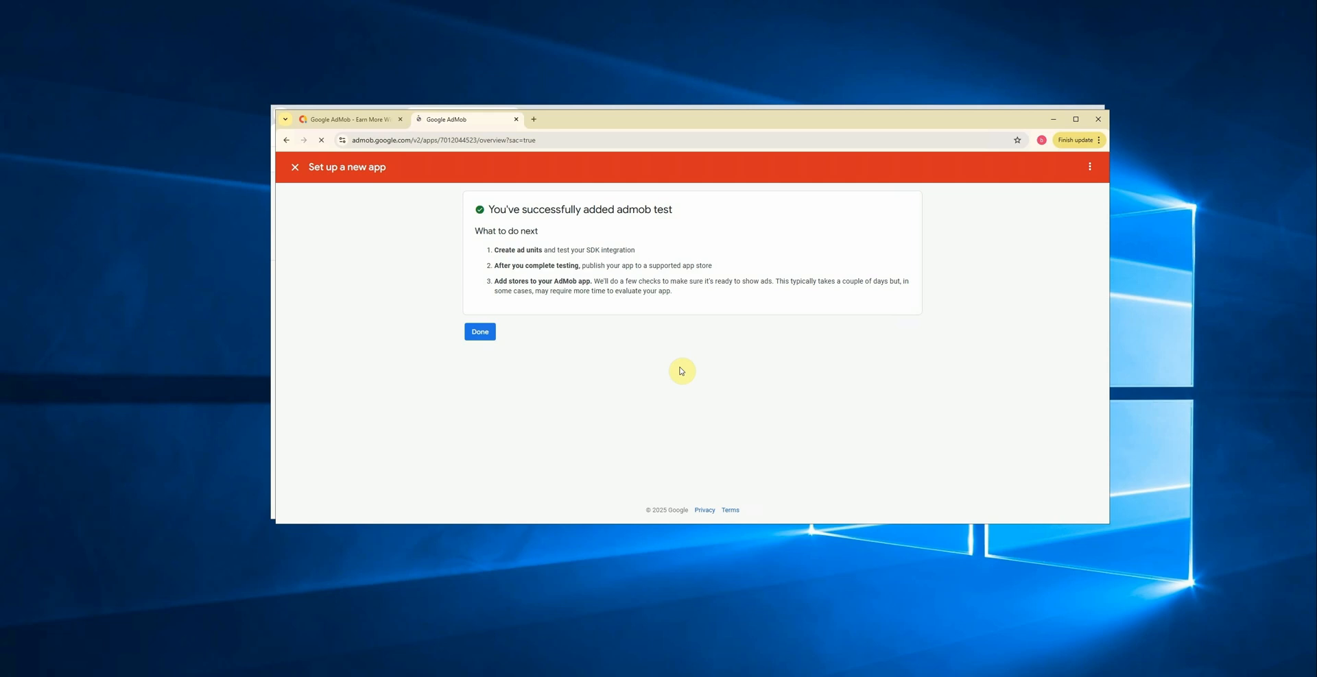
# Step: Finish app setup, open the admob test overview, and begin adding an ad unit
pyautogui.click(479, 332)
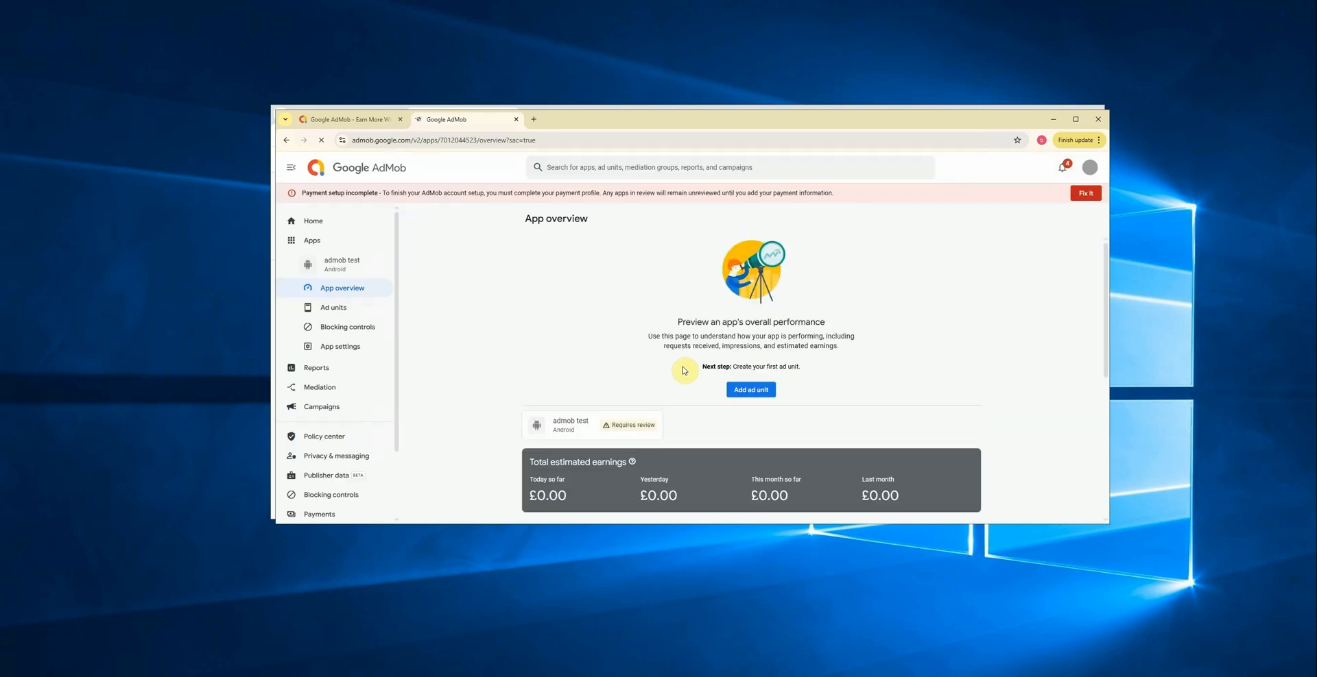
pyautogui.moveTo(760, 360)
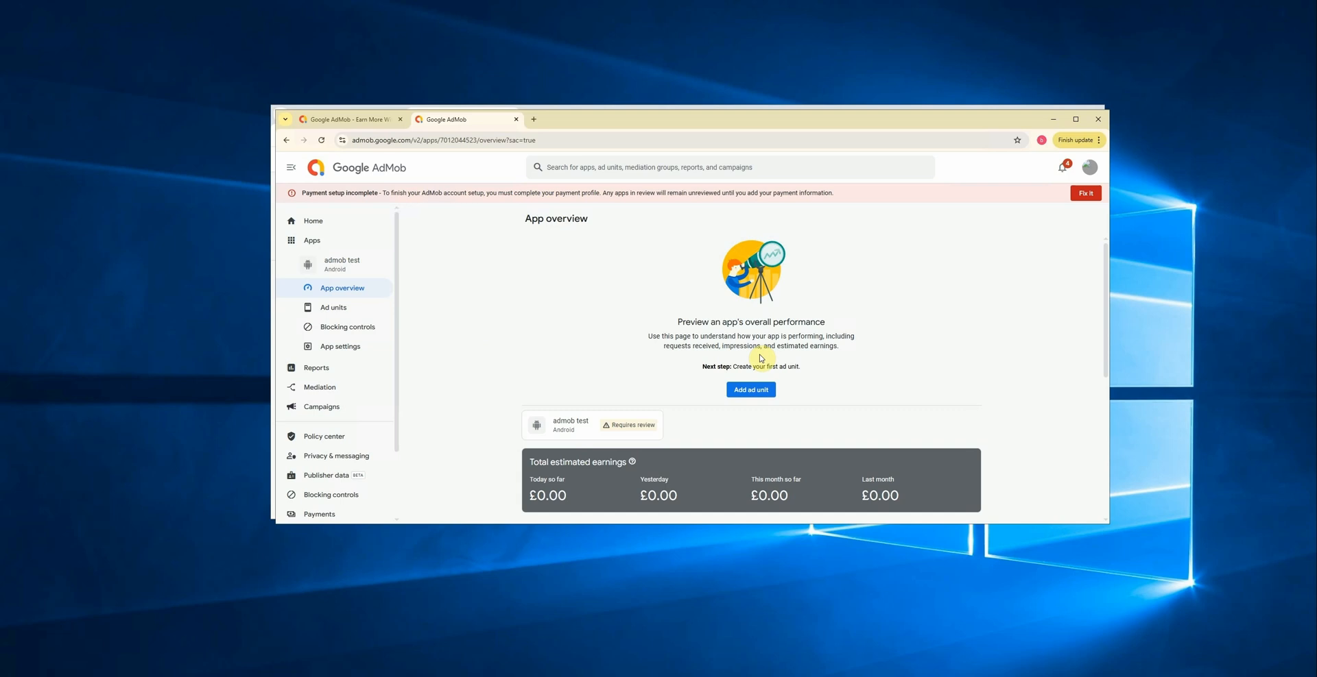
pyautogui.click(749, 390)
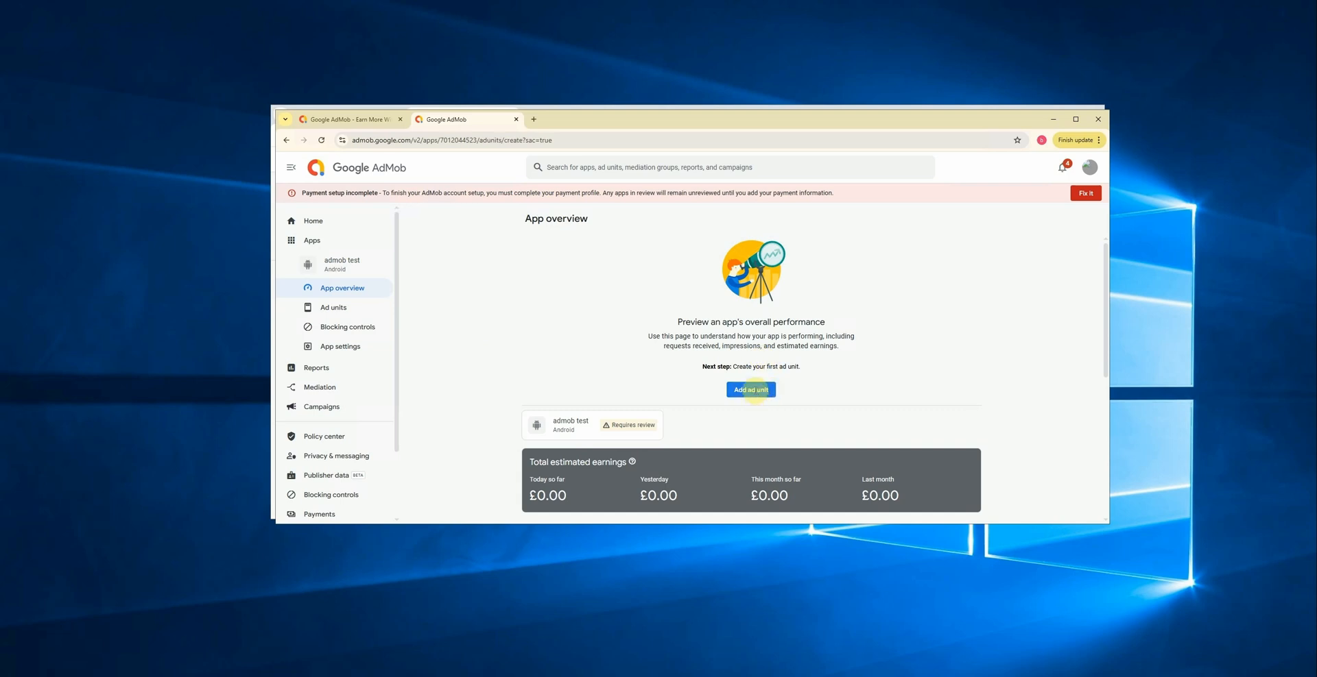
pyautogui.click(749, 389)
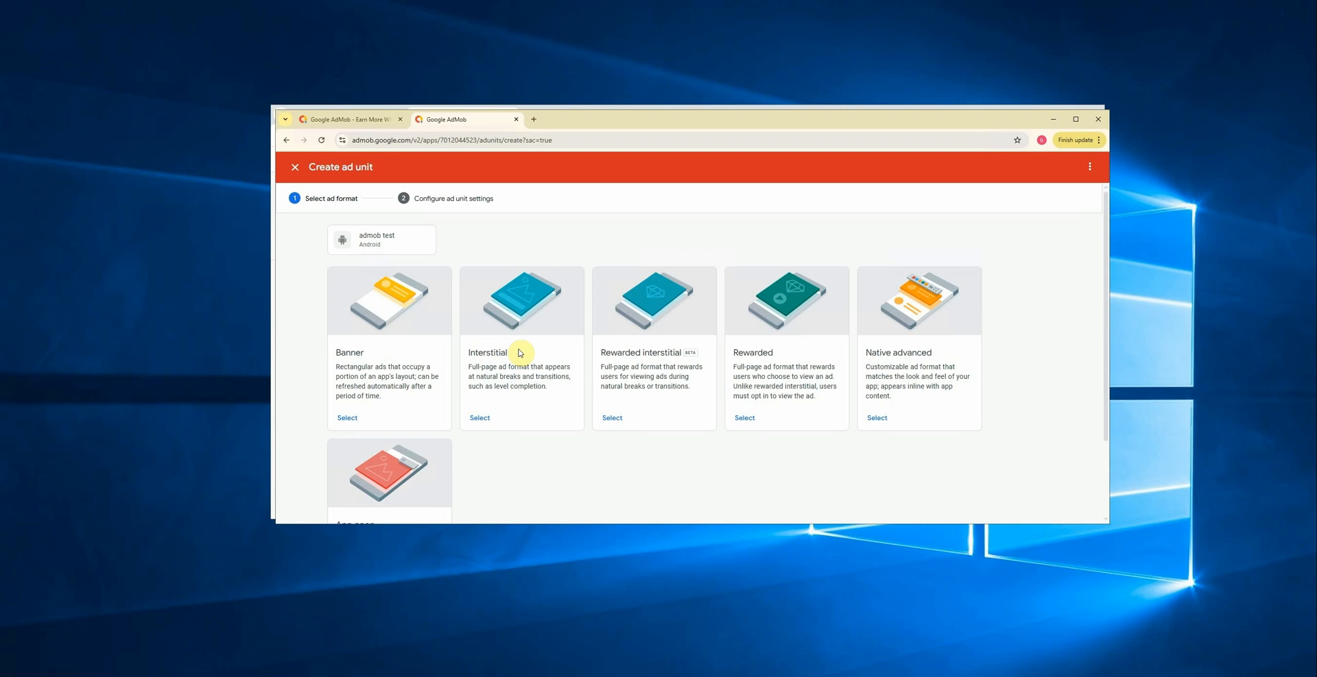
pyautogui.moveTo(757, 344)
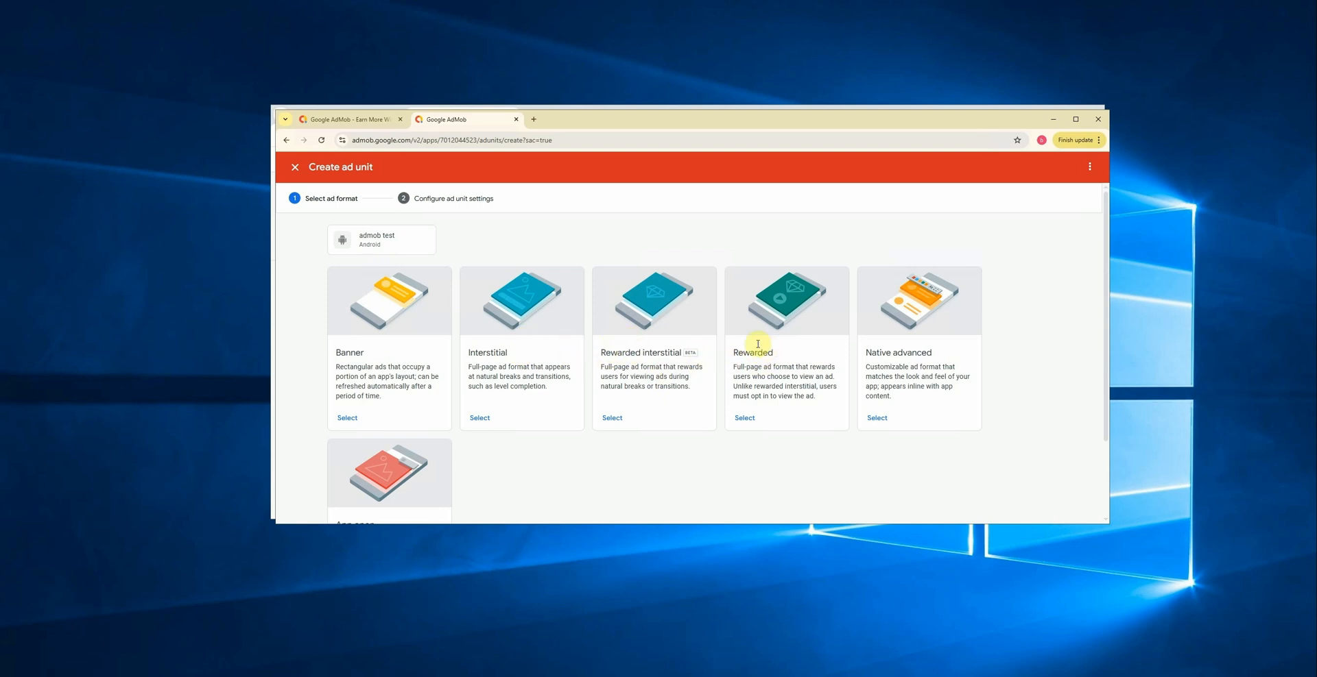
pyautogui.moveTo(383, 348)
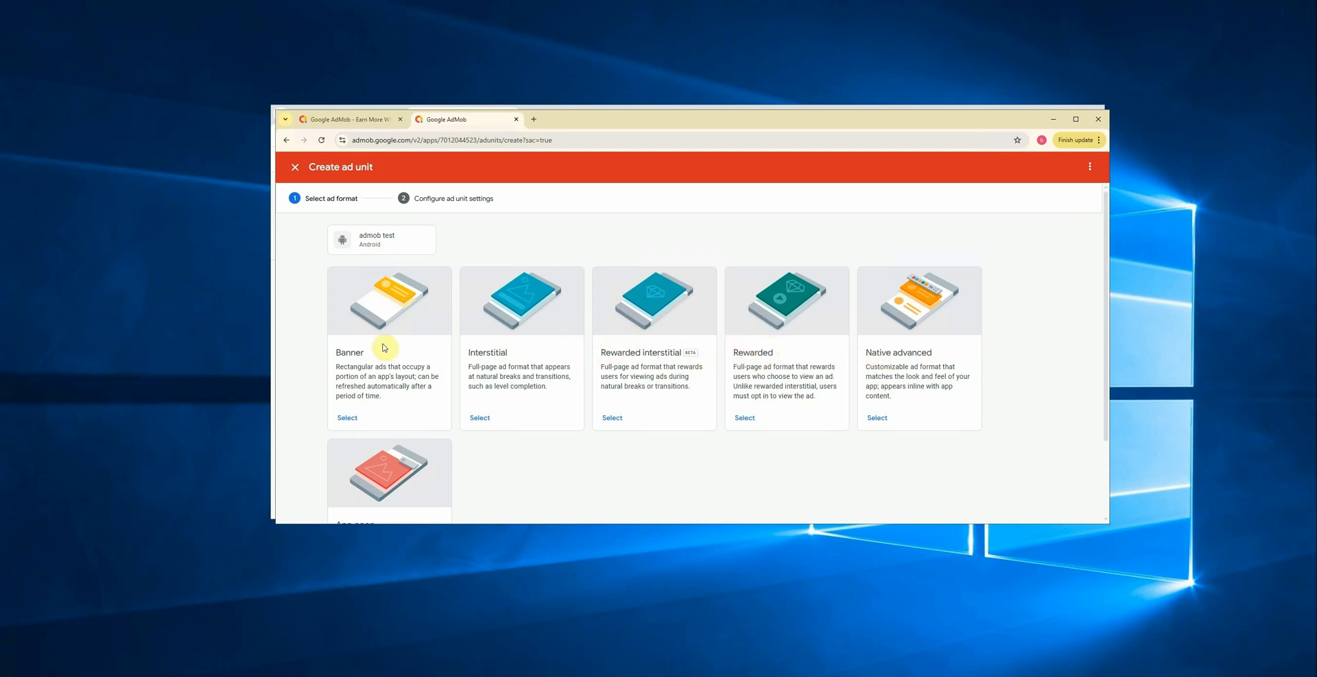
pyautogui.scroll(-3)
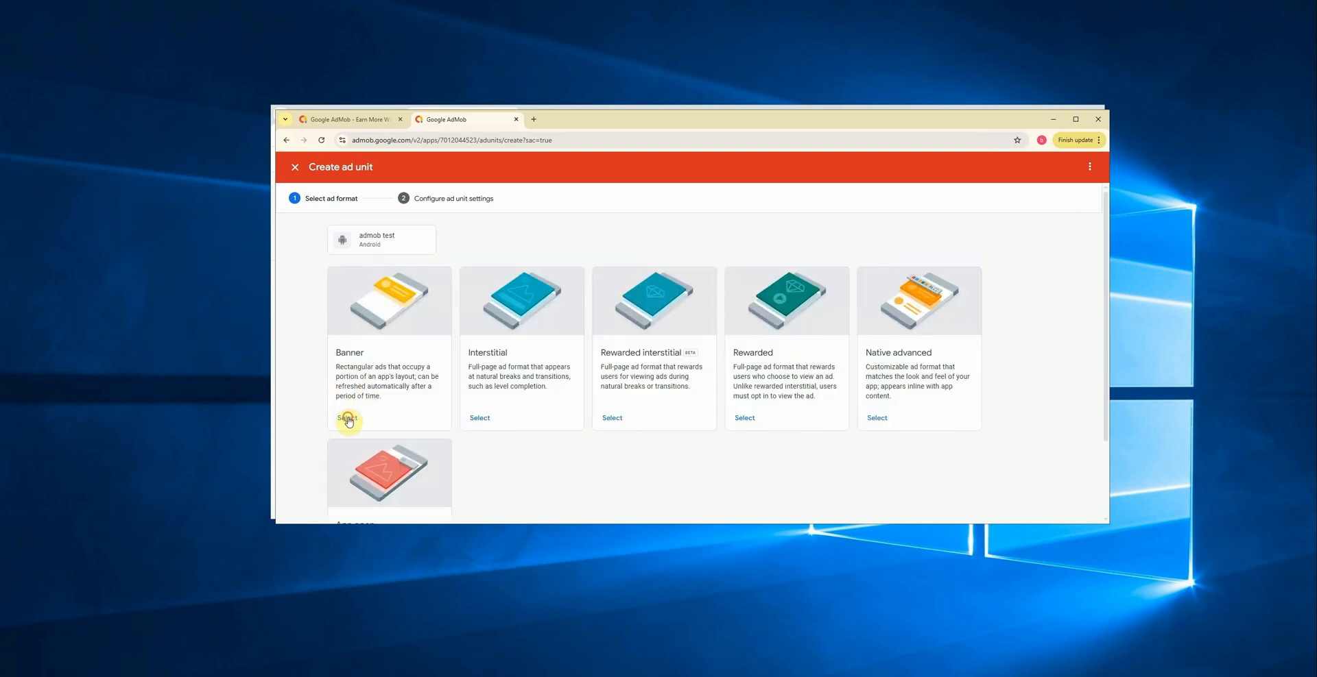
# Step: Create a Banner ad unit named 'admob test'
pyautogui.click(348, 418)
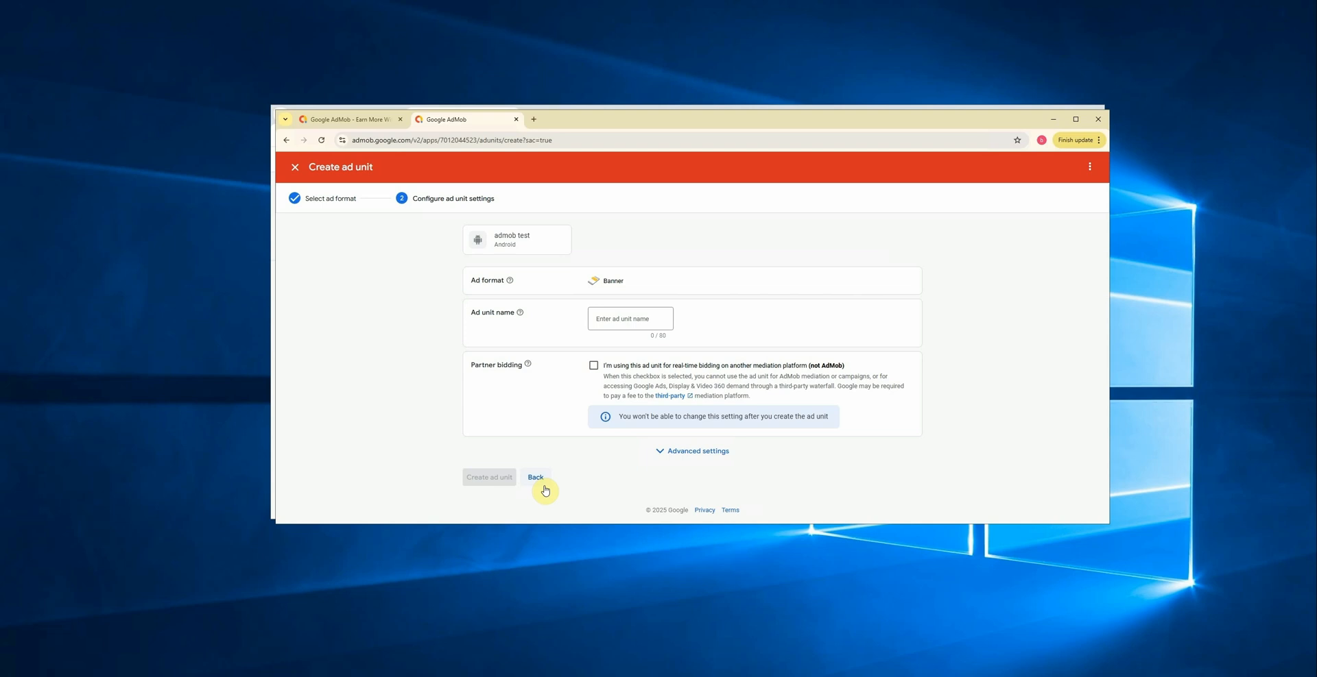
pyautogui.moveTo(486, 314)
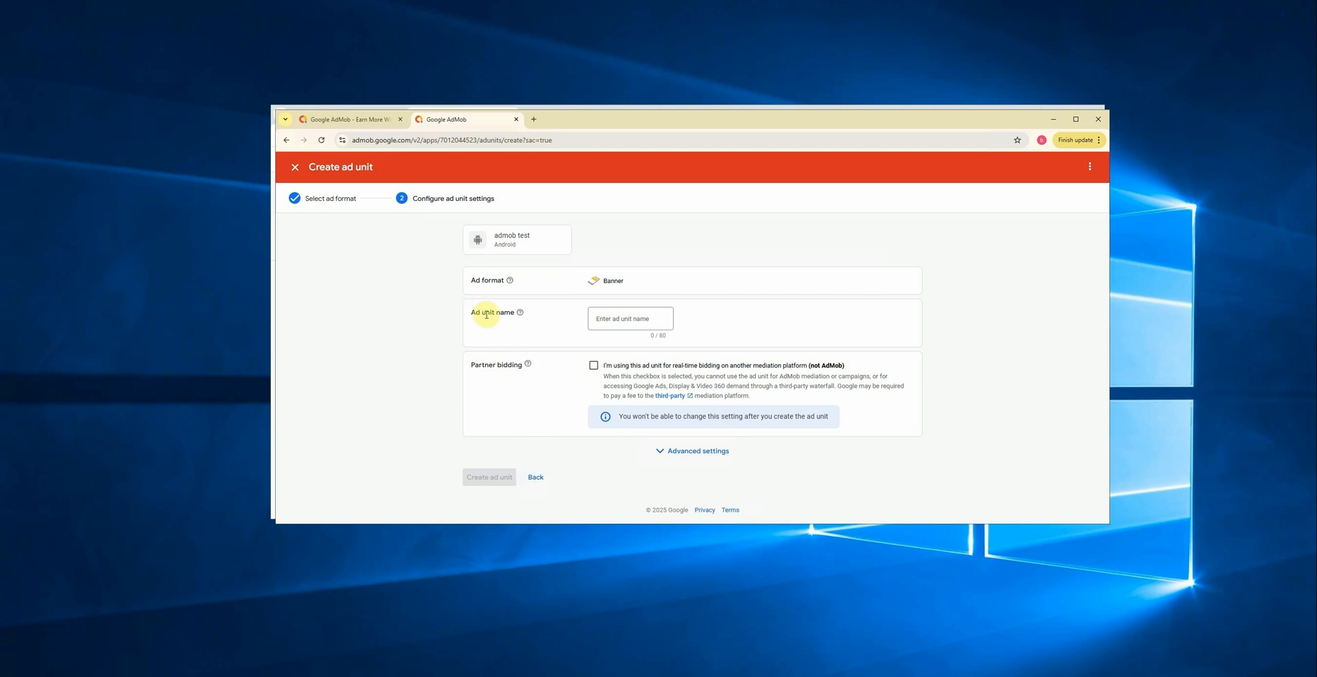
pyautogui.click(629, 319)
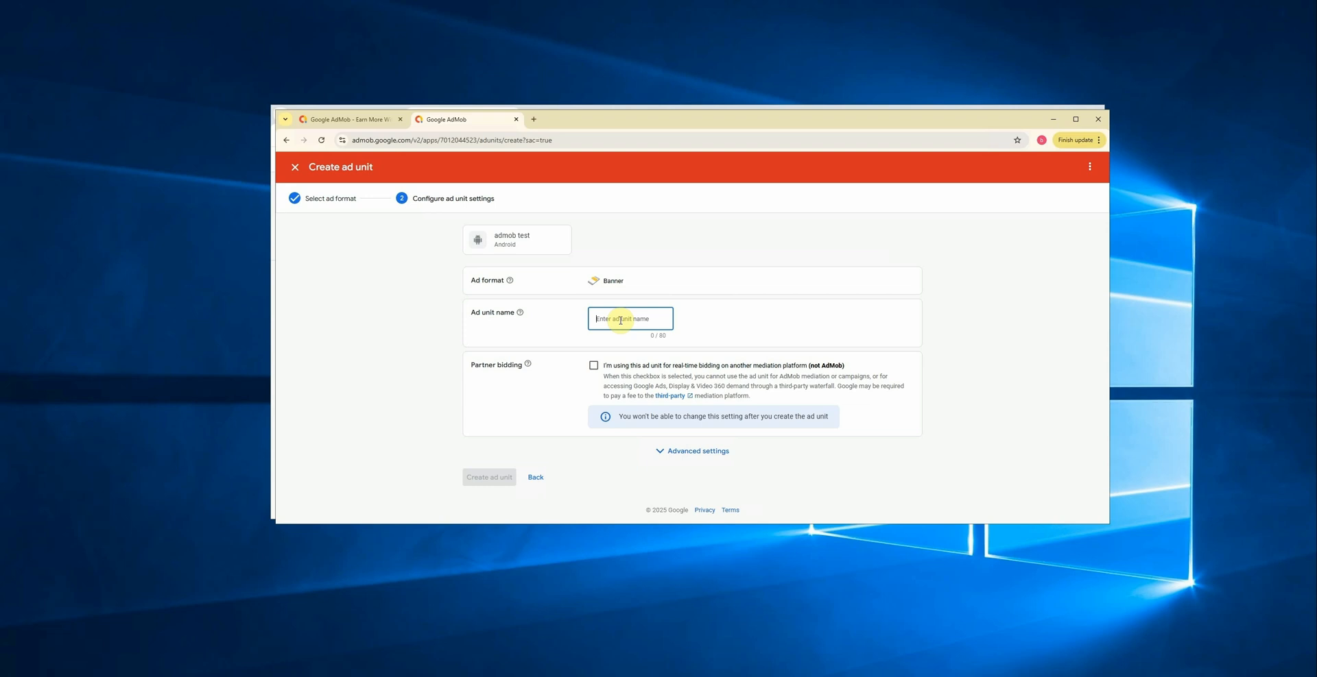
pyautogui.write('admob test')
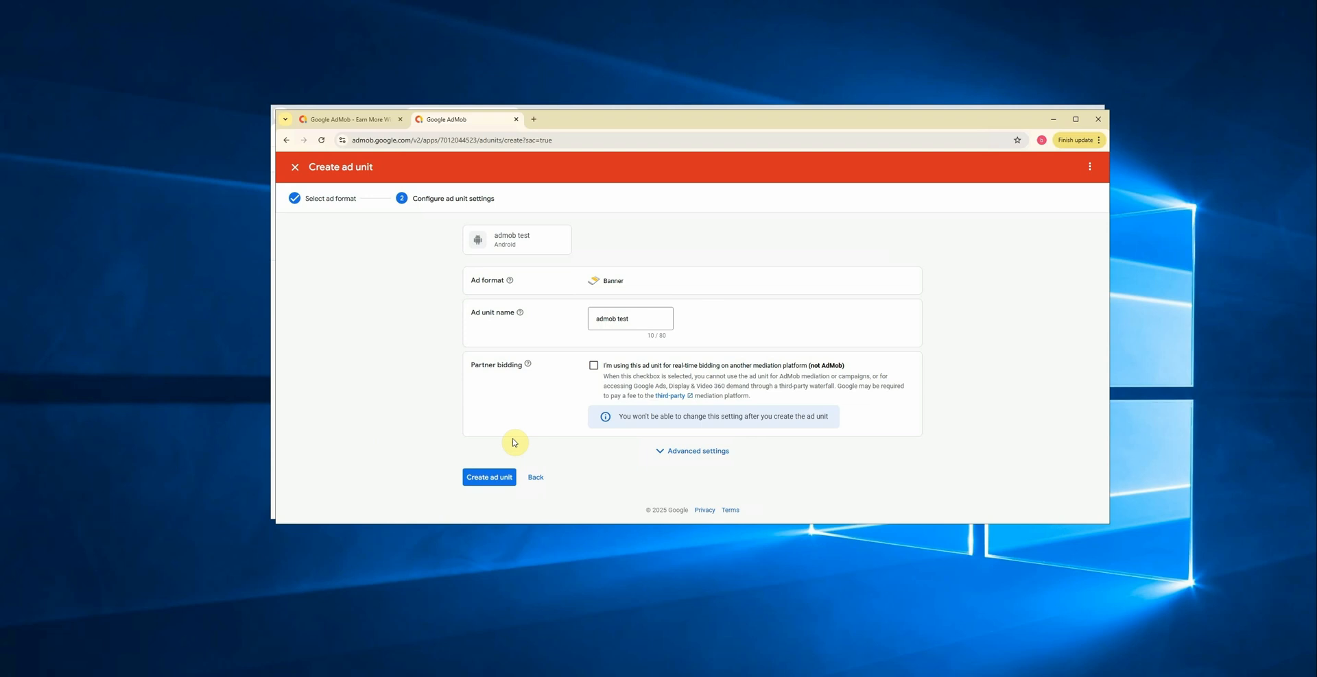
pyautogui.click(489, 476)
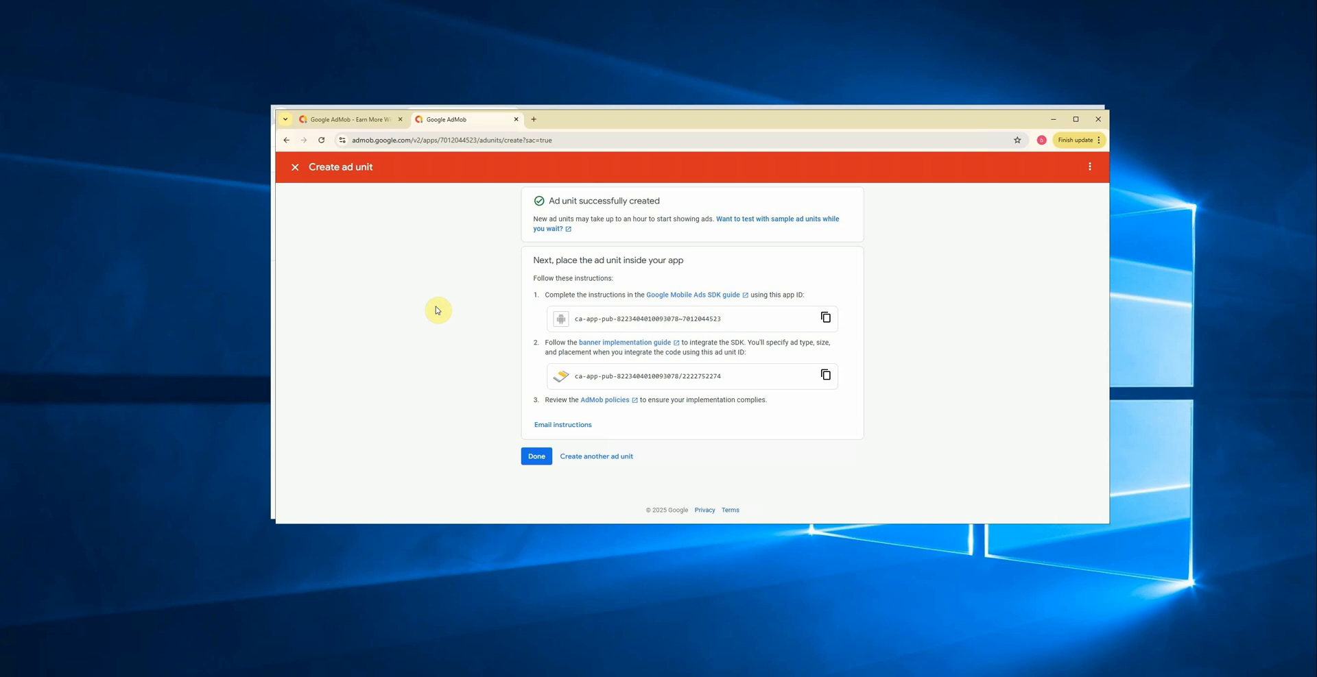
pyautogui.moveTo(553, 291)
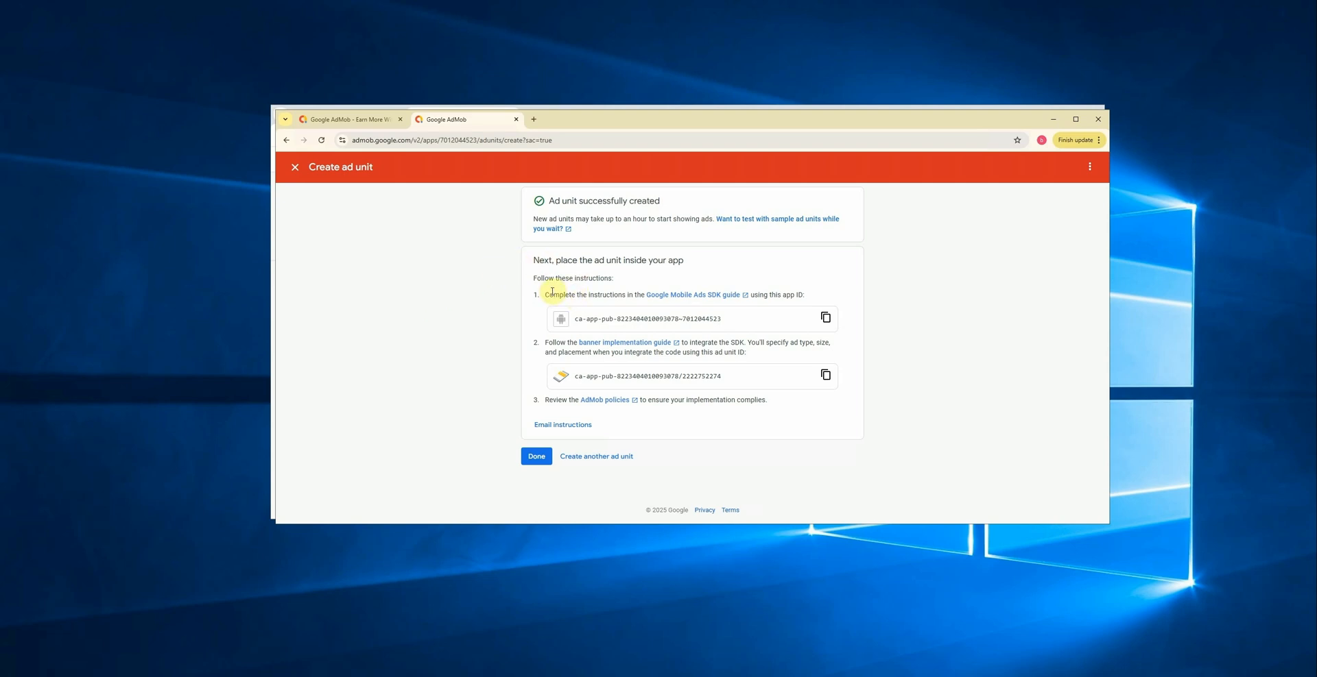
pyautogui.moveTo(606, 295)
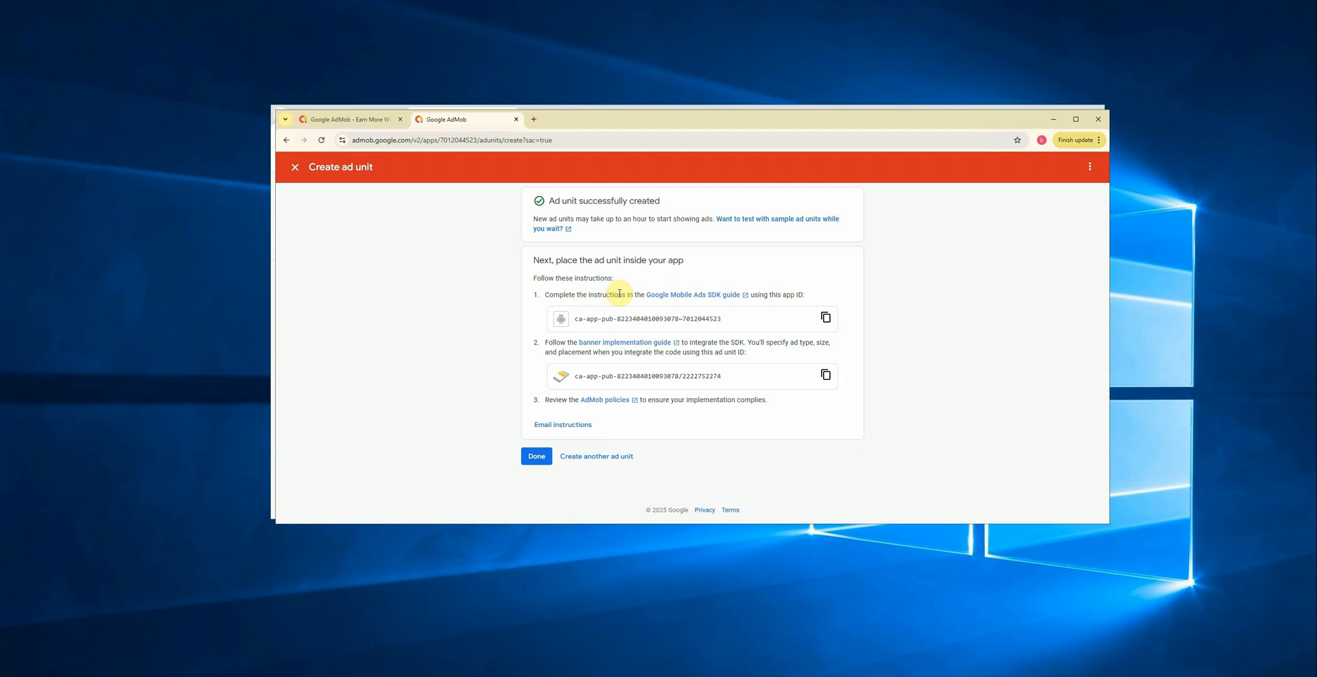
pyautogui.moveTo(606, 295)
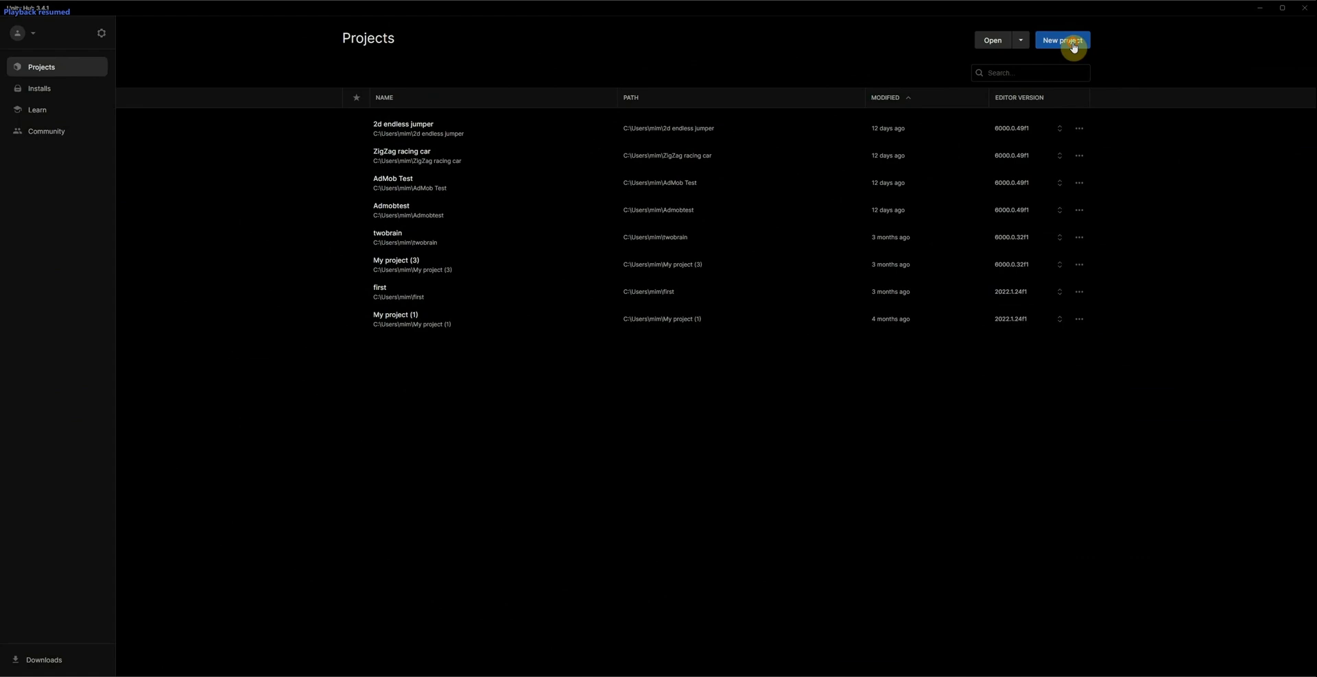
# Step: Create a Universal 2D project called 'Google admob ads' from Unity Hub
pyautogui.click(1060, 40)
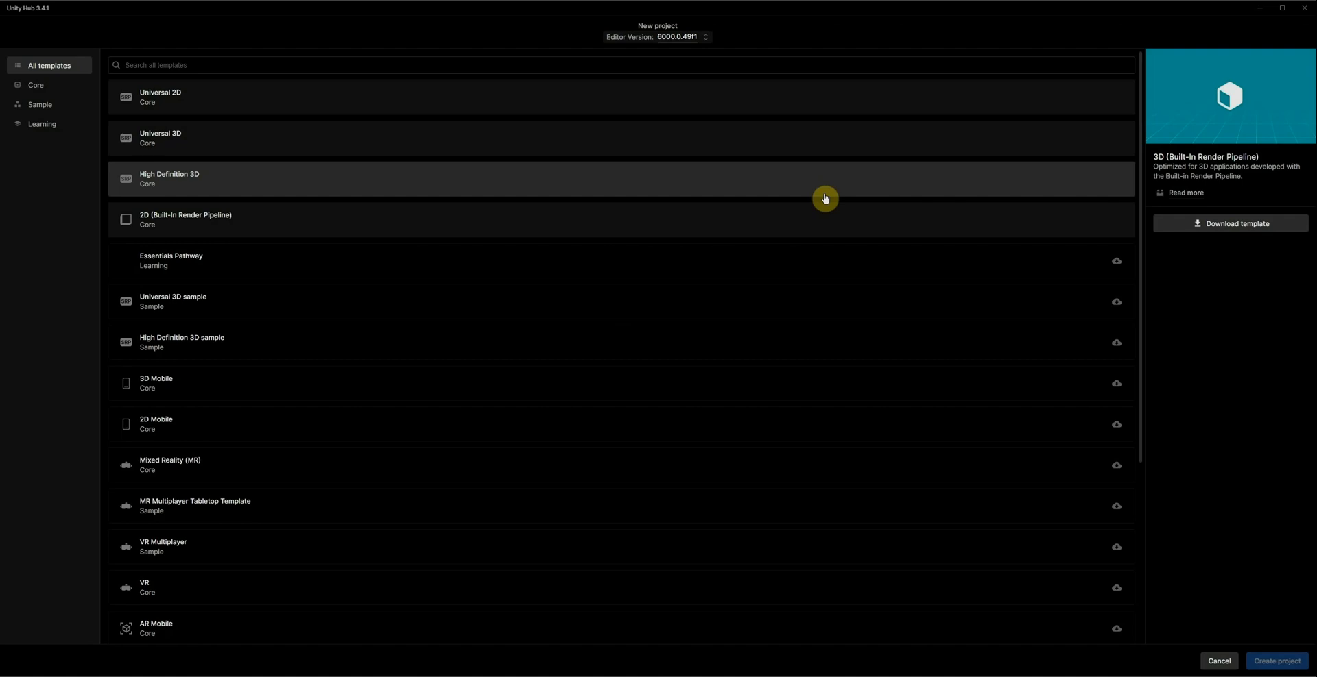
pyautogui.click(160, 97)
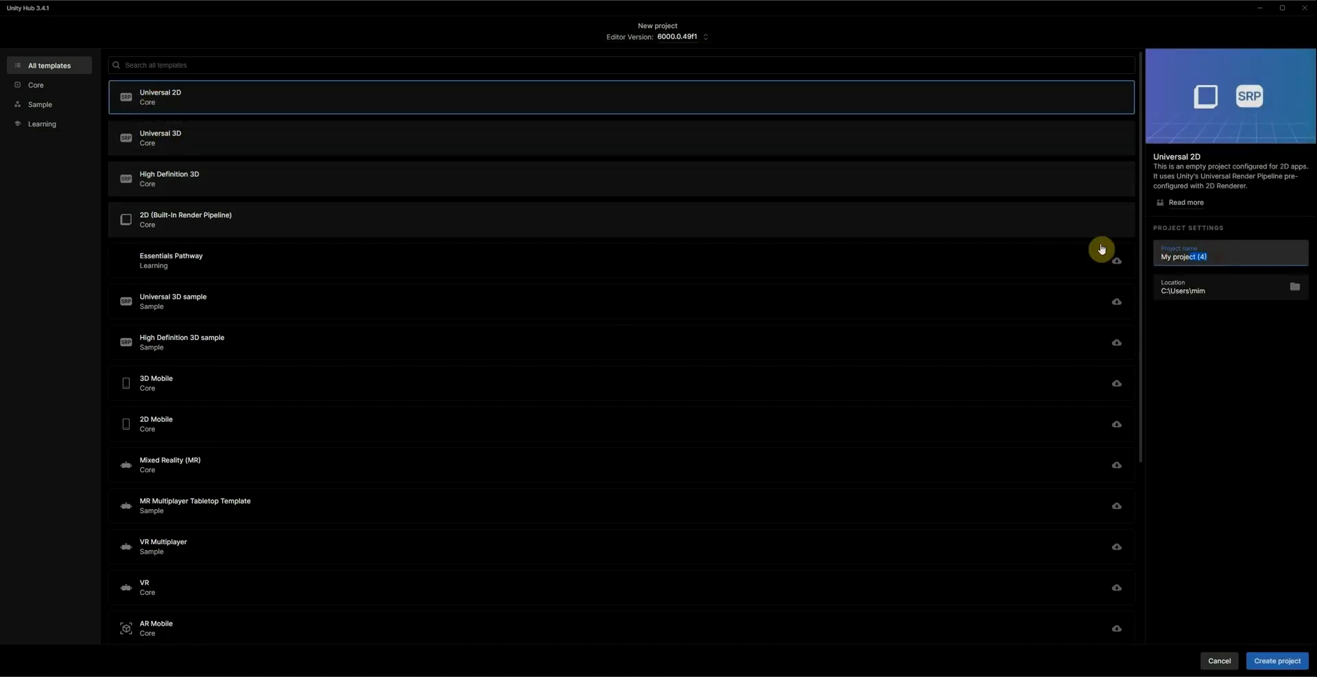
pyautogui.write('G')
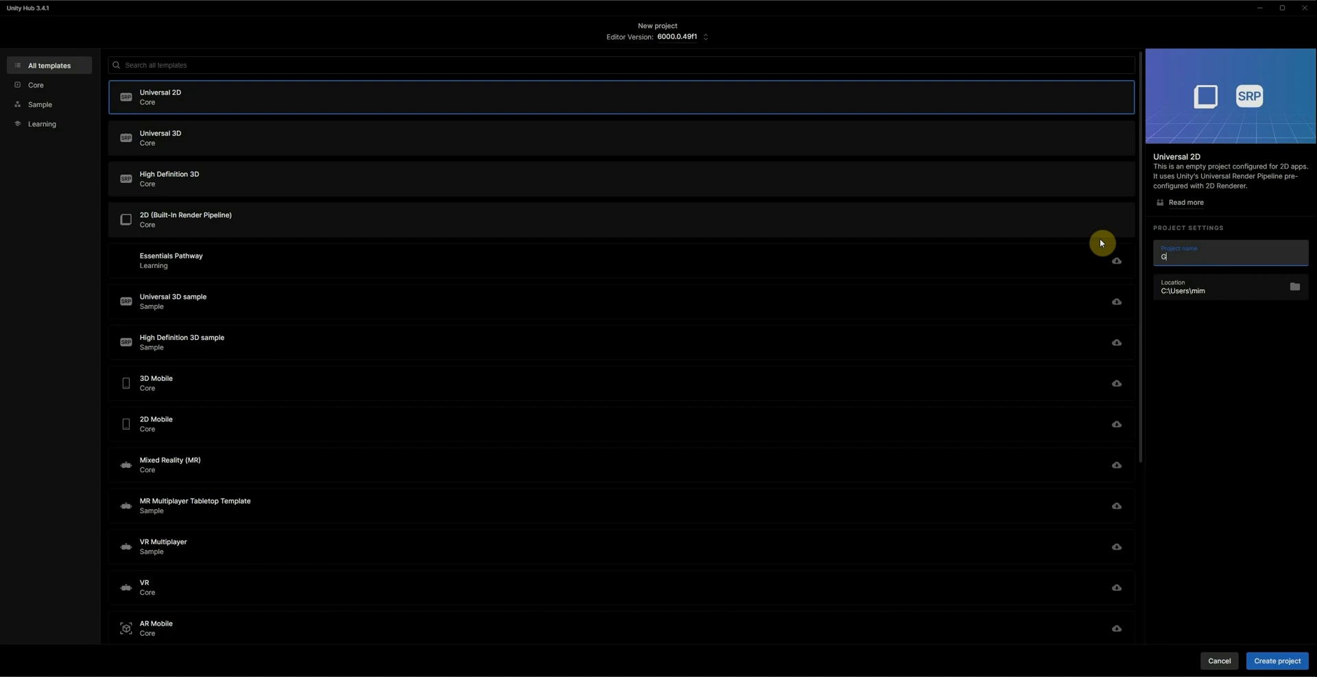
pyautogui.write('oogle')
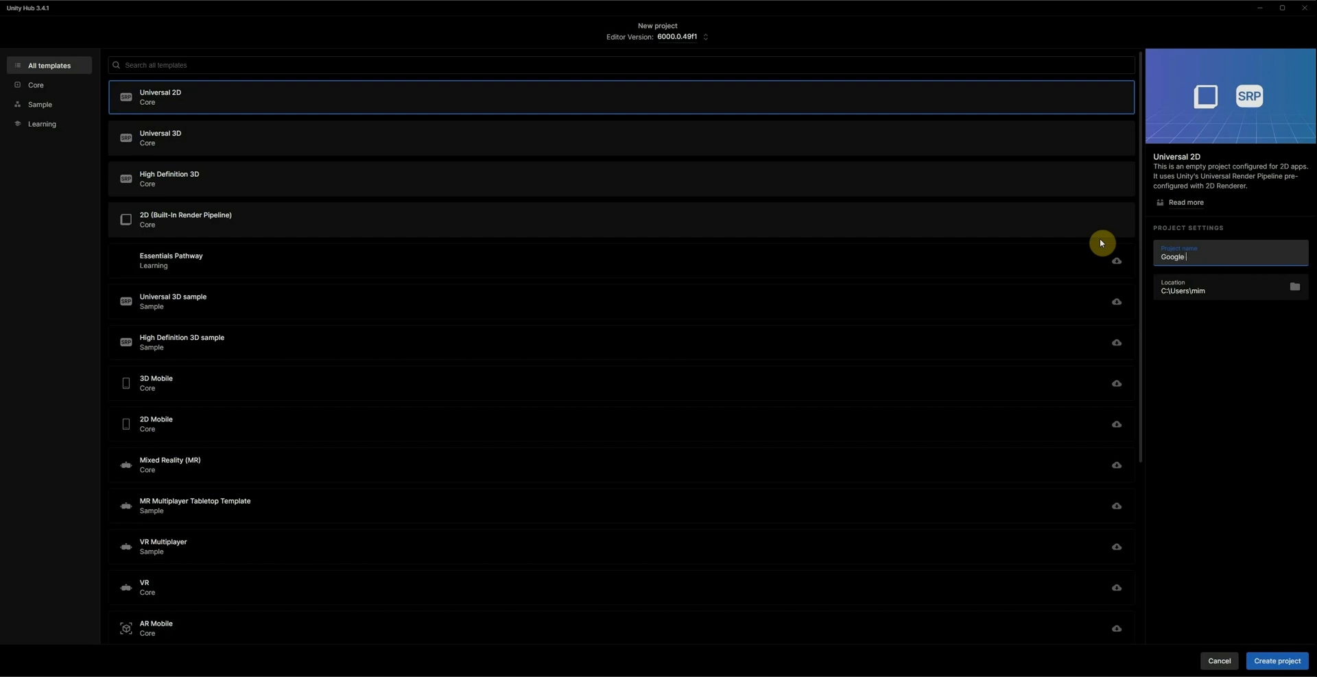
pyautogui.write('admob ads')
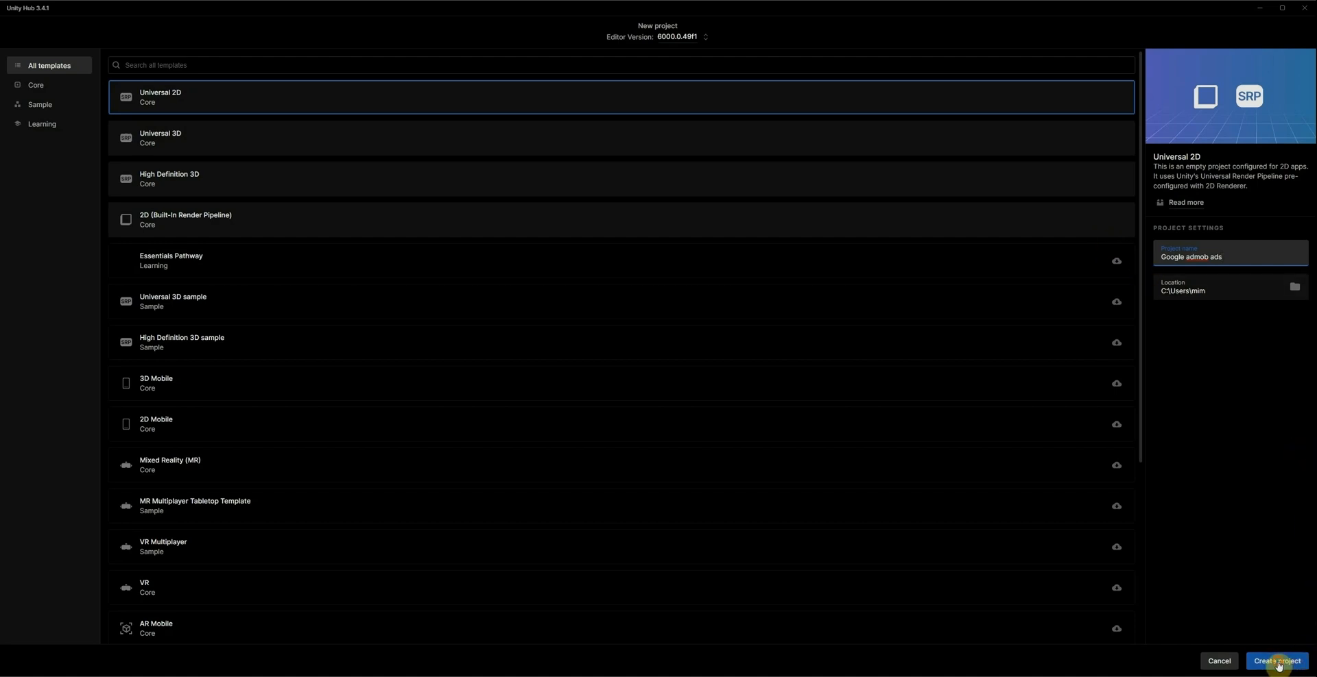
pyautogui.click(1277, 662)
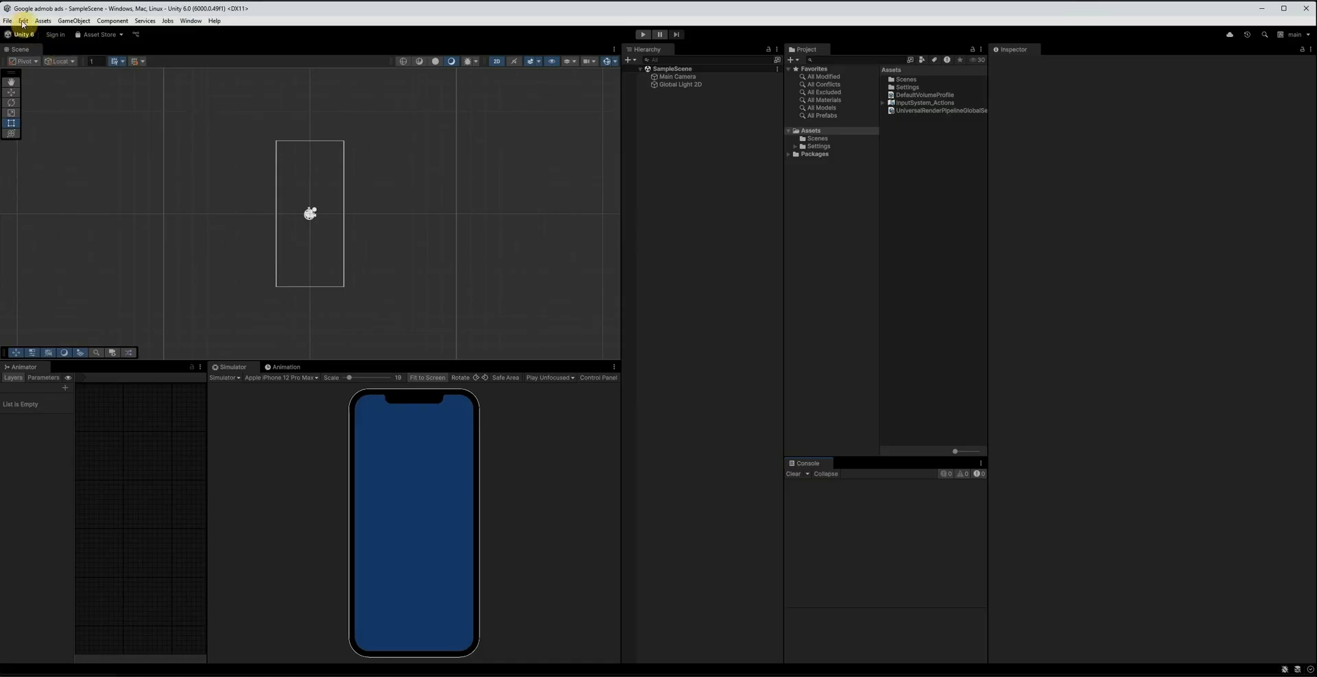
# Step: Make Android the active platform in Build Profiles, then close the window
pyautogui.click(7, 20)
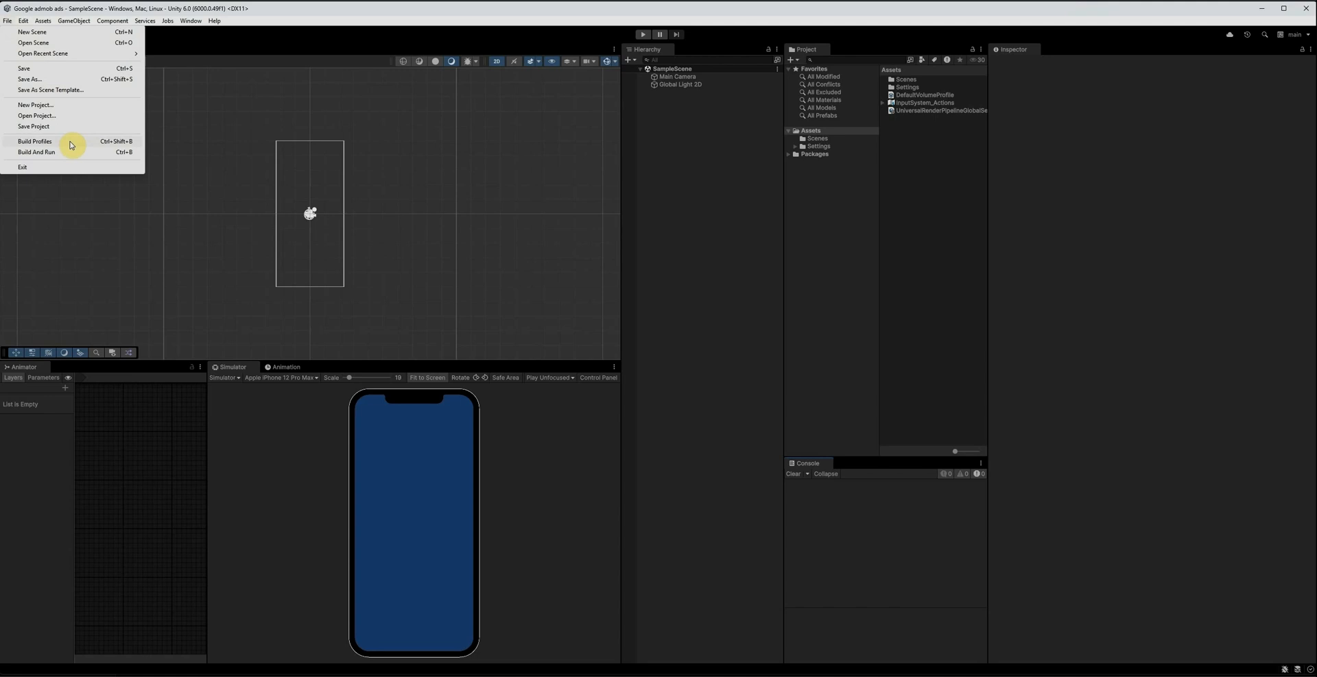
pyautogui.click(35, 142)
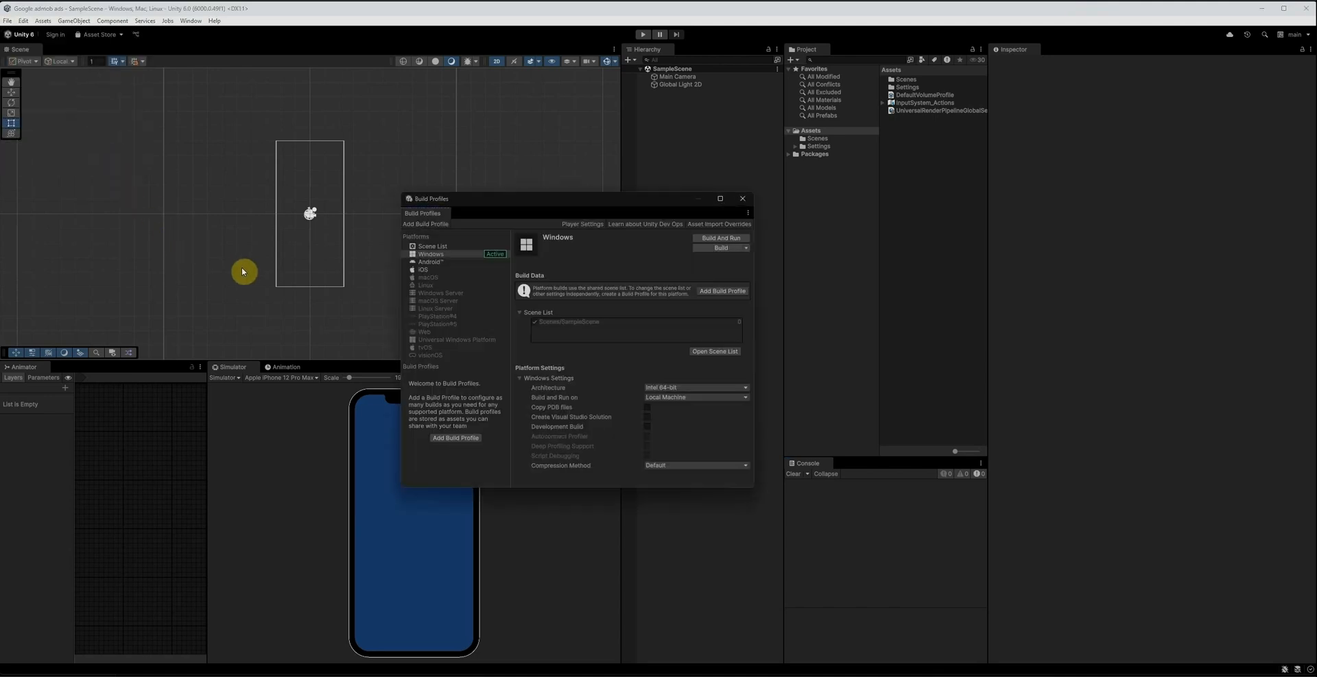
pyautogui.click(430, 262)
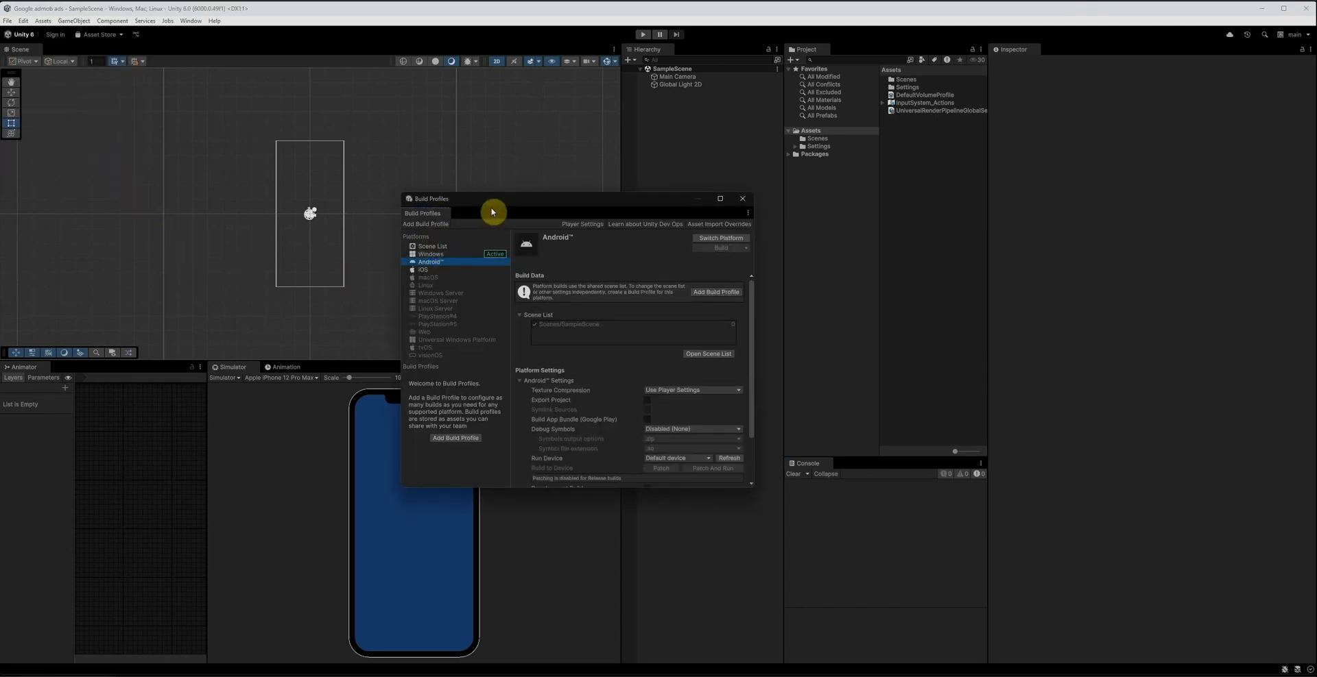
pyautogui.moveTo(492, 210); pyautogui.dragTo(367, 209)
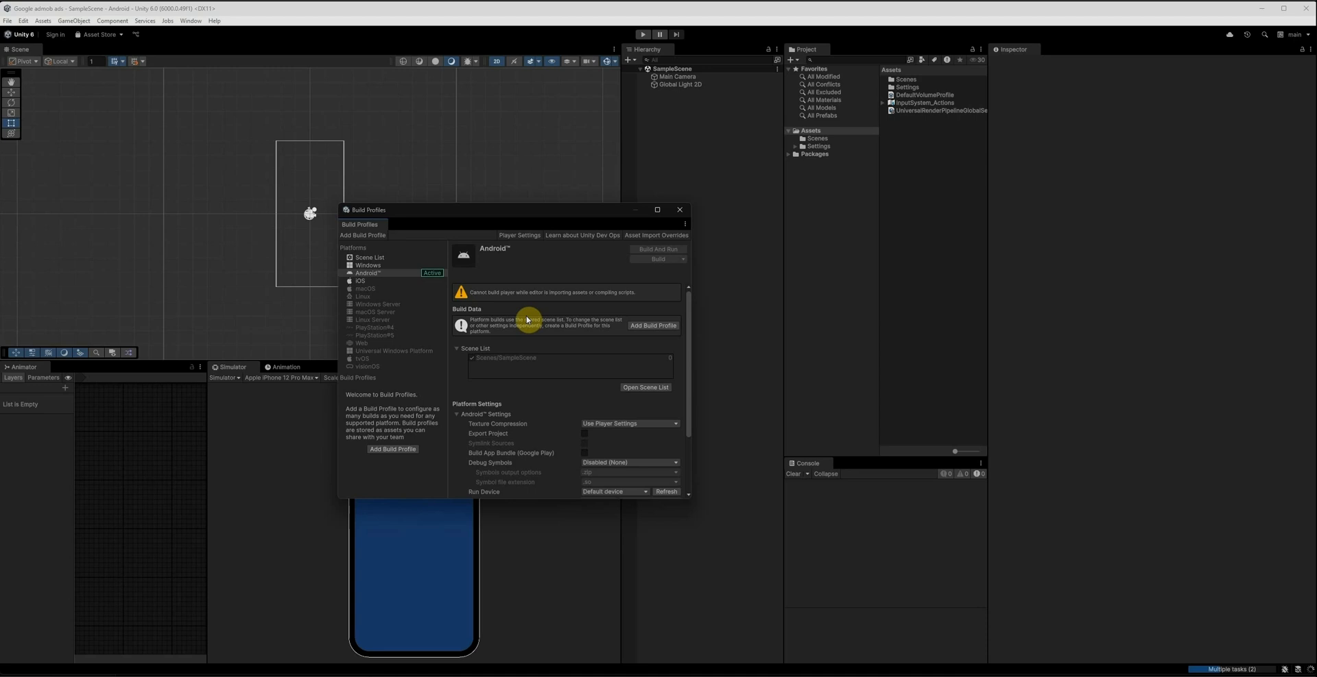
pyautogui.moveTo(531, 288)
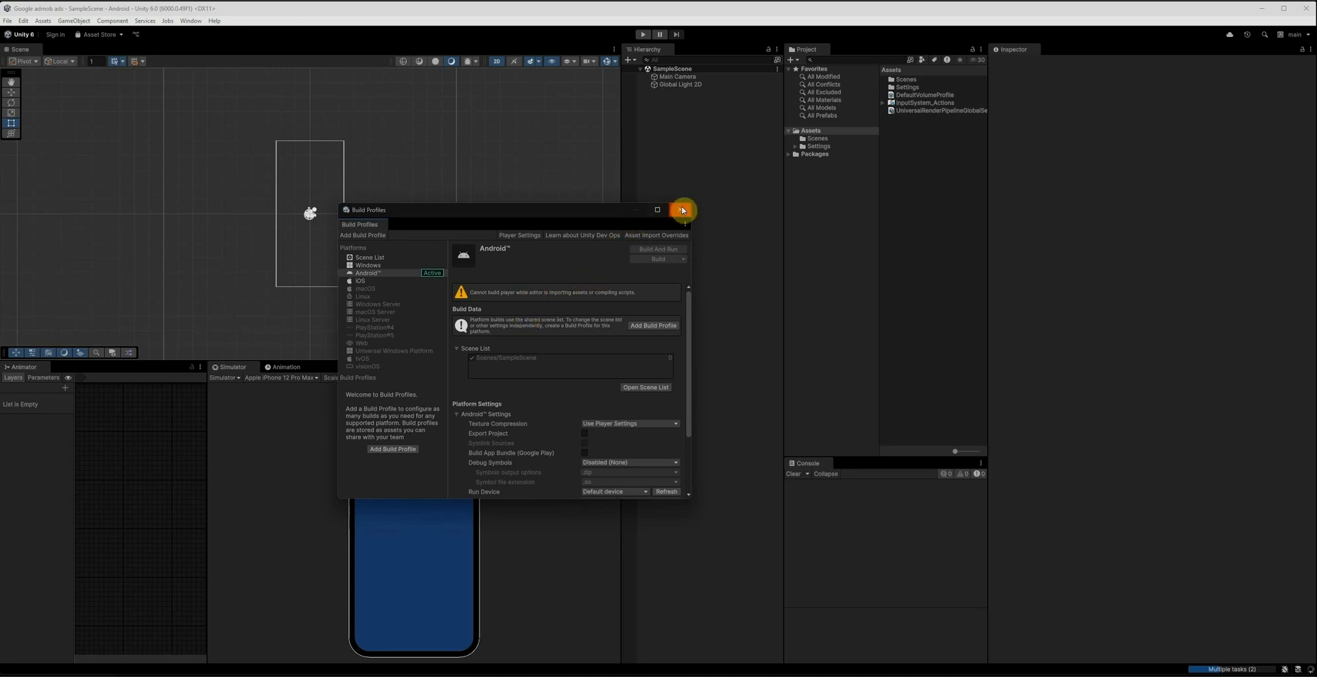
pyautogui.click(682, 210)
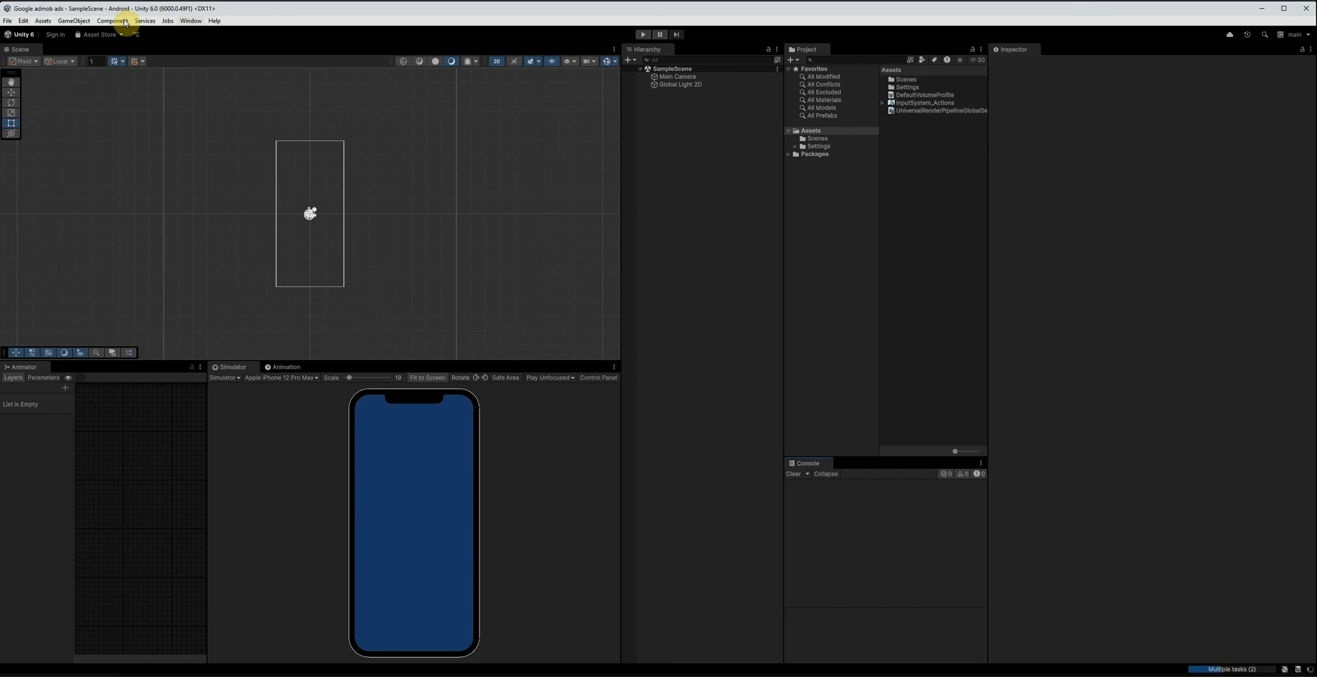
pyautogui.click(455, 497)
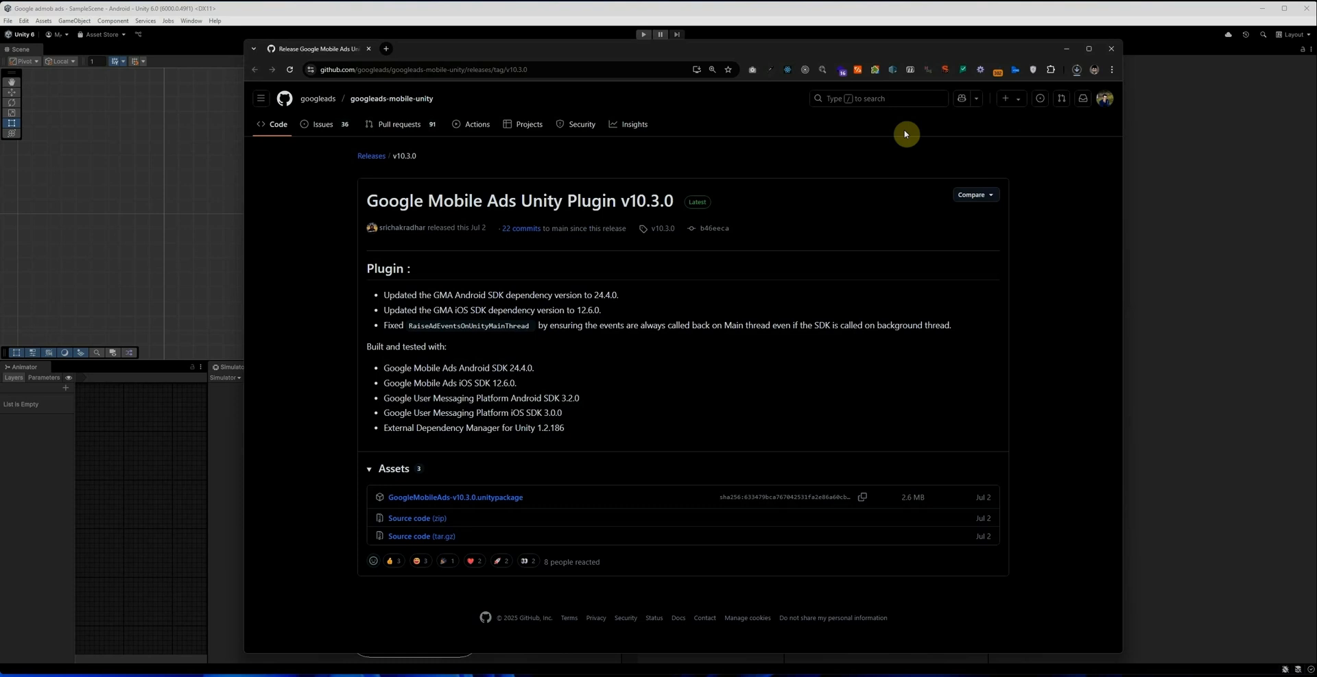
pyautogui.click(1076, 70)
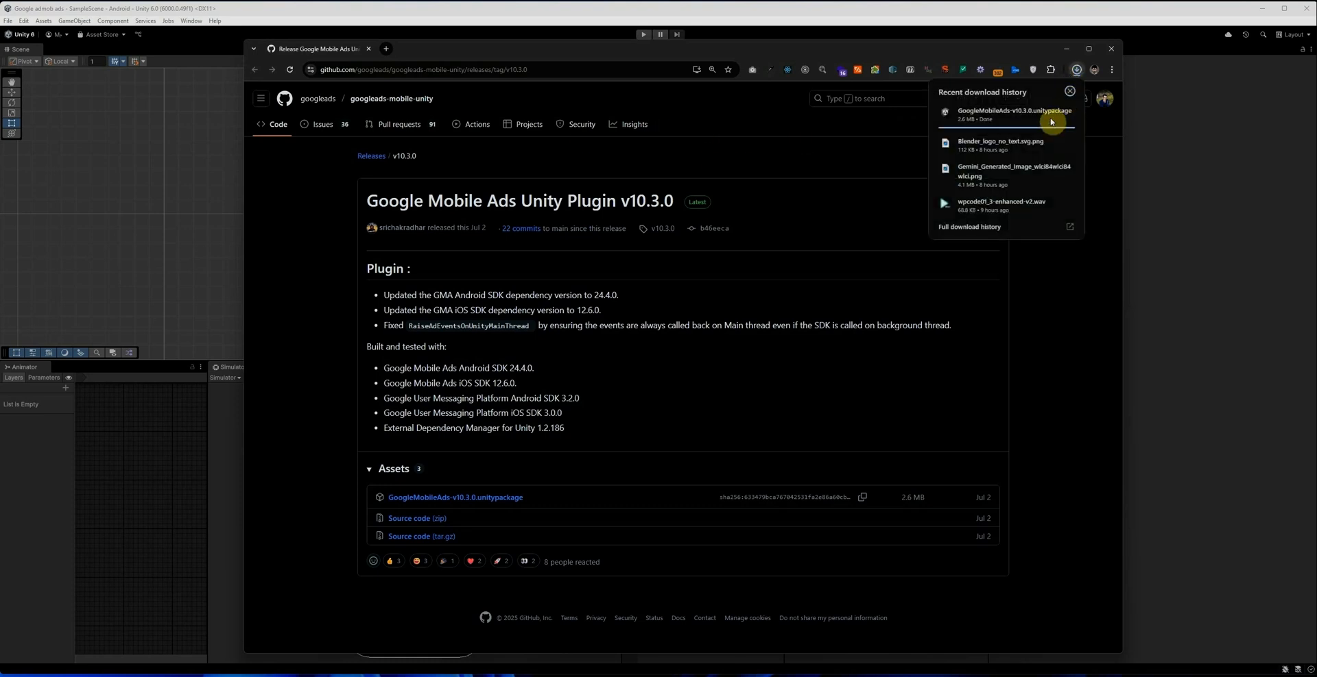
pyautogui.moveTo(1059, 288)
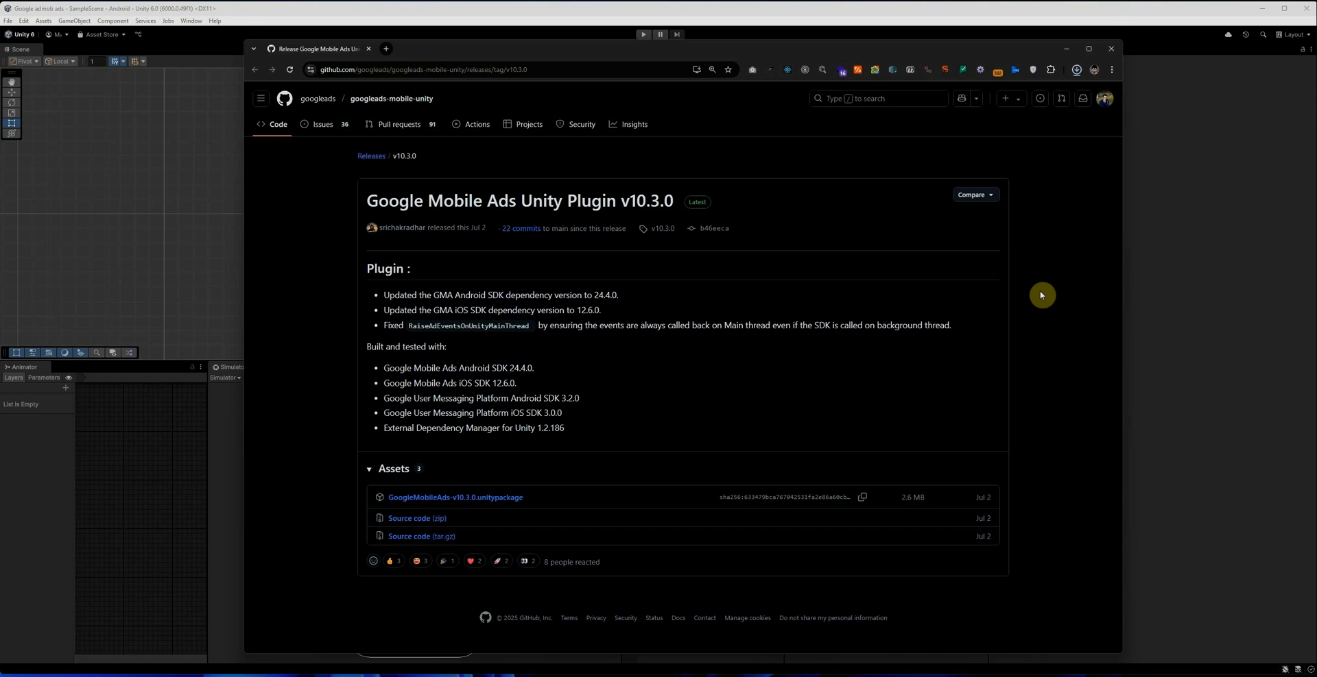
pyautogui.moveTo(1066, 55)
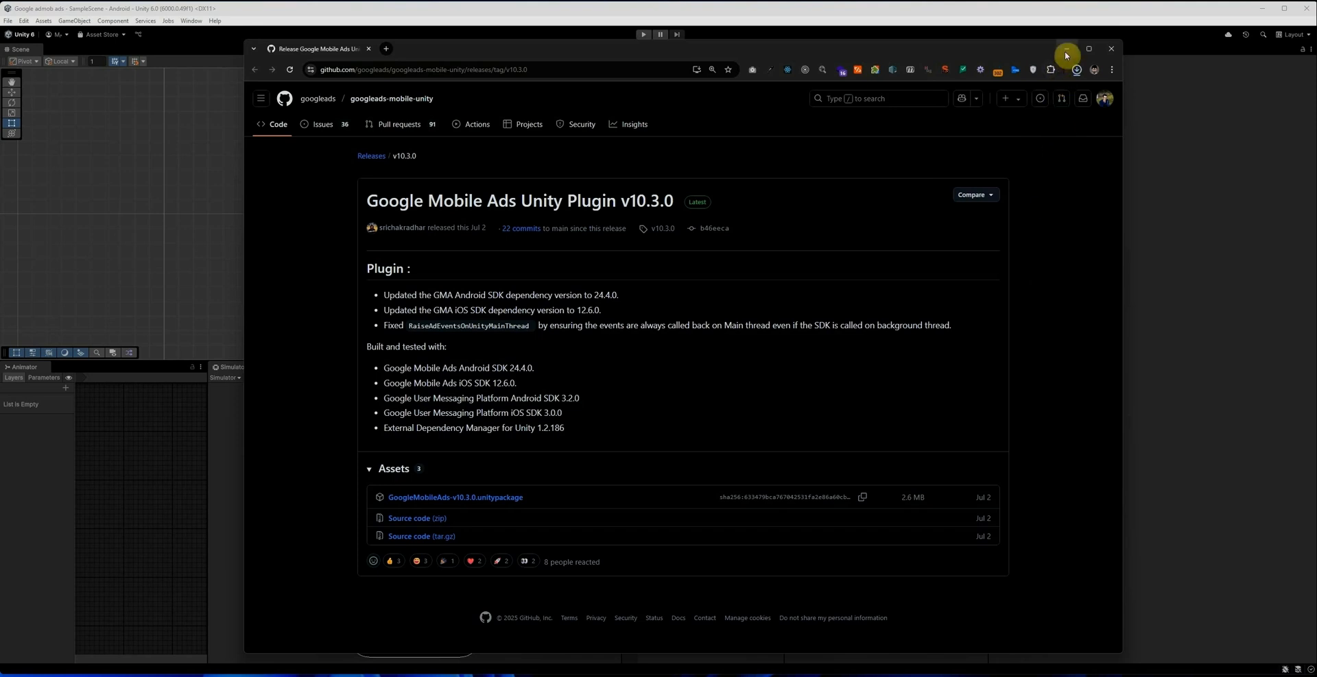
pyautogui.click(1088, 49)
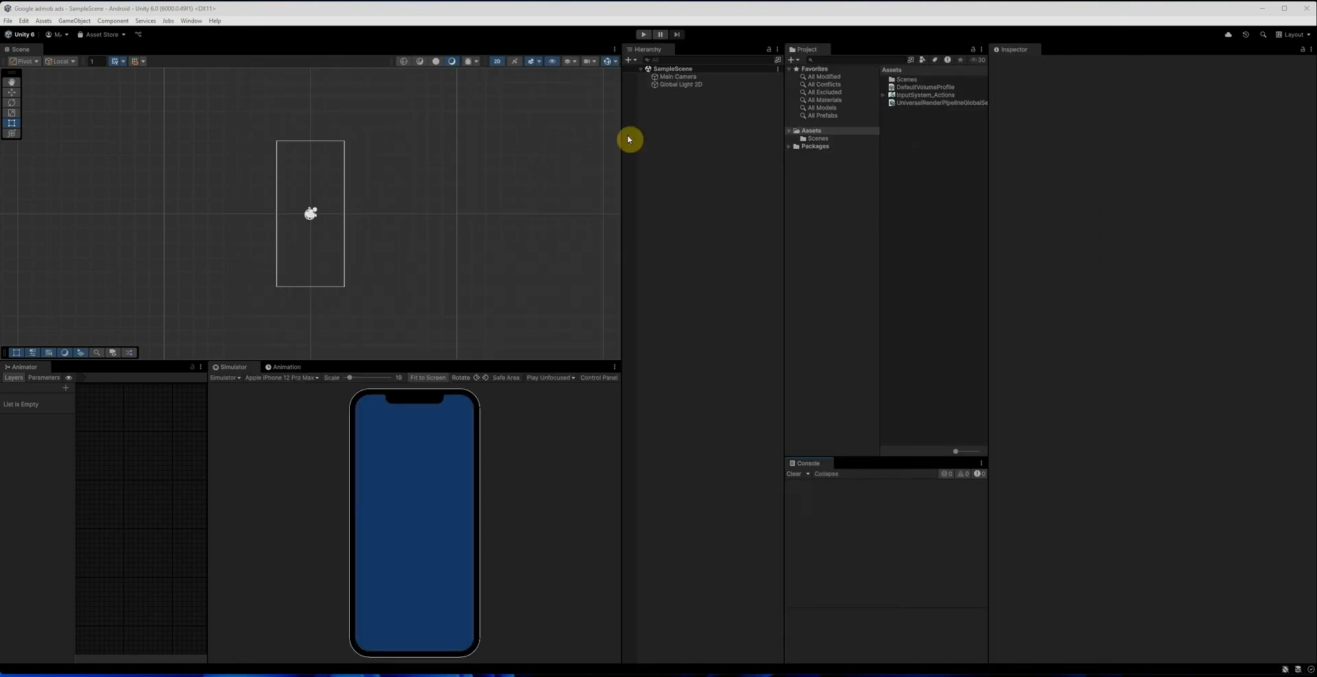
# Step: Import all files of the GoogleMobileAds unitypackage from Downloads
pyautogui.click(42, 19)
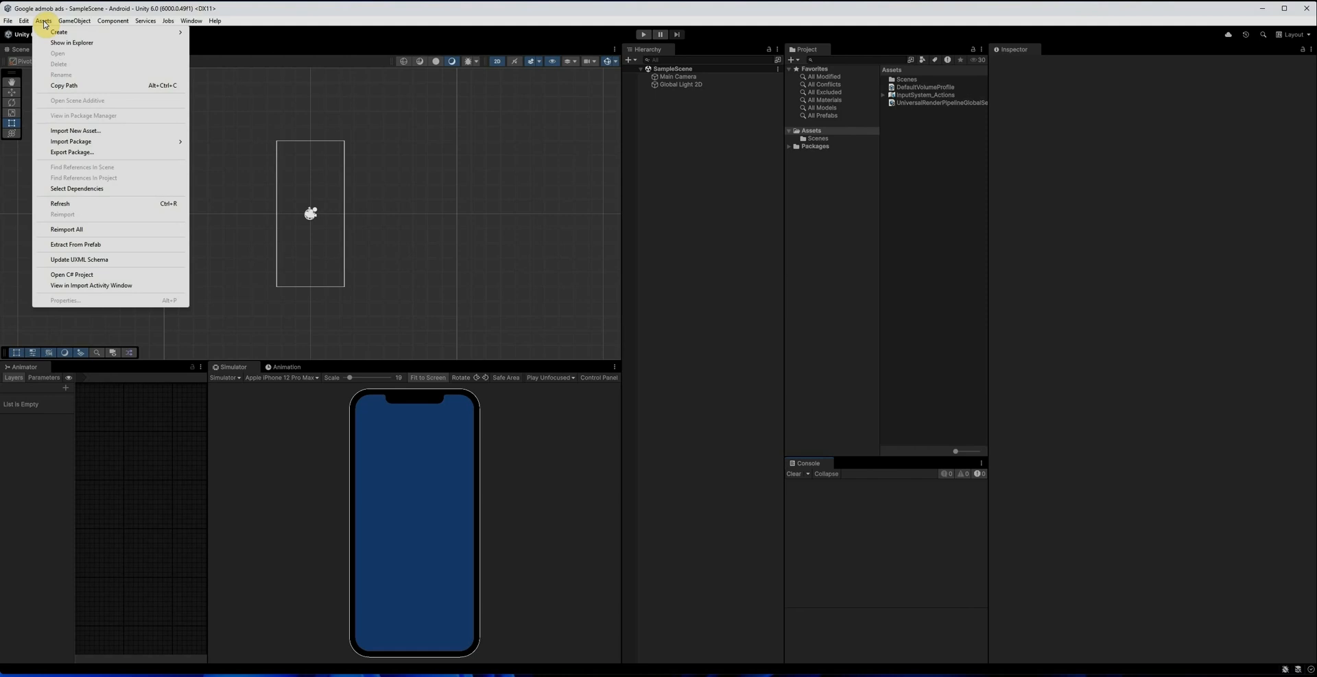
pyautogui.moveTo(71, 141)
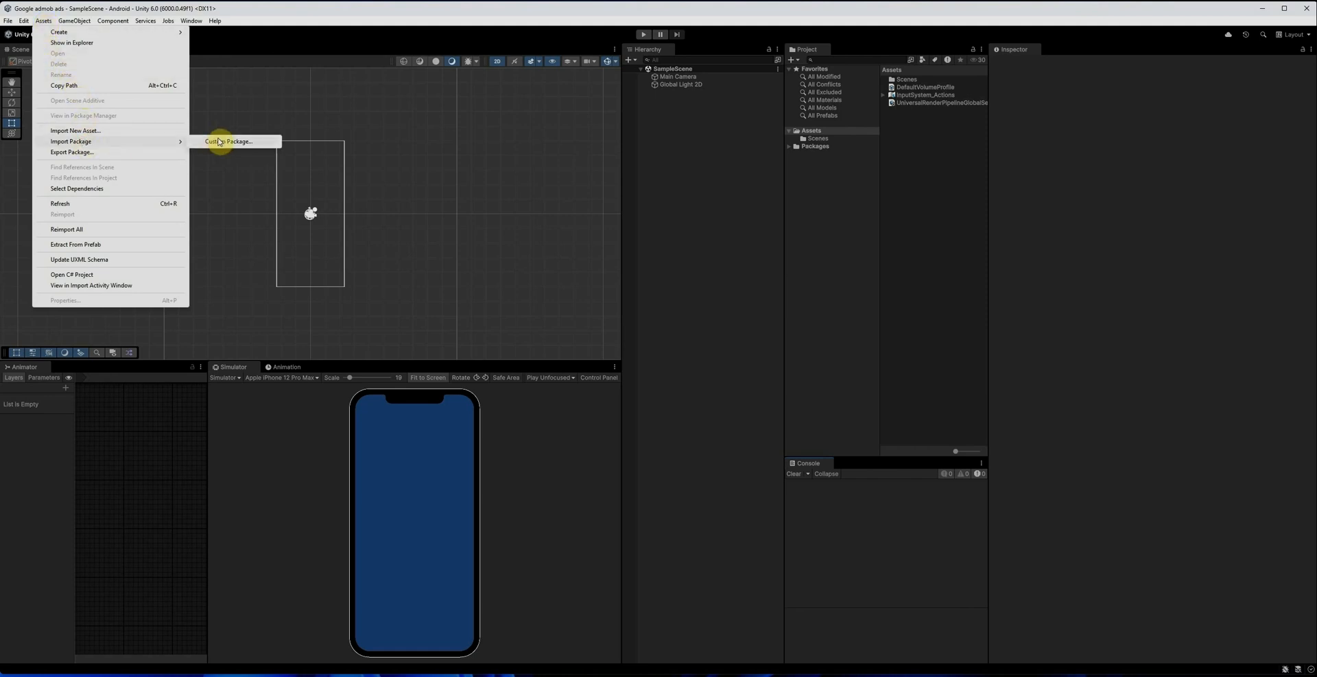
pyautogui.click(228, 142)
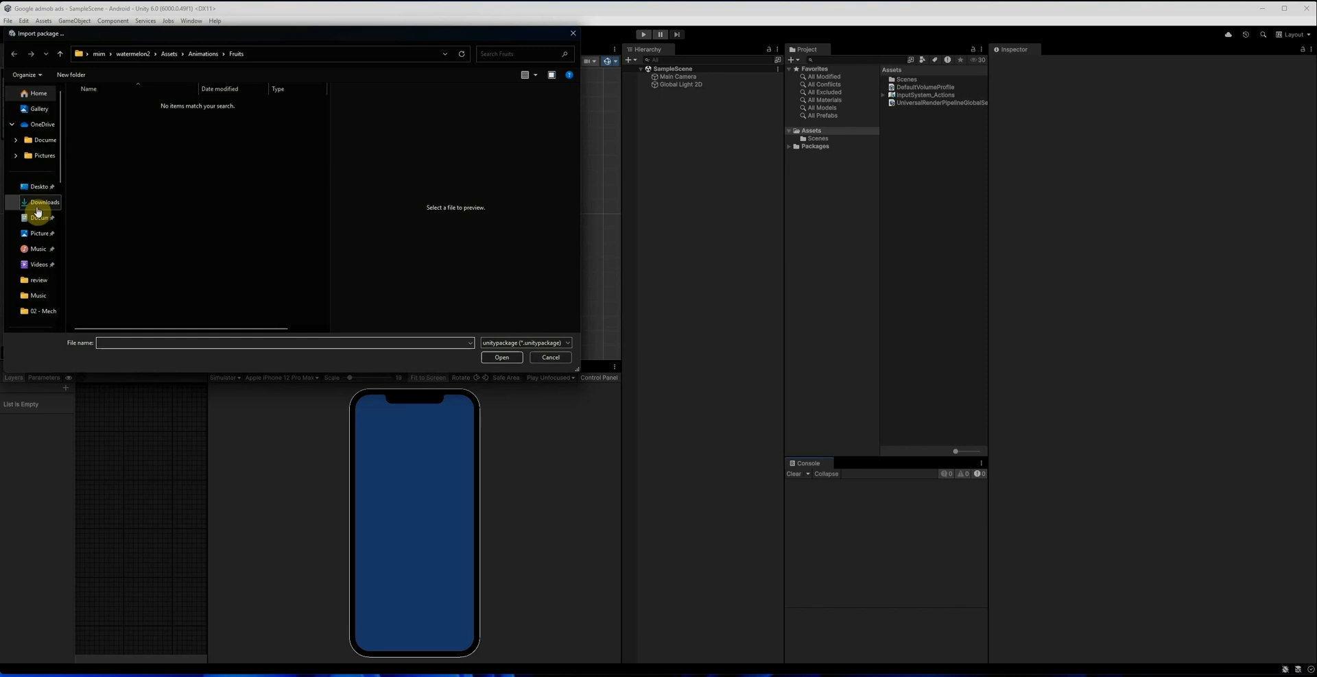
pyautogui.click(41, 202)
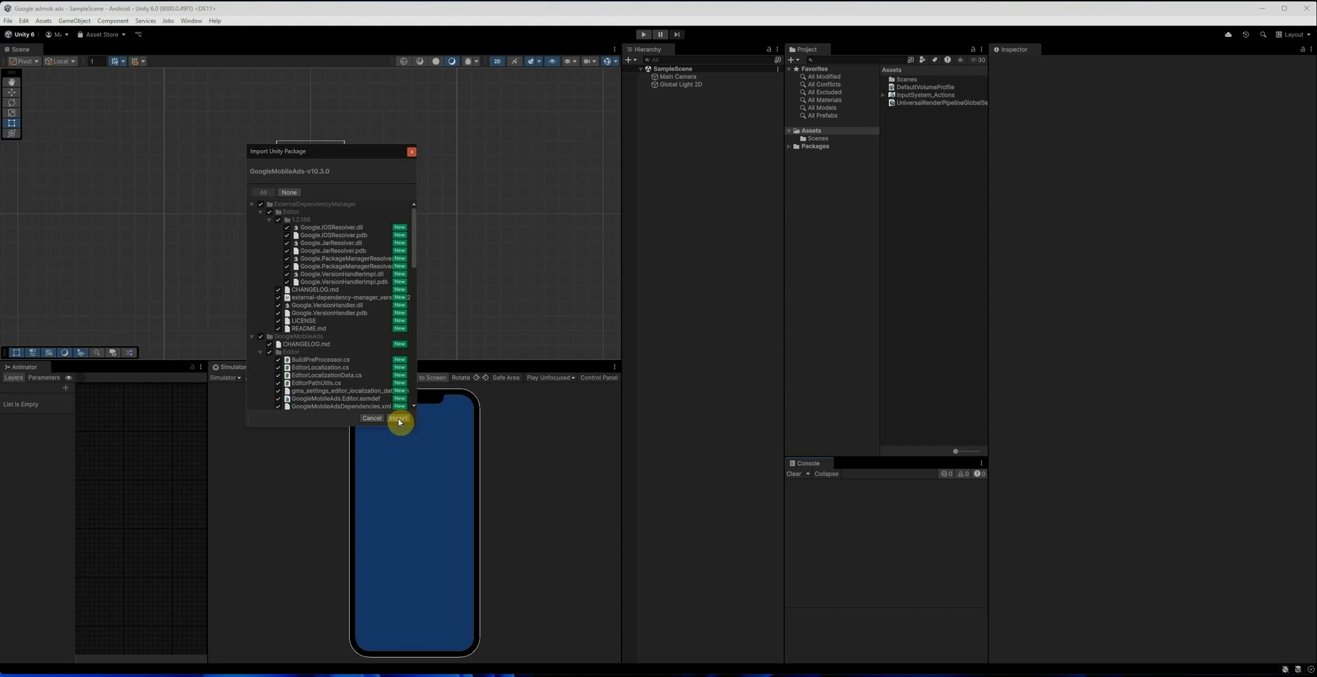
pyautogui.click(398, 418)
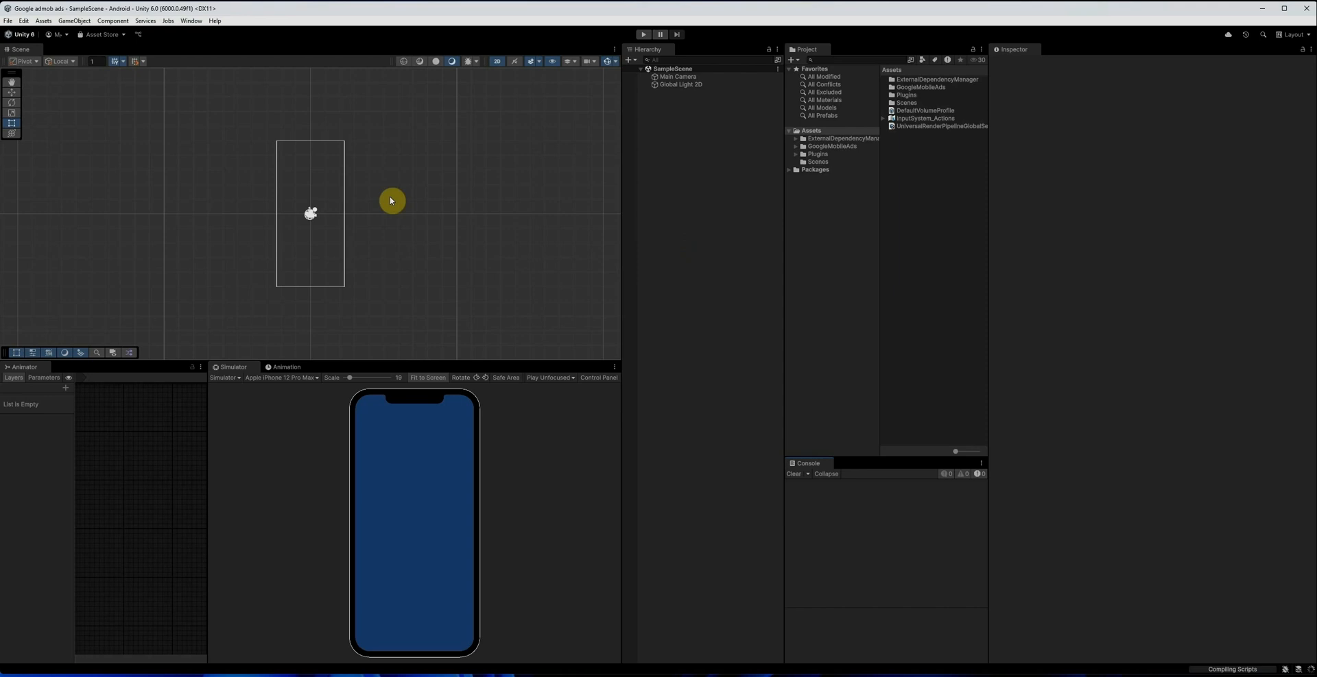
# Step: In Google Mobile Ads settings, enable auto-resolution and paste the AdMob Android app ID
pyautogui.click(42, 20)
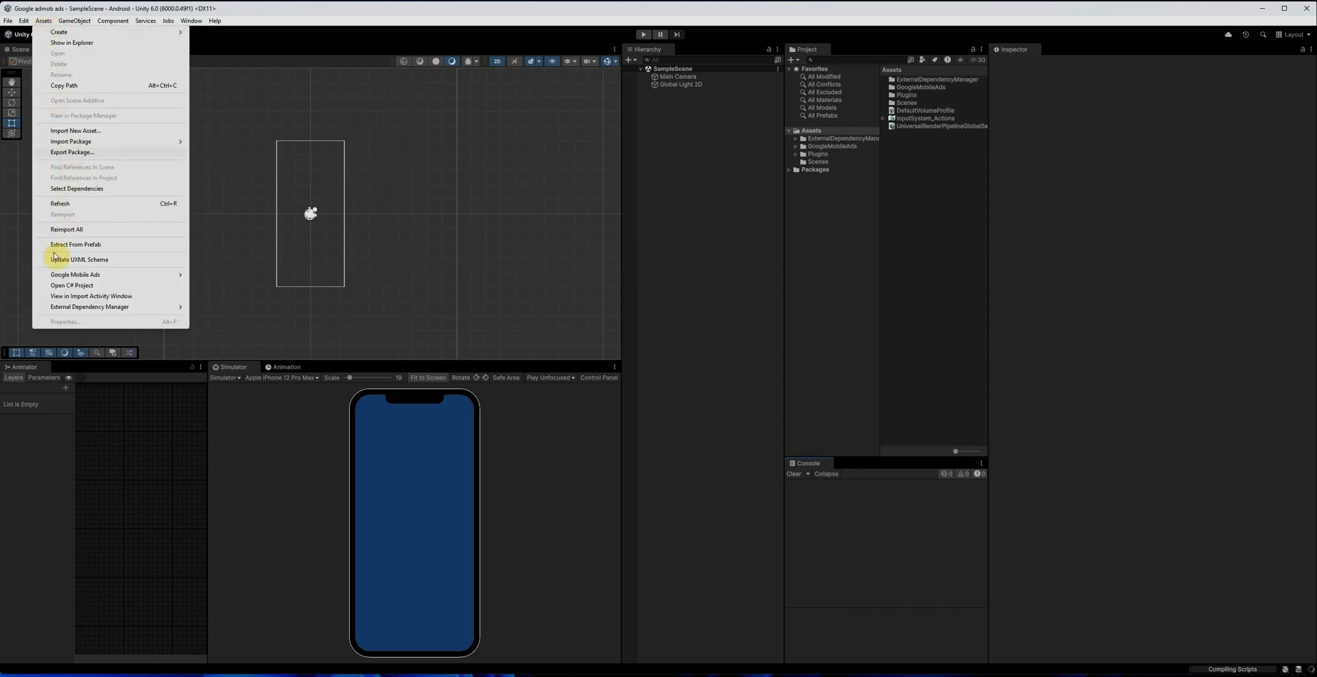
pyautogui.moveTo(75, 274)
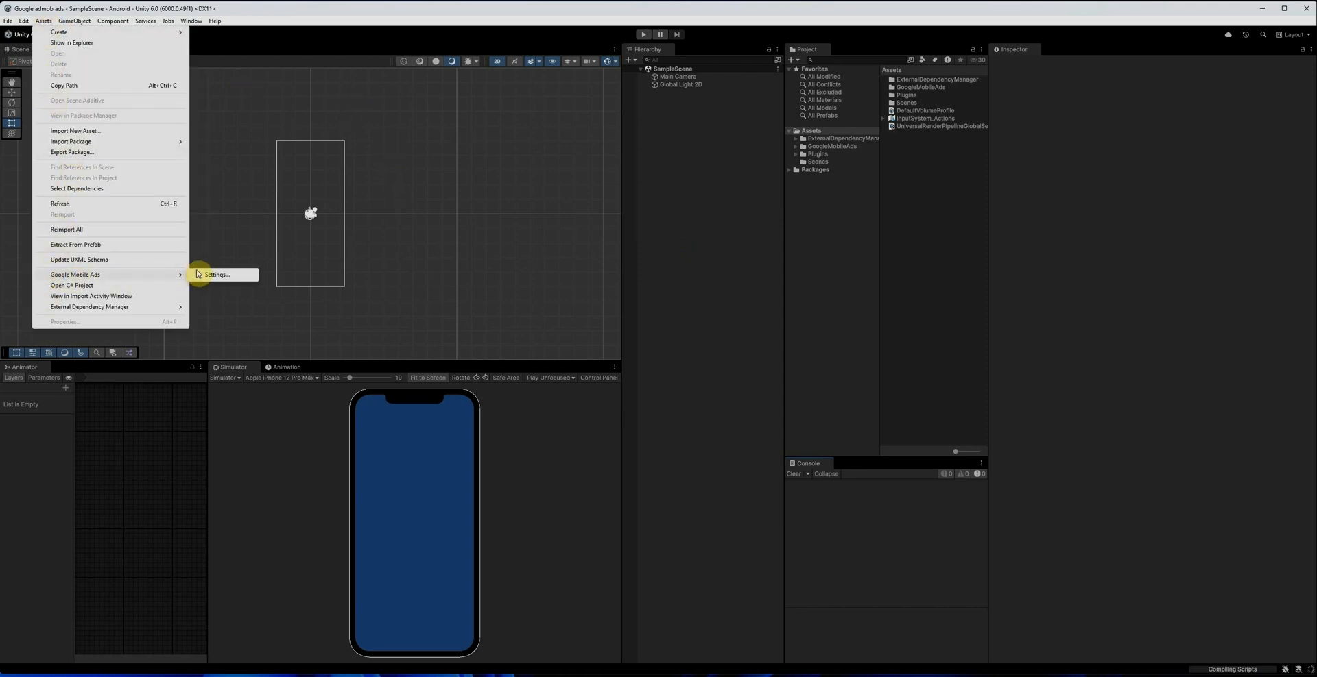
pyautogui.click(216, 274)
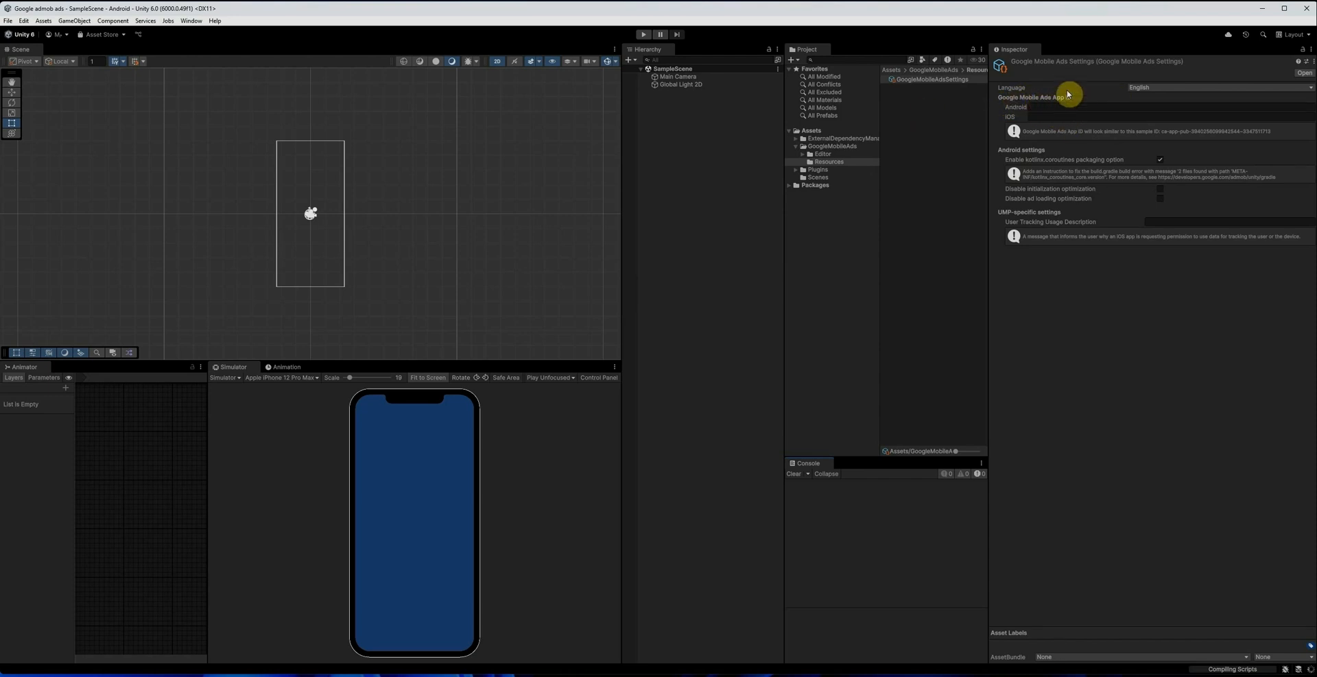
pyautogui.click(1167, 107)
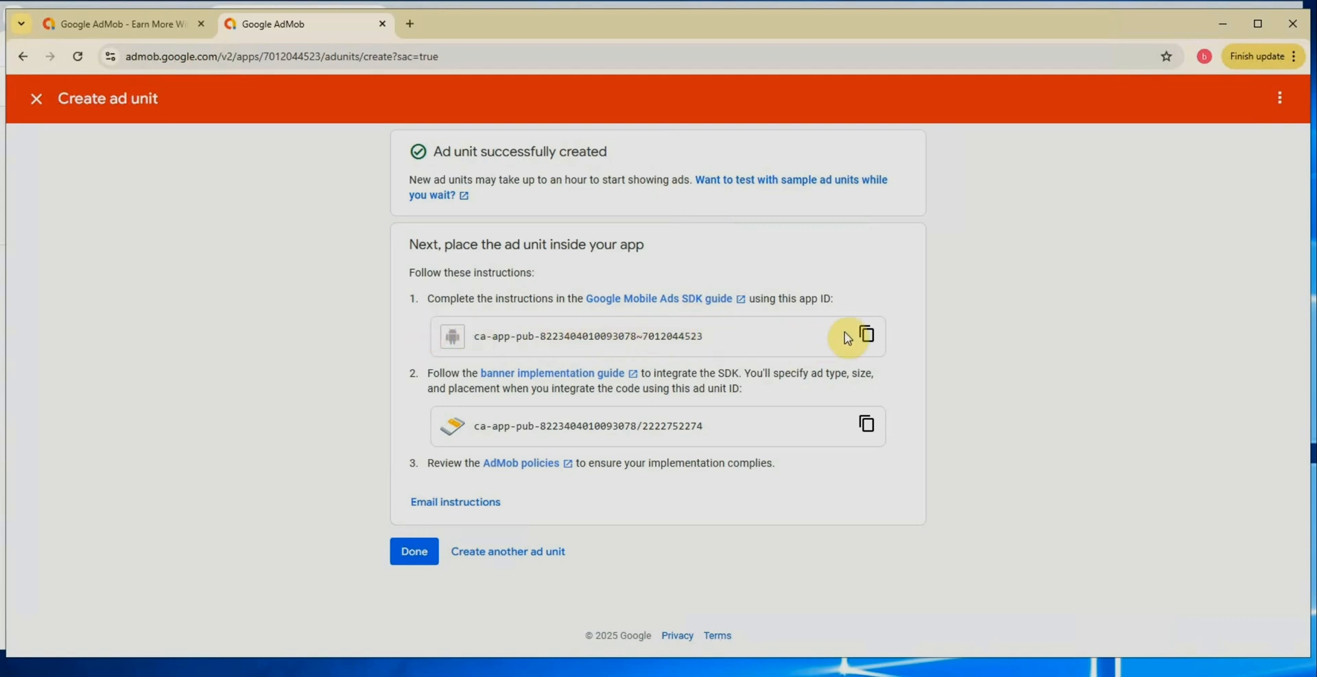
pyautogui.click(867, 336)
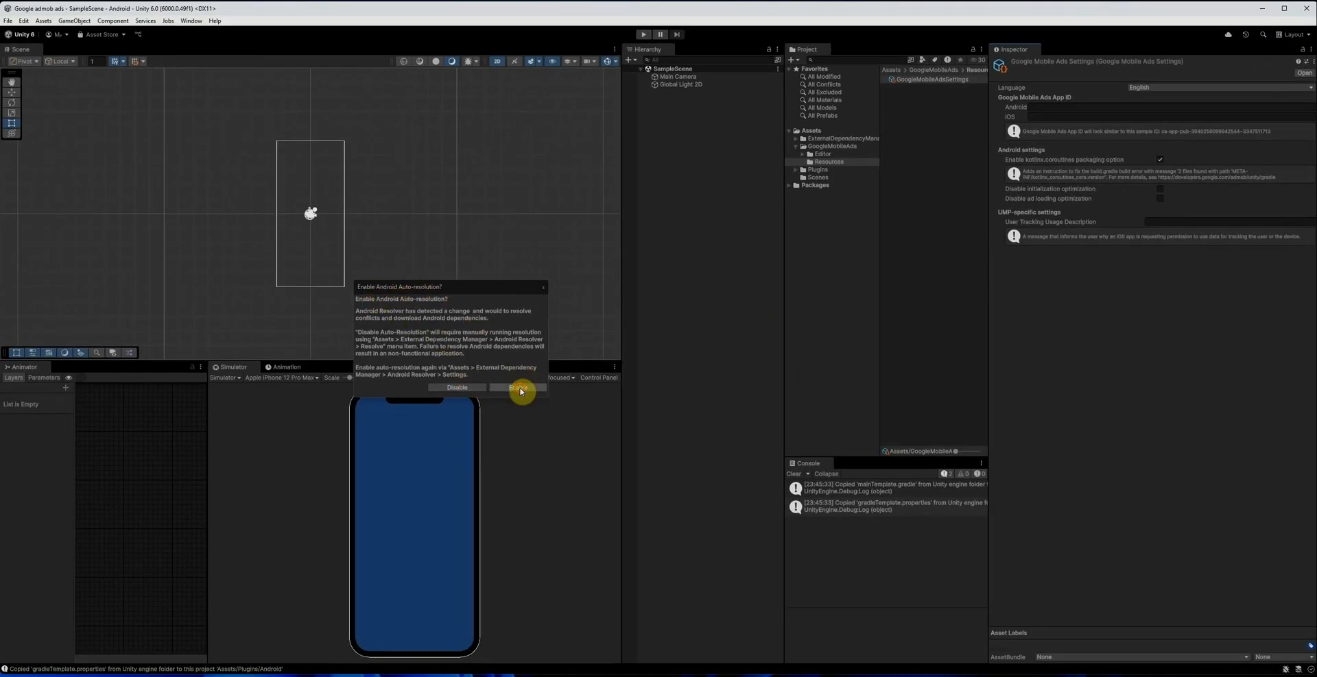
pyautogui.click(519, 388)
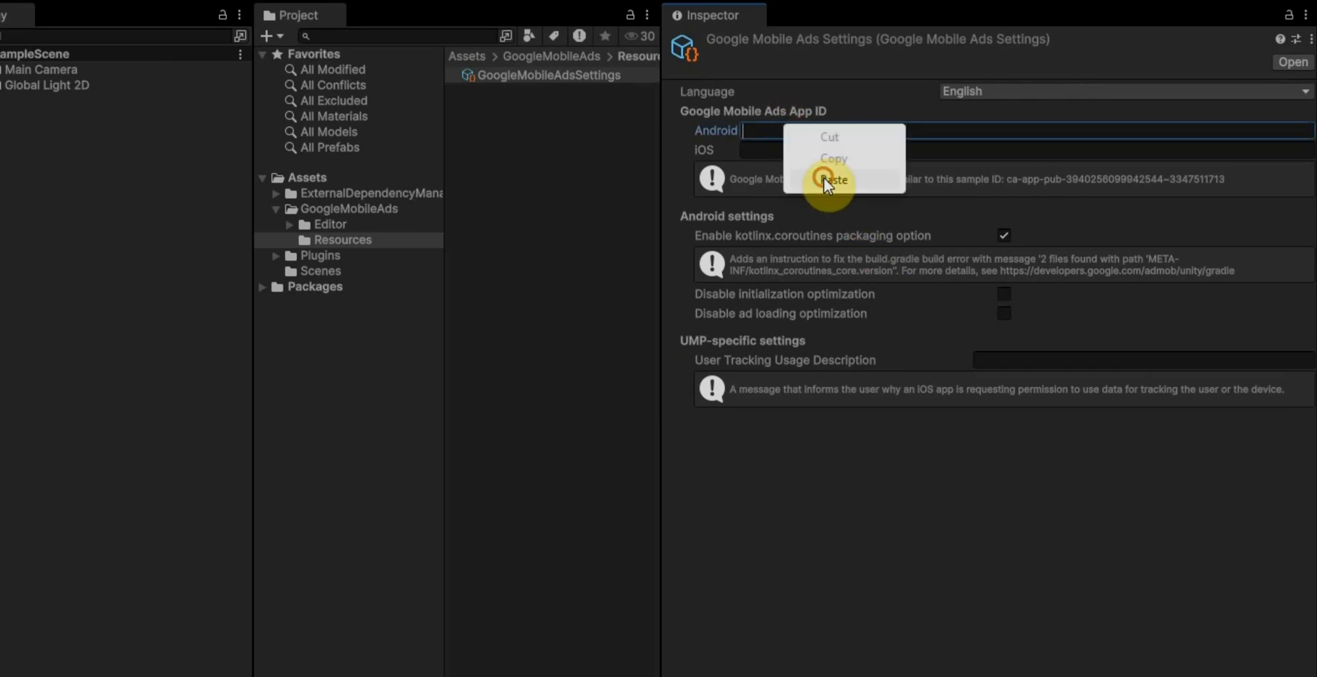
pyautogui.click(833, 180)
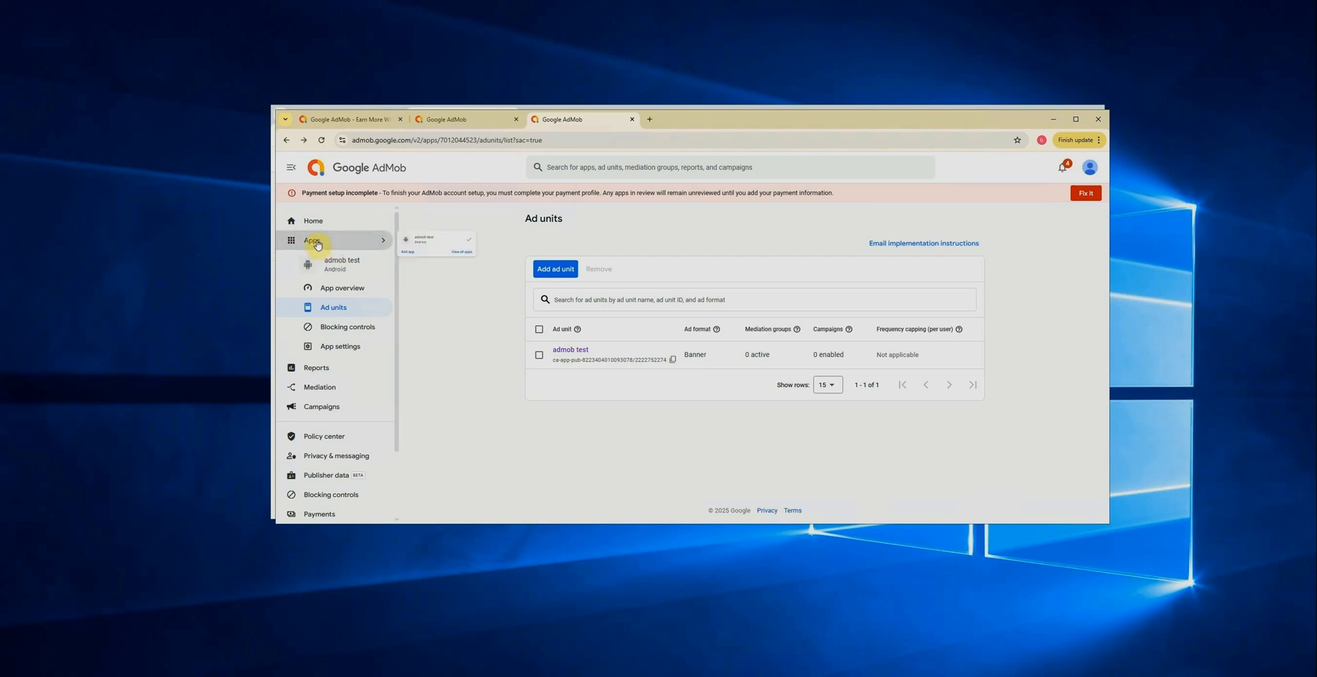
# Step: Add an unlisted iOS app named 'admob test'
pyautogui.click(416, 271)
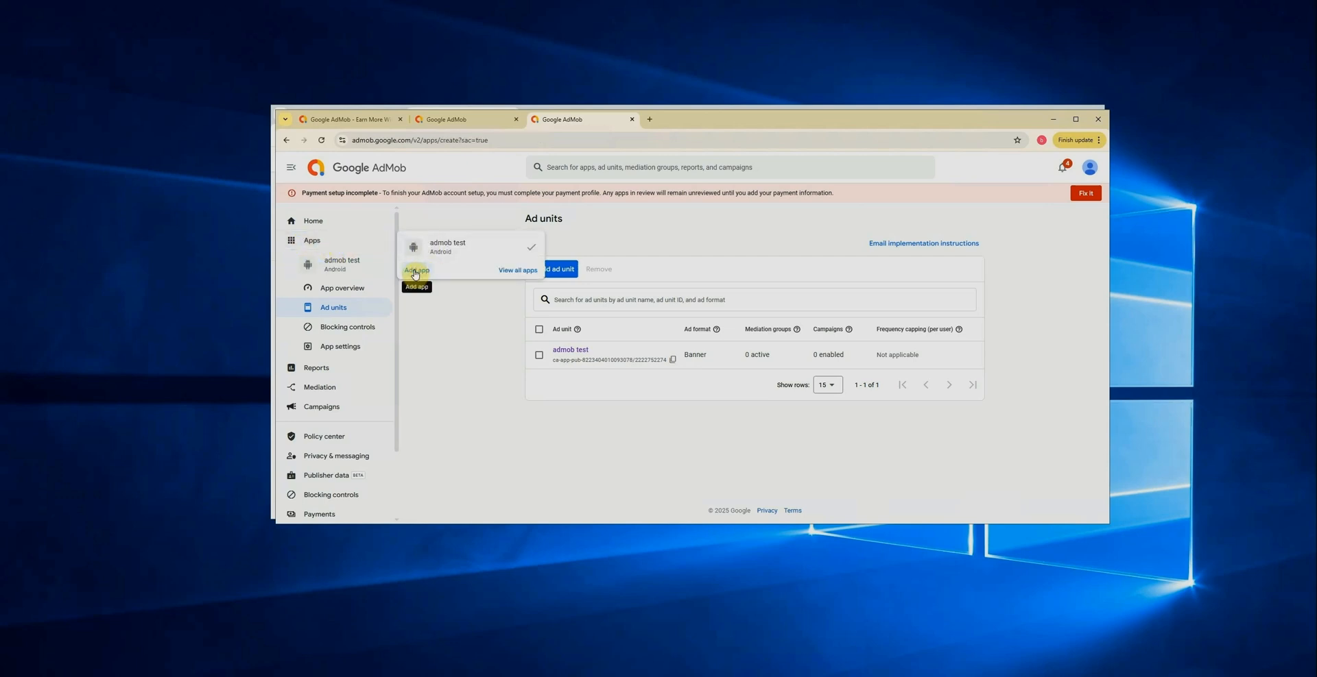
pyautogui.click(416, 270)
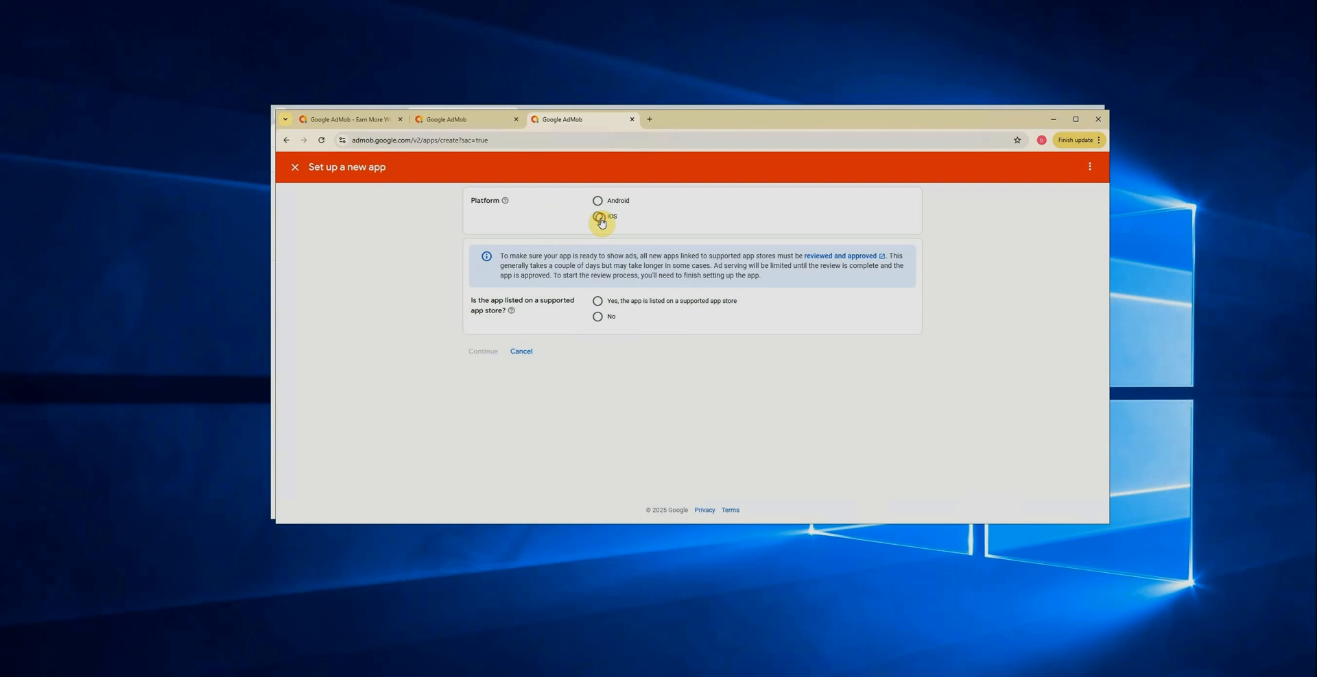
pyautogui.click(597, 216)
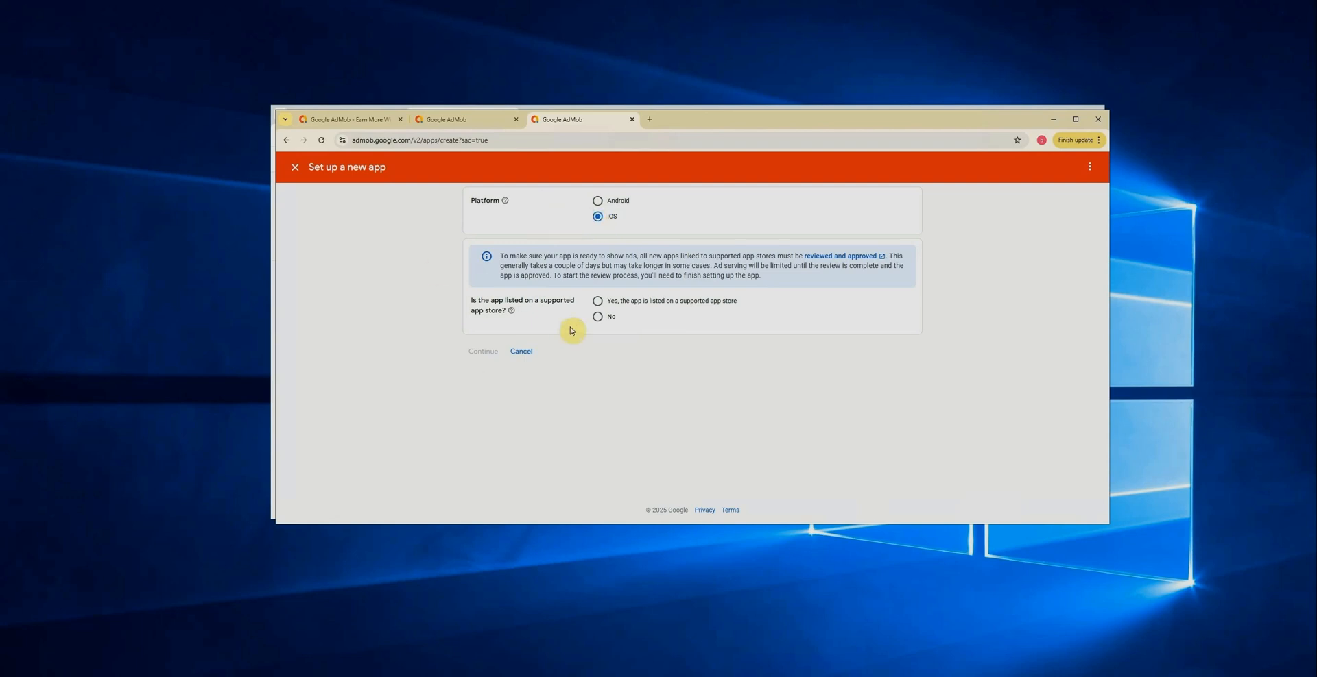
pyautogui.click(598, 317)
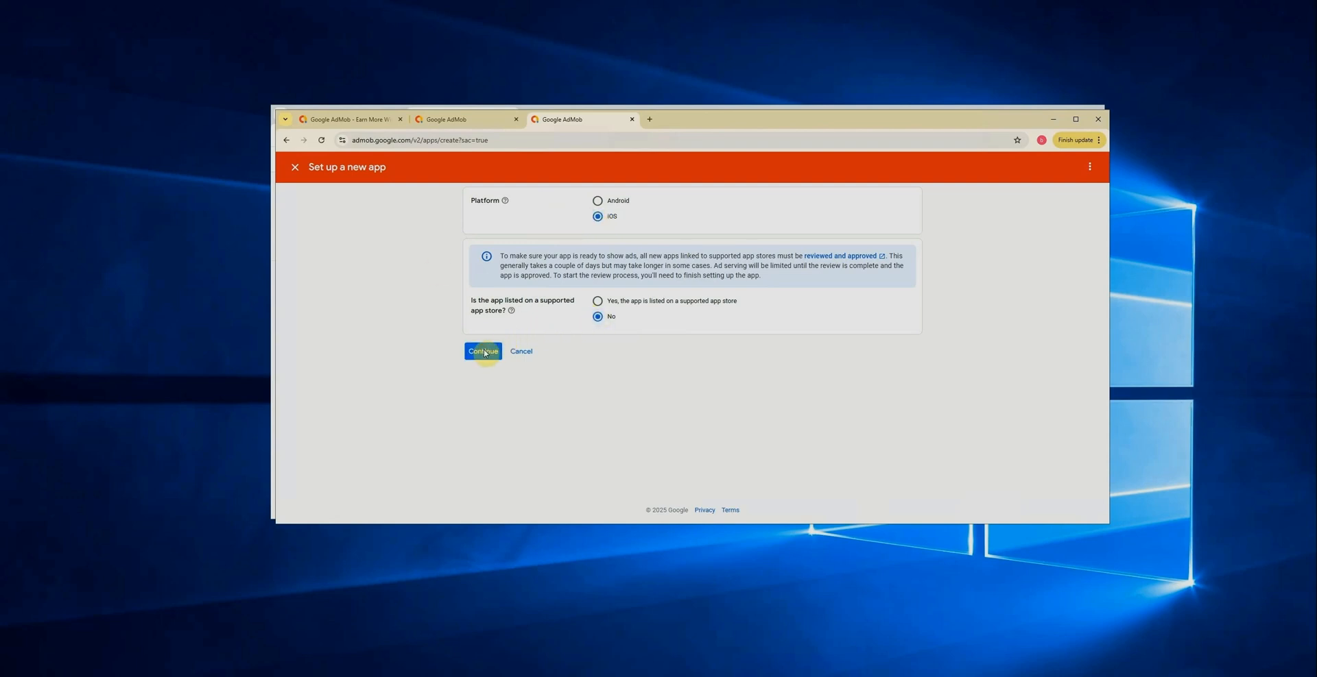
pyautogui.click(482, 351)
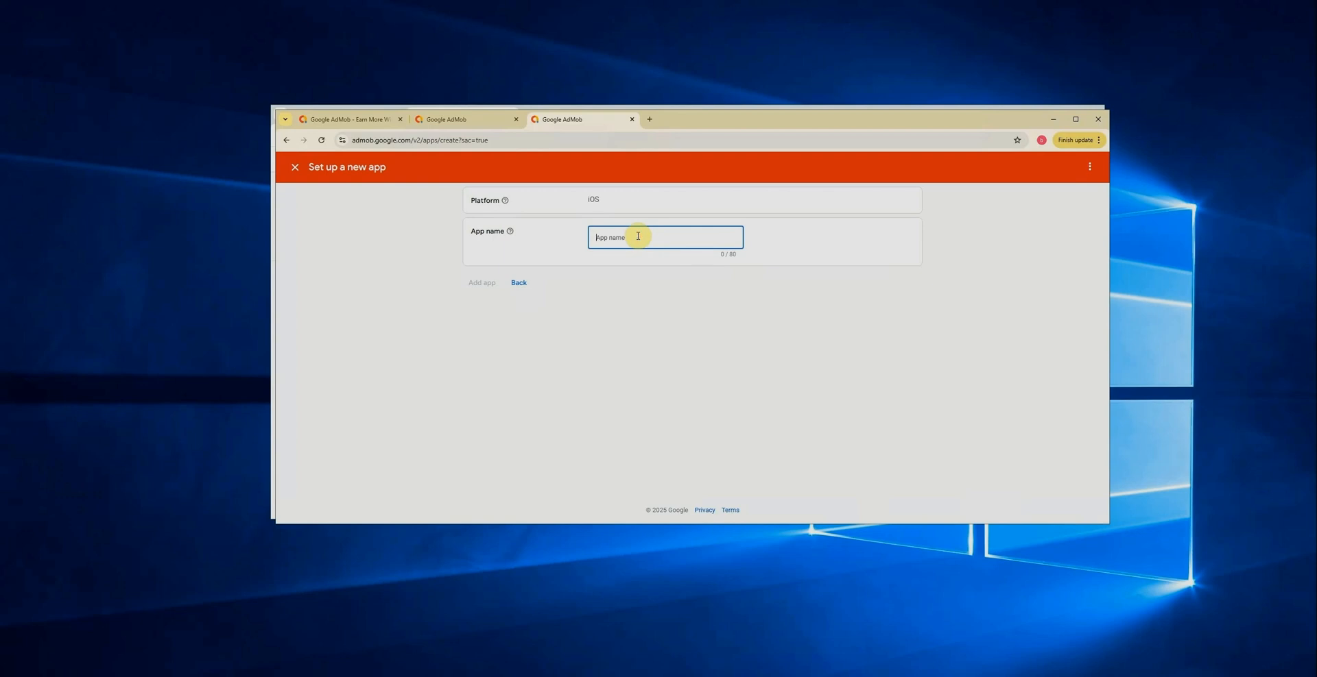
pyautogui.write('admob te')
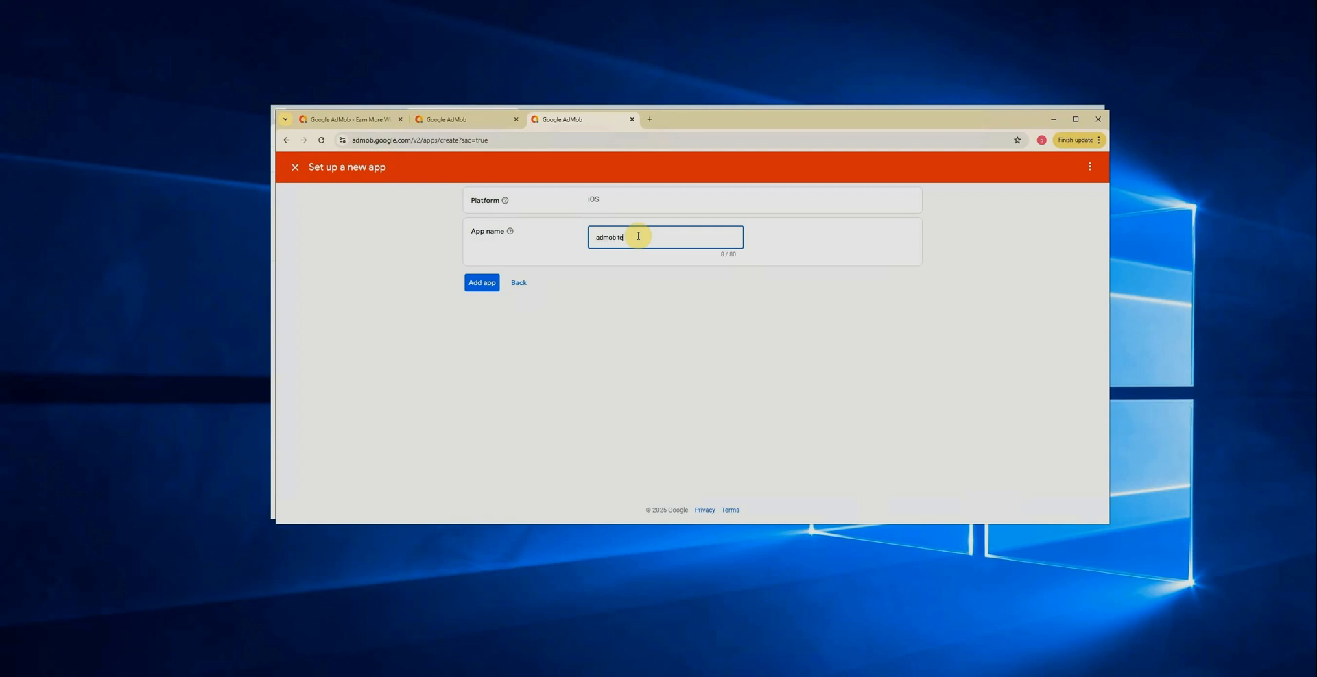
pyautogui.write('st')
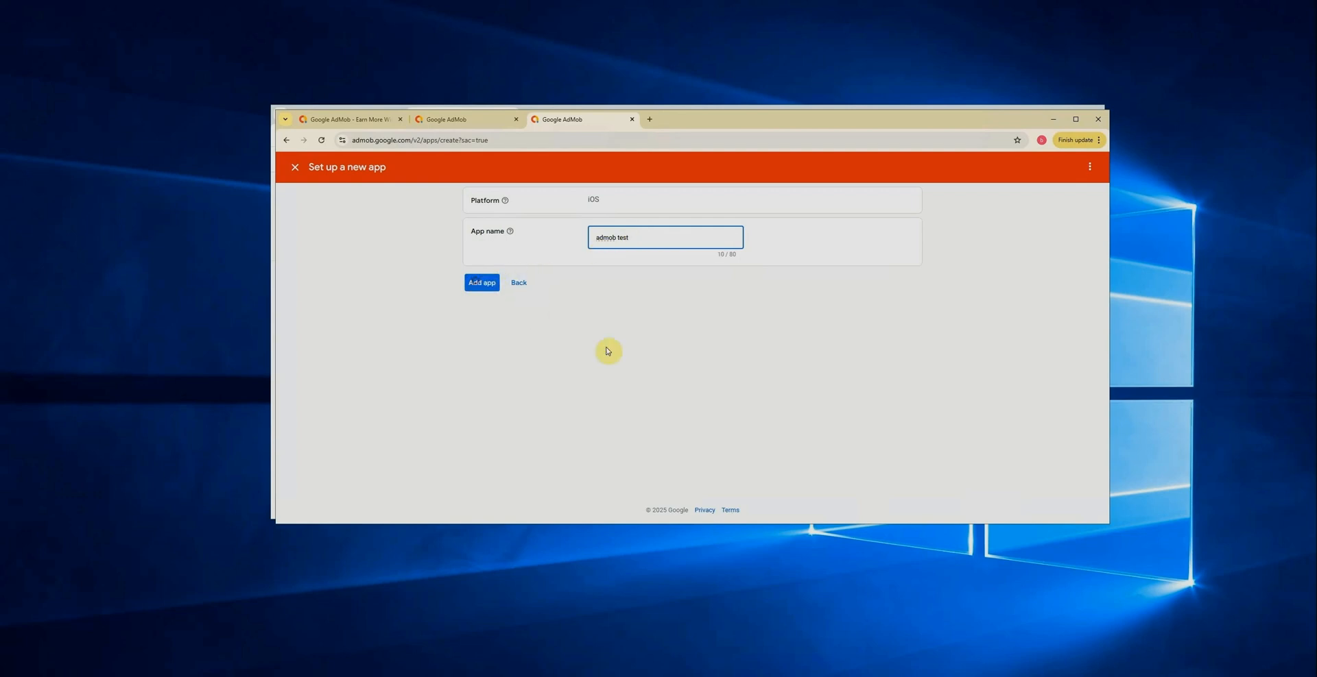
pyautogui.click(481, 282)
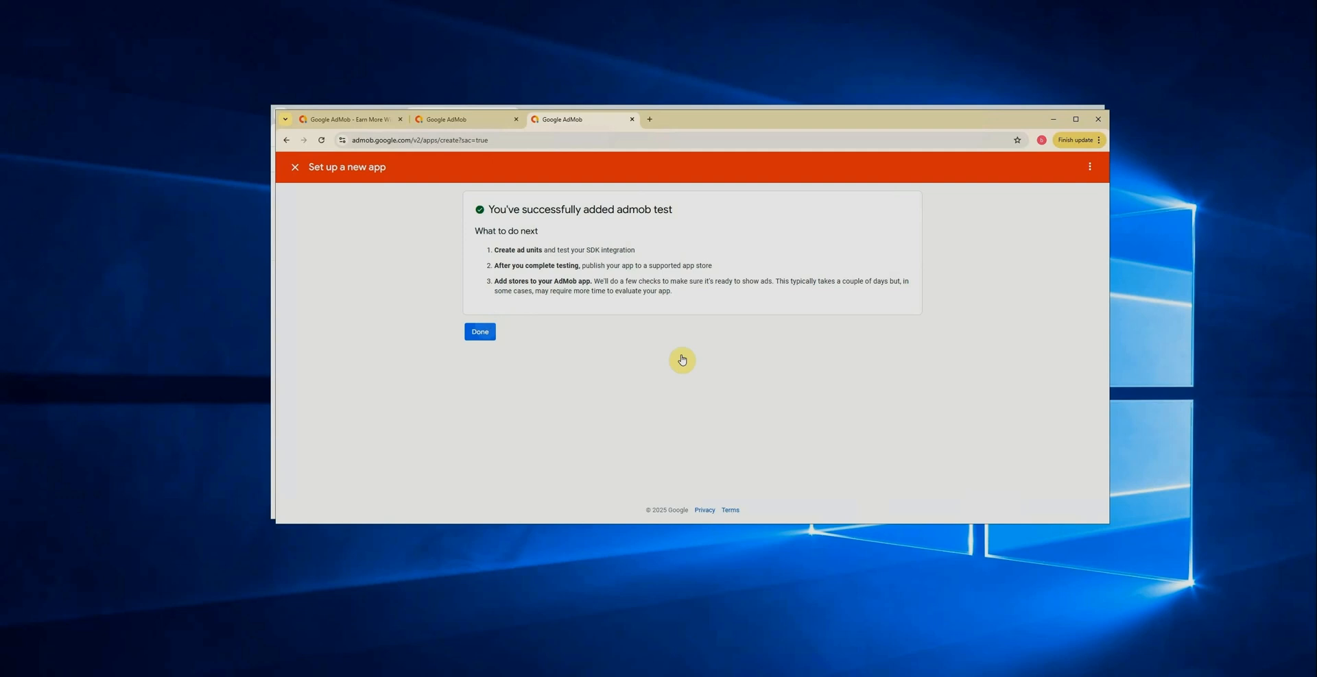
pyautogui.click(478, 331)
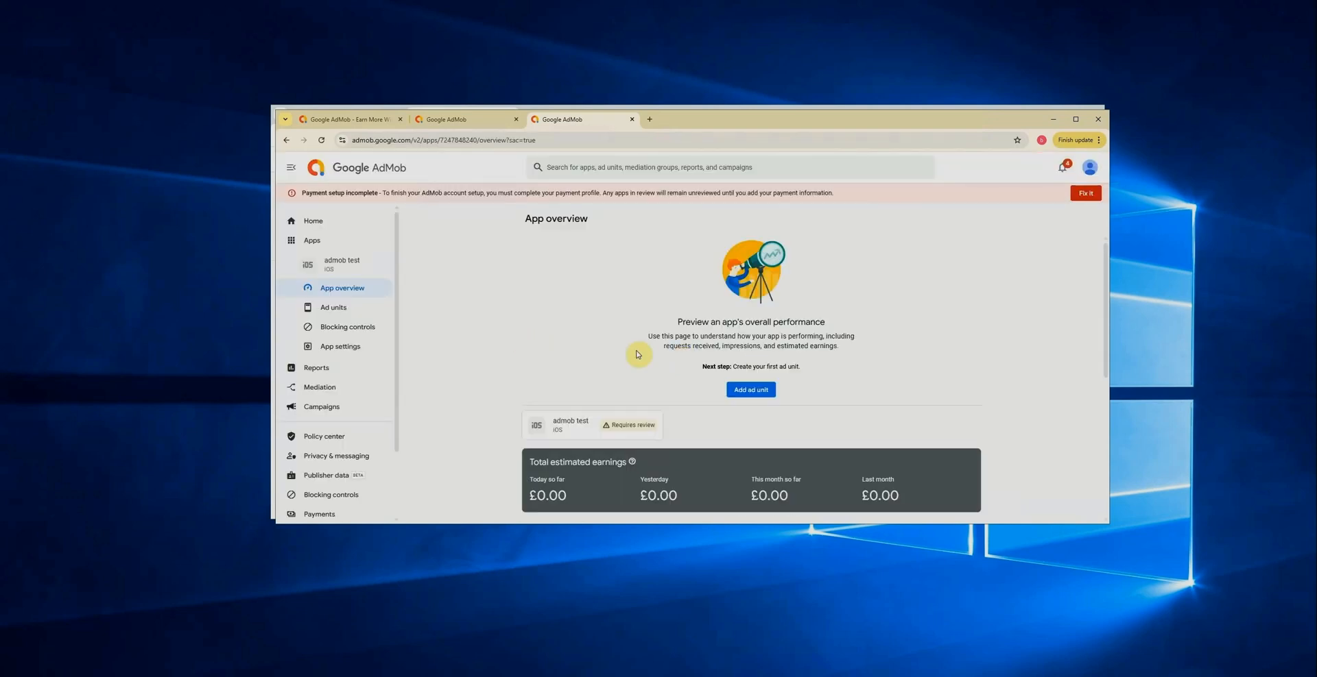
# Step: Create a Banner ad unit named 'admob test' for the iOS app
pyautogui.click(749, 389)
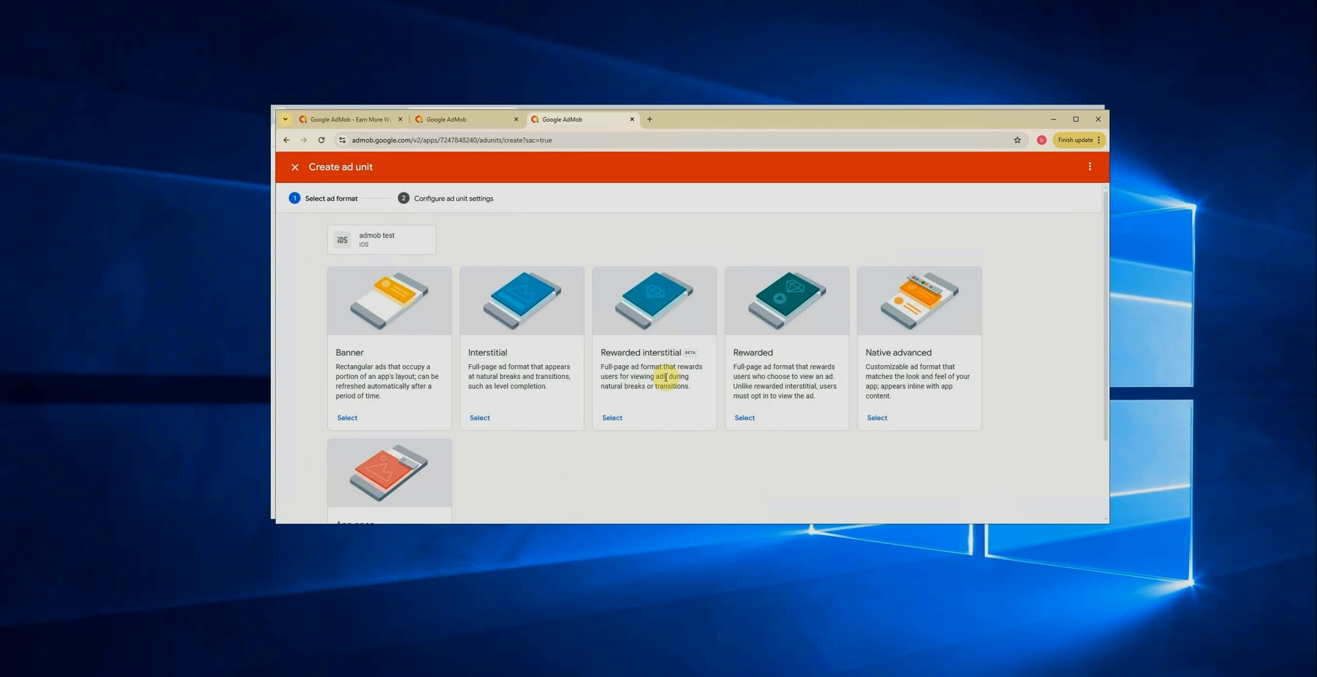
pyautogui.click(345, 417)
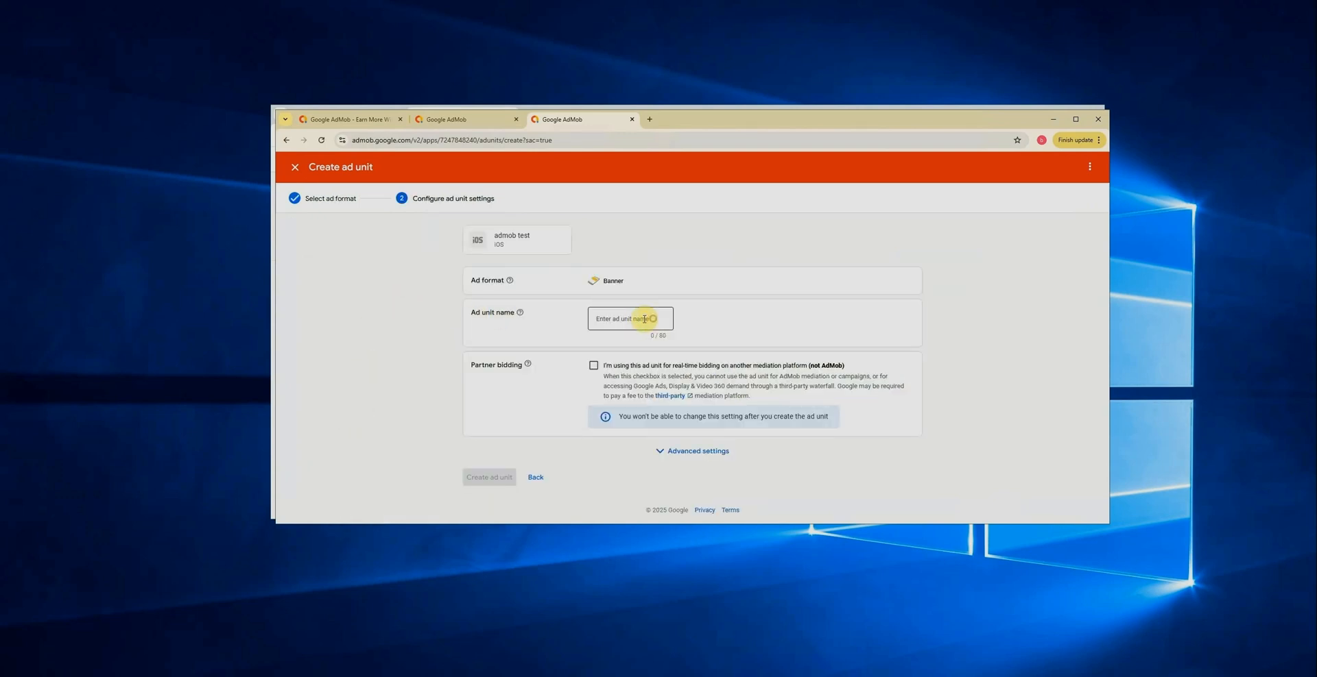
pyautogui.click(629, 318)
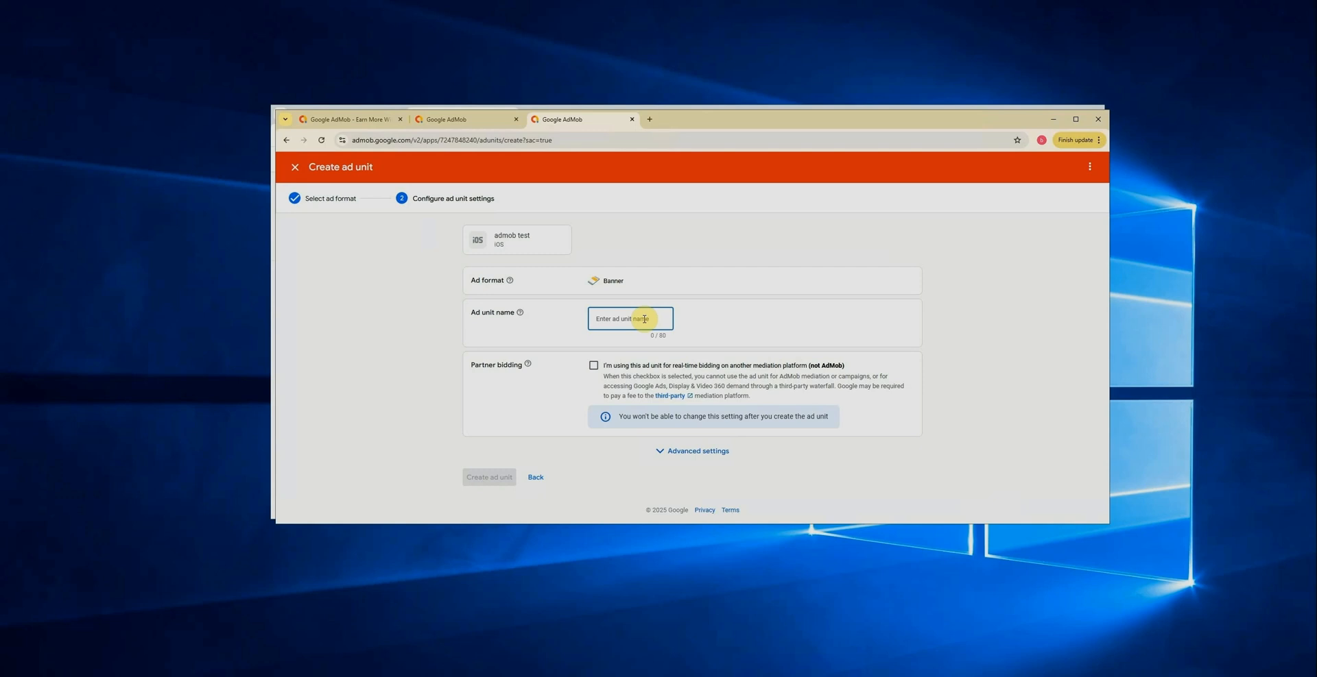
pyautogui.write('admob')
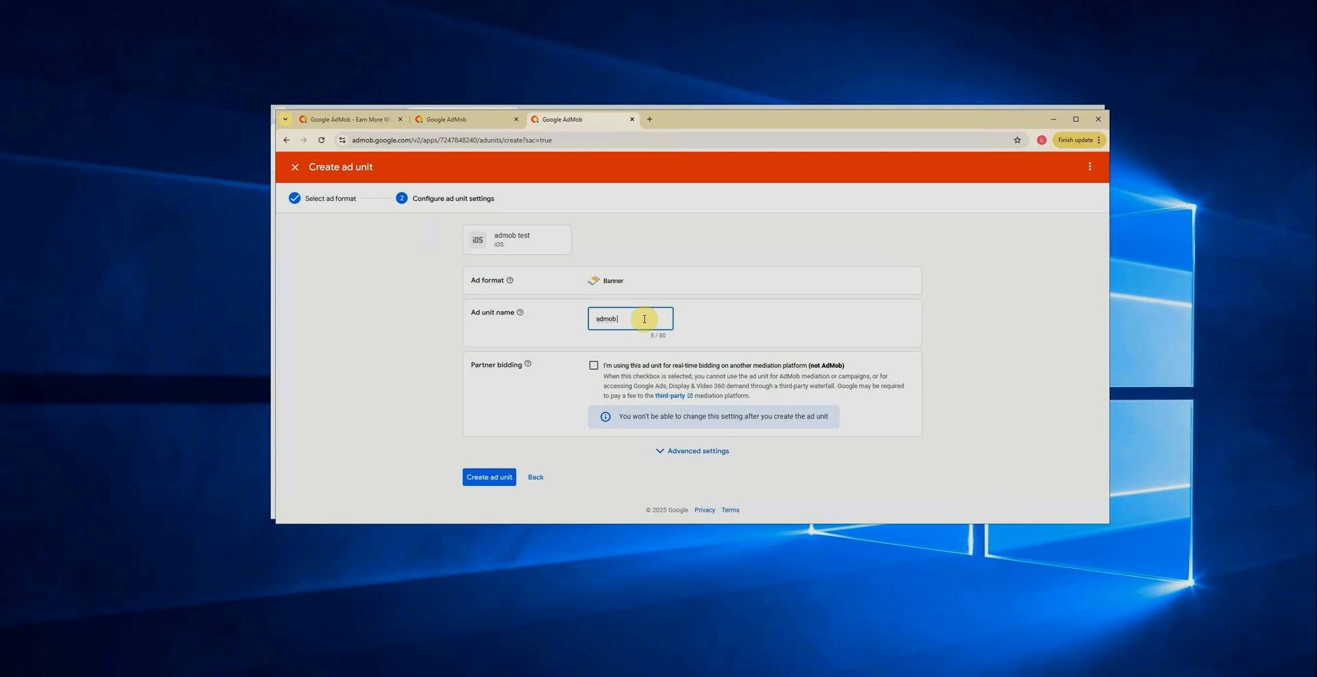
pyautogui.write('test')
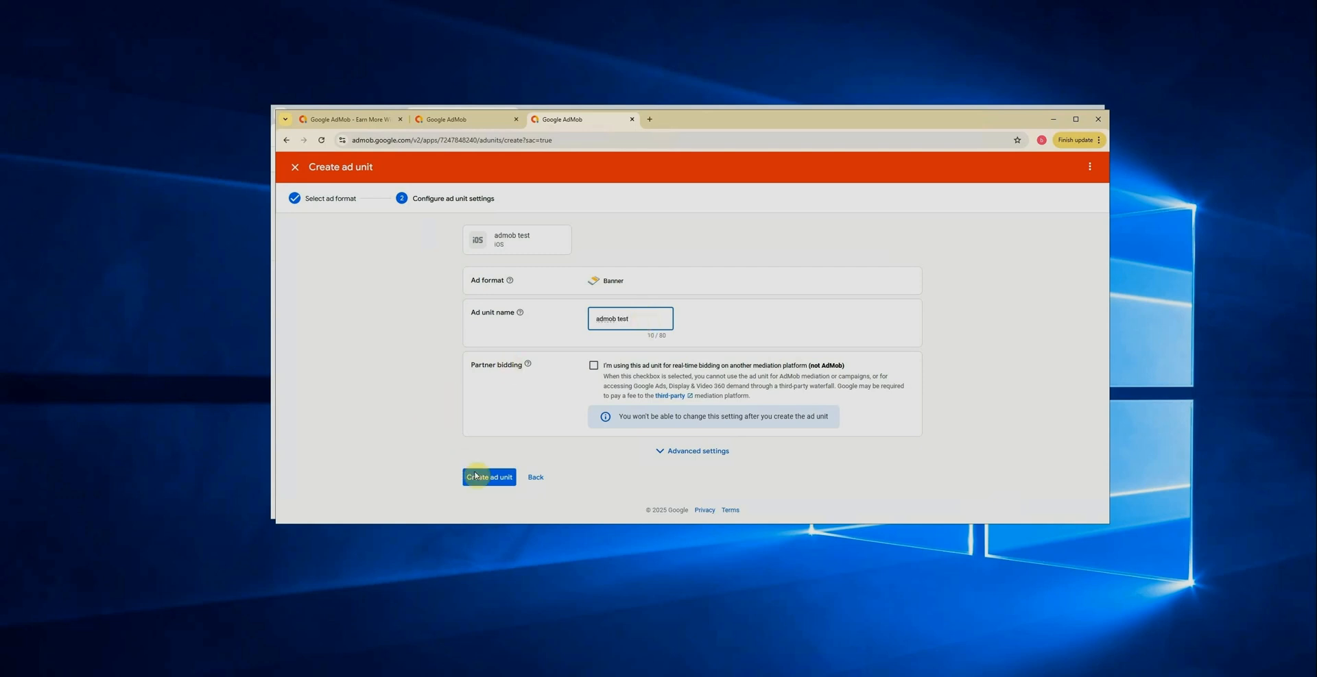
pyautogui.click(490, 476)
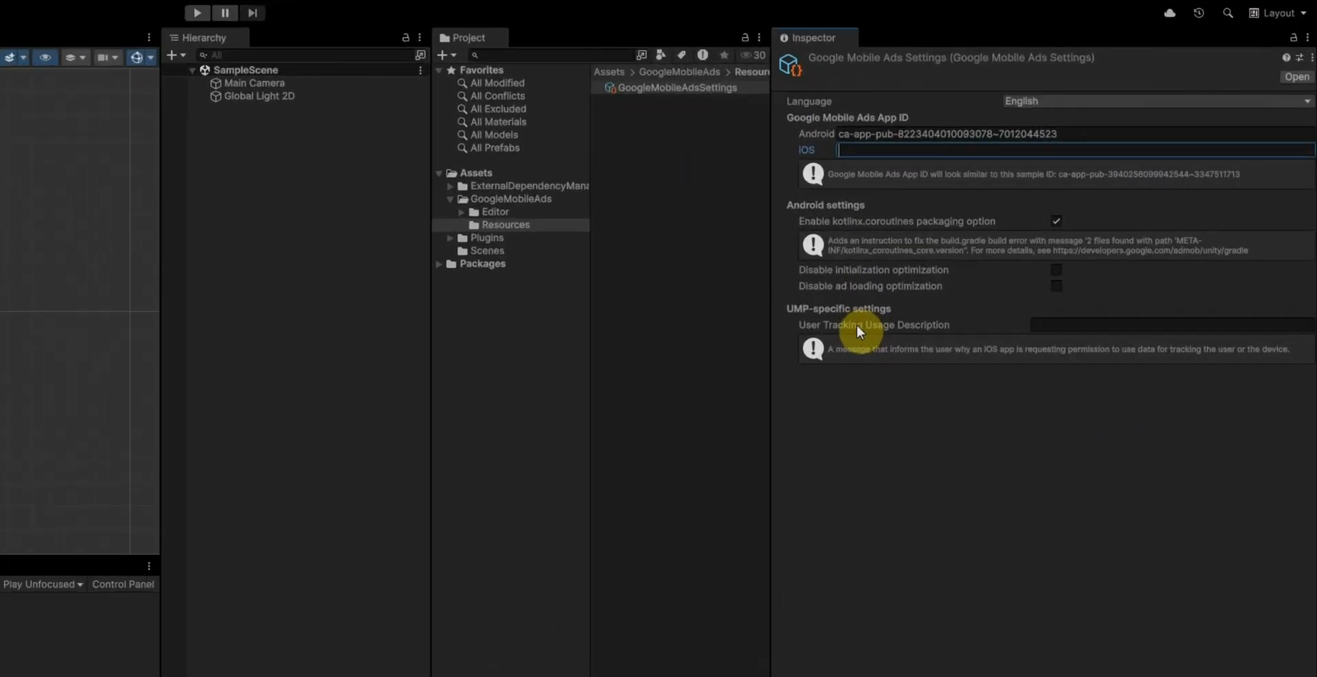
pyautogui.write('ca-app-pub-8223404010093078~7247848240')
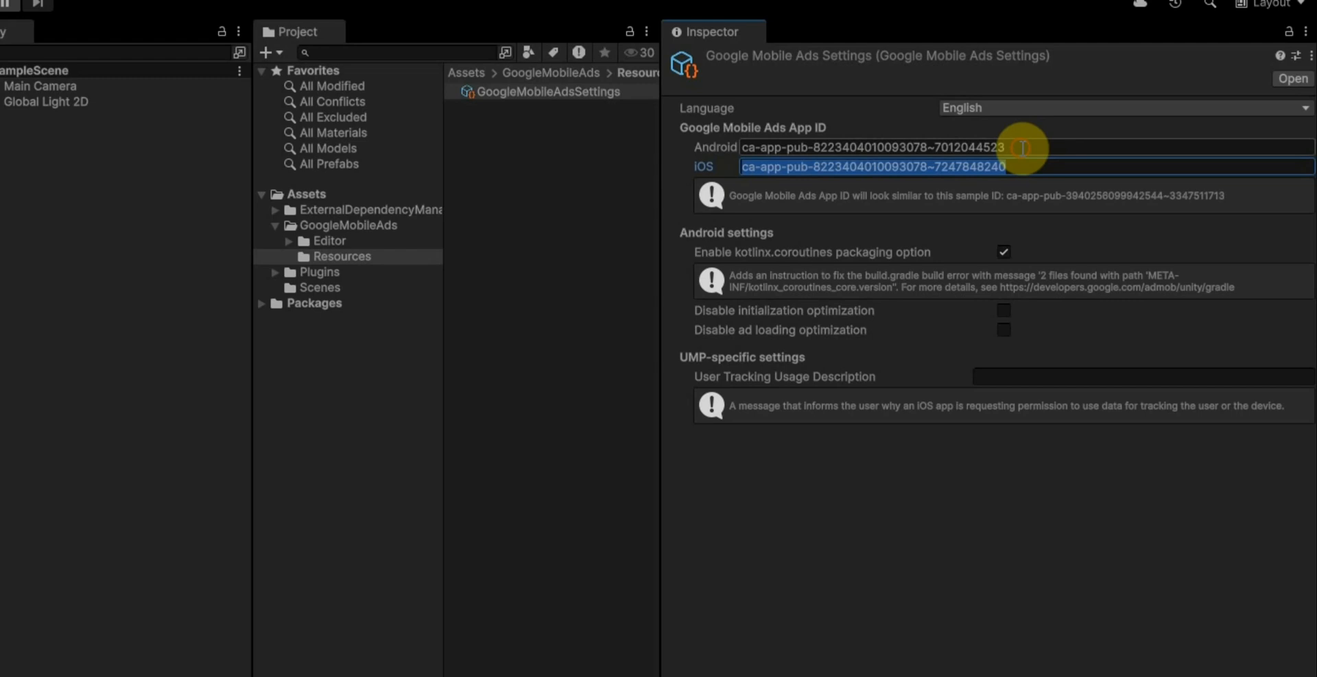
pyautogui.click(927, 509)
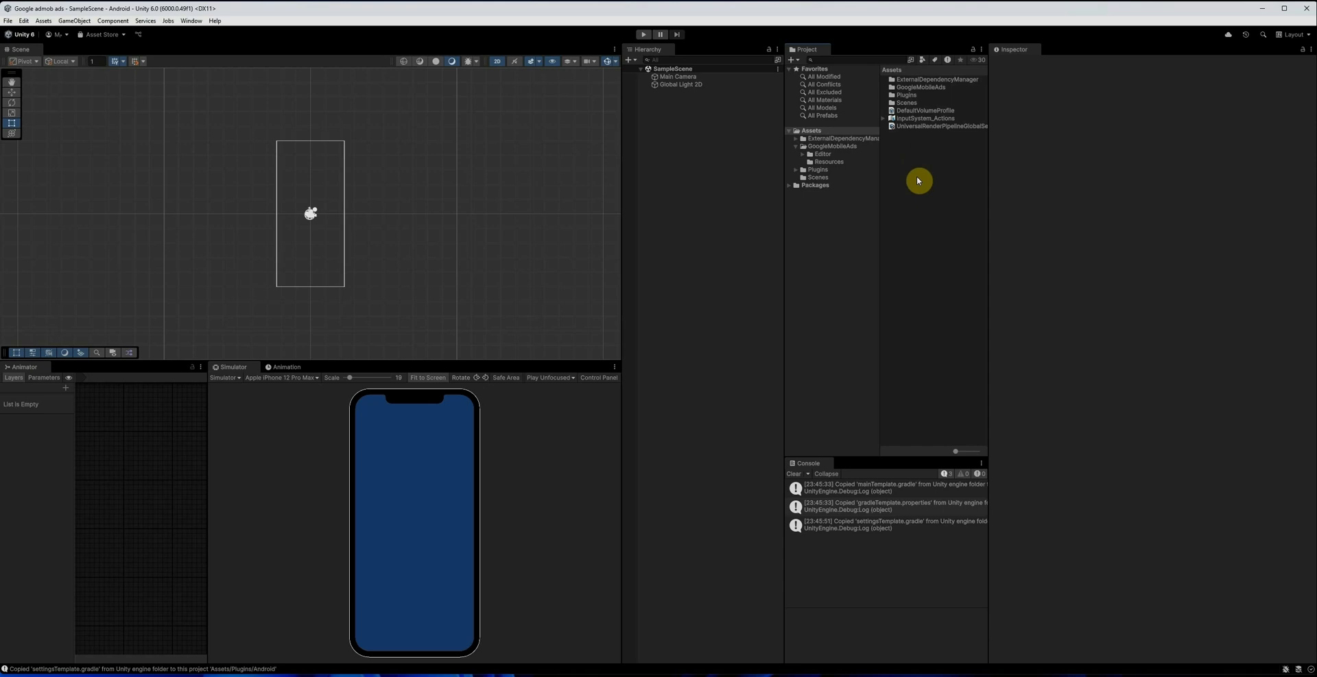
# Step: Create a Scripts folder in Assets and go inside it
pyautogui.rightClick(917, 180)
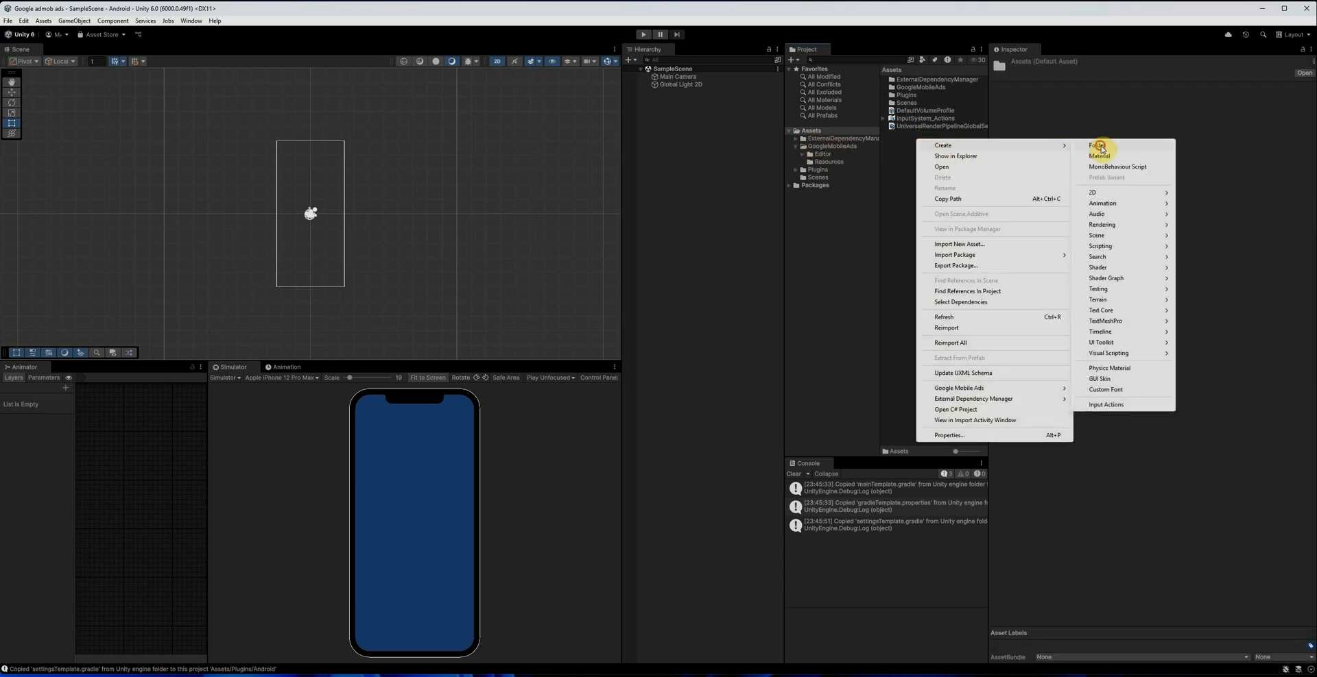
pyautogui.click(1099, 156)
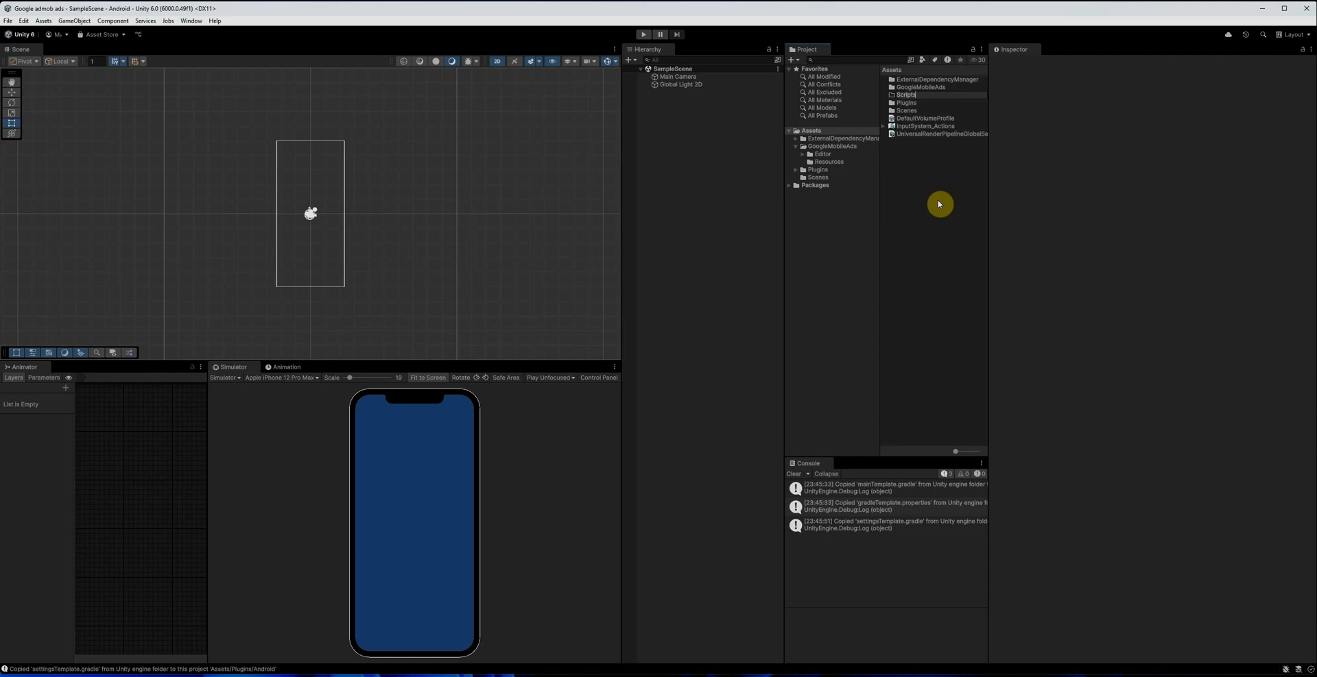
pyautogui.click(906, 110)
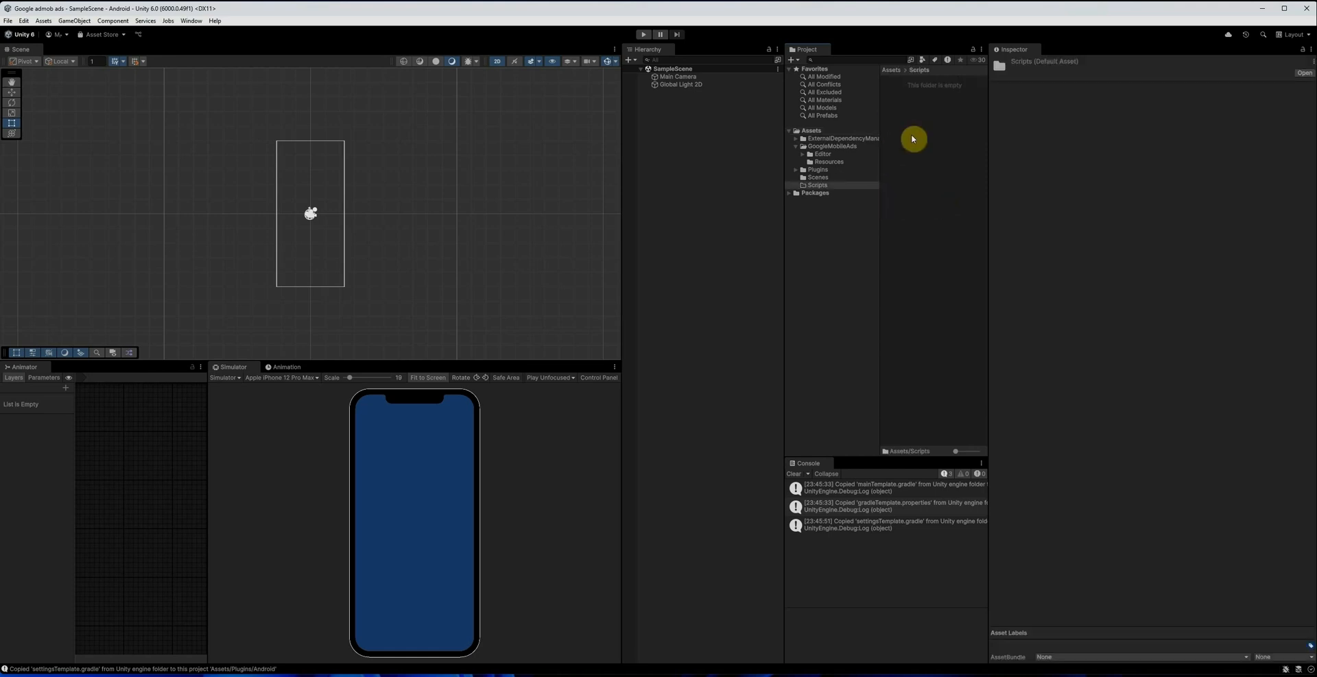
# Step: Add a new MonoBehaviour script named AdManager to the Scripts folder
pyautogui.rightClick(913, 139)
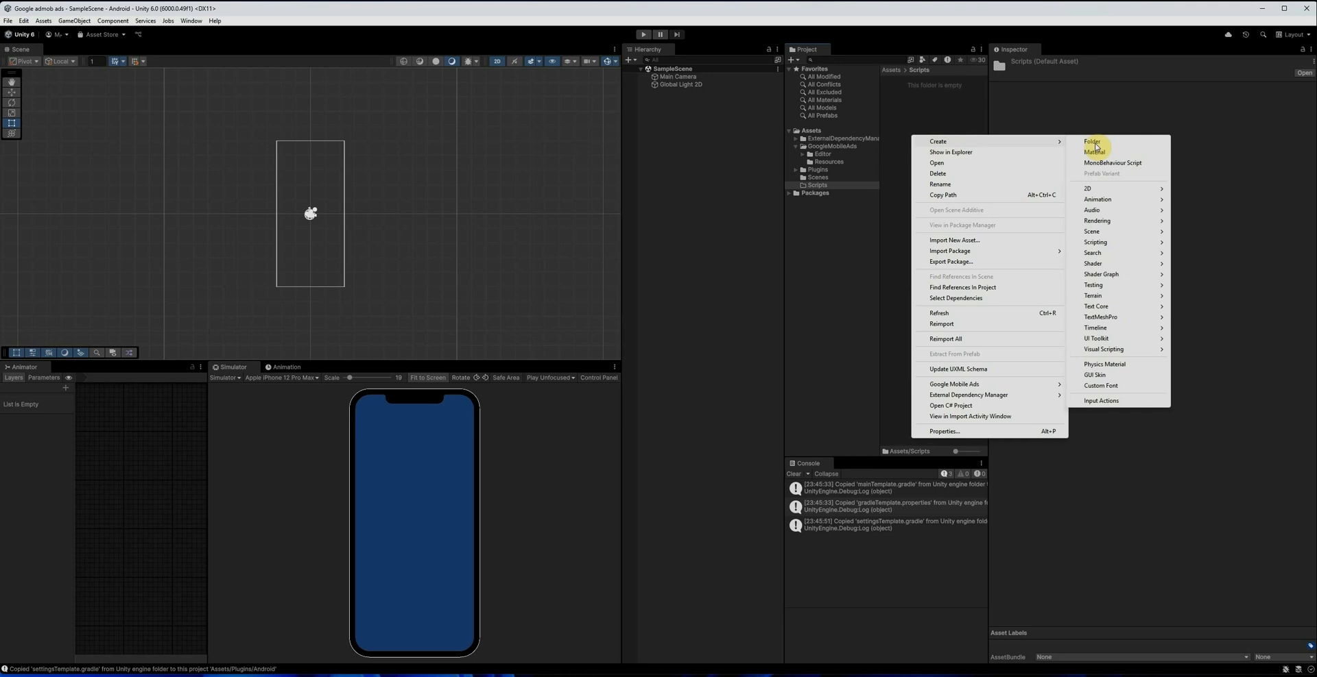
pyautogui.click(1111, 162)
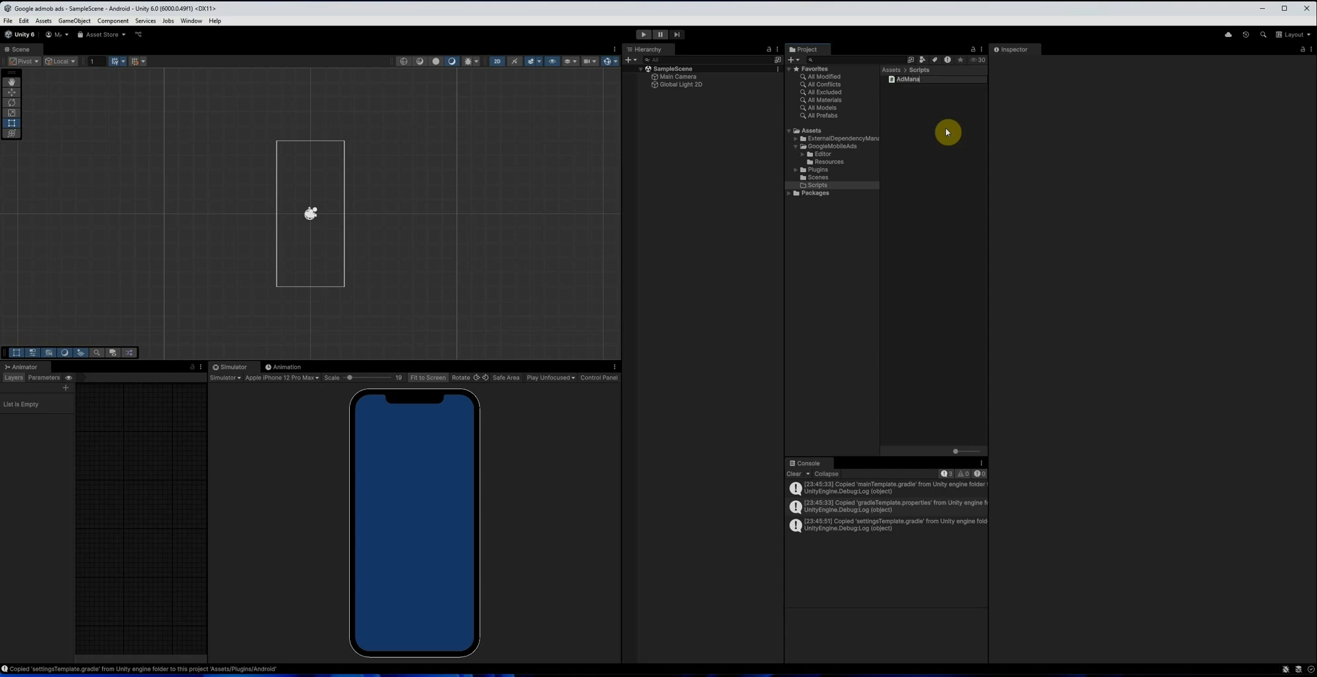
pyautogui.write('AdManager')
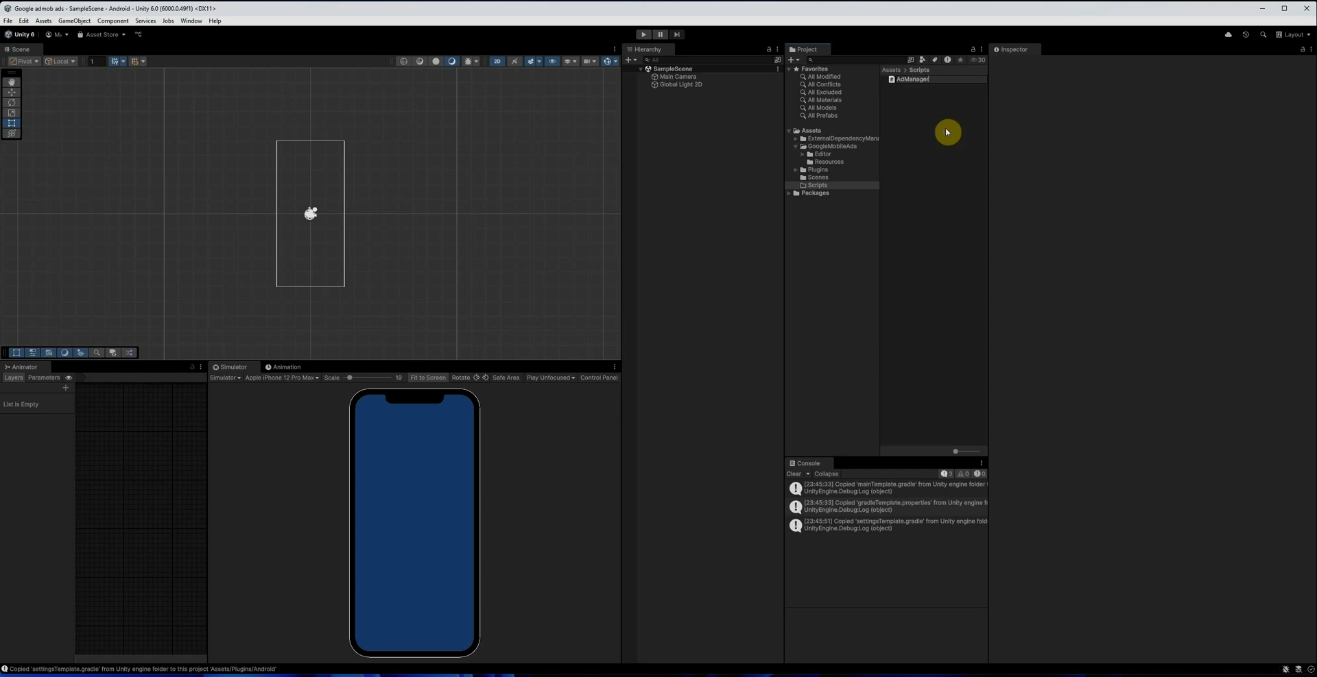
pyautogui.click(912, 79)
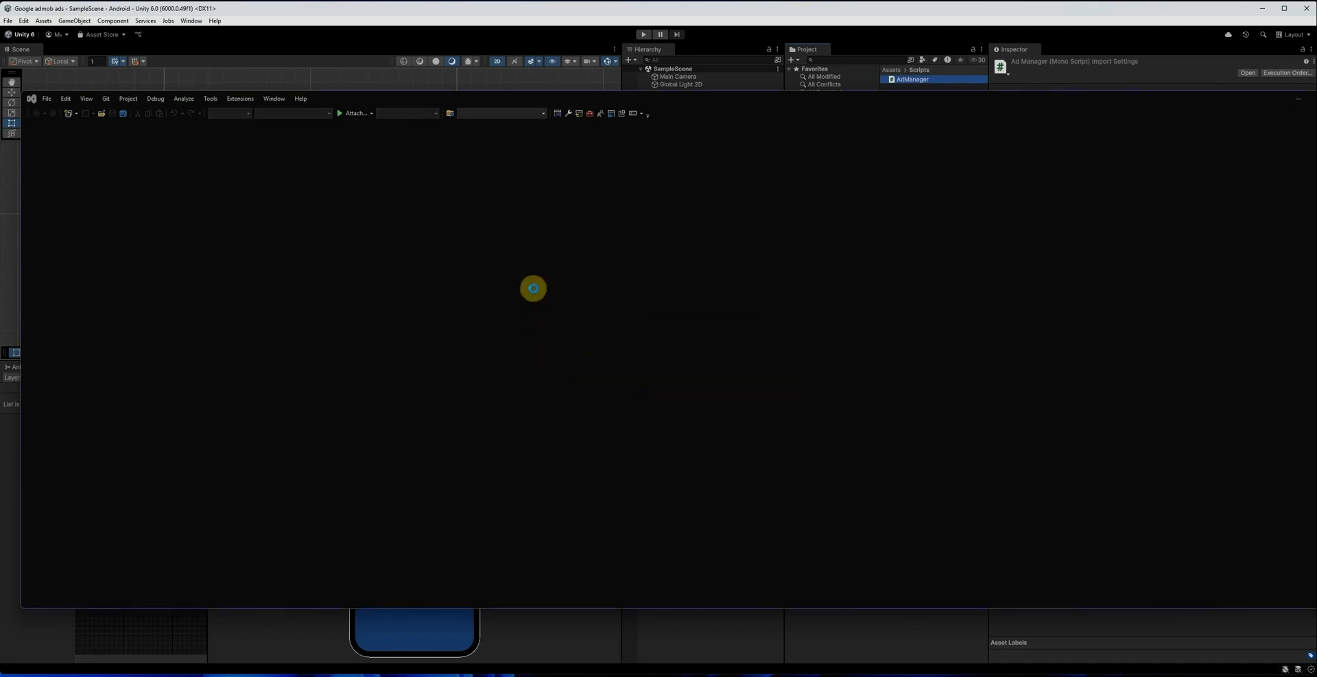
# Step: Open AdManager.cs in Visual Studio and review its ad unit IDs and ad field declarations
pyautogui.doubleClick(911, 79)
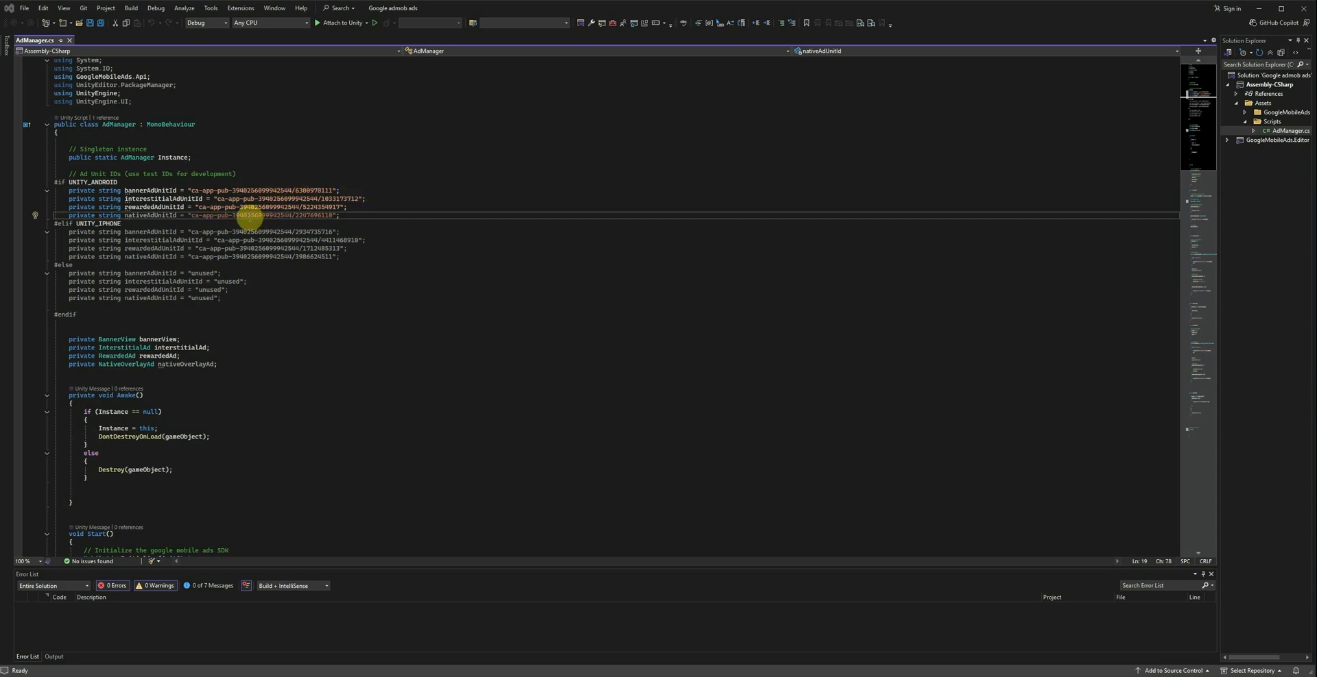
pyautogui.moveTo(238, 273)
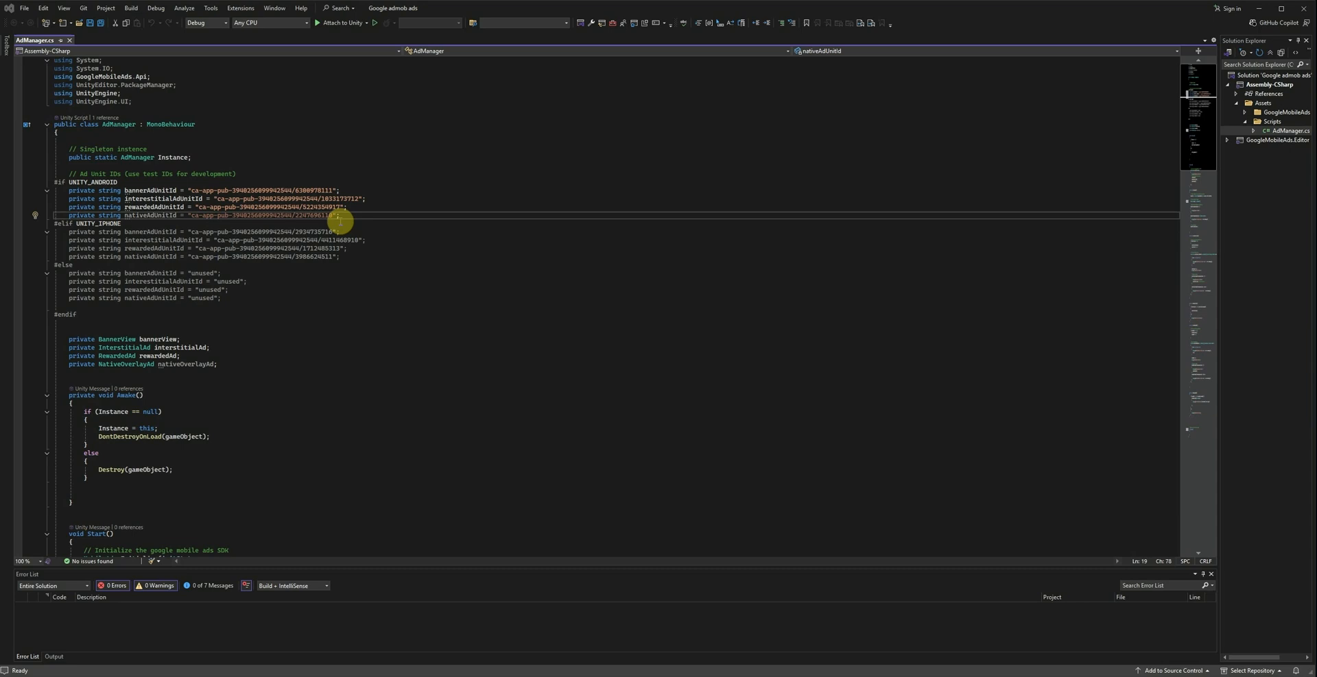
pyautogui.moveTo(147, 107)
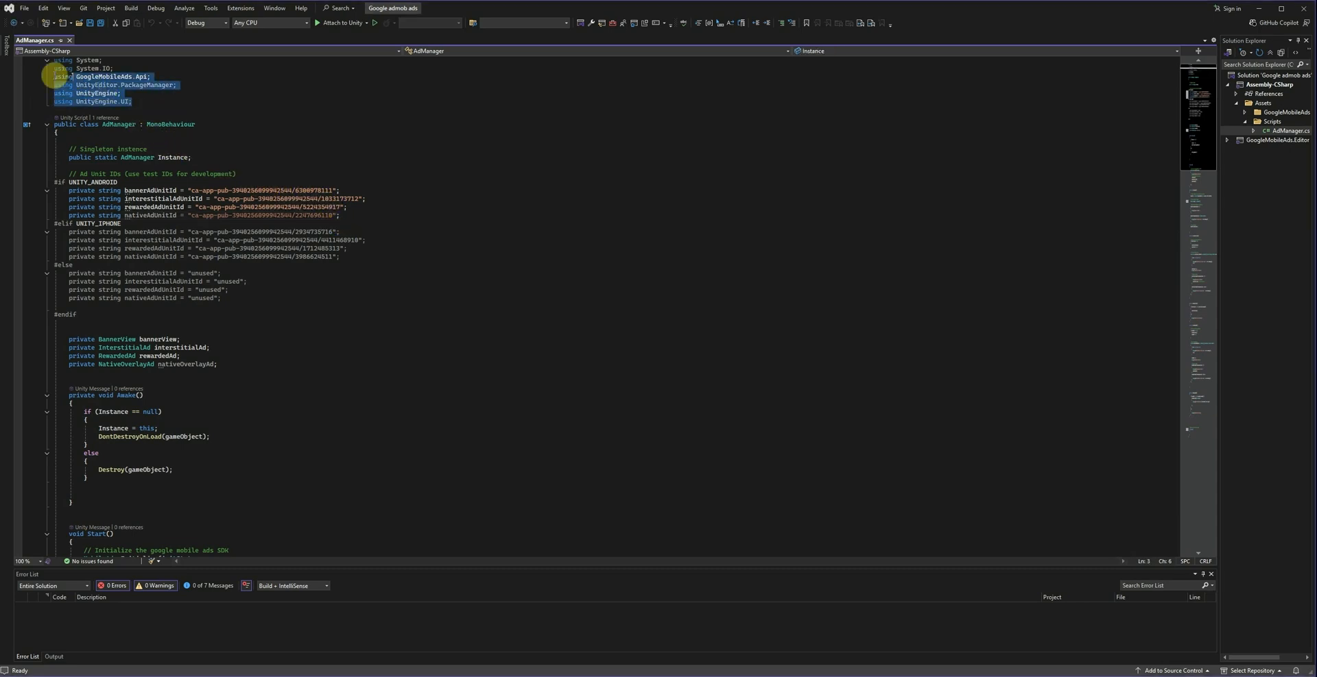
pyautogui.click(129, 101)
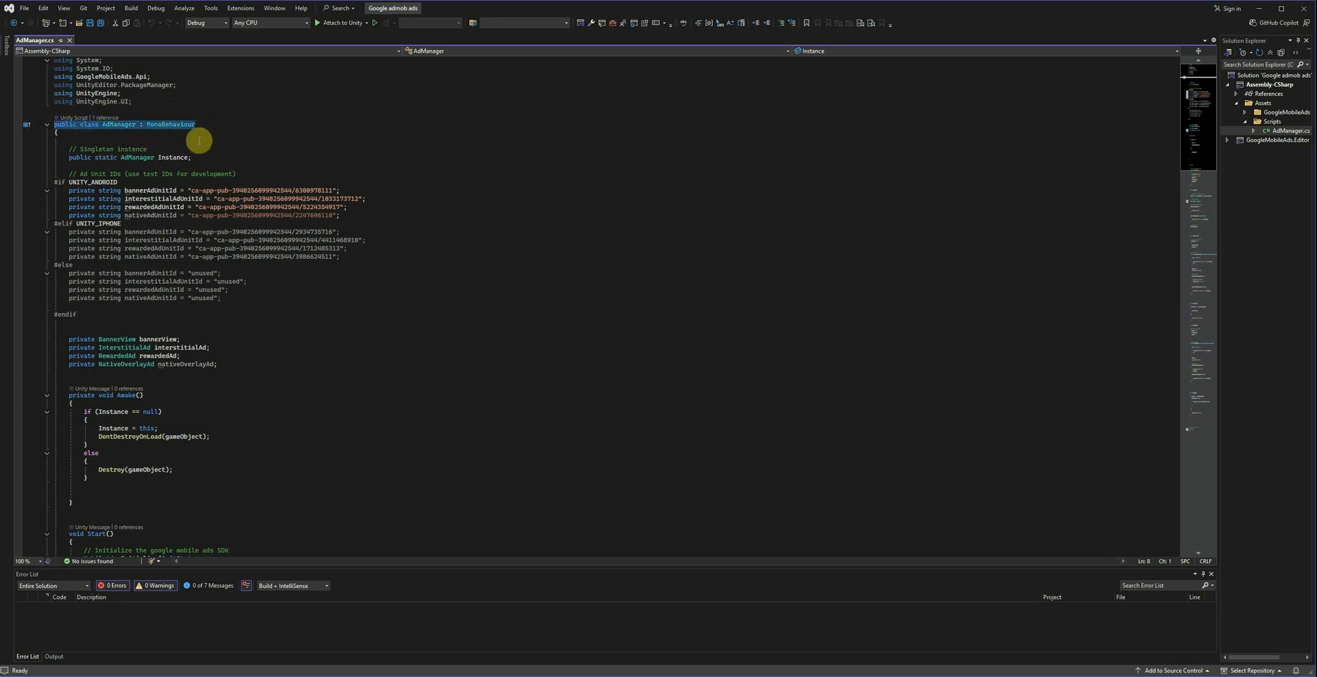
pyautogui.moveTo(218, 180)
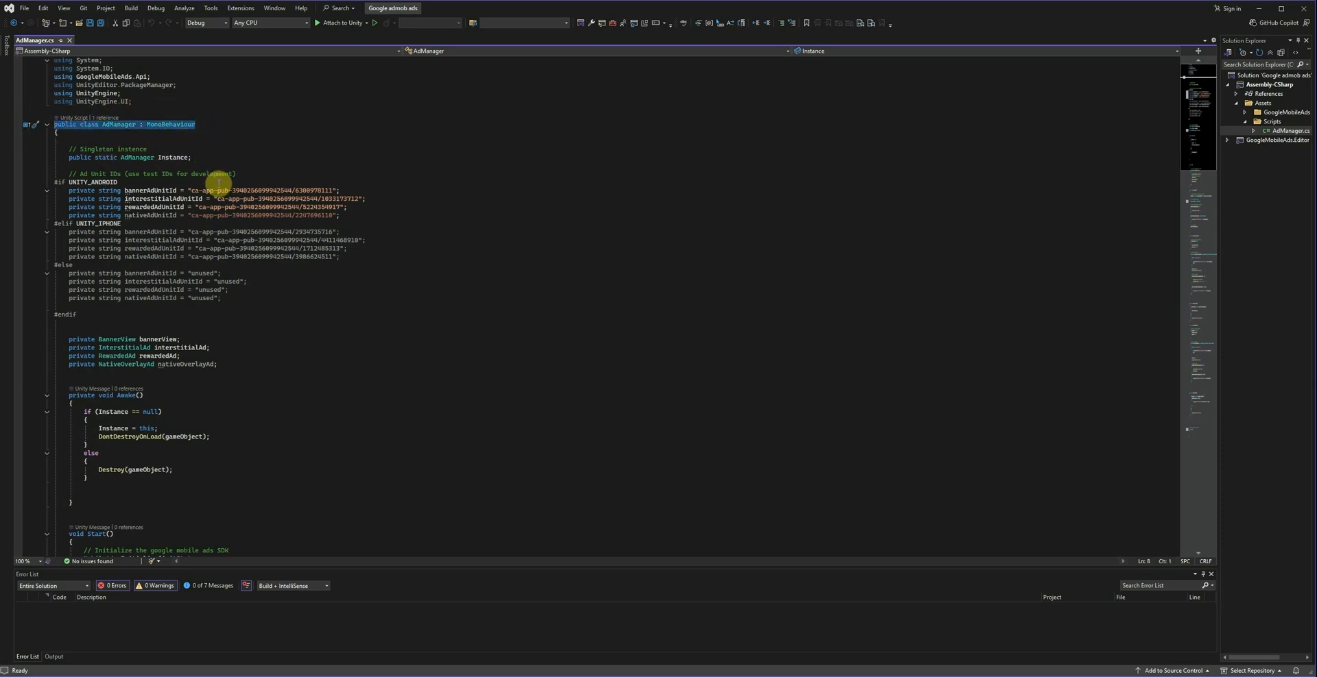
pyautogui.moveTo(238, 202)
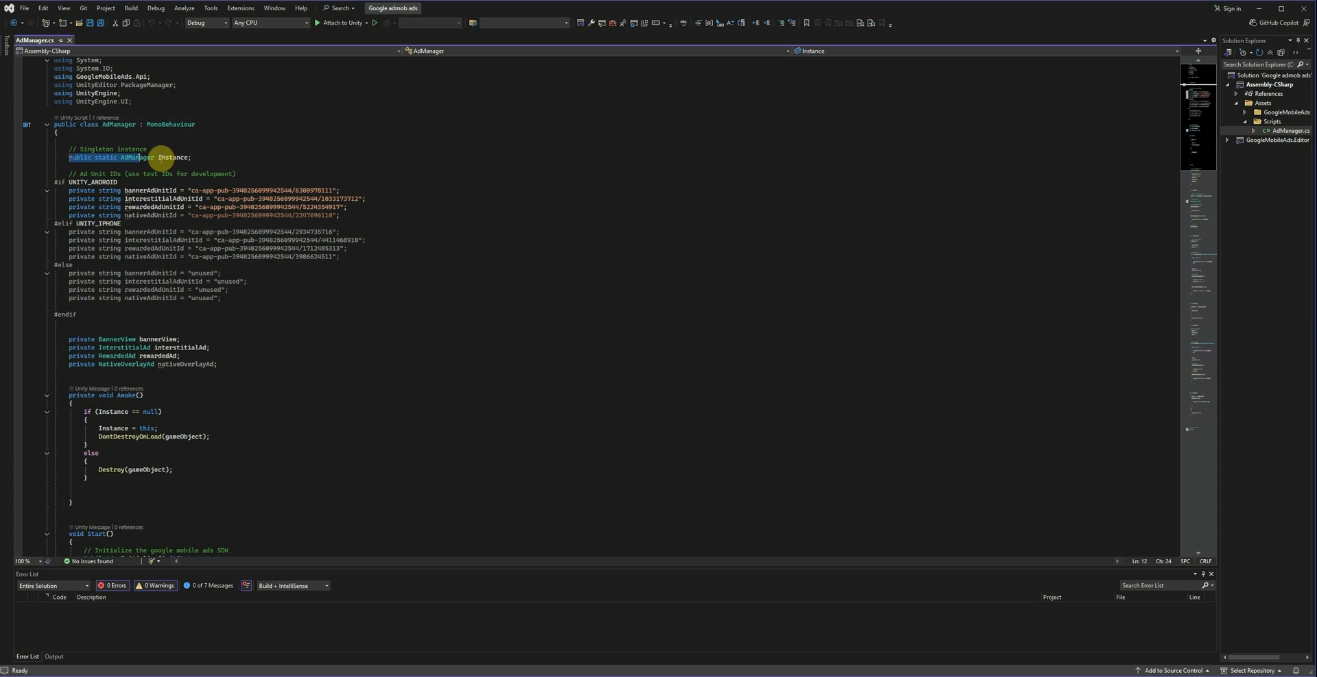
pyautogui.moveTo(176, 157)
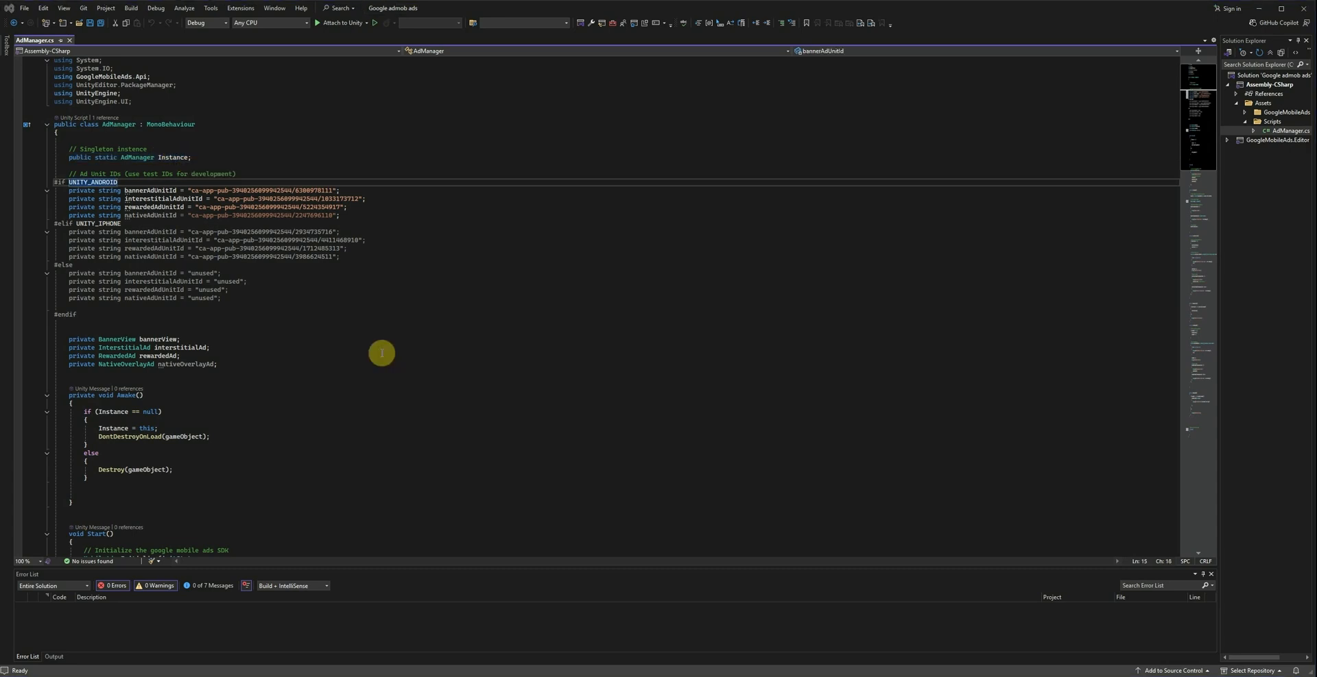
pyautogui.moveTo(288, 300)
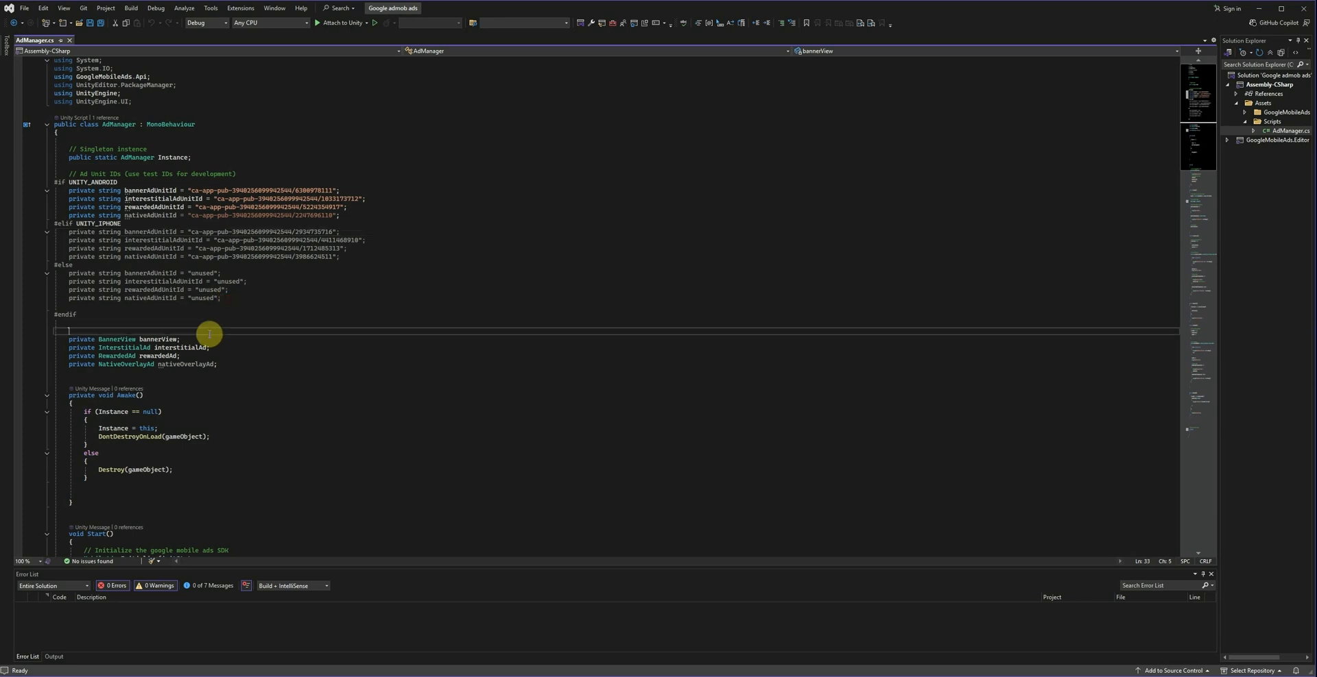
pyautogui.moveTo(210, 351)
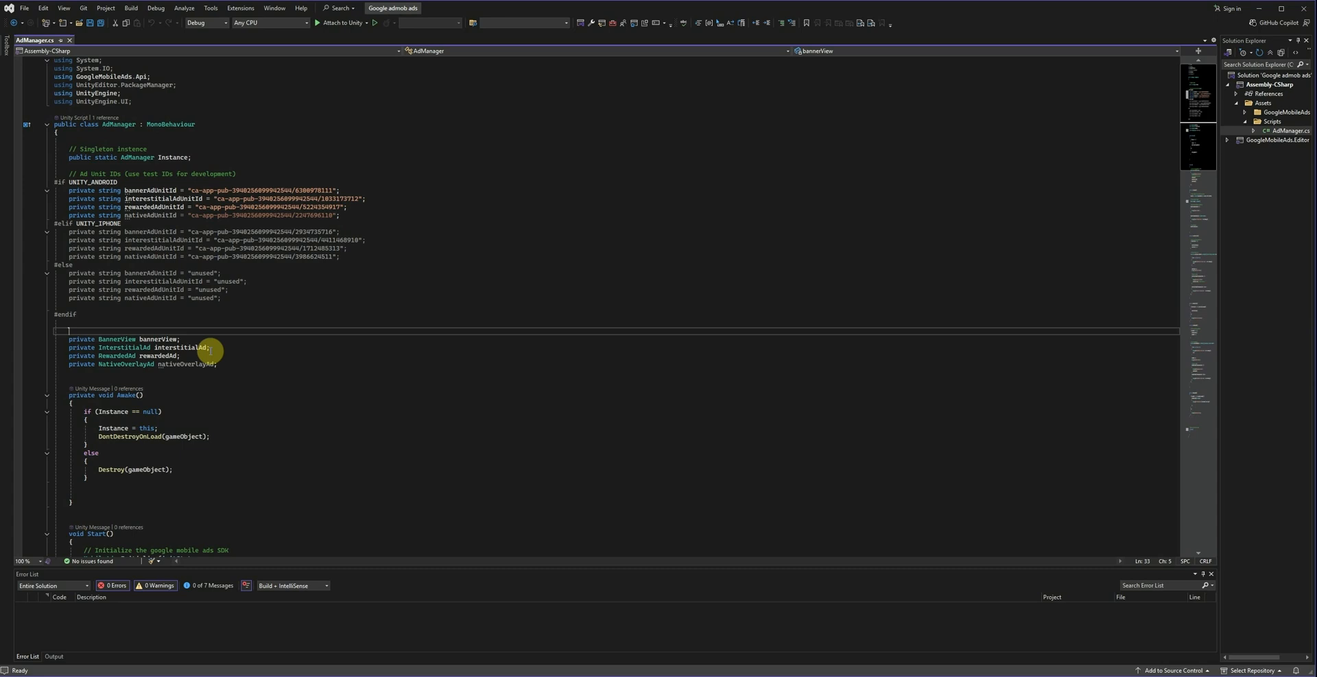
pyautogui.moveTo(71, 340); pyautogui.dragTo(218, 364)
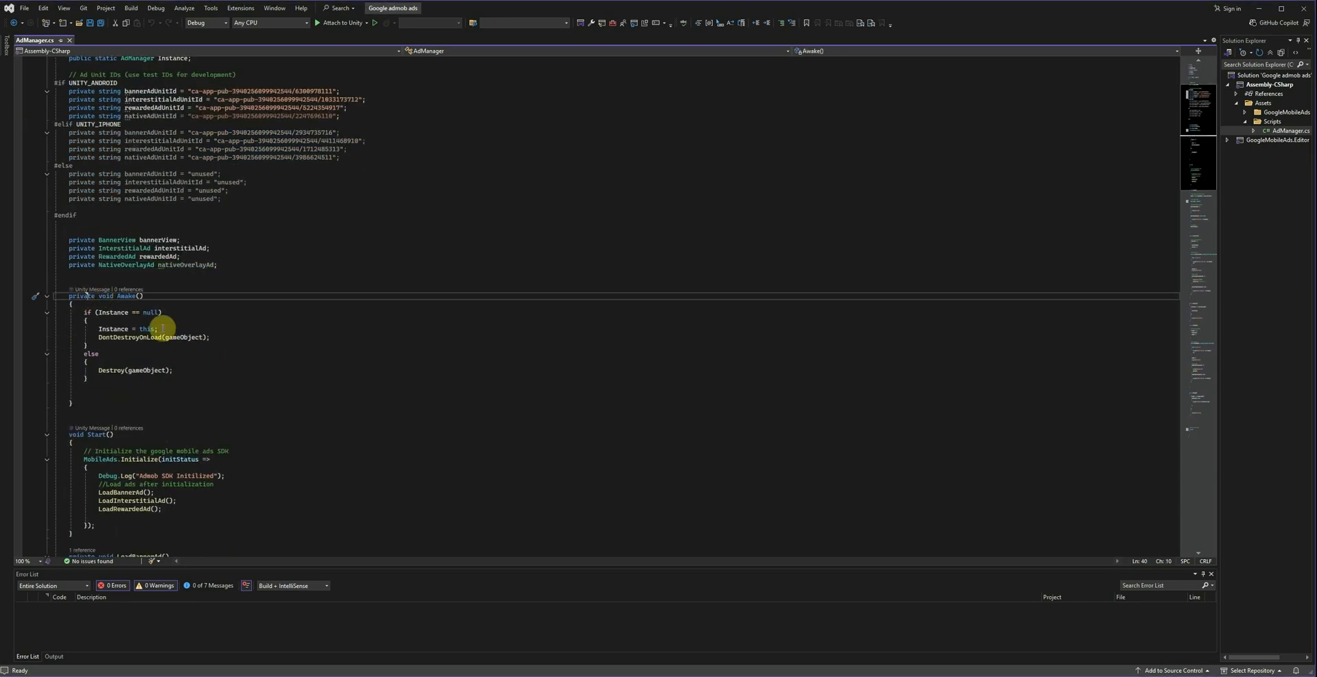
pyautogui.moveTo(154, 337)
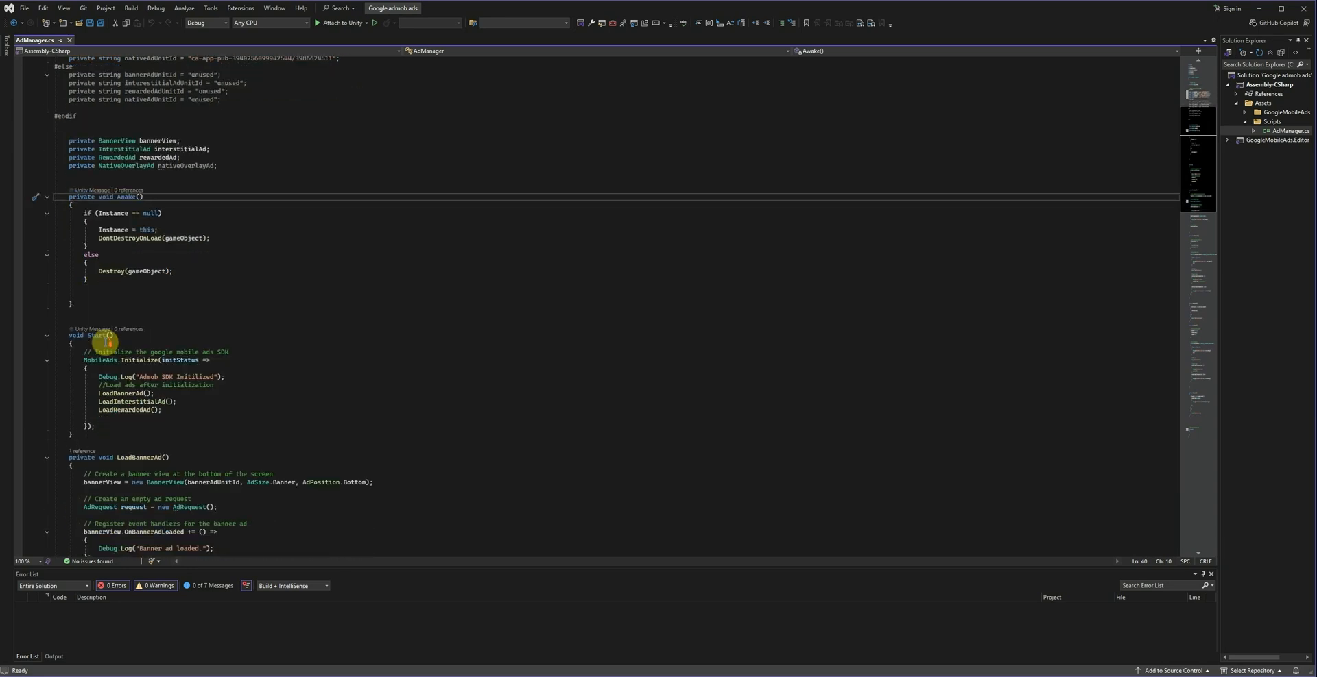
pyautogui.scroll(-3)
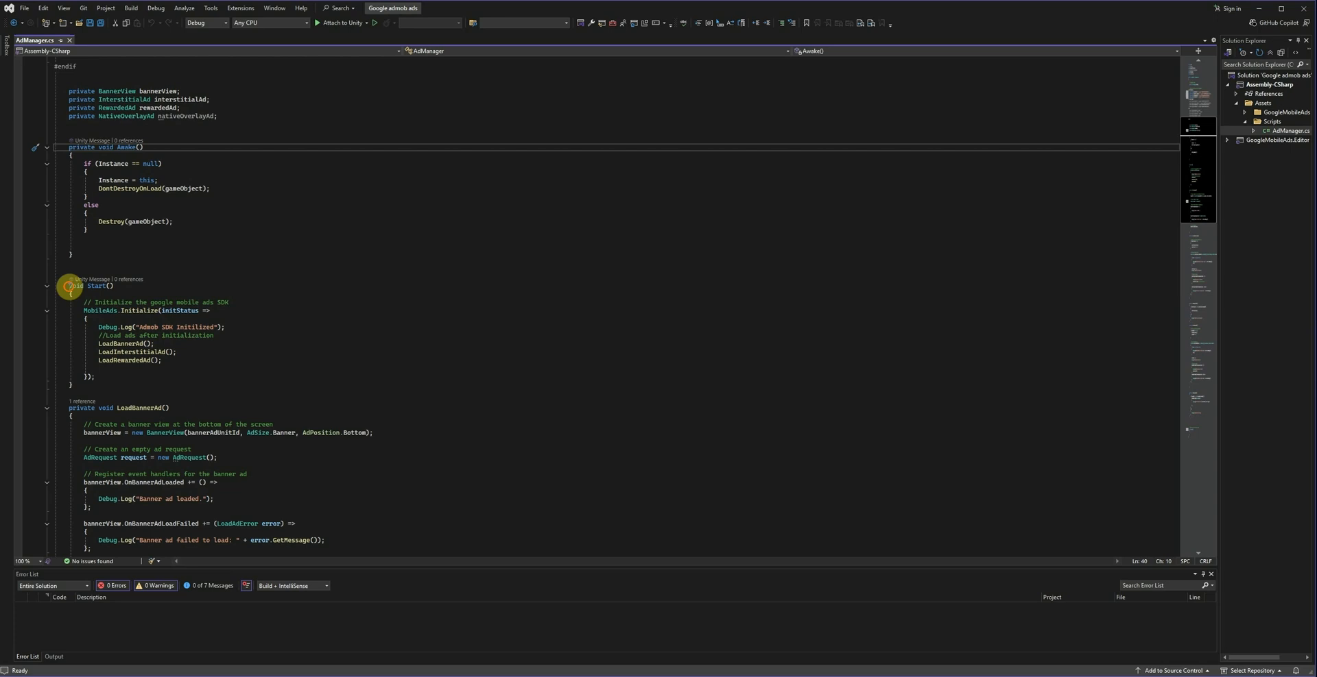
pyautogui.moveTo(75, 285); pyautogui.dragTo(97, 385)
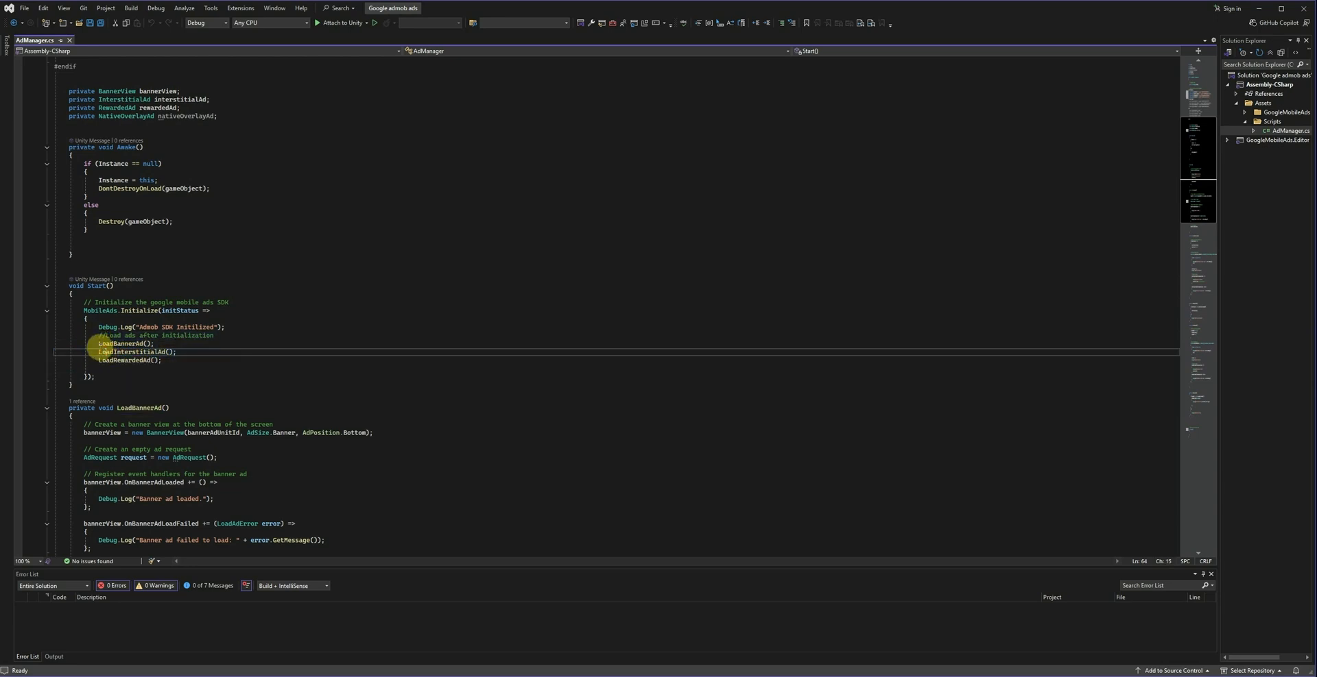
pyautogui.moveTo(97, 343); pyautogui.dragTo(161, 360)
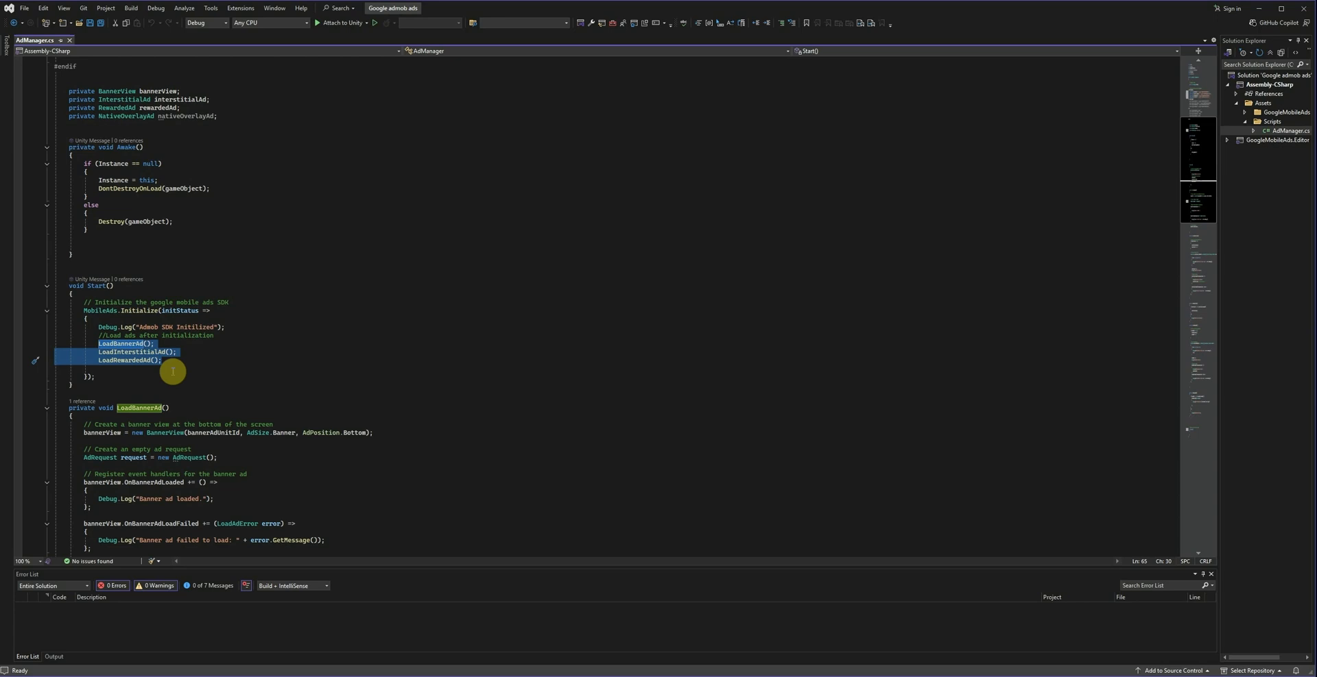
pyautogui.scroll(-3)
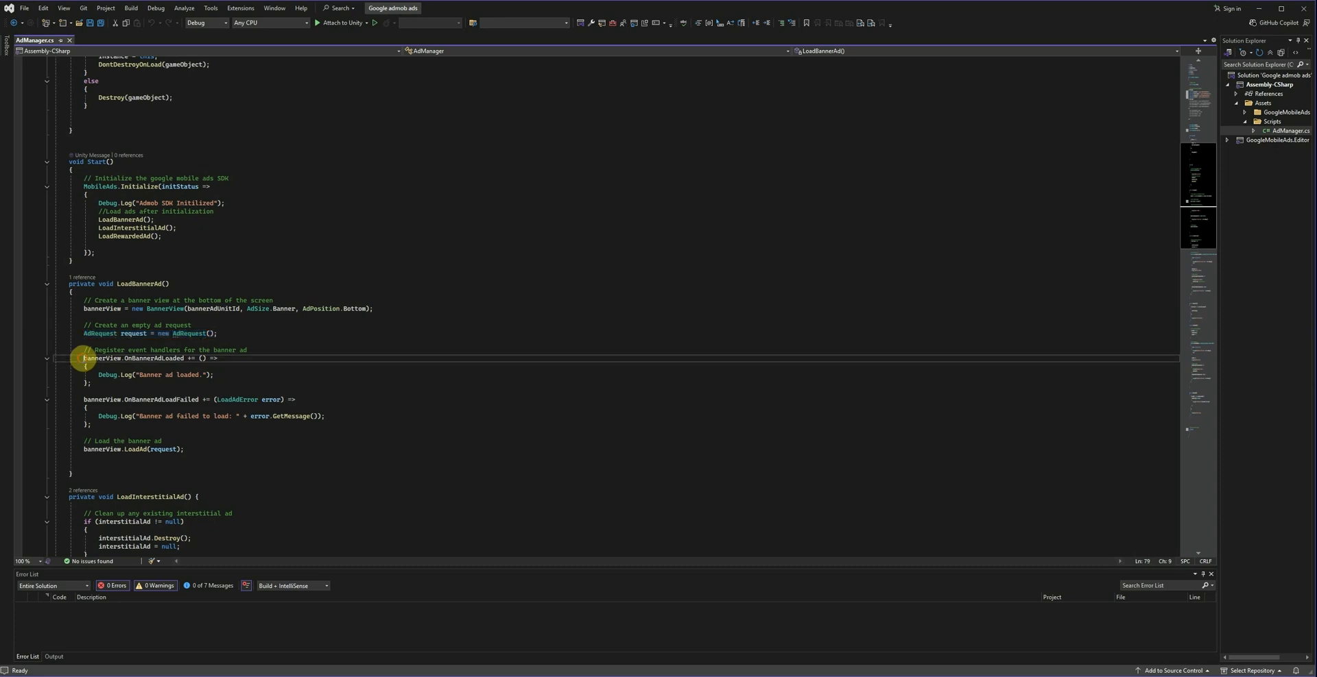
pyautogui.moveTo(86, 359); pyautogui.dragTo(183, 449)
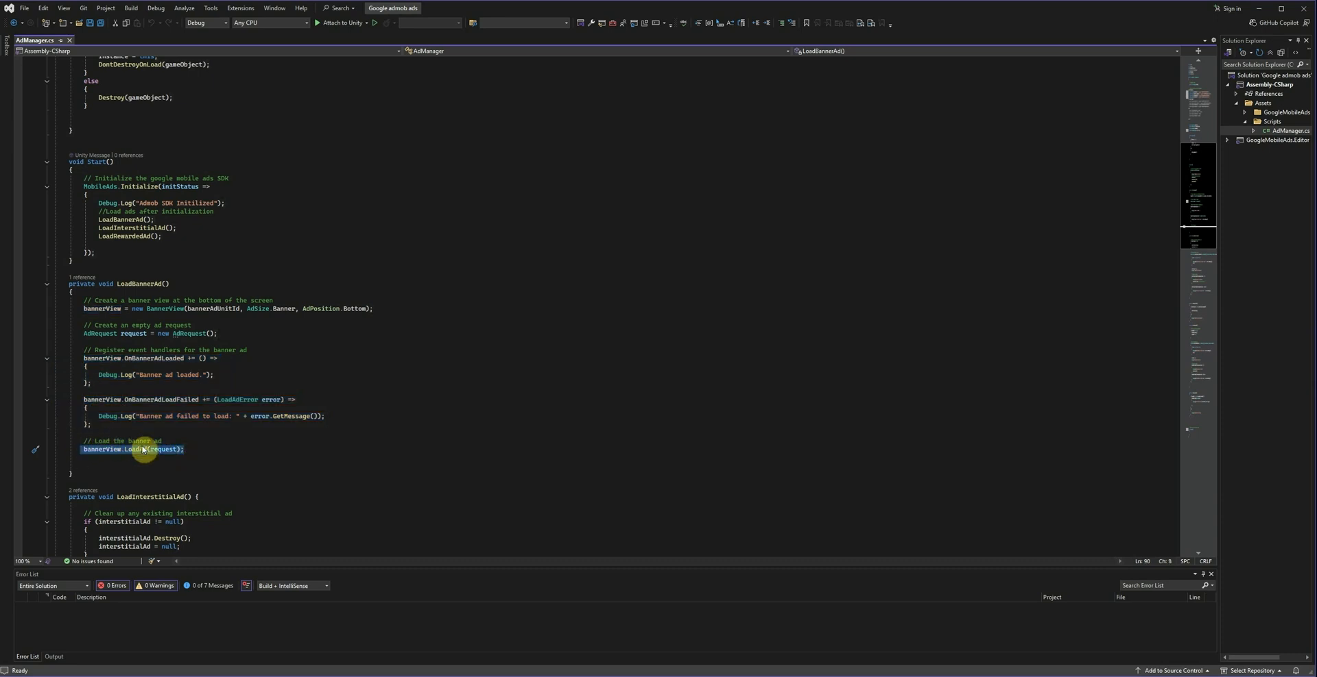
pyautogui.scroll(-3)
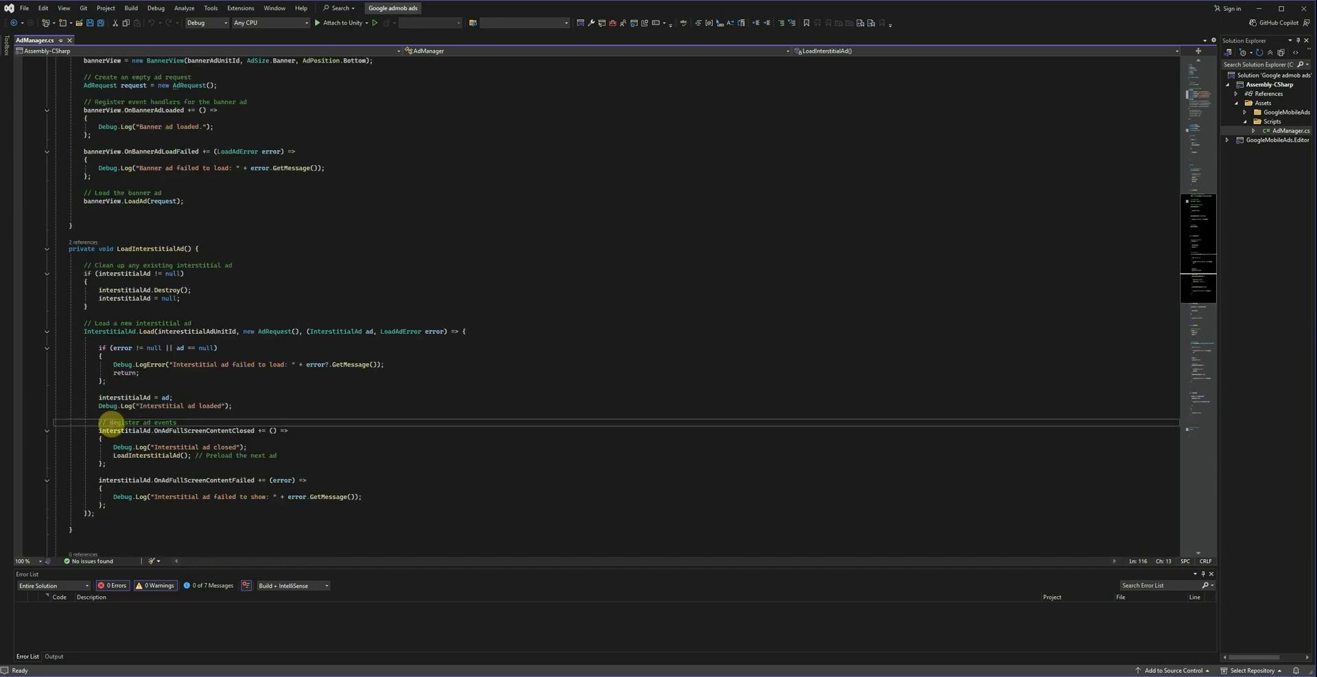
# Step: Review the interstitial handlers and ShowInterstitialAd, then select the rewarded ad's close and failure handlers
pyautogui.moveTo(101, 422); pyautogui.dragTo(164, 506)
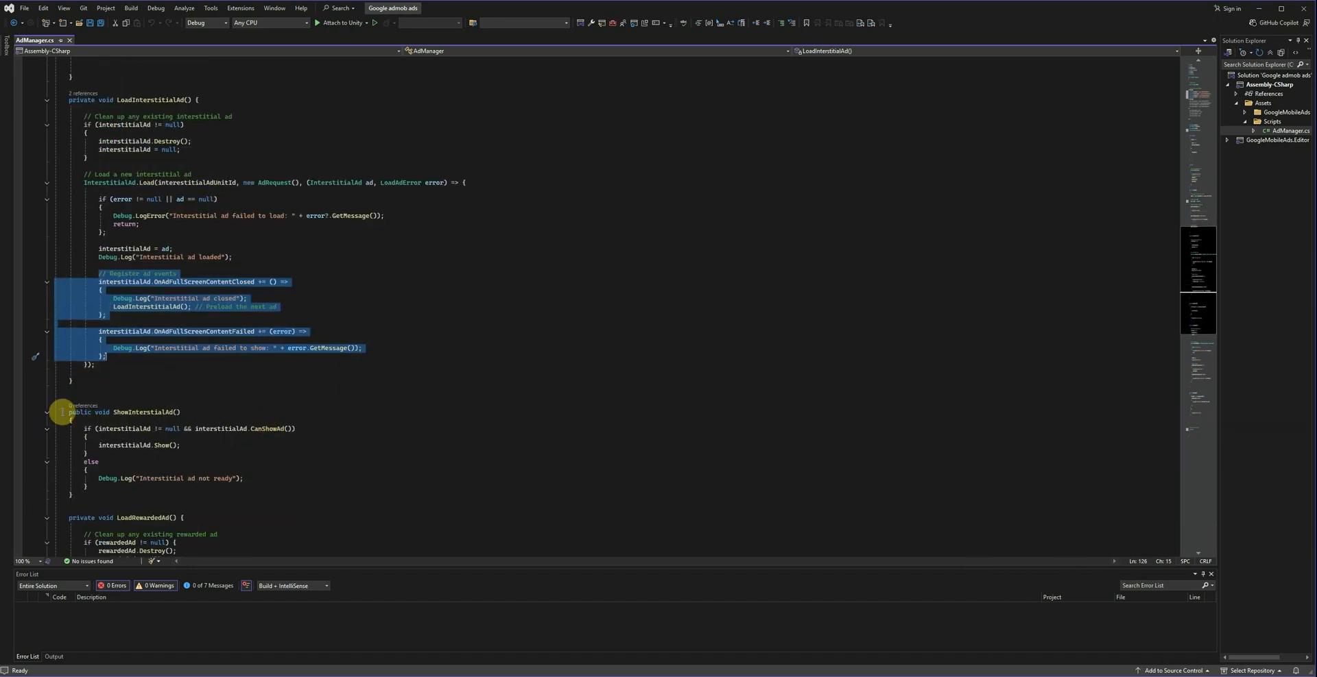
pyautogui.click(90, 412)
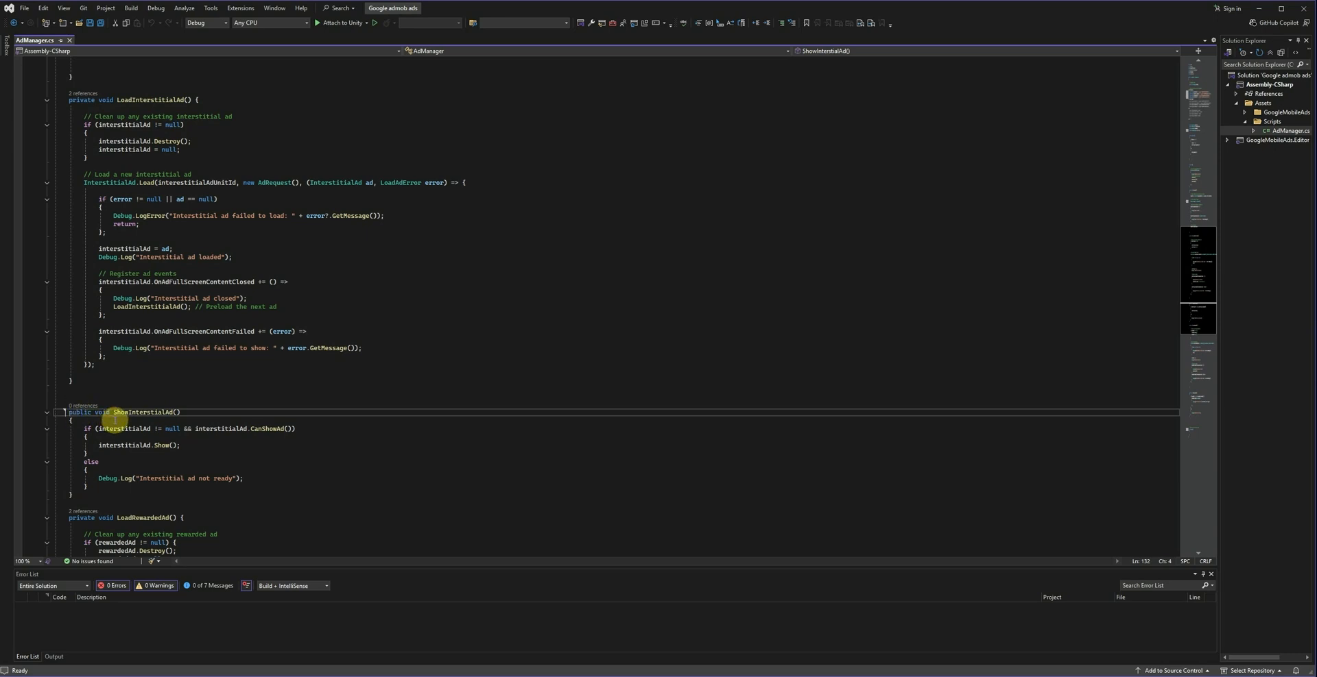
pyautogui.scroll(-3)
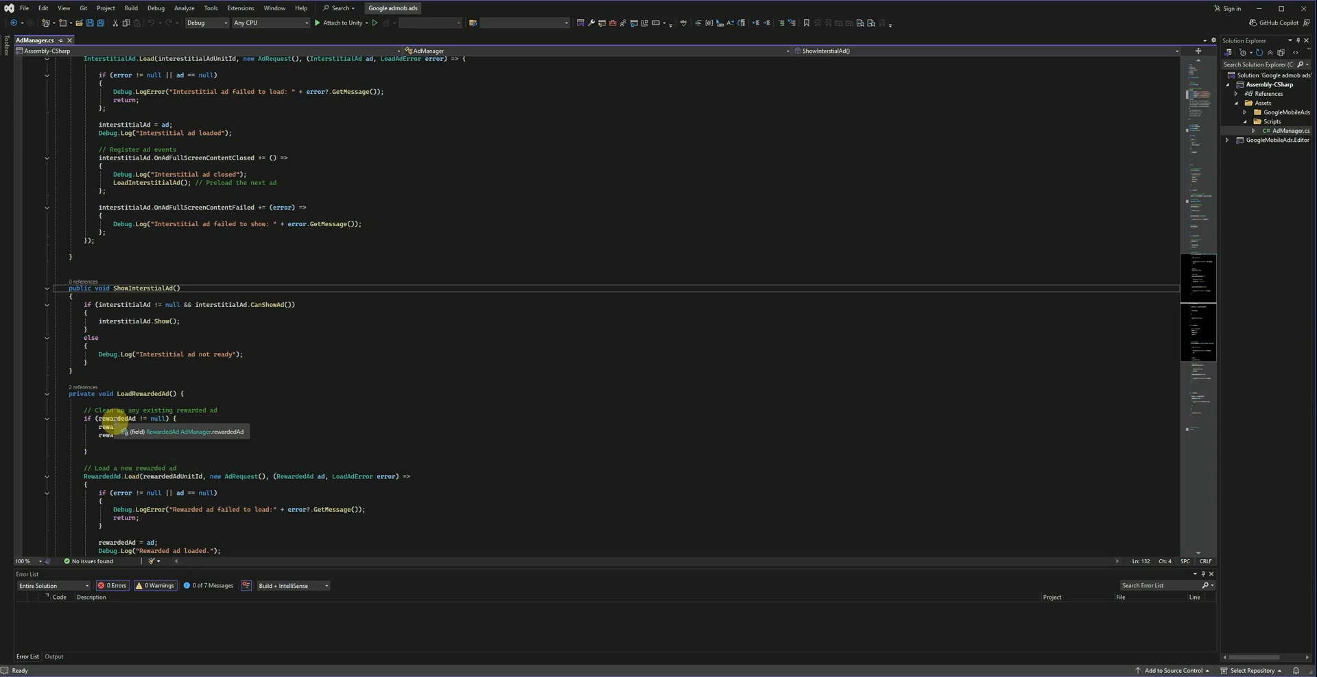
pyautogui.scroll(-3)
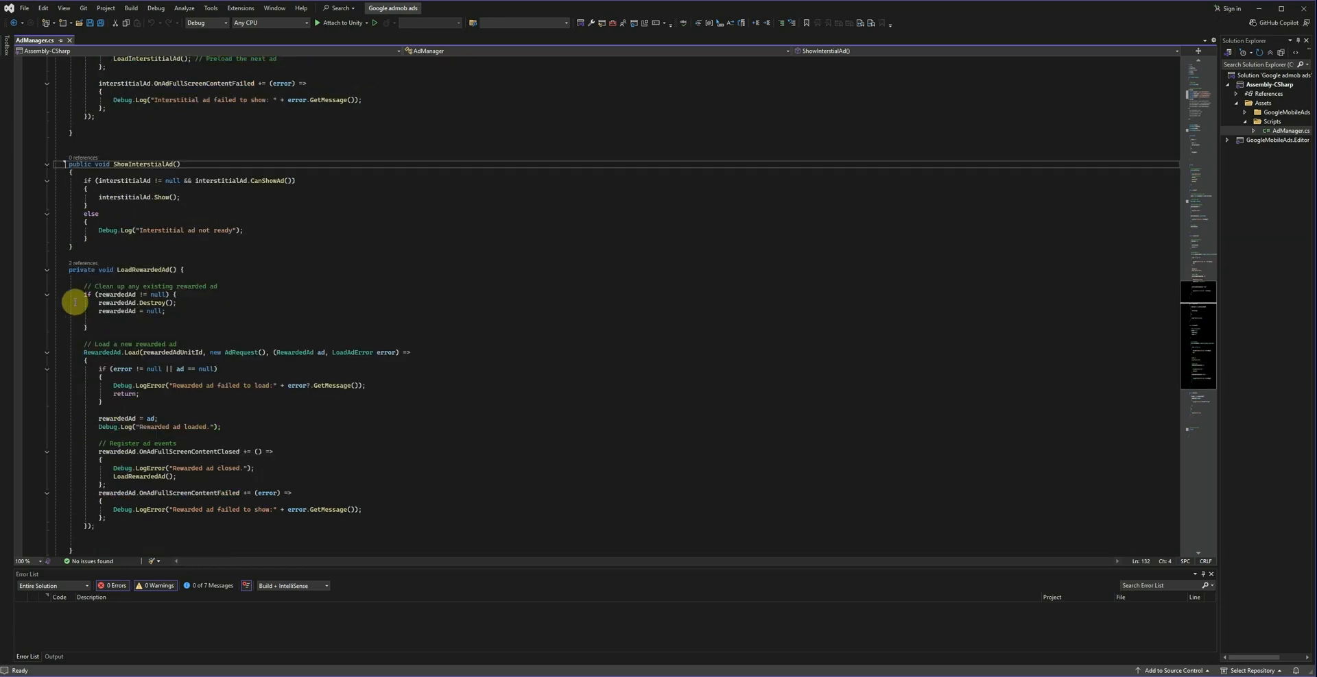
pyautogui.moveTo(124, 269)
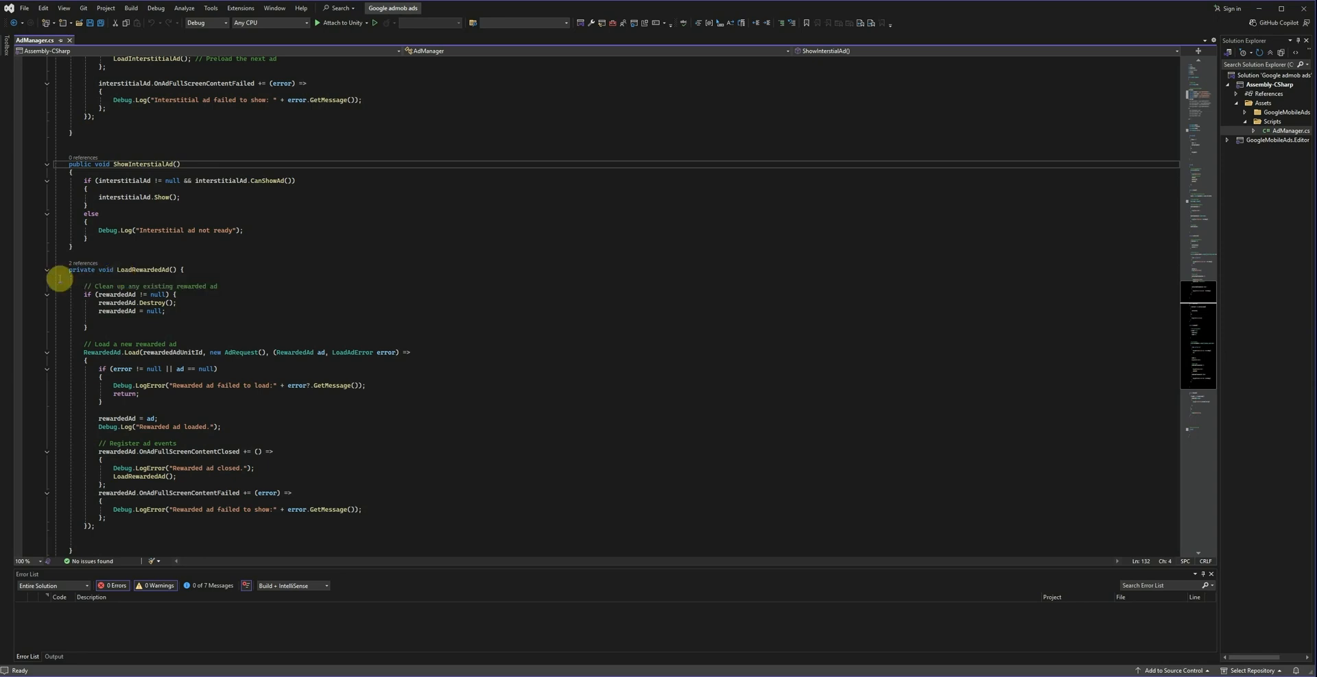
pyautogui.moveTo(83, 286); pyautogui.dragTo(87, 327)
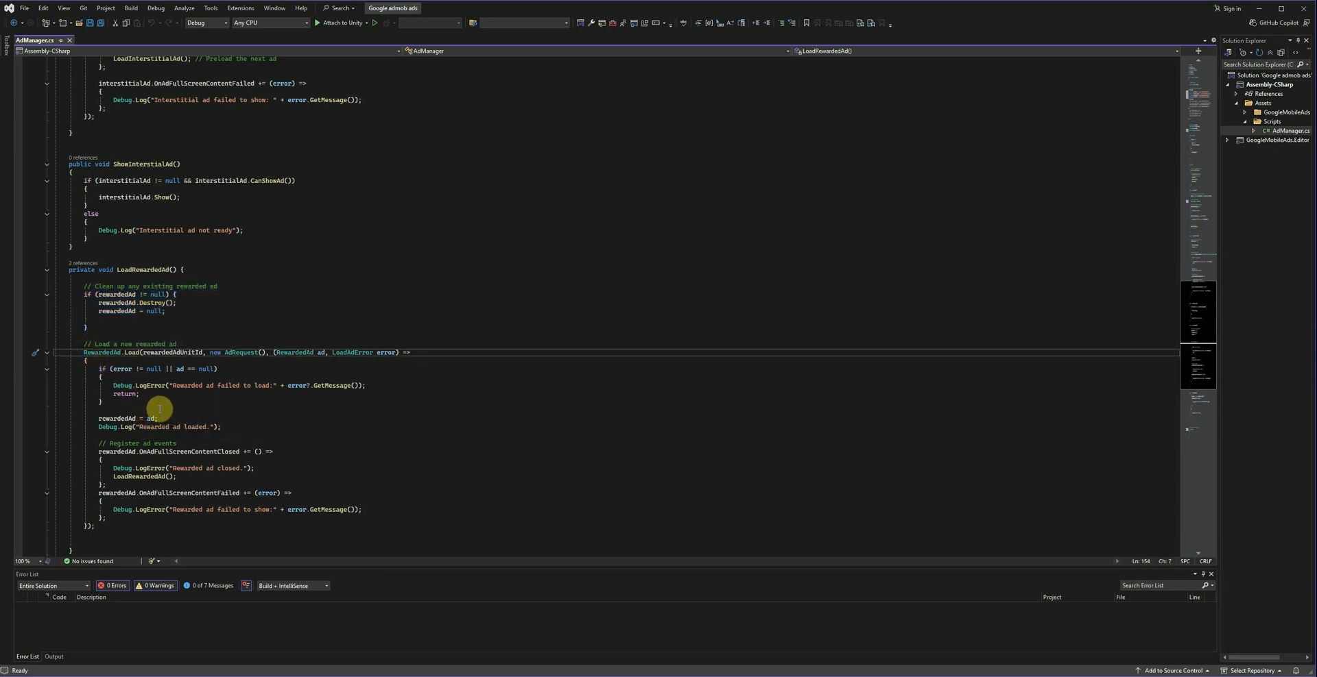
pyautogui.scroll(-3)
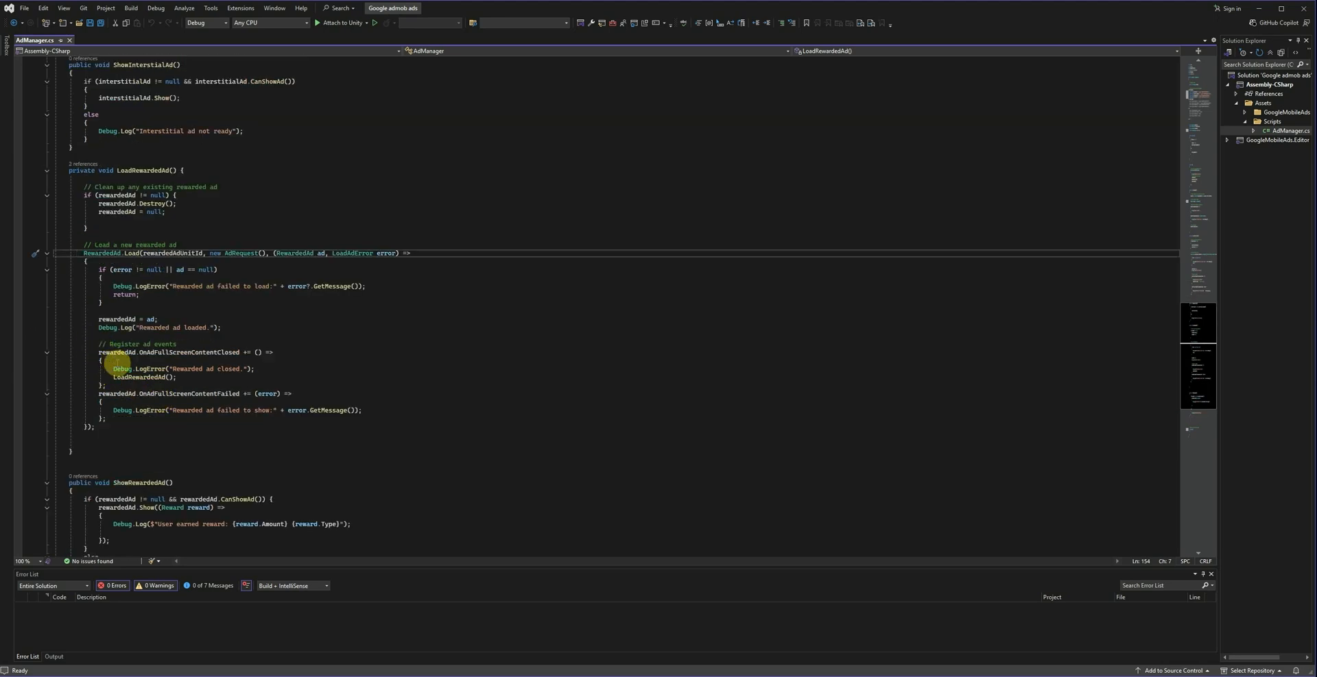
pyautogui.moveTo(101, 344); pyautogui.dragTo(175, 427)
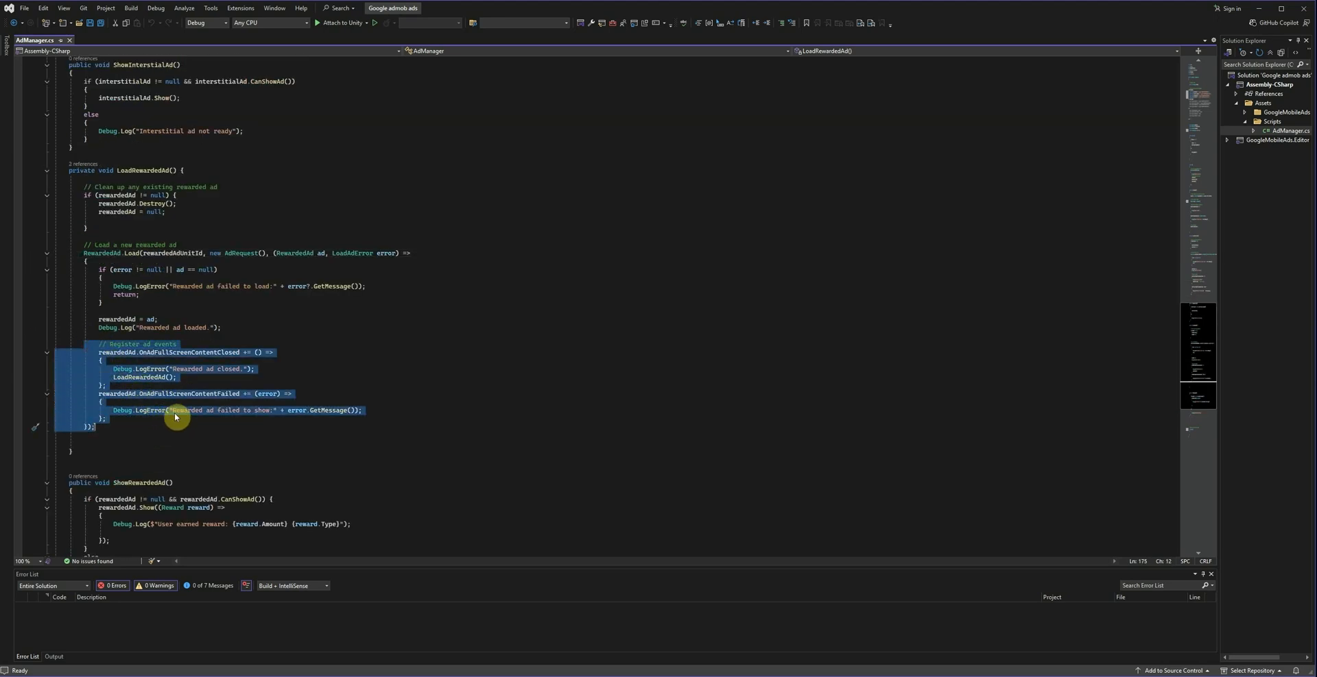
pyautogui.scroll(-3)
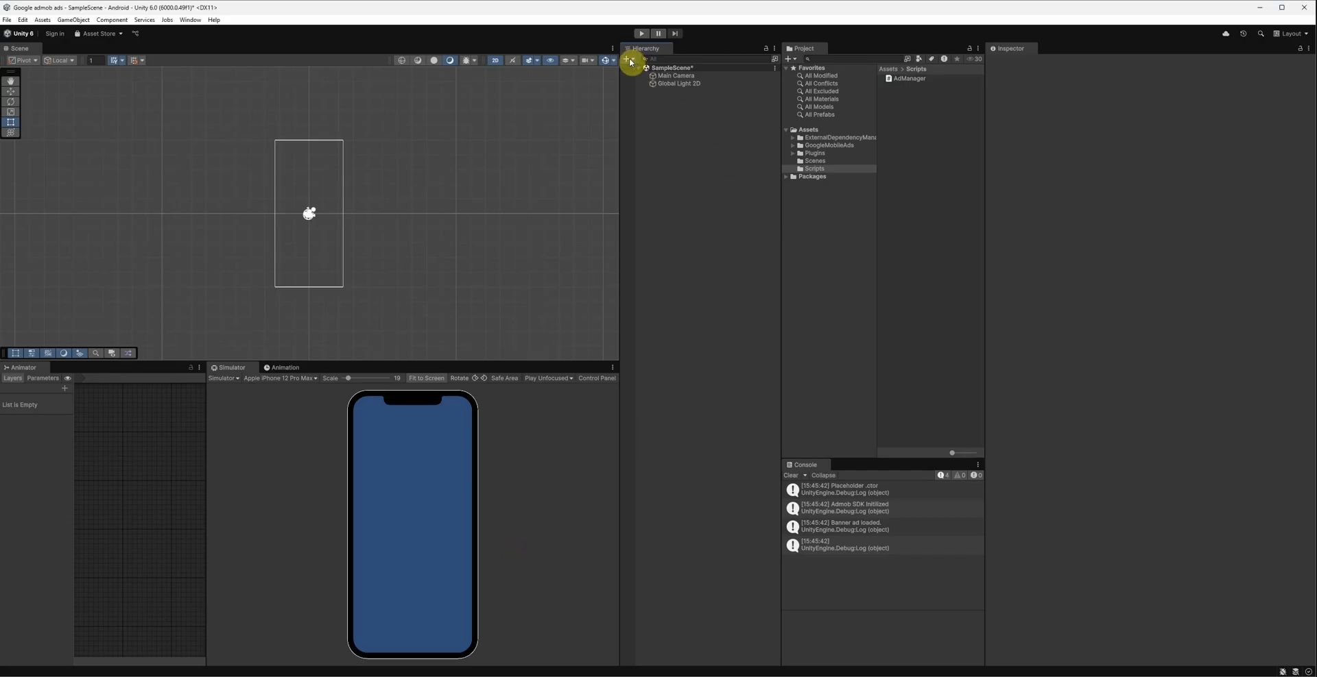
# Step: Create an adManager object with the AdManager script, then play and stop the scene
pyautogui.click(630, 60)
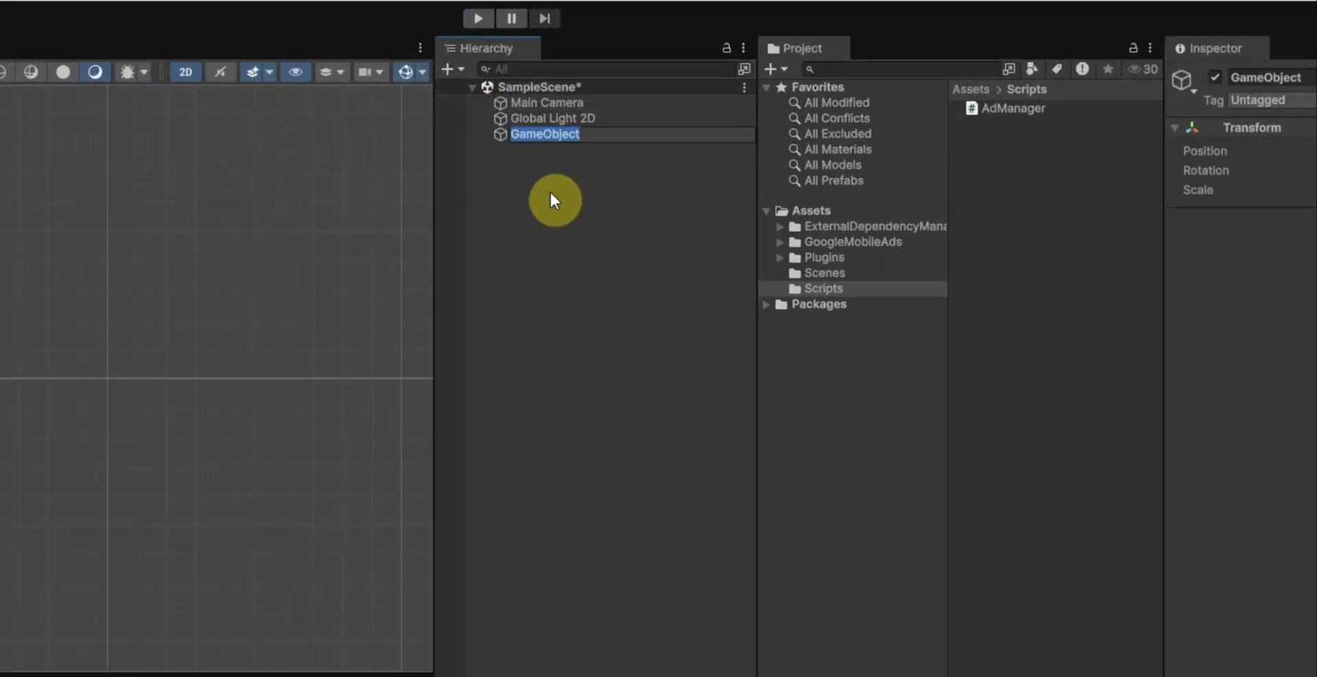
pyautogui.write('adManager')
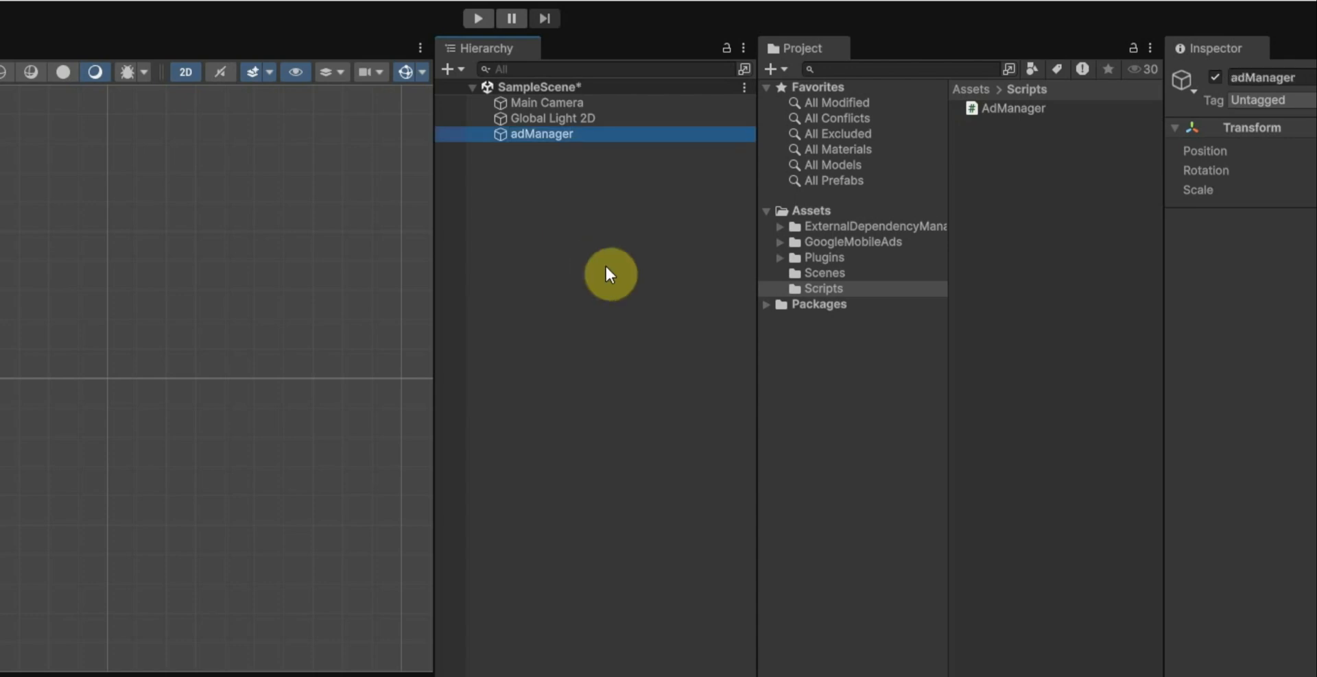
pyautogui.click(601, 31)
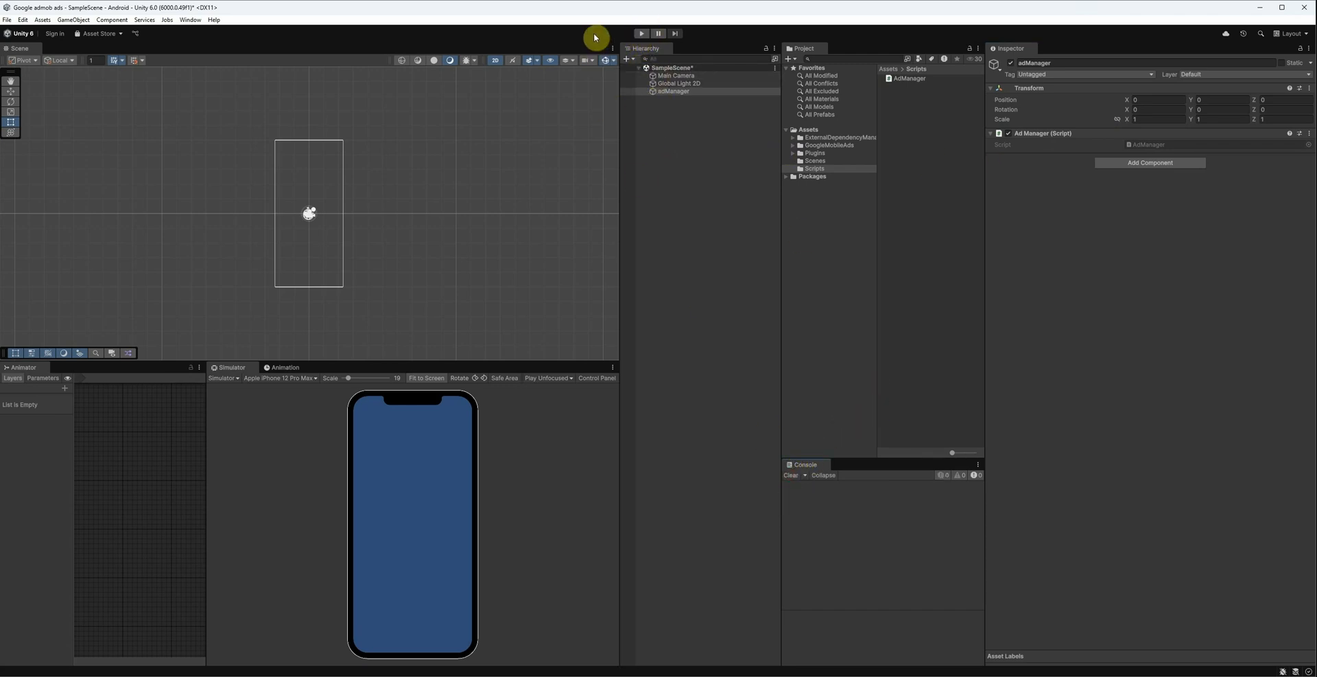
pyautogui.click(640, 34)
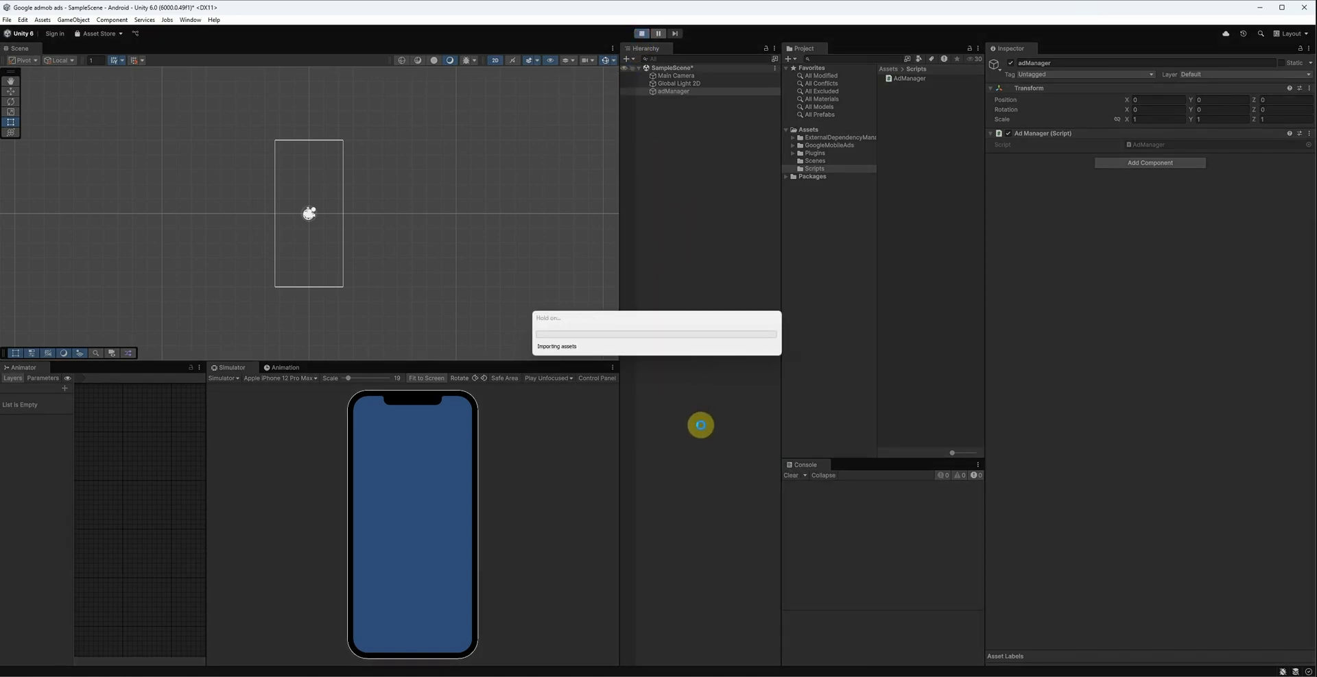
pyautogui.click(642, 33)
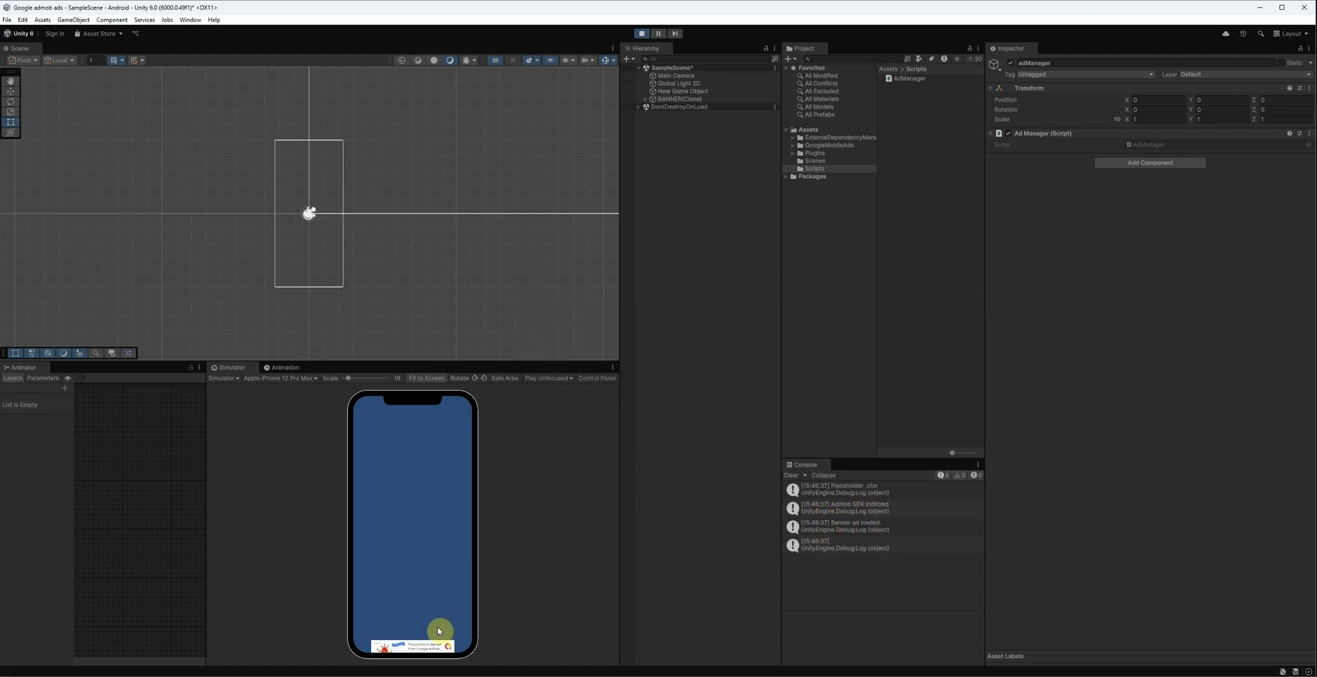
pyautogui.moveTo(244, 393)
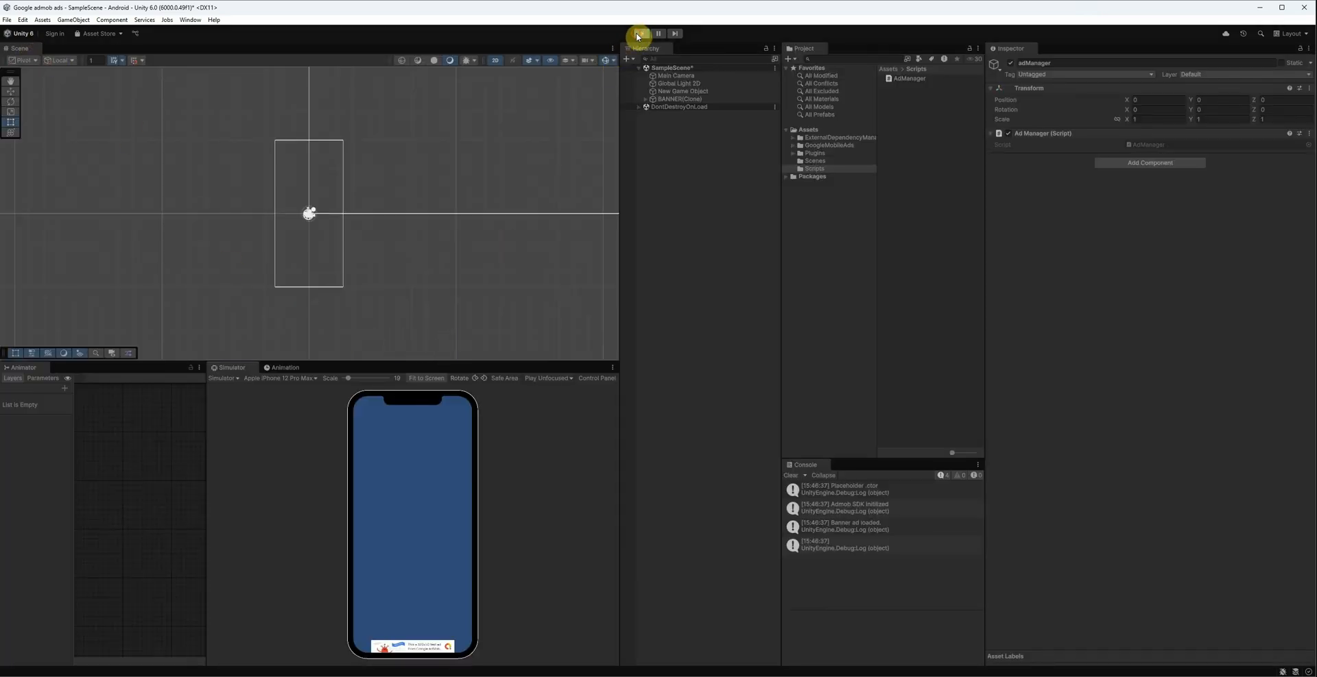
# Step: Stop play mode and add a legacy UI Button under InterstitialAd
pyautogui.click(640, 34)
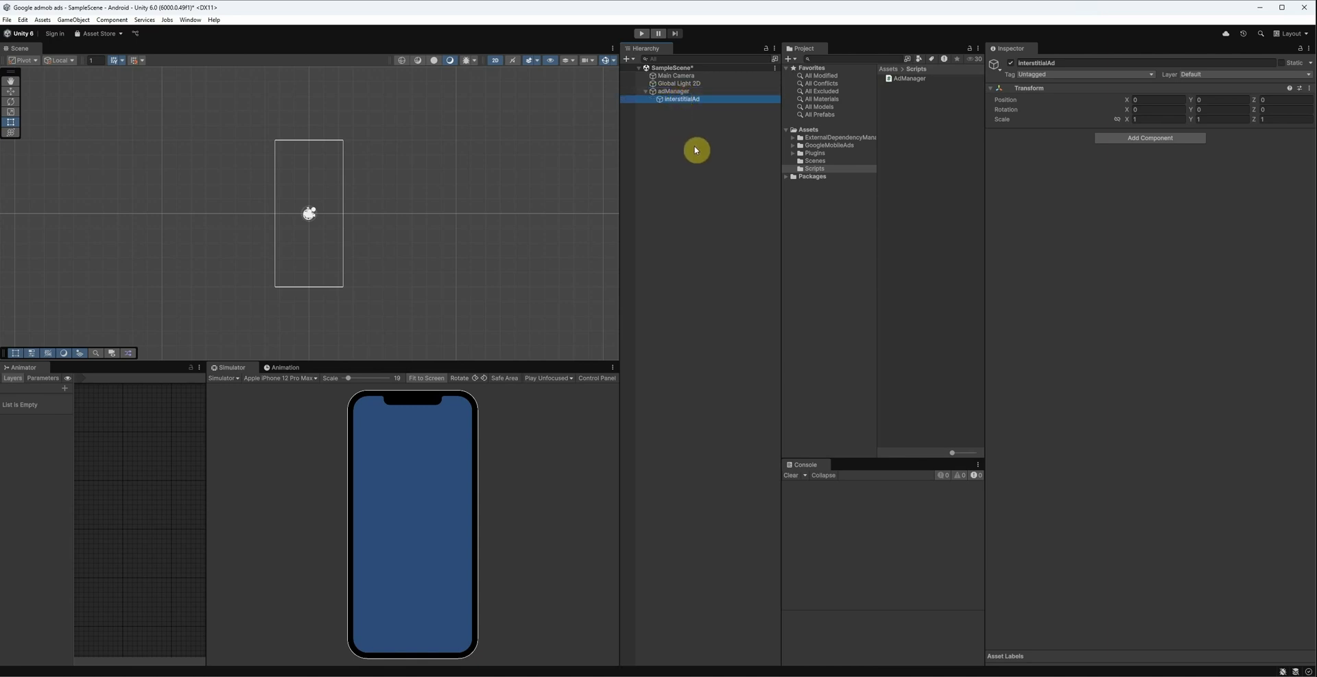
pyautogui.moveTo(695, 144)
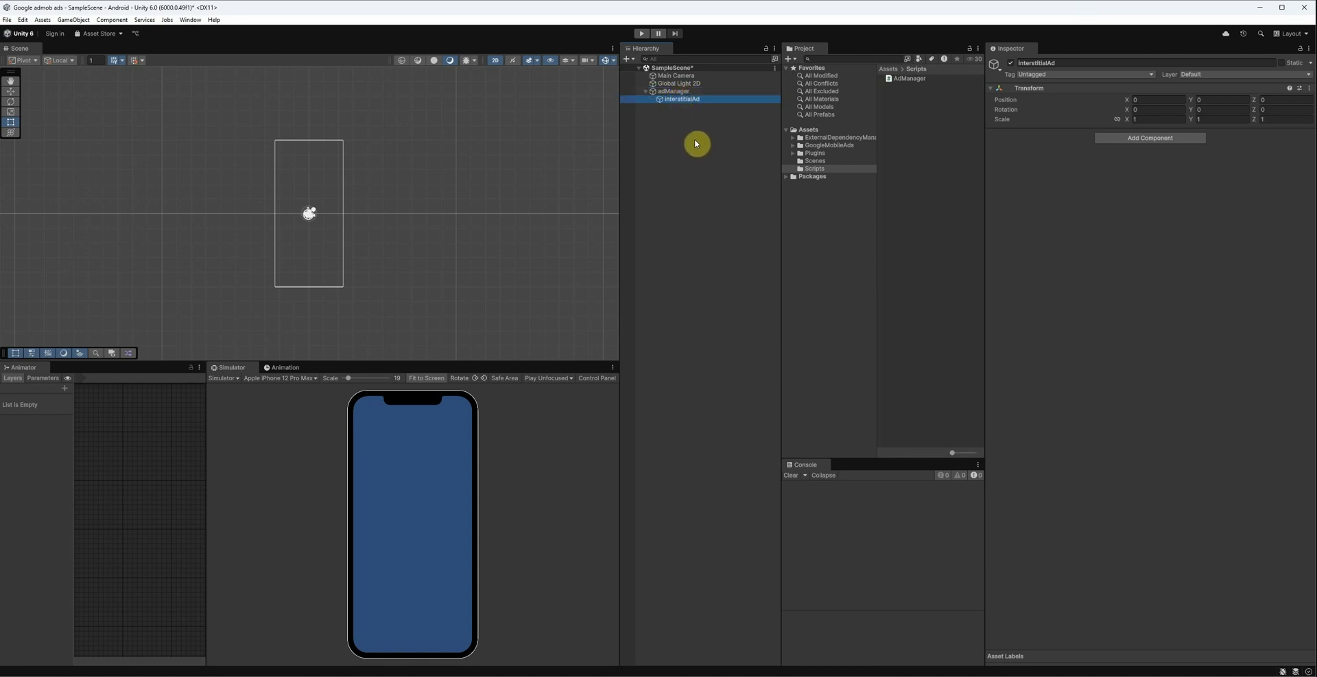
pyautogui.rightClick(681, 98)
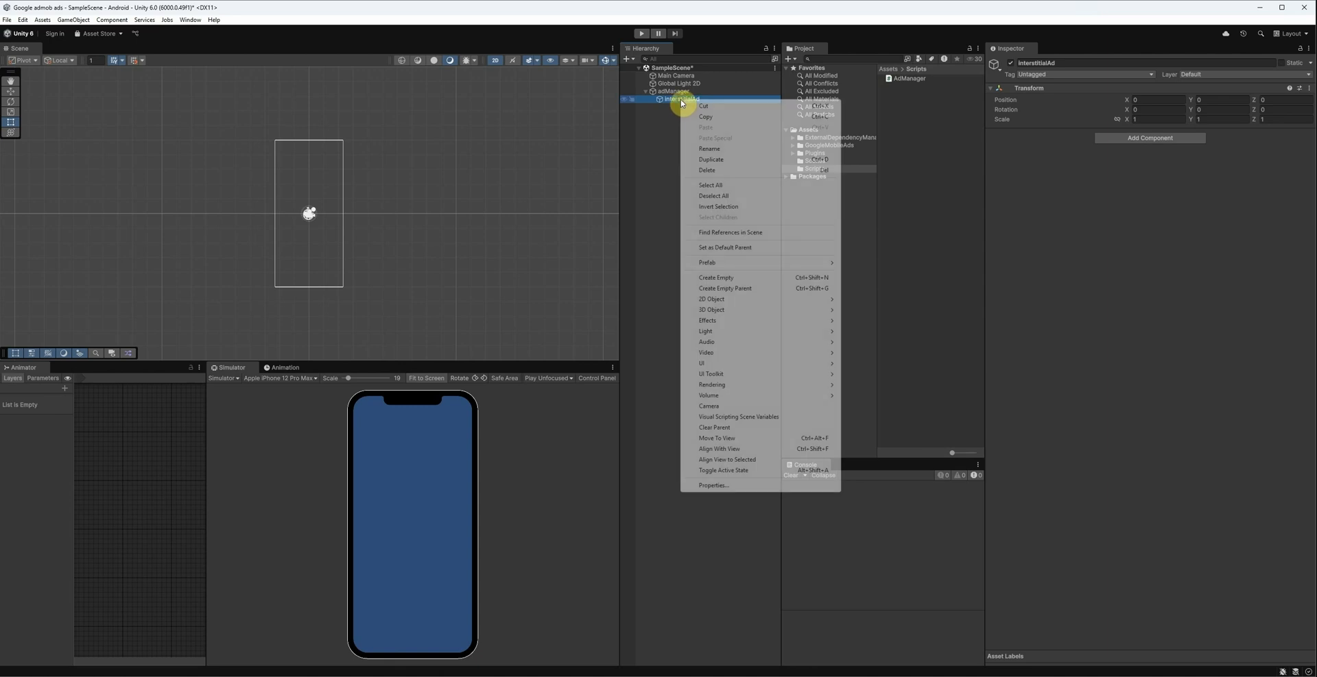
pyautogui.moveTo(648, 334)
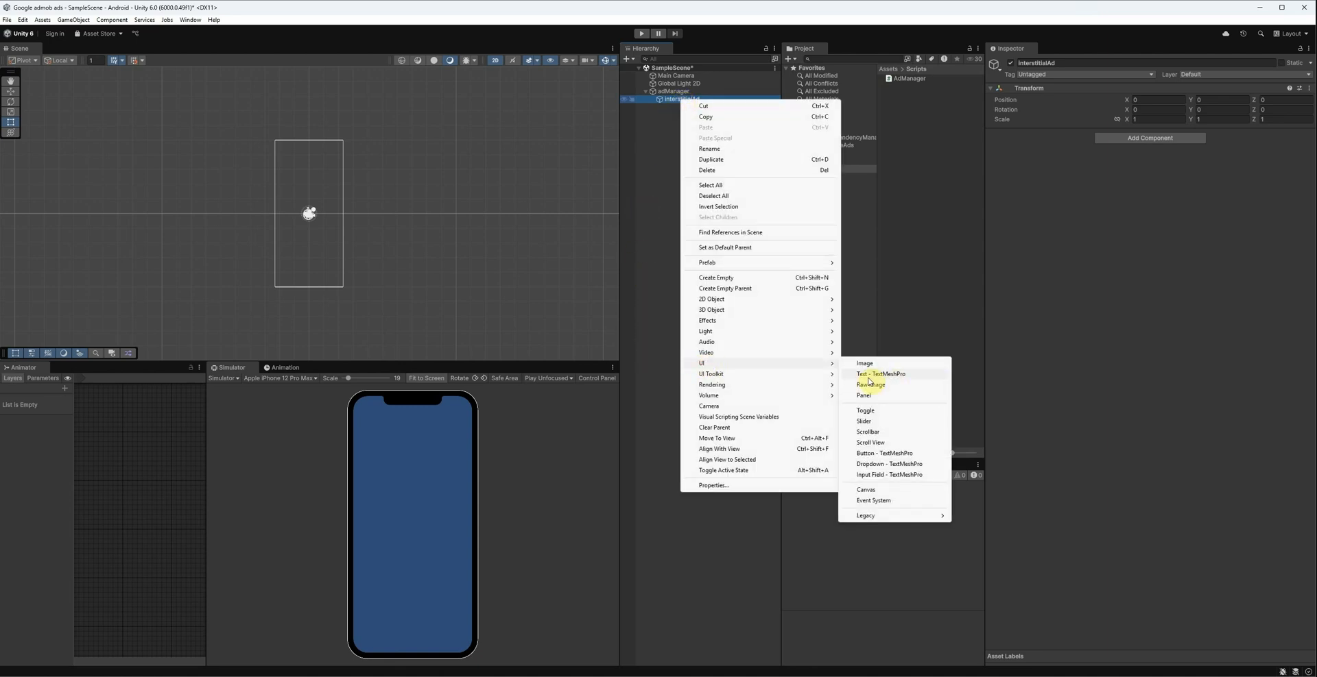
pyautogui.moveTo(865, 514)
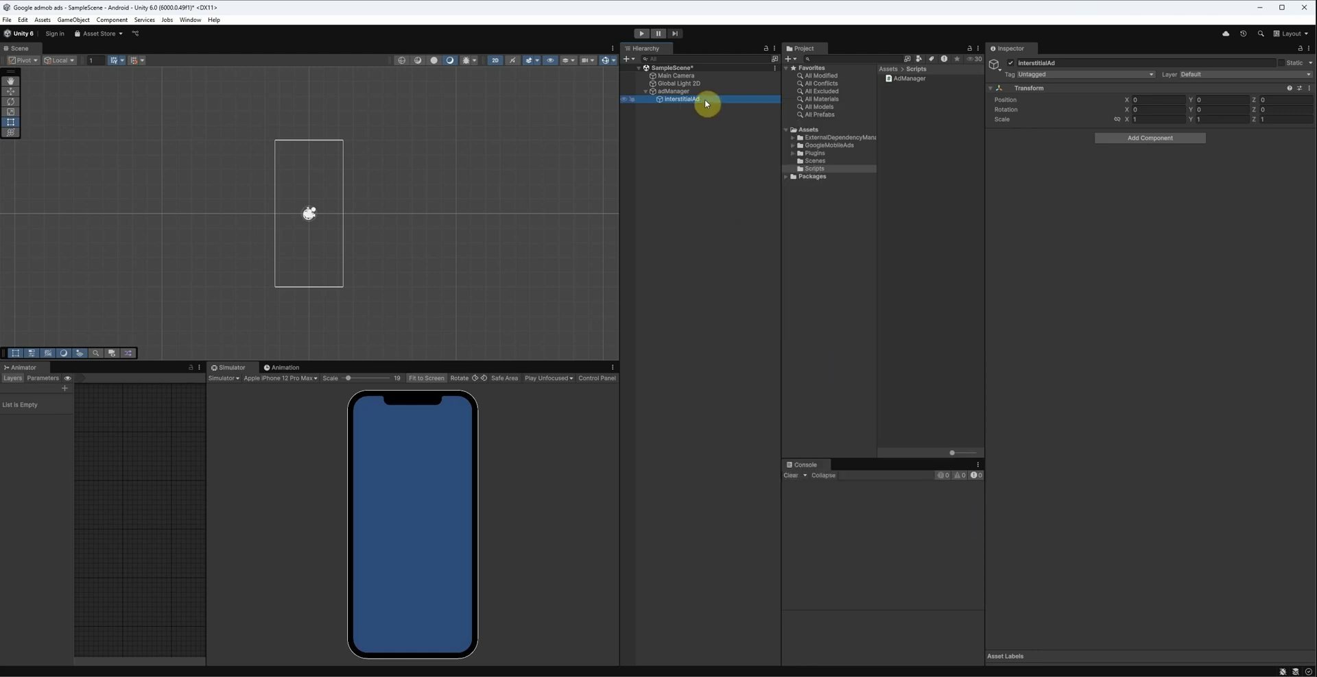
pyautogui.moveTo(693, 116)
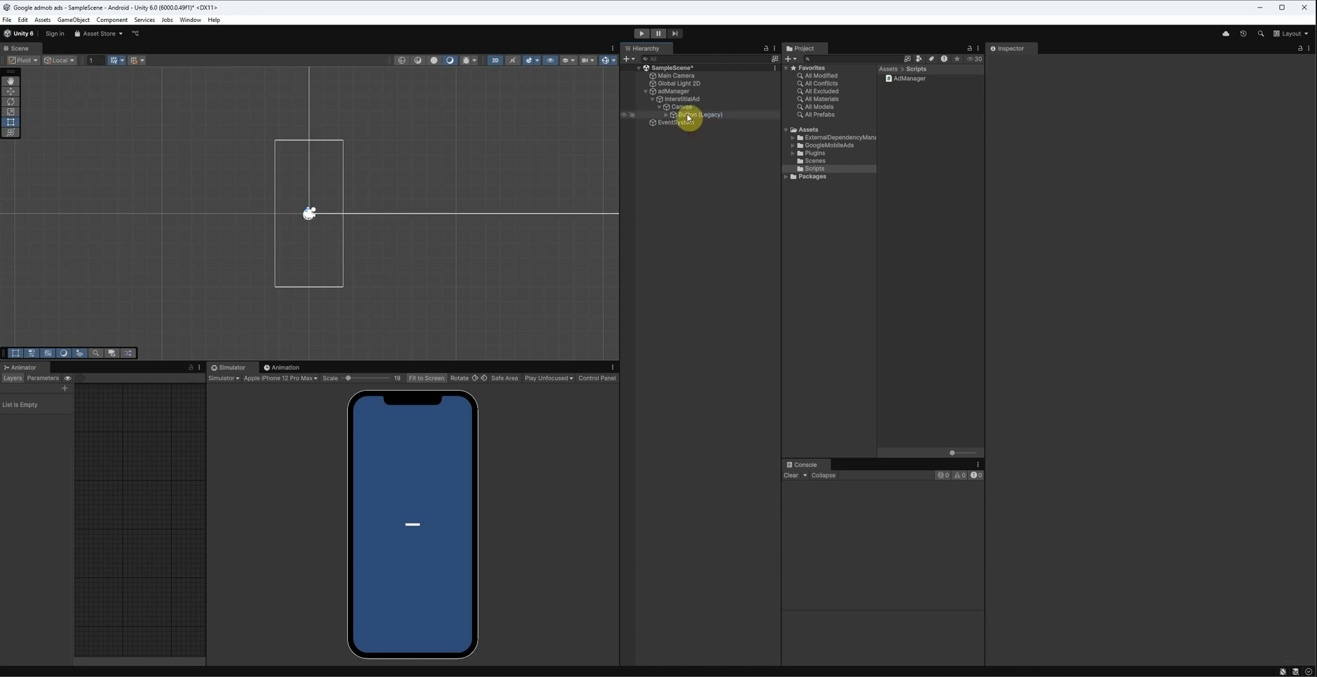
pyautogui.click(697, 115)
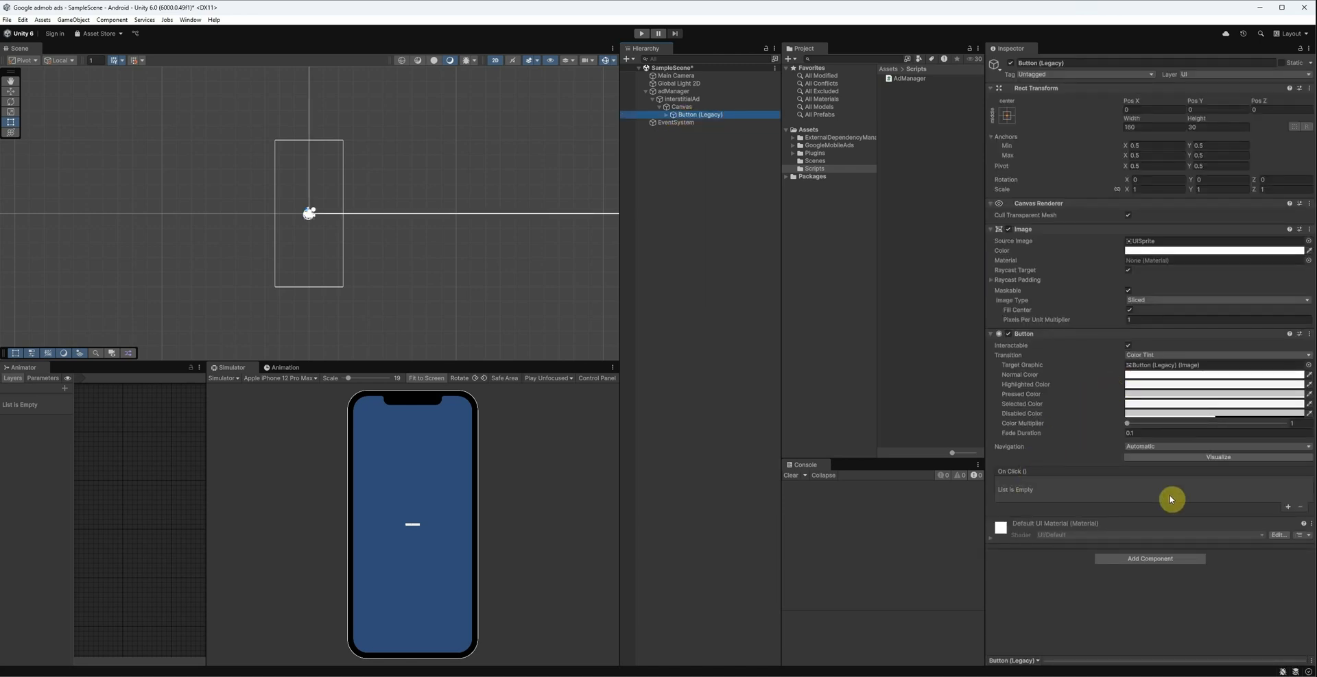
pyautogui.click(678, 83)
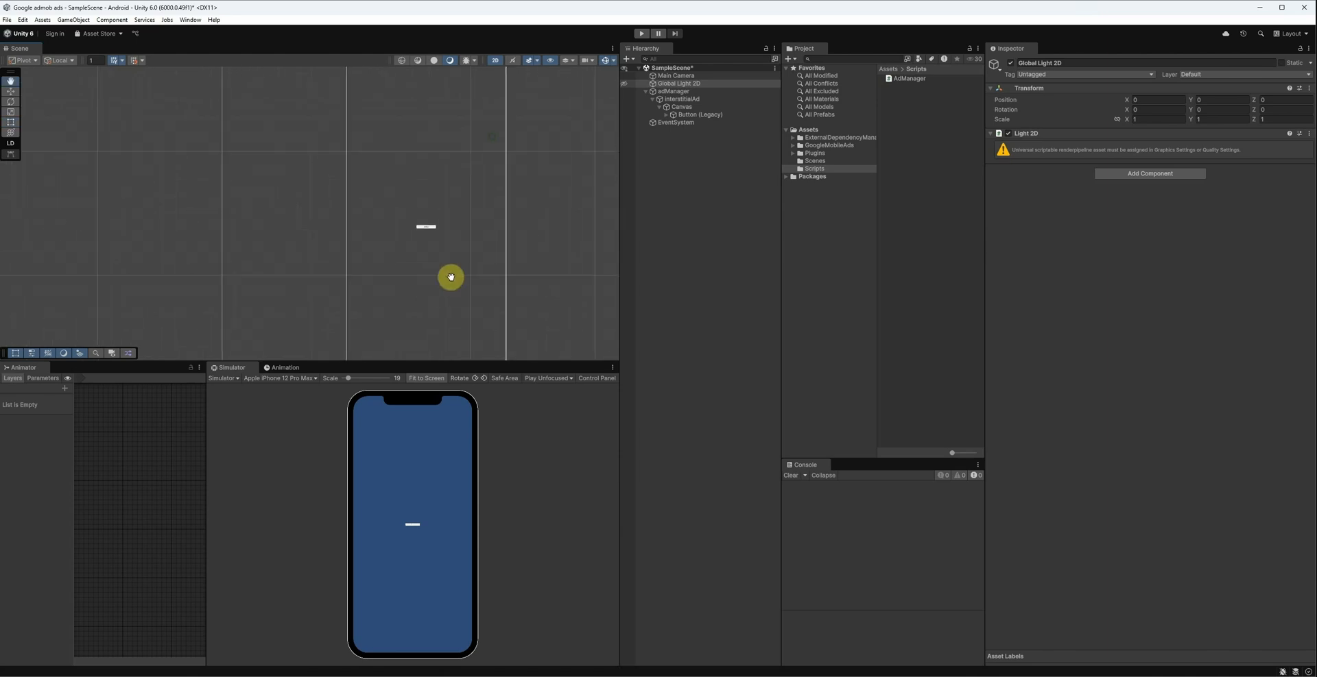
# Step: Enlarge the button with the Rect tool to its final large size
pyautogui.click(699, 115)
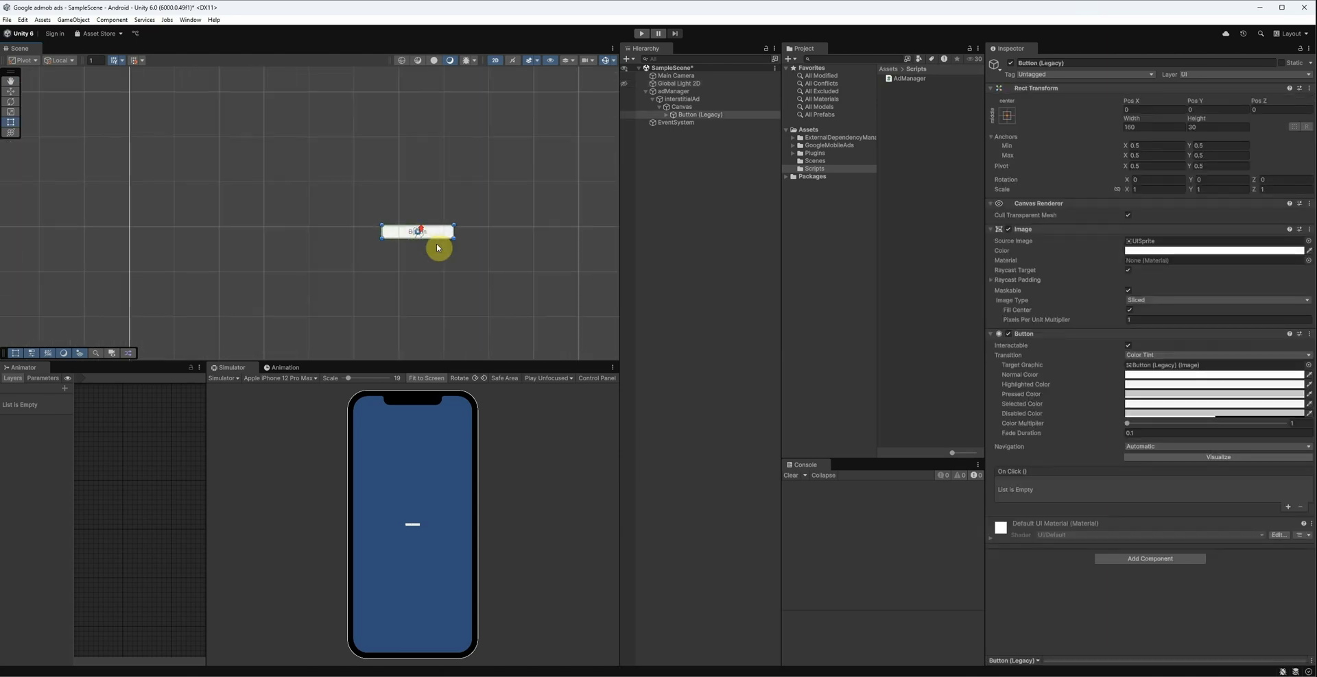
pyautogui.moveTo(423, 231); pyautogui.dragTo(467, 251)
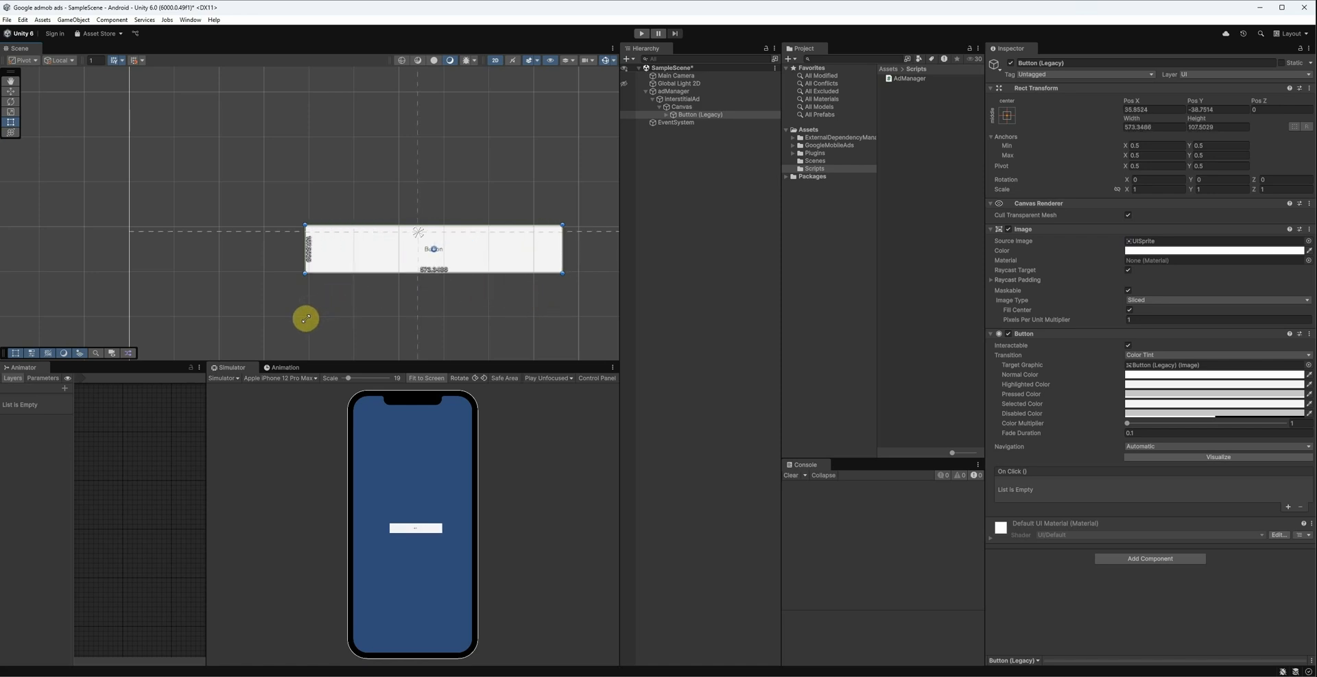
pyautogui.moveTo(305, 319); pyautogui.dragTo(566, 285)
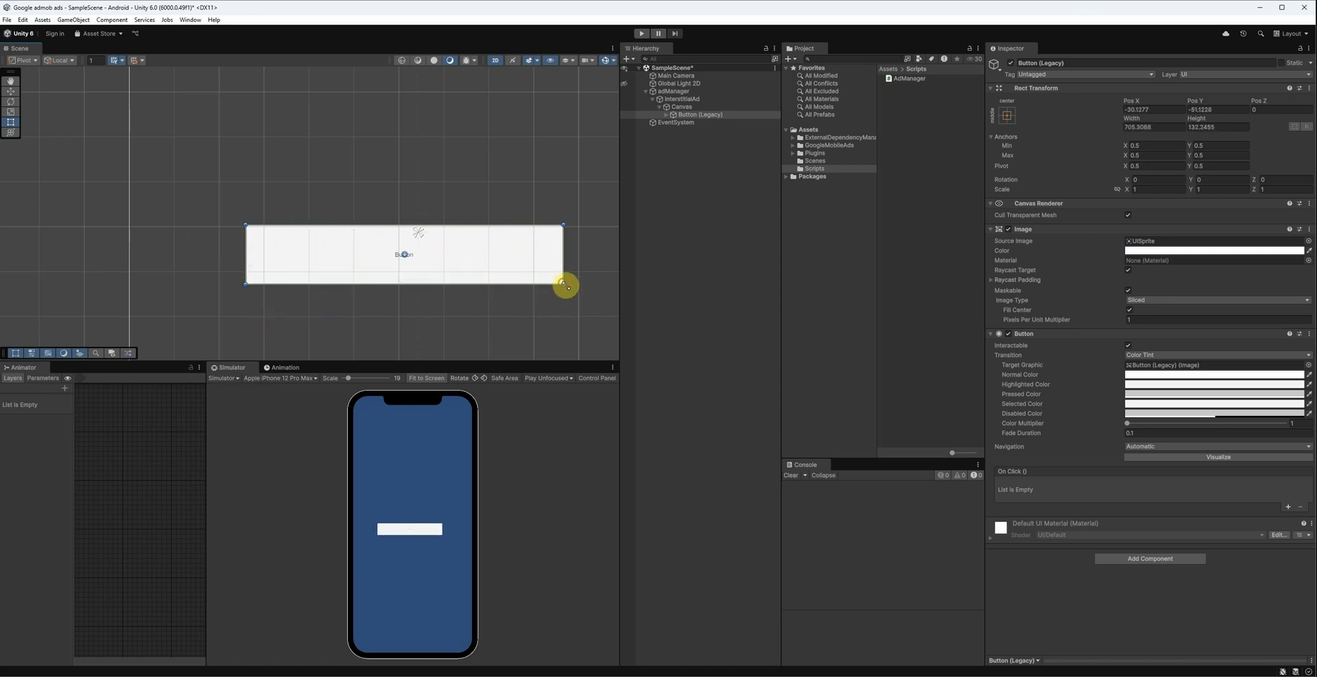
pyautogui.moveTo(565, 285); pyautogui.dragTo(586, 306)
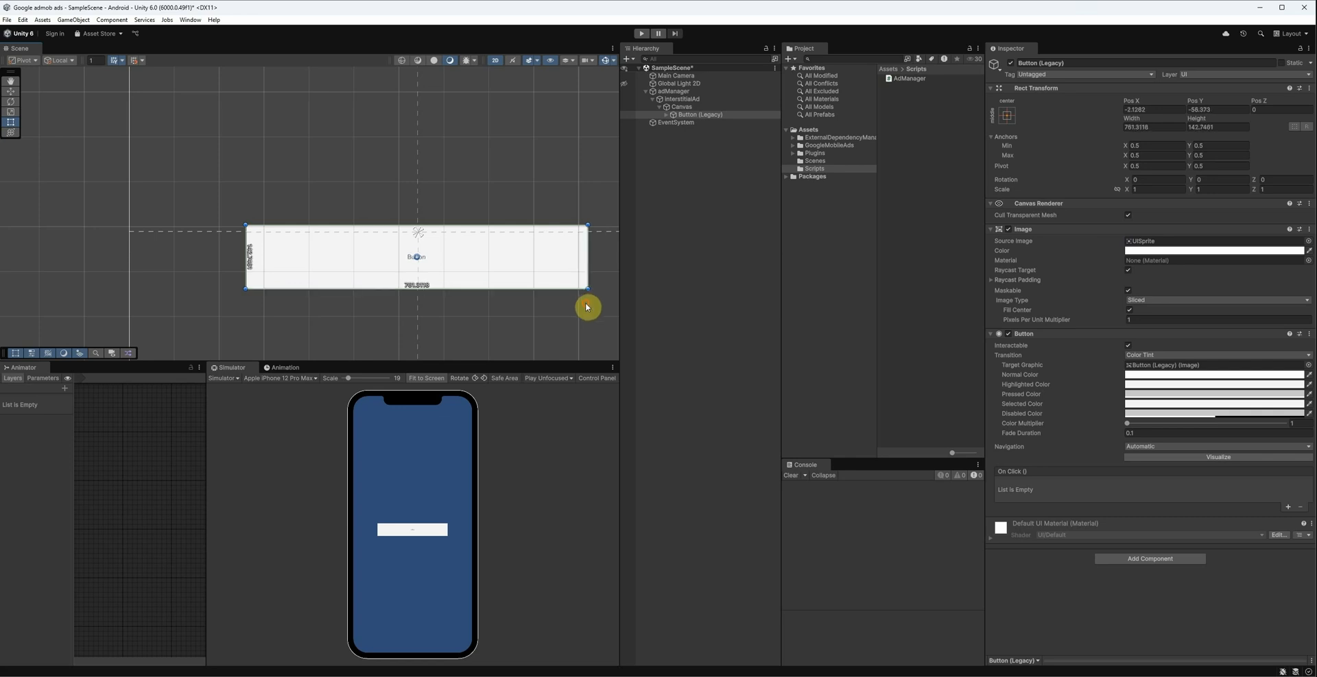
pyautogui.click(698, 114)
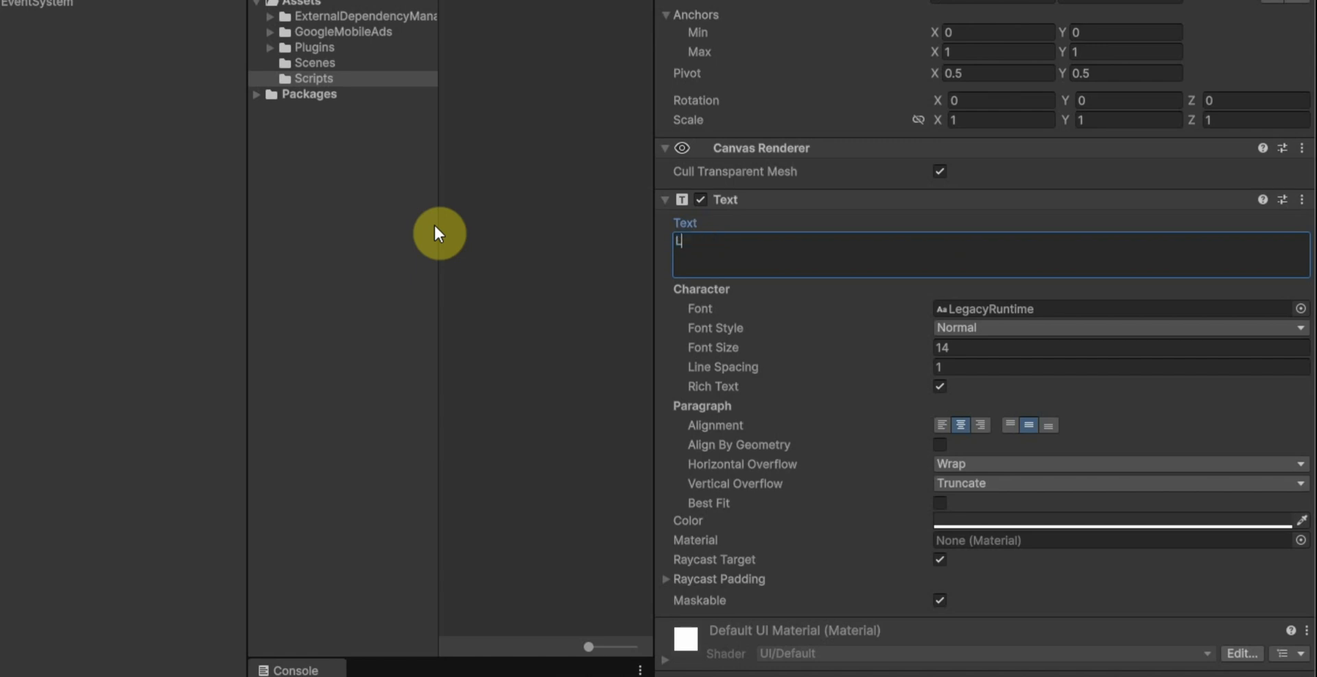
# Step: Type the button label 'Load Intersitial Ad'
pyautogui.write('oad')
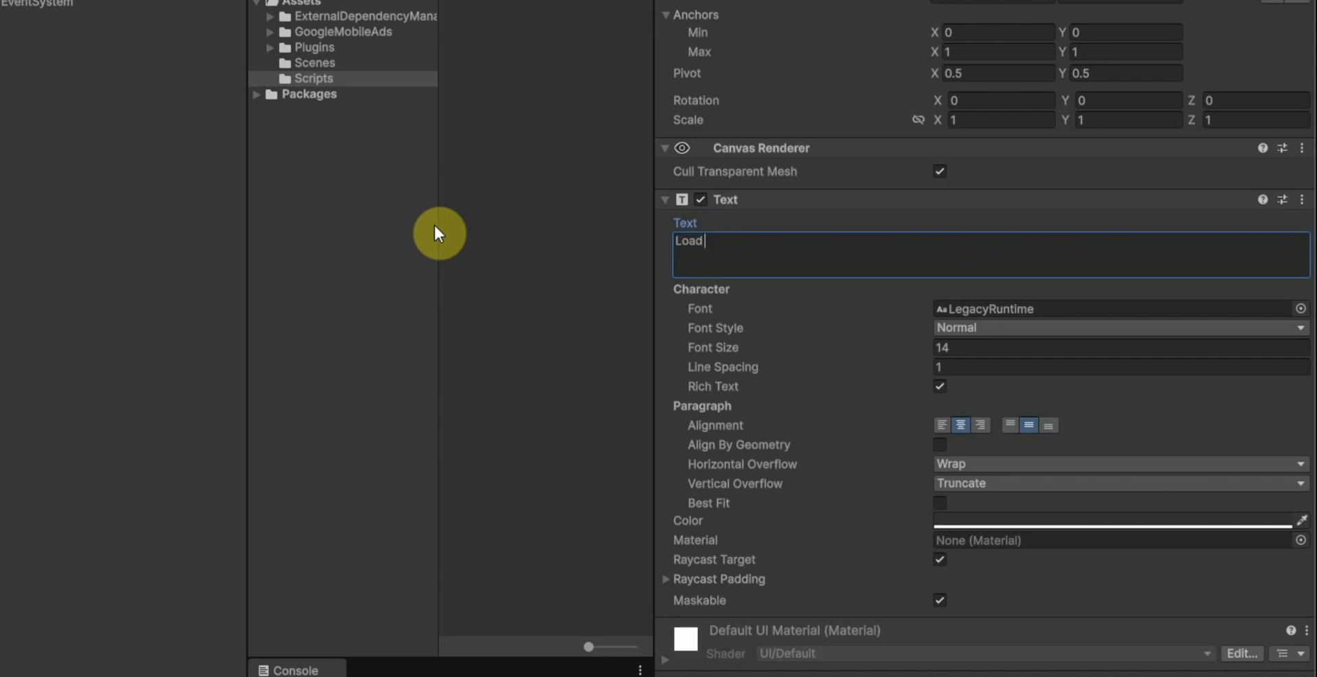
pyautogui.write('Inter')
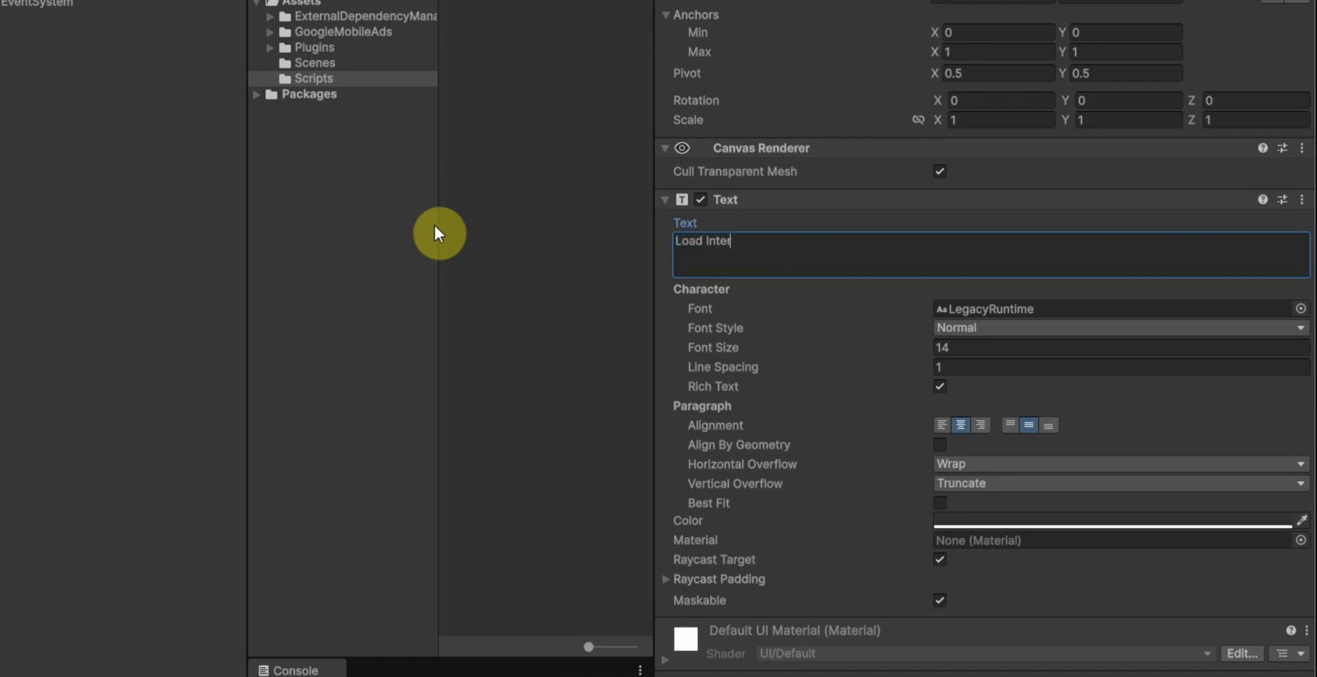
pyautogui.write('sitial')
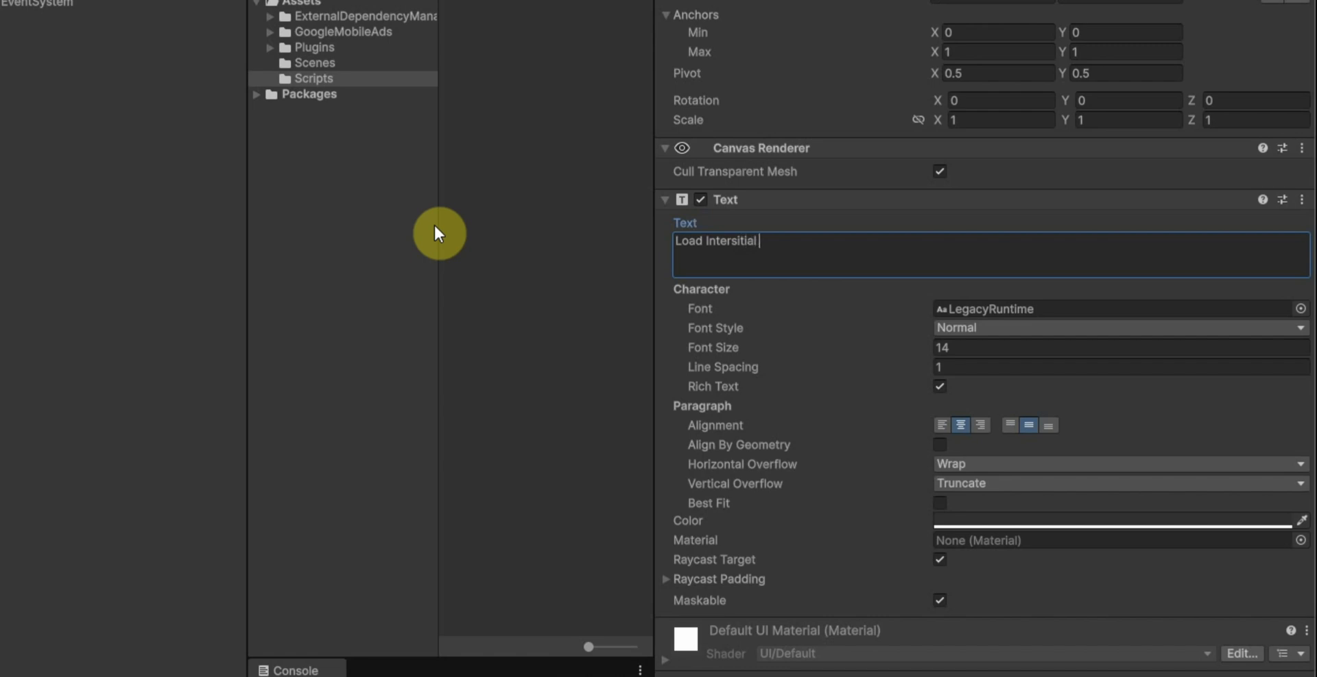
pyautogui.write('Ad')
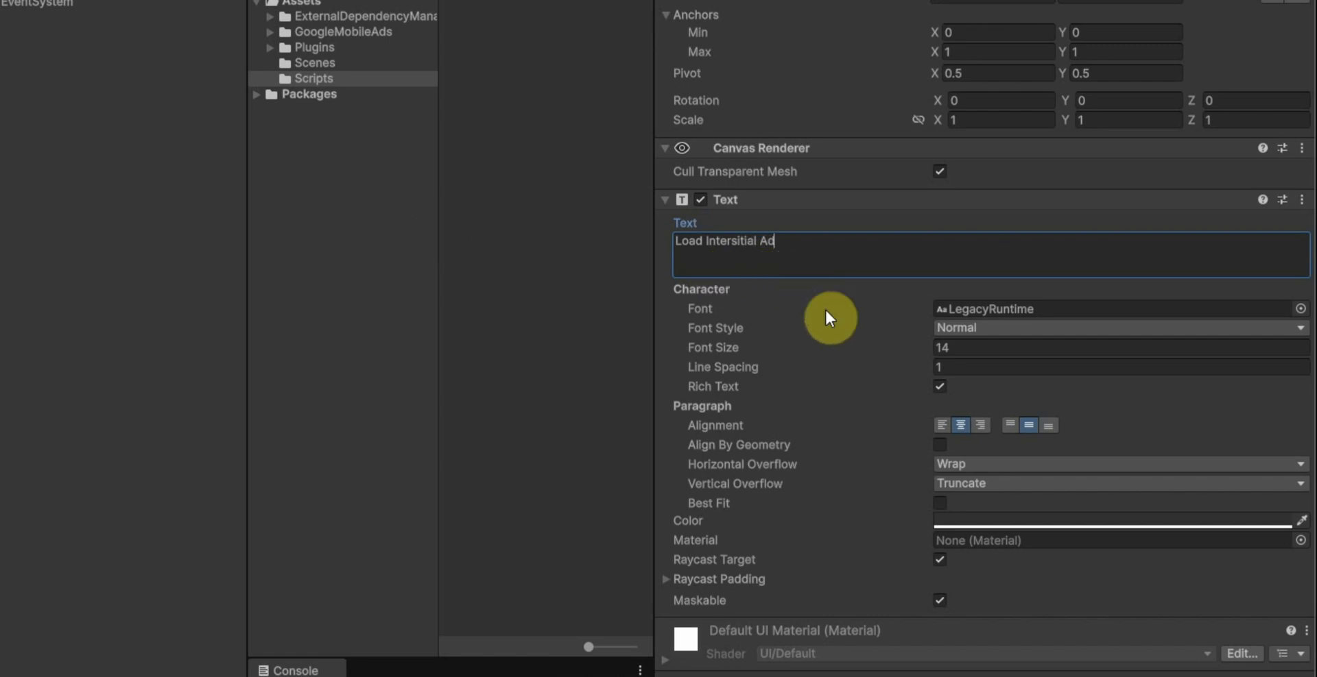
pyautogui.moveTo(771, 375)
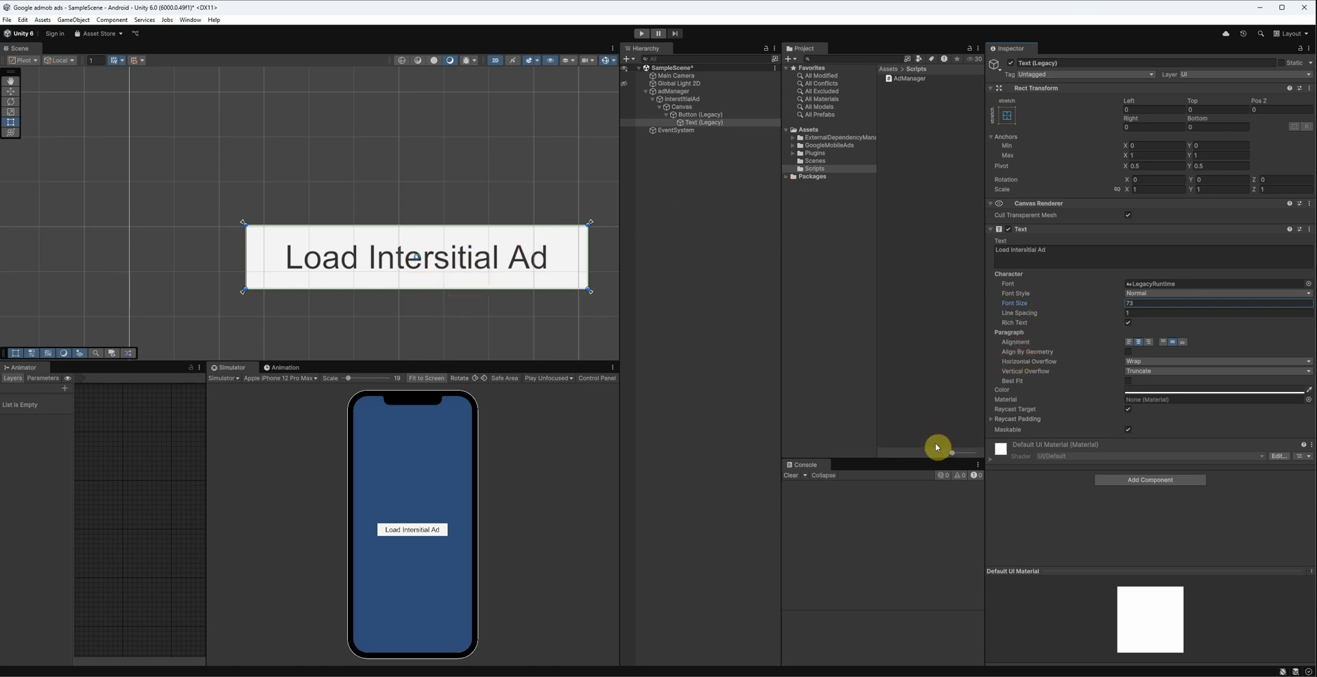
# Step: Add an On Click entry that calls AdManager.ShowInterstitialAd() on adManager
pyautogui.click(699, 115)
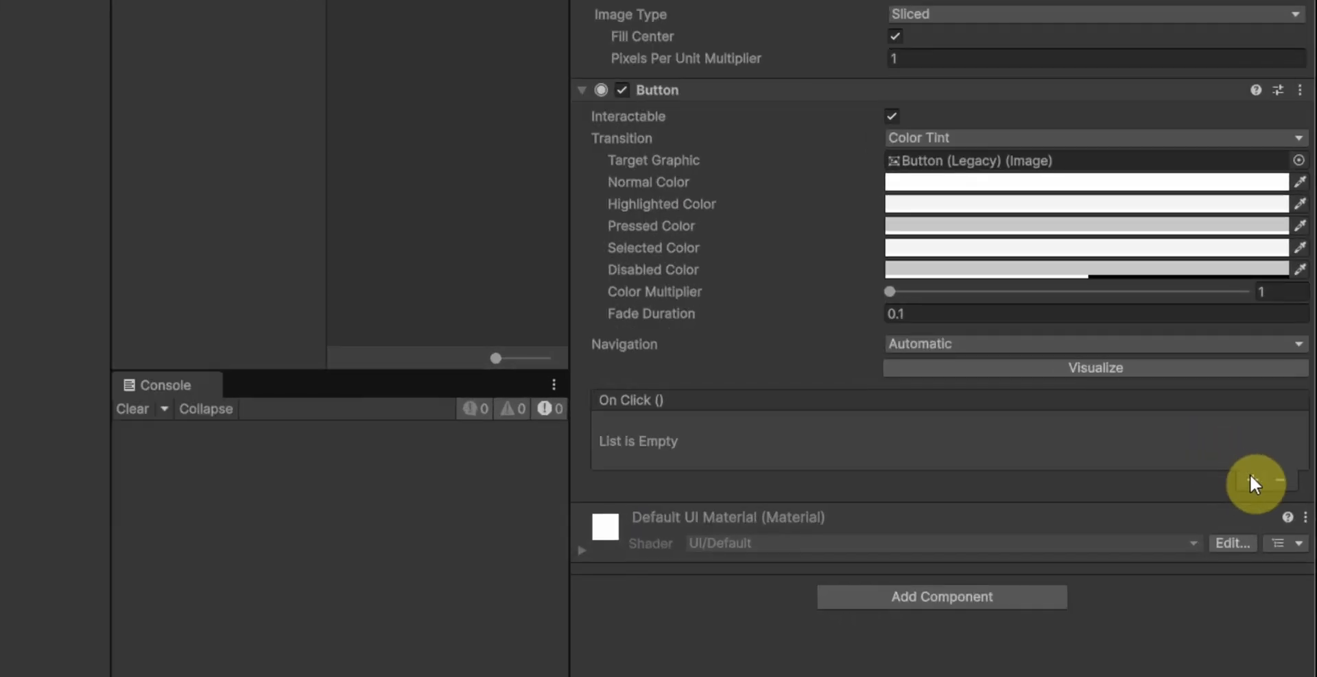
pyautogui.click(1293, 478)
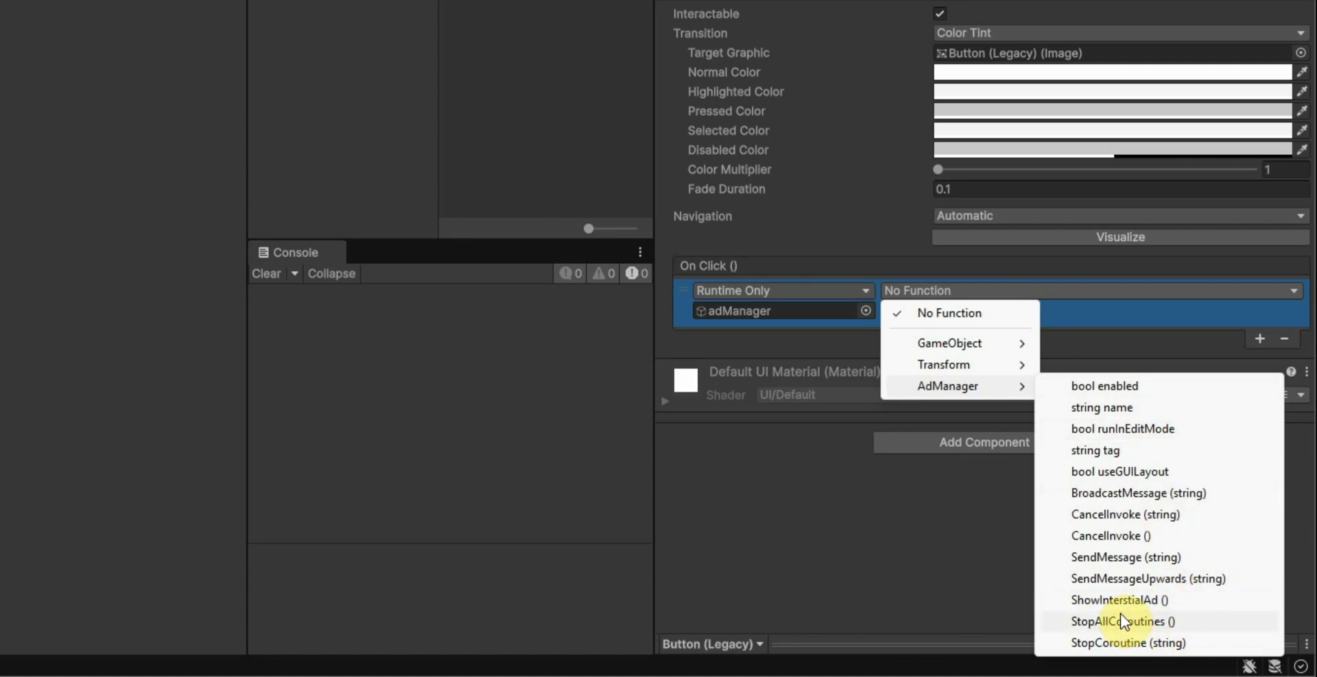
pyautogui.click(1117, 600)
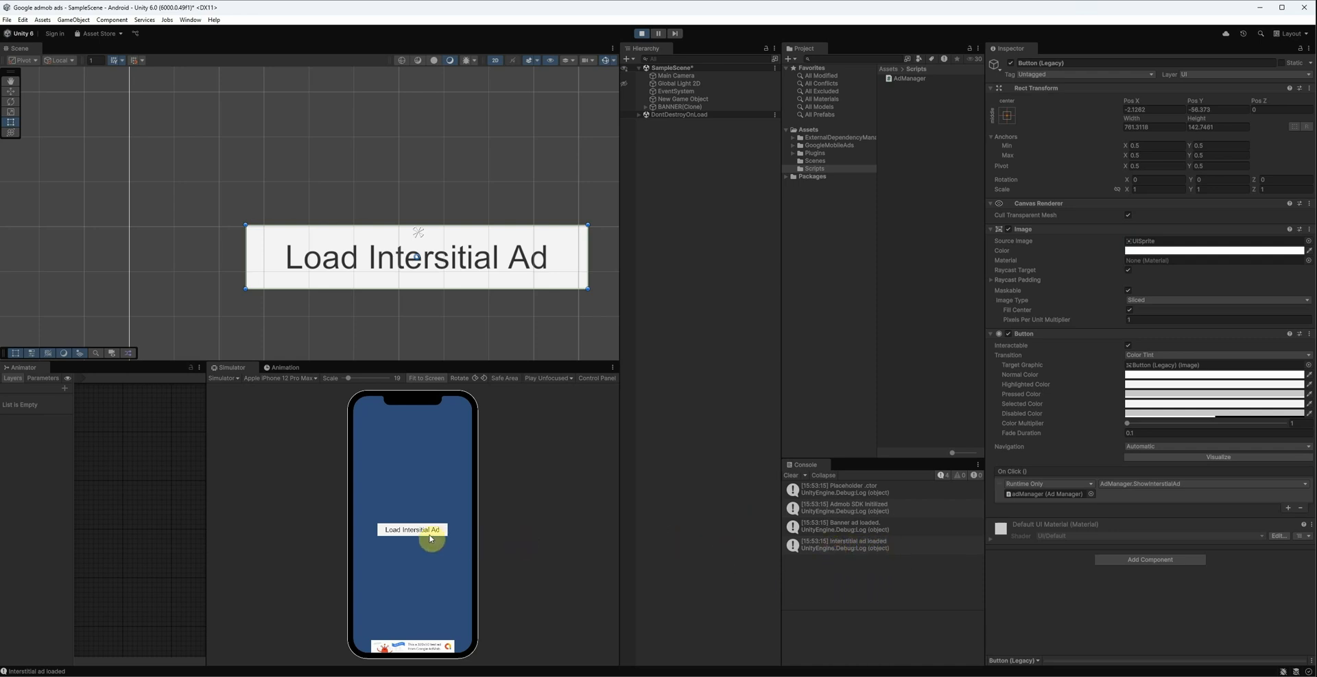
# Step: Click Load Intersitial Ad in the Simulator to show the test interstitial ad
pyautogui.click(411, 530)
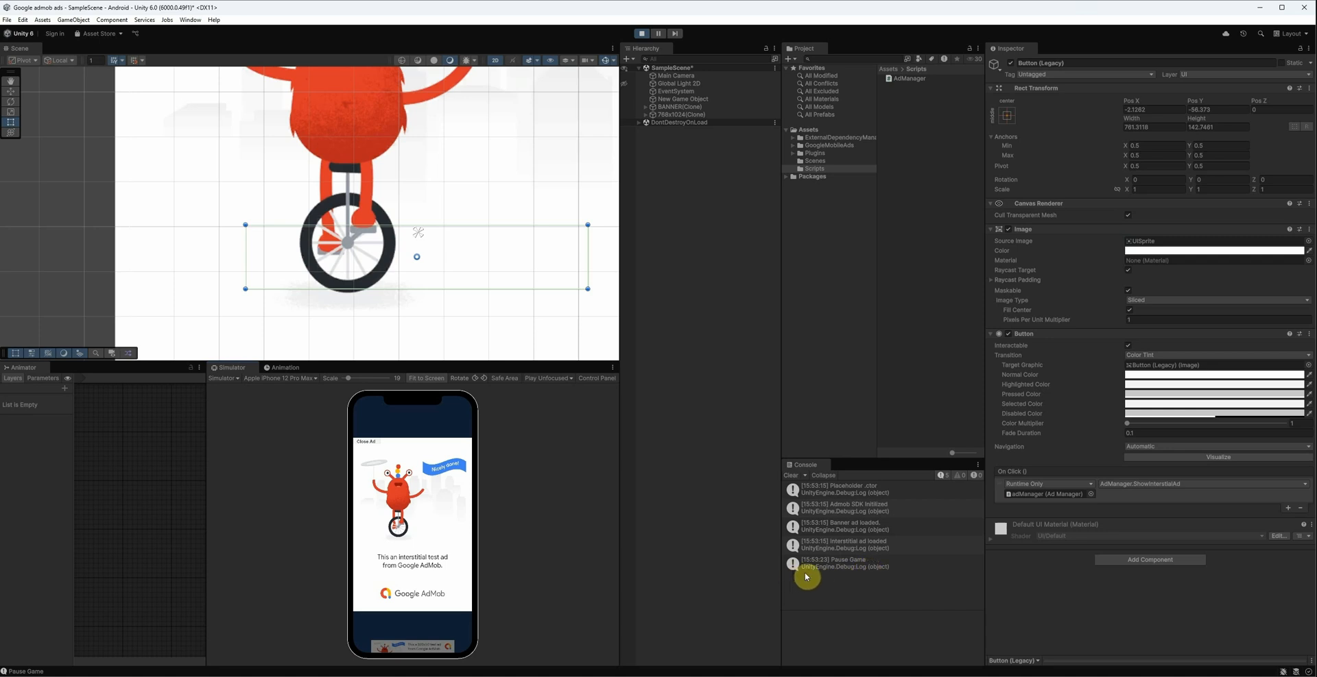
pyautogui.moveTo(378, 458)
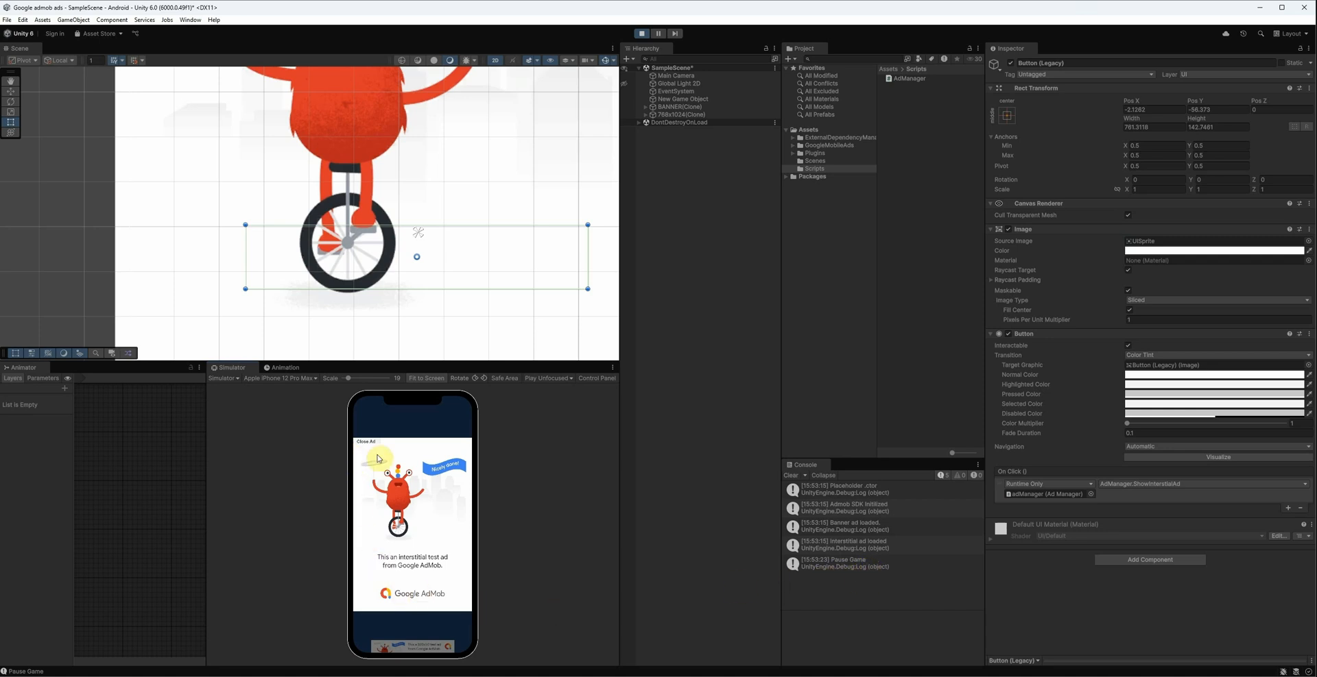
pyautogui.moveTo(362, 446)
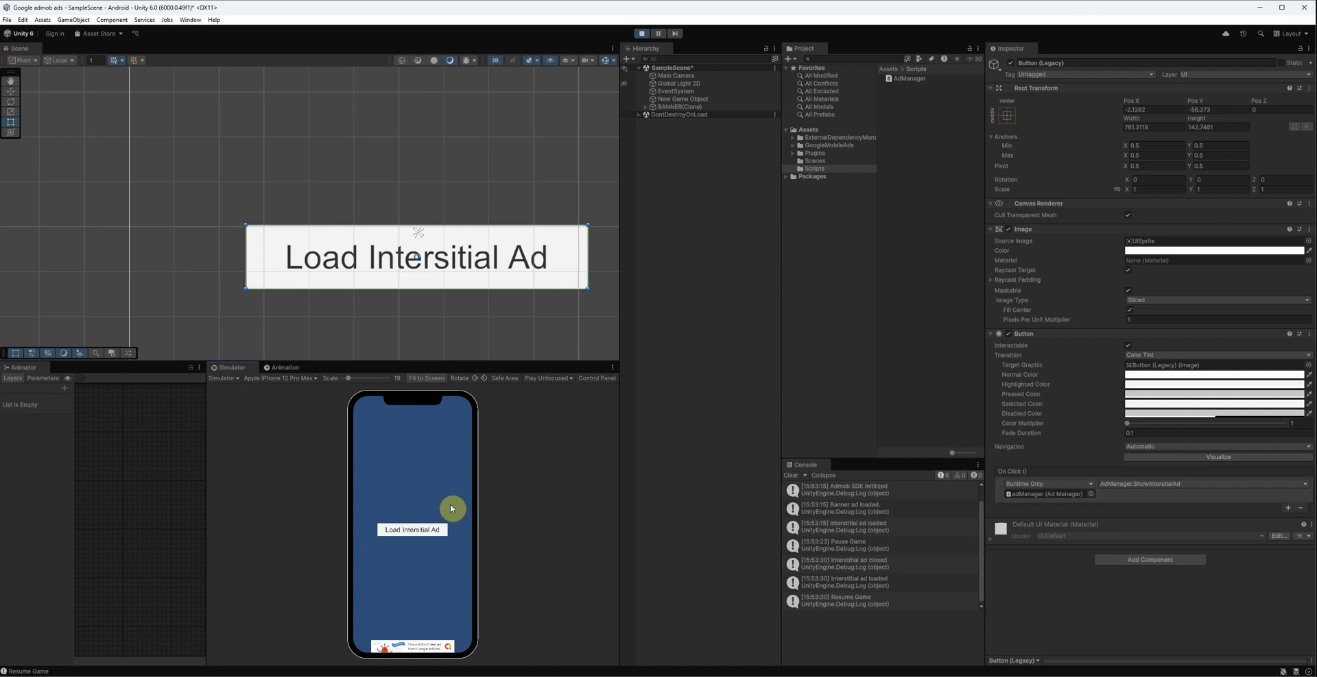
pyautogui.moveTo(852, 628)
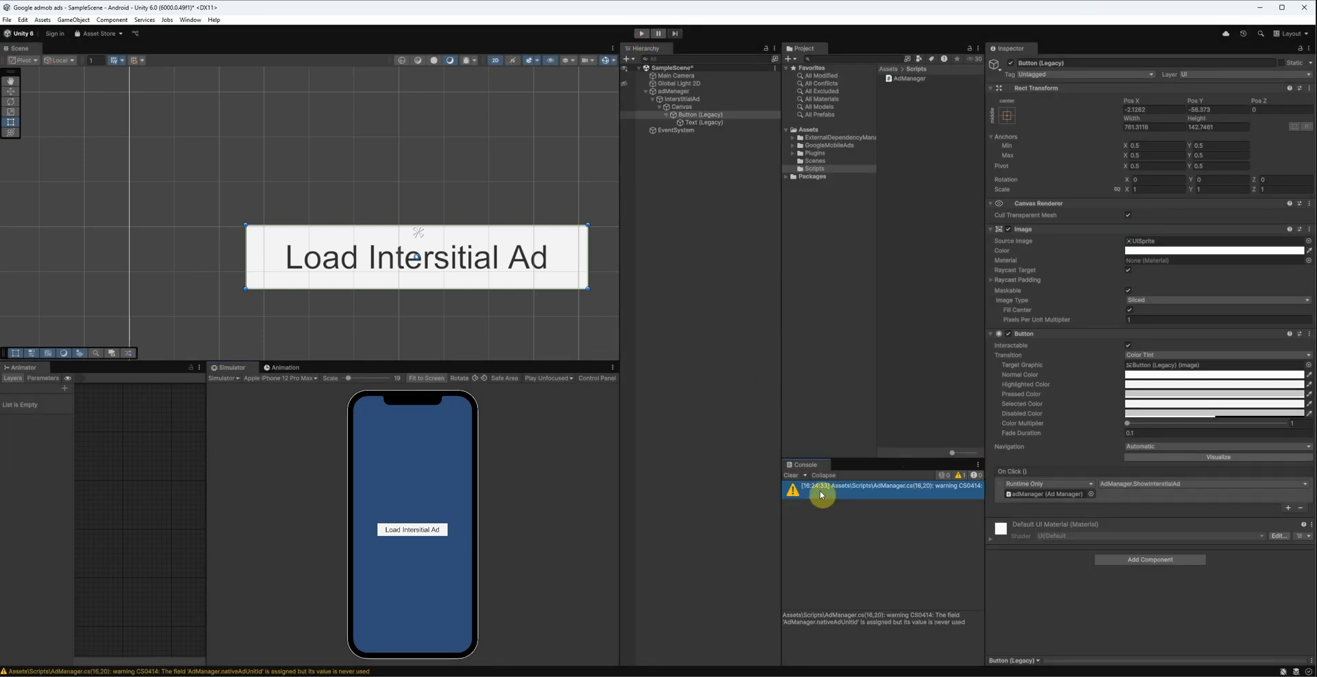
# Step: Clear the console, create a rewardedAd child under adManager, and add a legacy UI Button
pyautogui.click(790, 475)
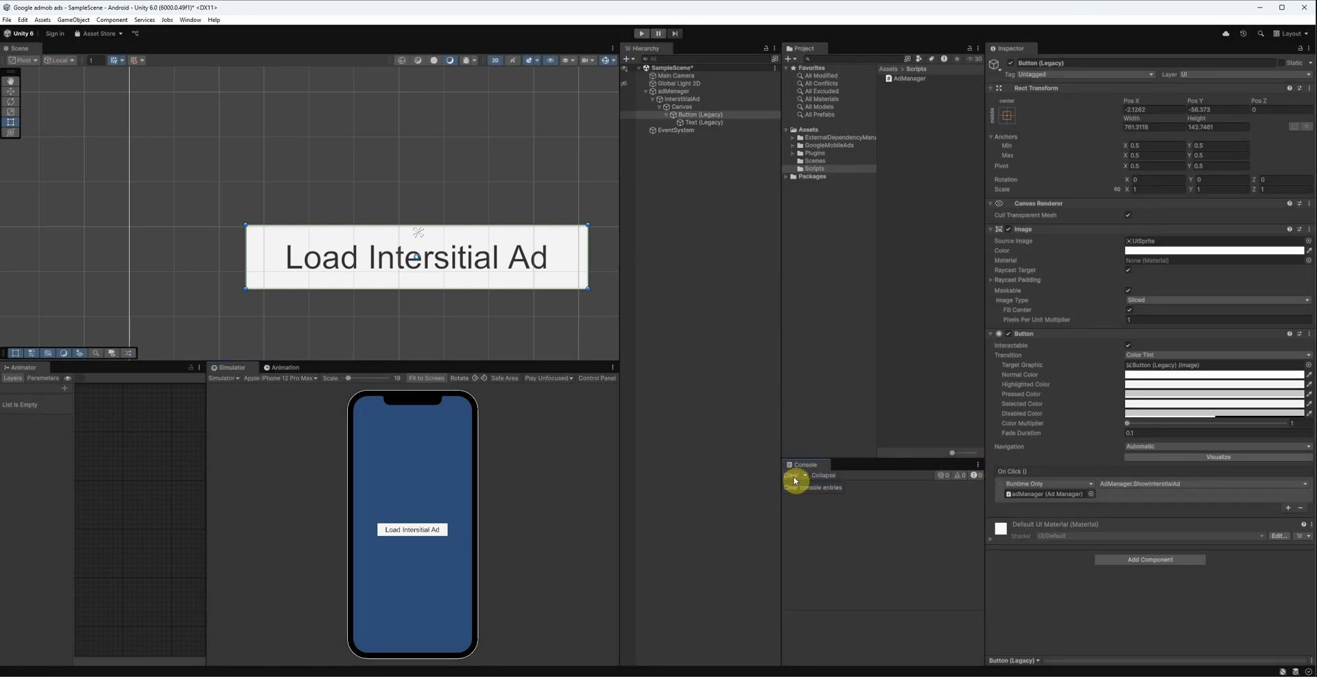
pyautogui.click(672, 90)
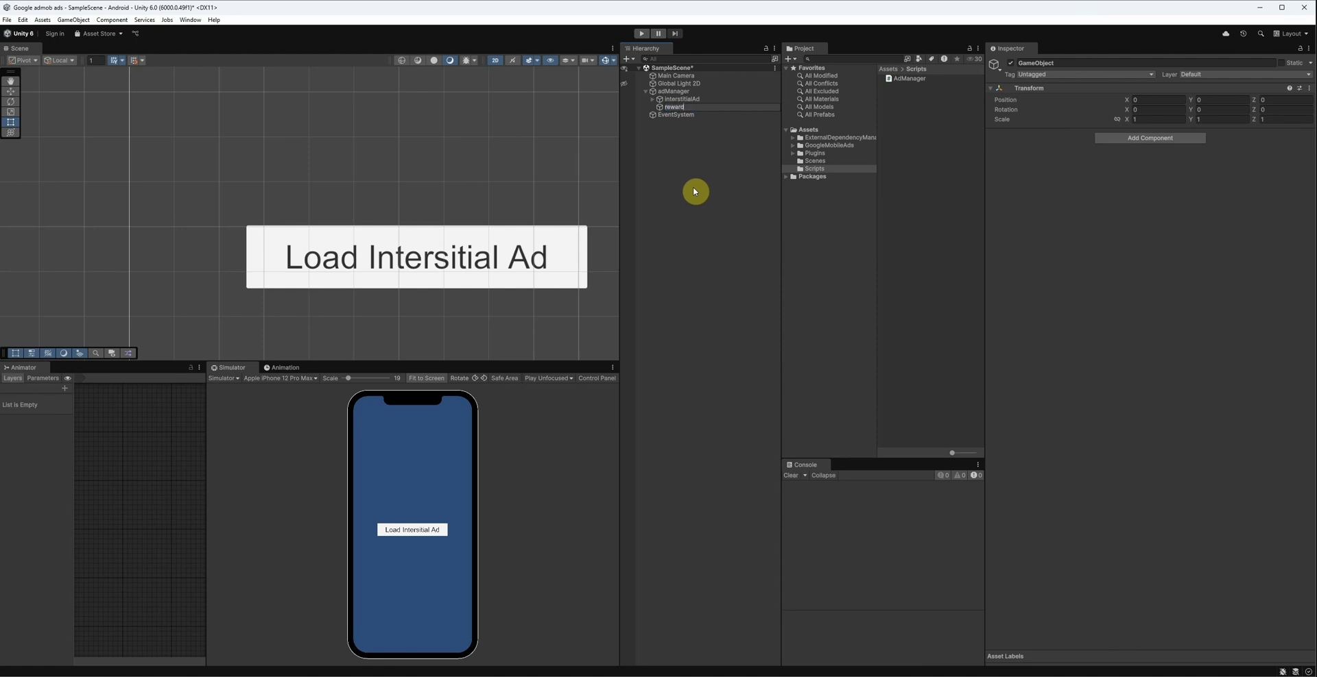
pyautogui.write('rewardedAd')
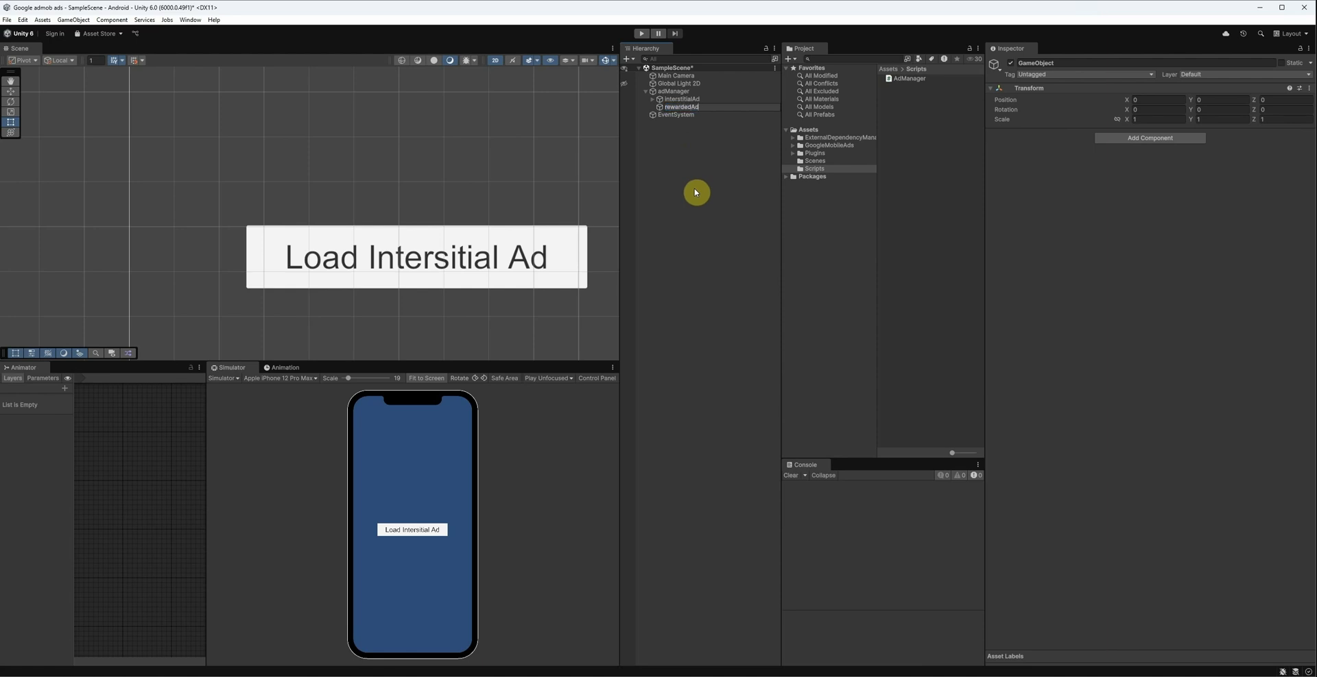
pyautogui.rightClick(681, 106)
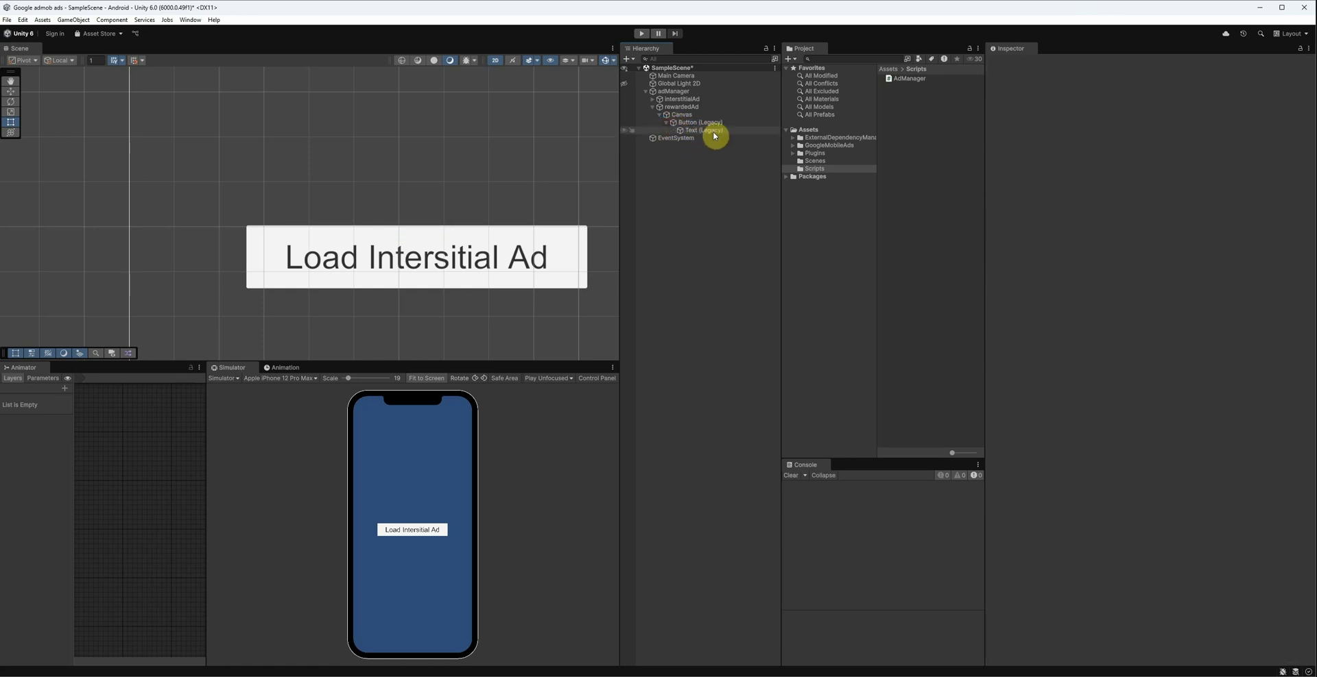
pyautogui.click(704, 131)
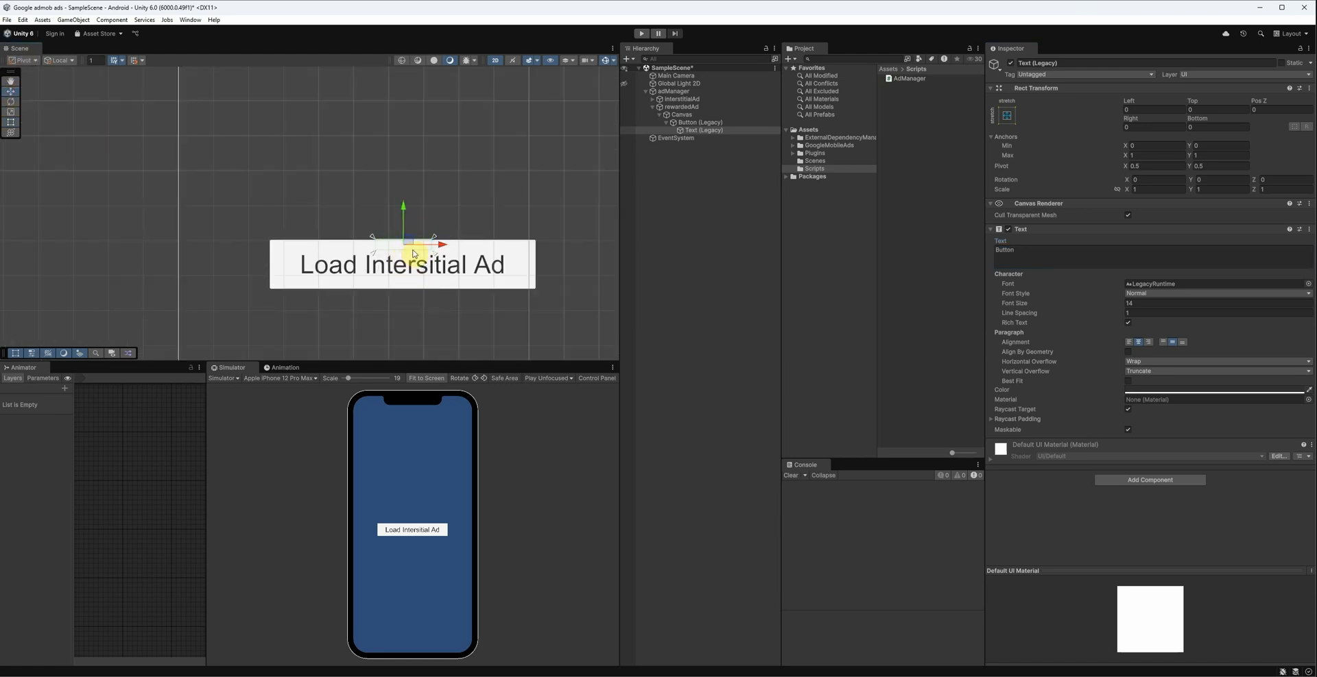
# Step: Move the rewarded ad button above the interstitial button and resize it to about 754 by 141
pyautogui.click(700, 122)
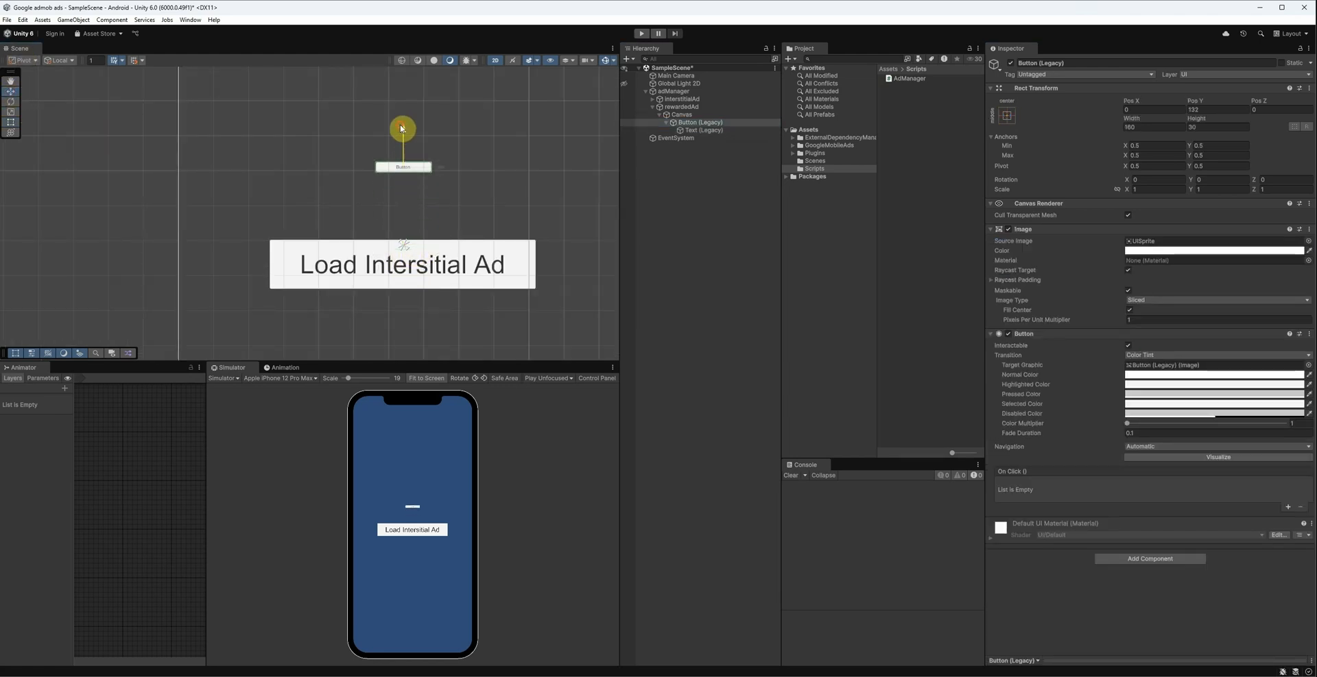
pyautogui.moveTo(403, 127); pyautogui.dragTo(412, 231)
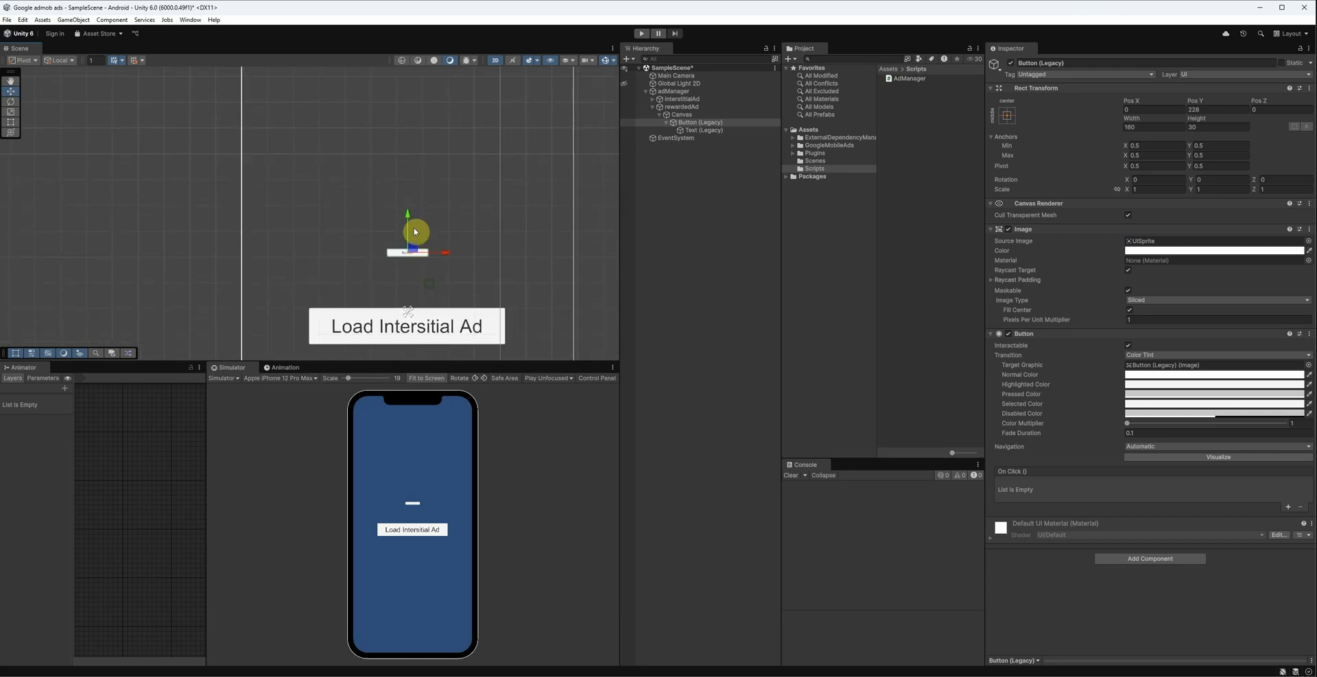
pyautogui.moveTo(414, 231); pyautogui.dragTo(404, 167)
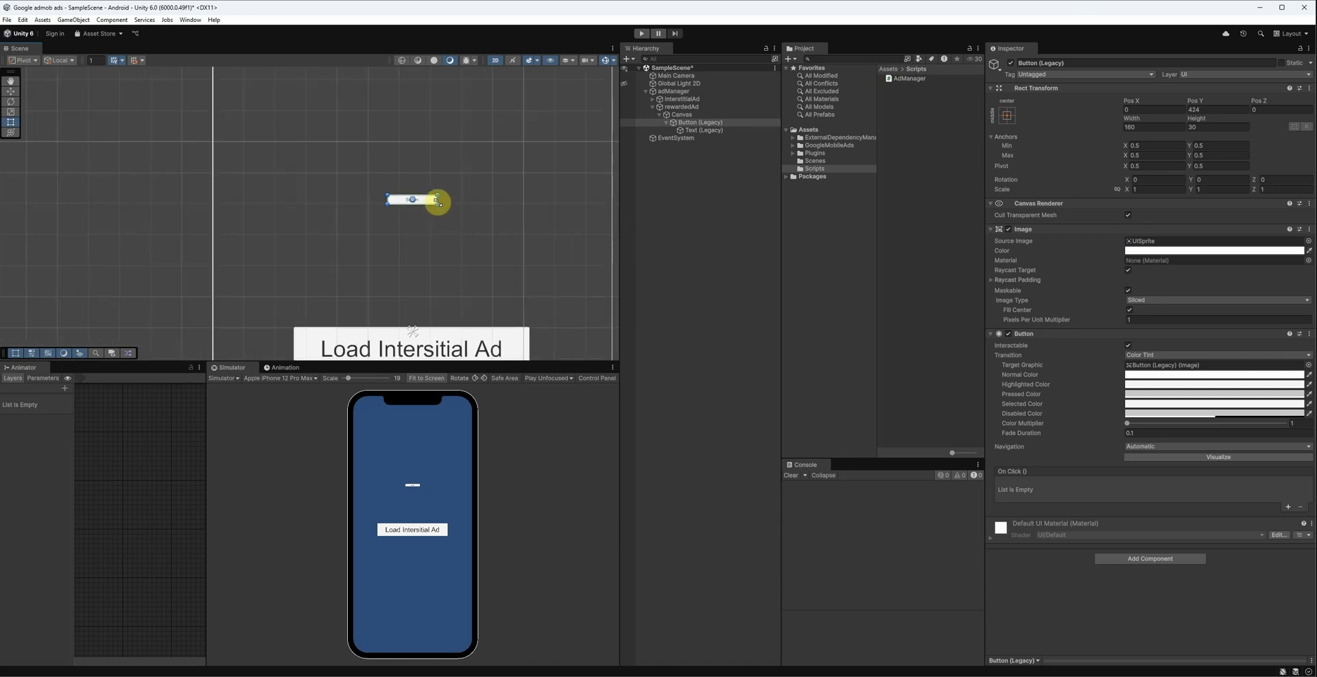
pyautogui.moveTo(437, 199); pyautogui.dragTo(500, 246)
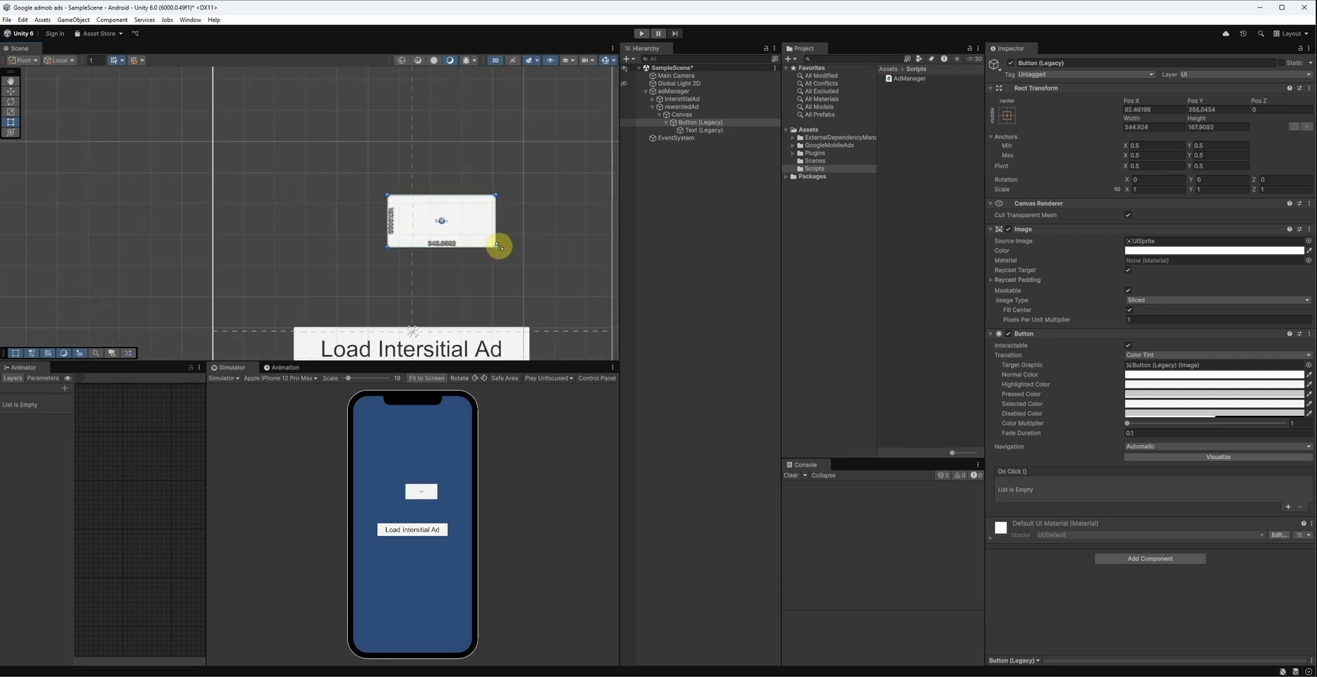
pyautogui.moveTo(495, 244); pyautogui.dragTo(521, 206)
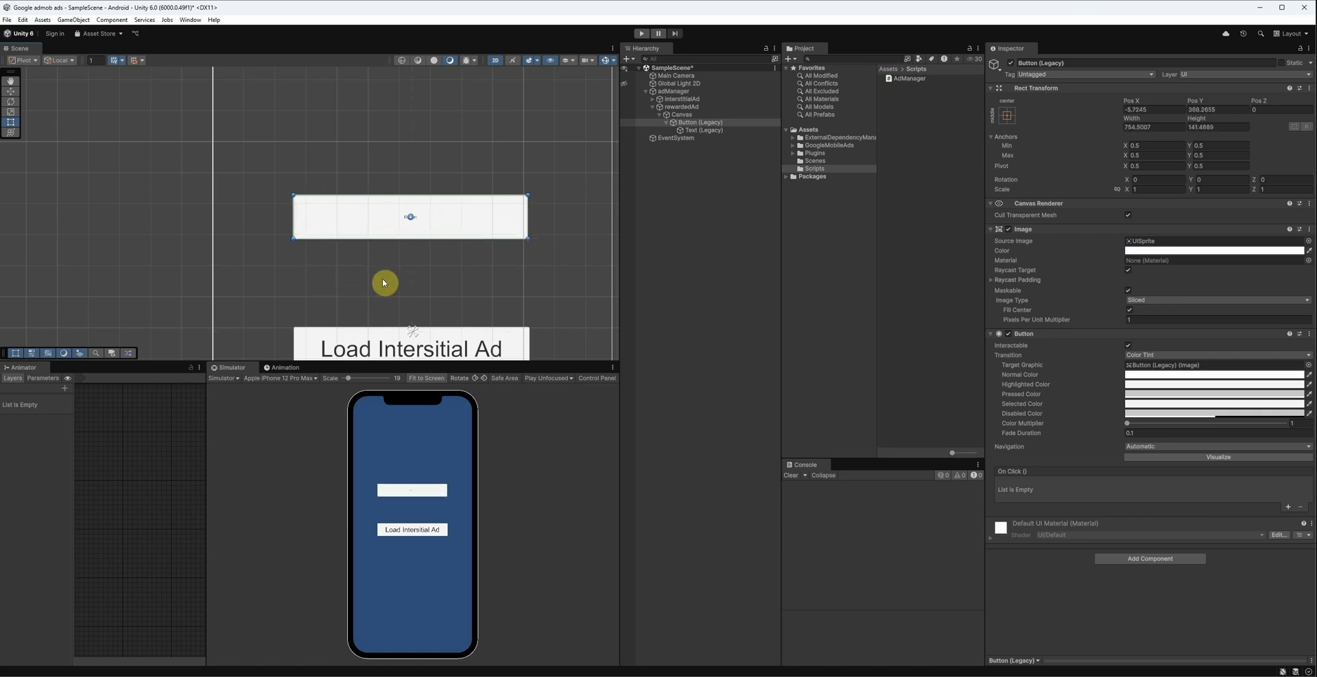
pyautogui.click(701, 130)
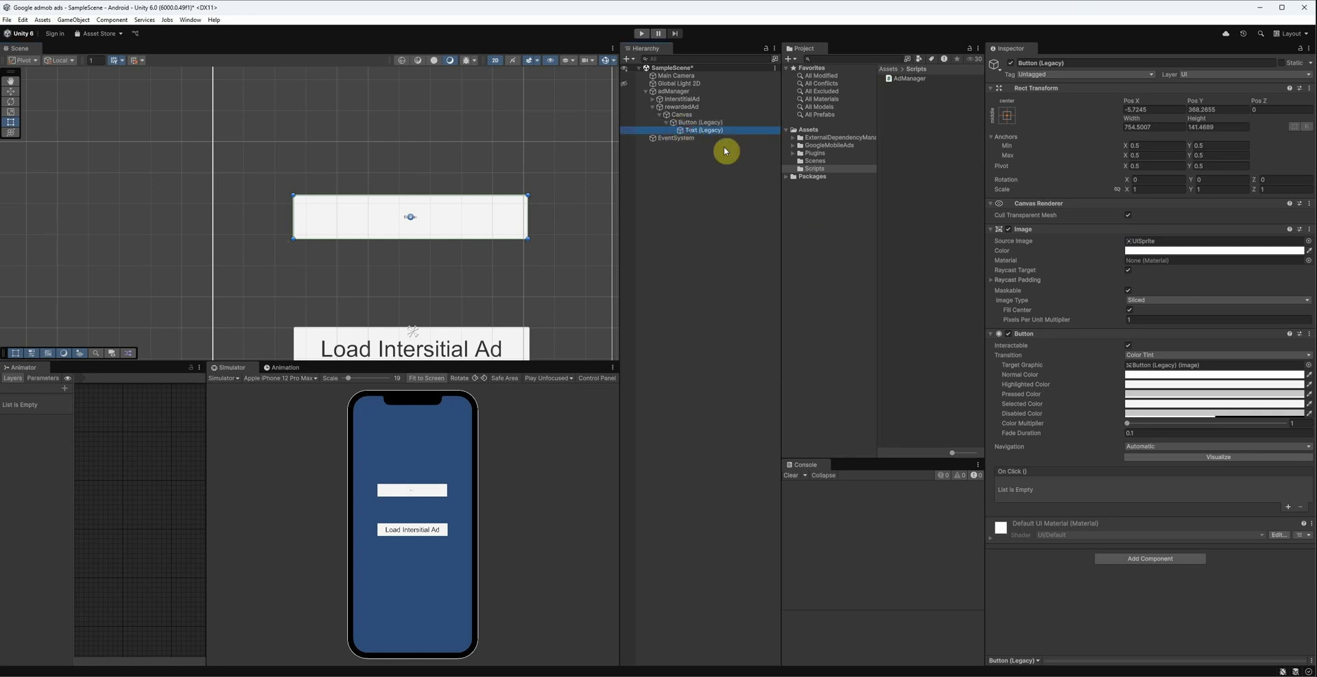
# Step: Change the button label to 'Load Rewarded Ad' with font size 70
pyautogui.click(700, 131)
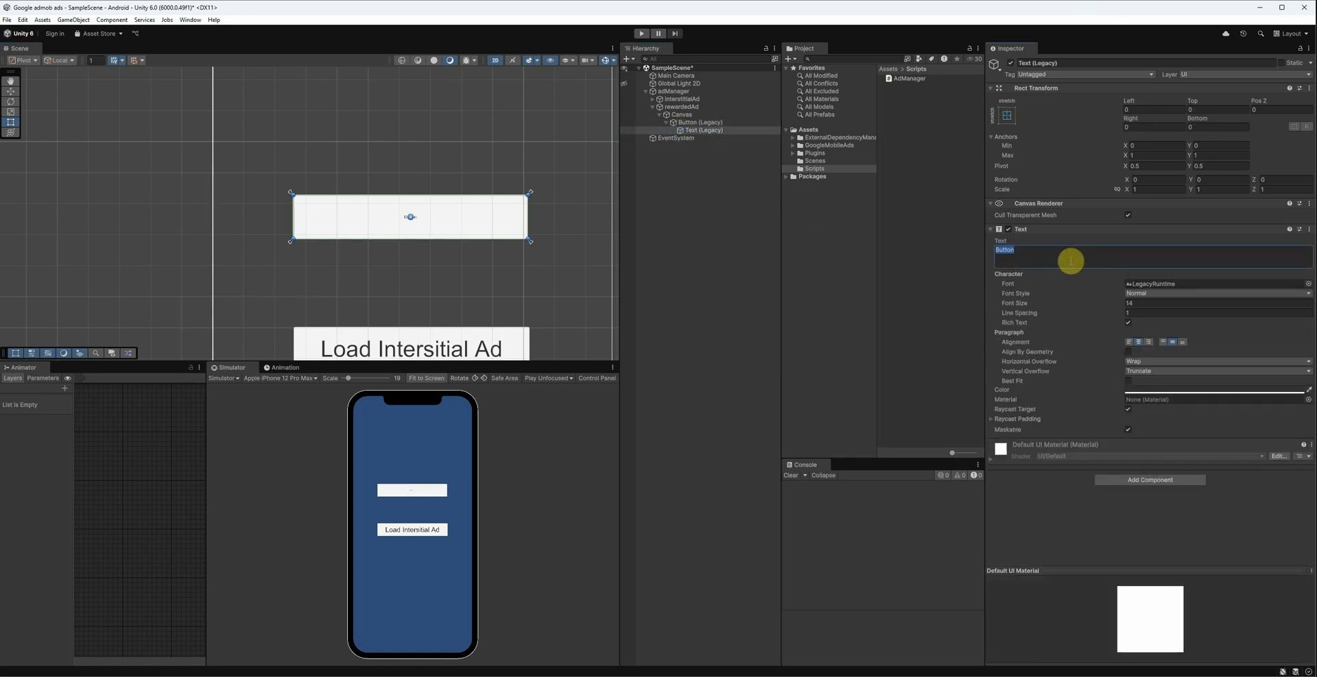
pyautogui.write('Rewarded AD')
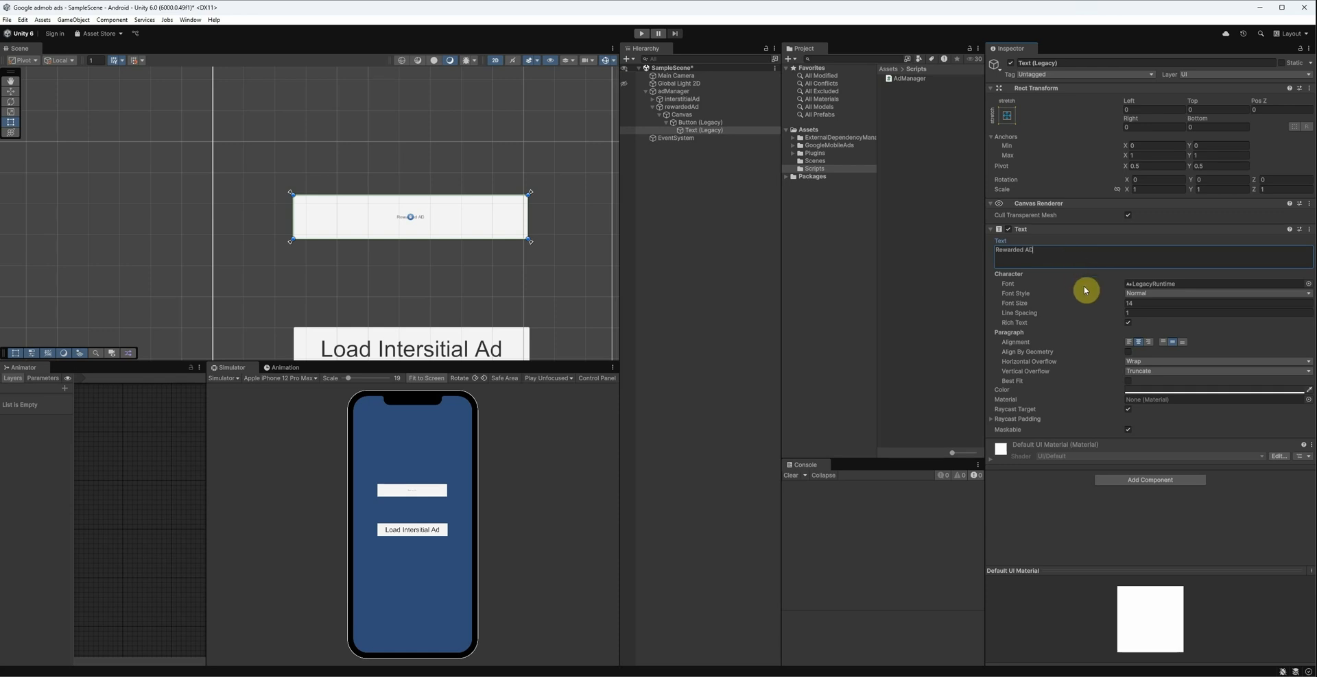
pyautogui.write('81')
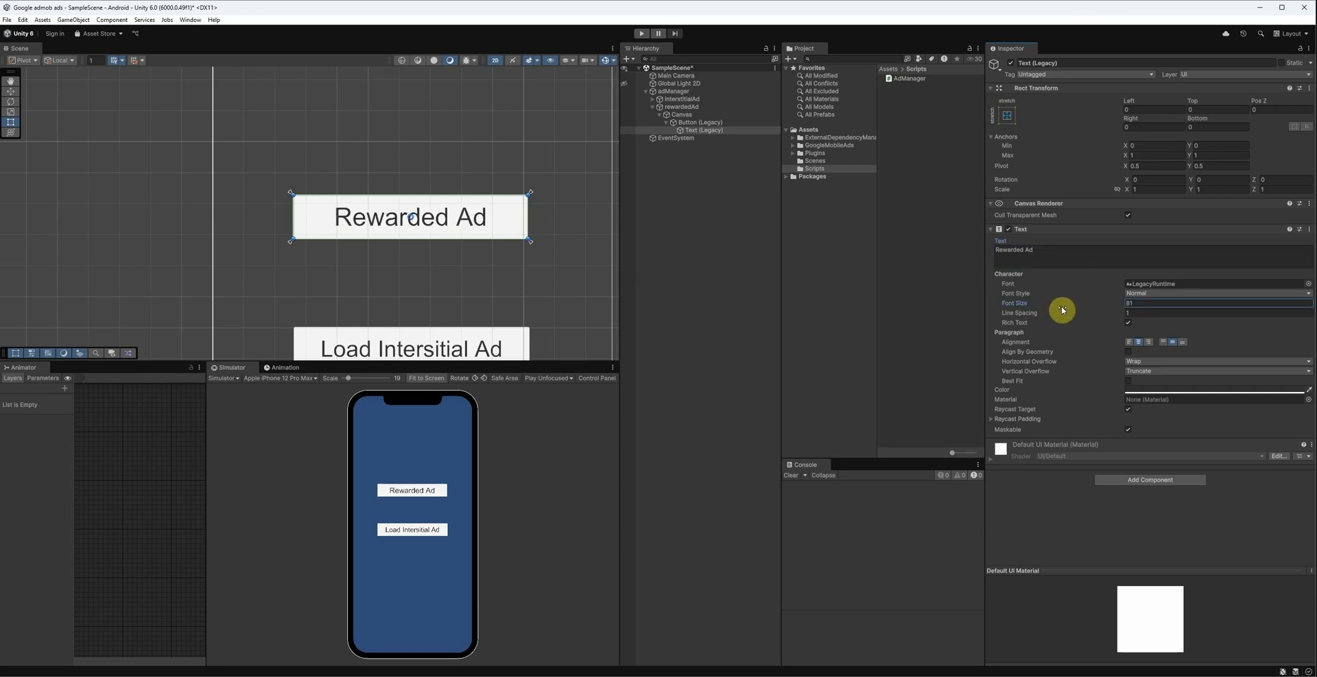
pyautogui.write('Load Rewarded Ad')
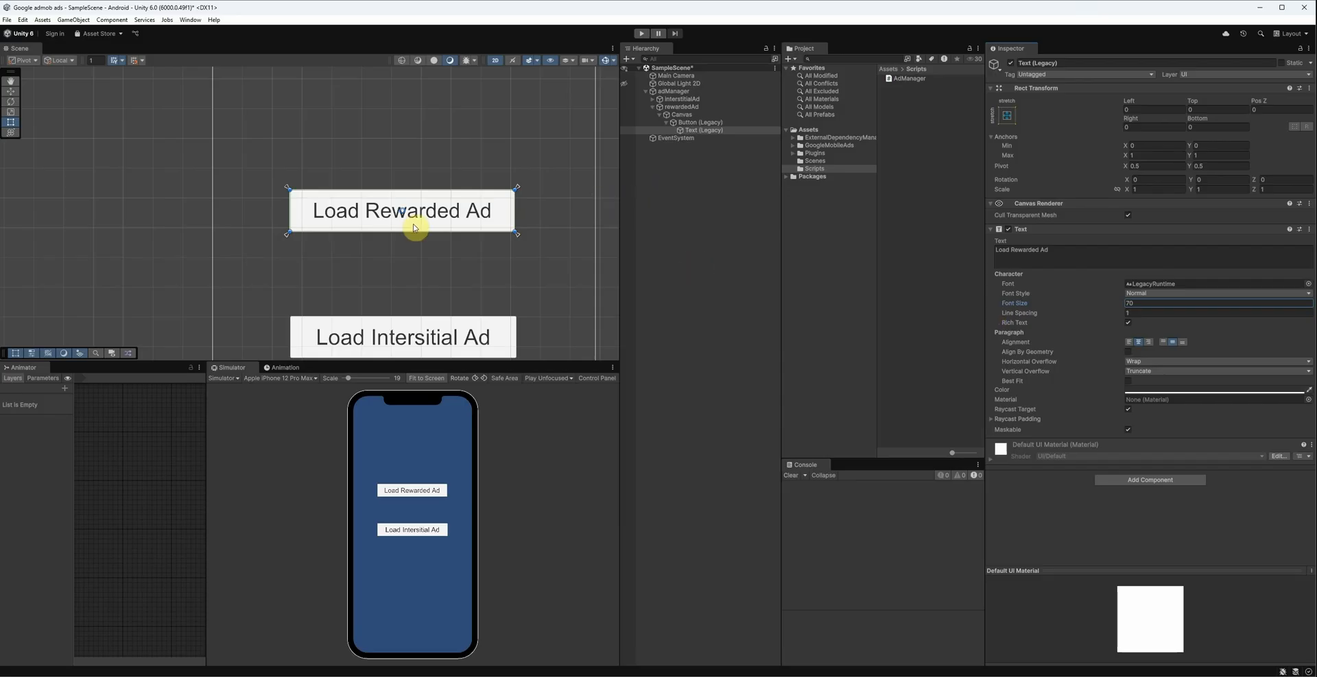
pyautogui.click(700, 122)
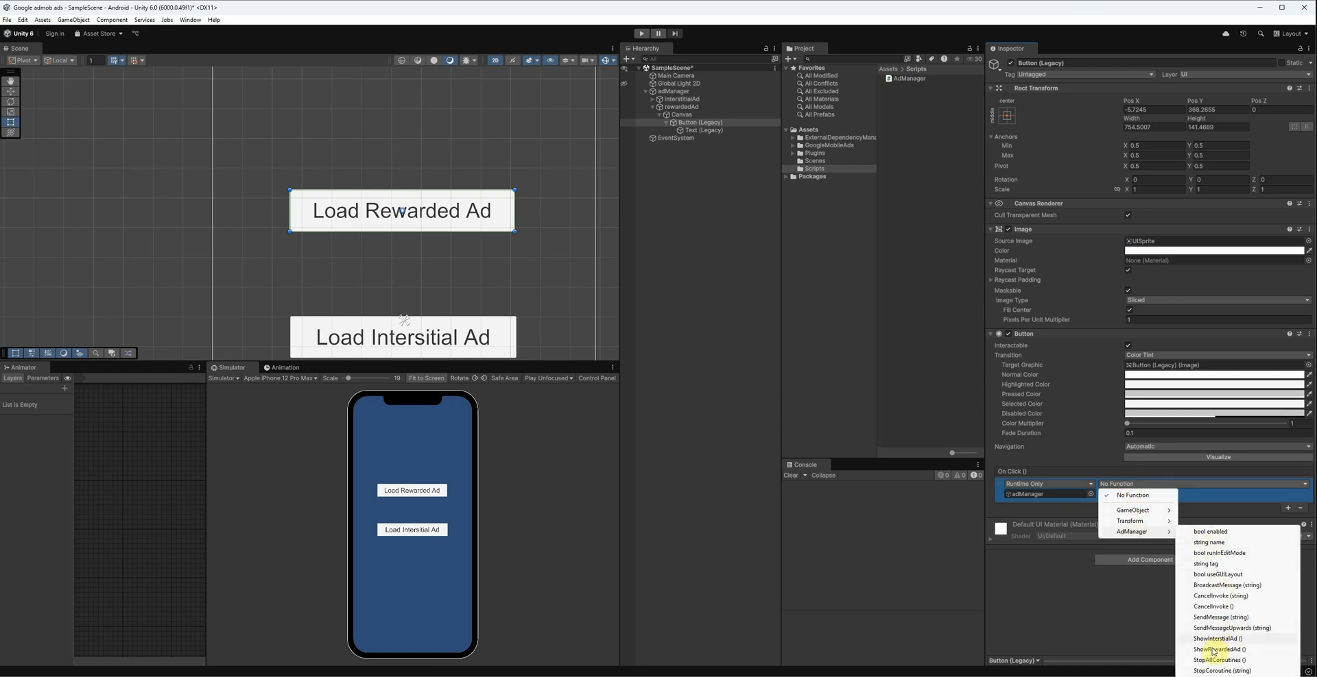
# Step: Set the button's On Click function to AdManager.ShowRewardedAd()
pyautogui.click(1215, 650)
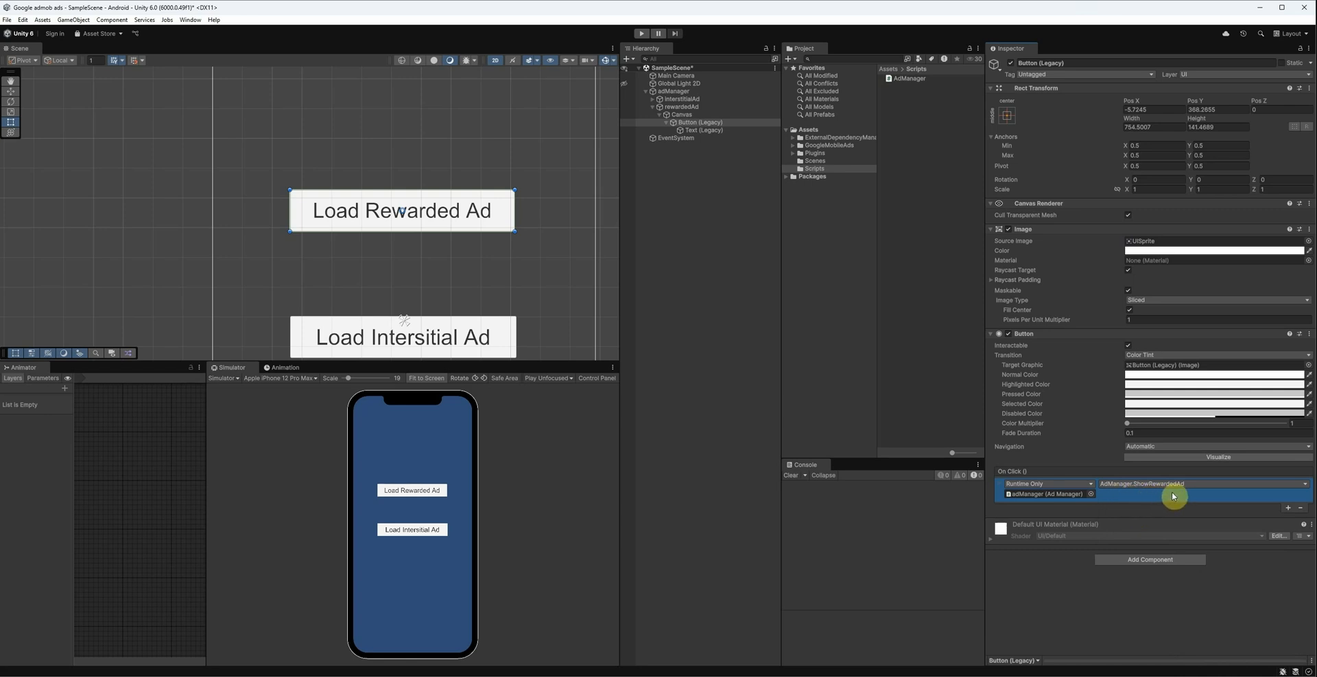
pyautogui.moveTo(768, 319)
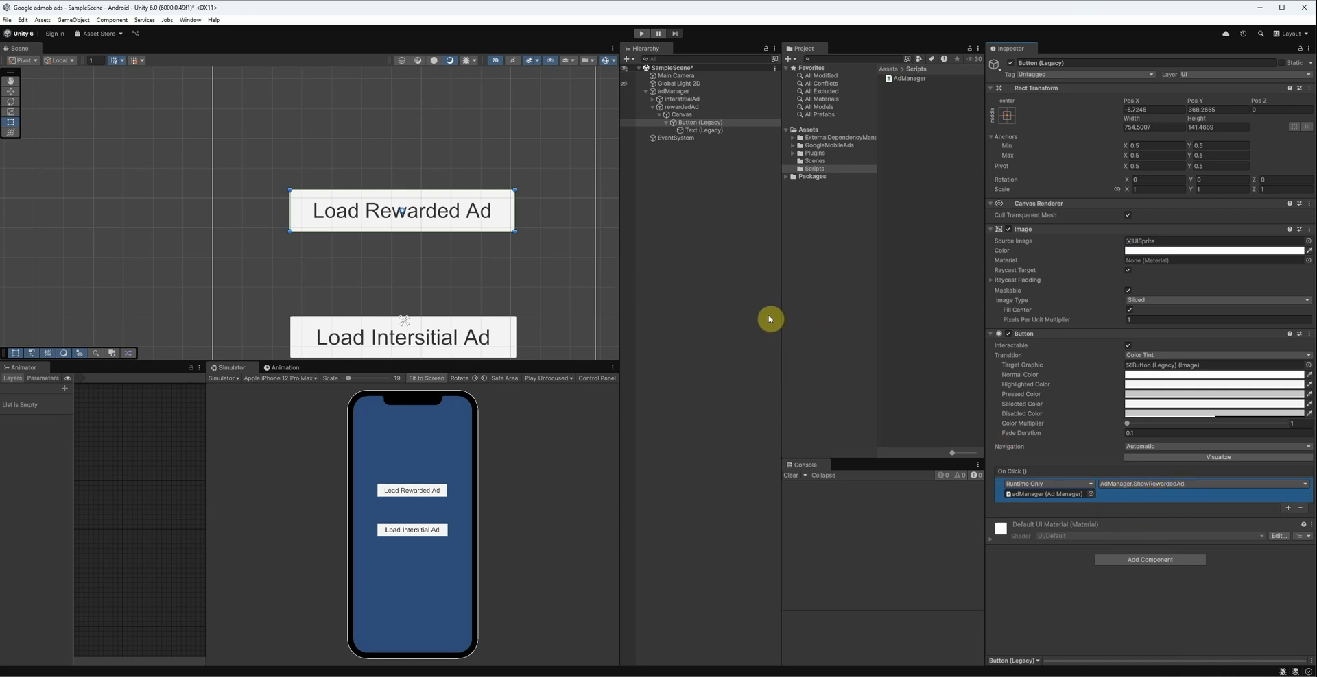
pyautogui.click(641, 33)
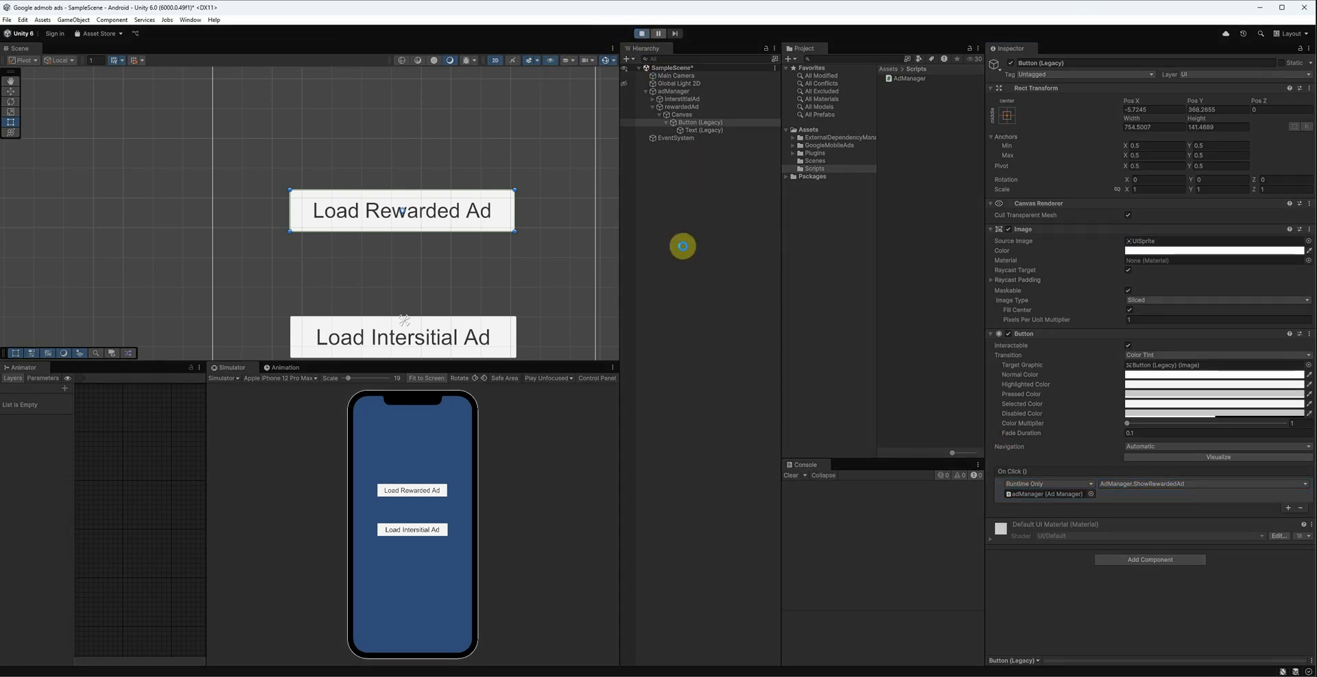
# Step: Enter play mode to run the scene for testing the ads
pyautogui.click(642, 33)
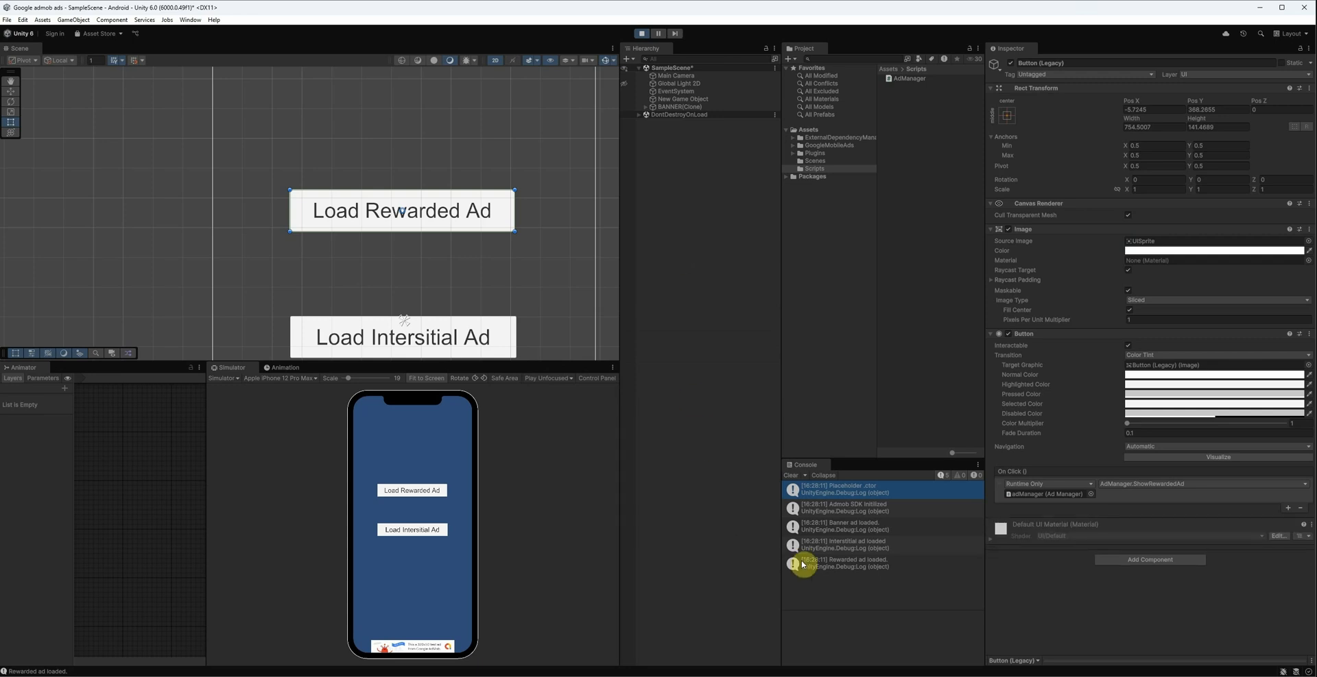
pyautogui.moveTo(872, 565)
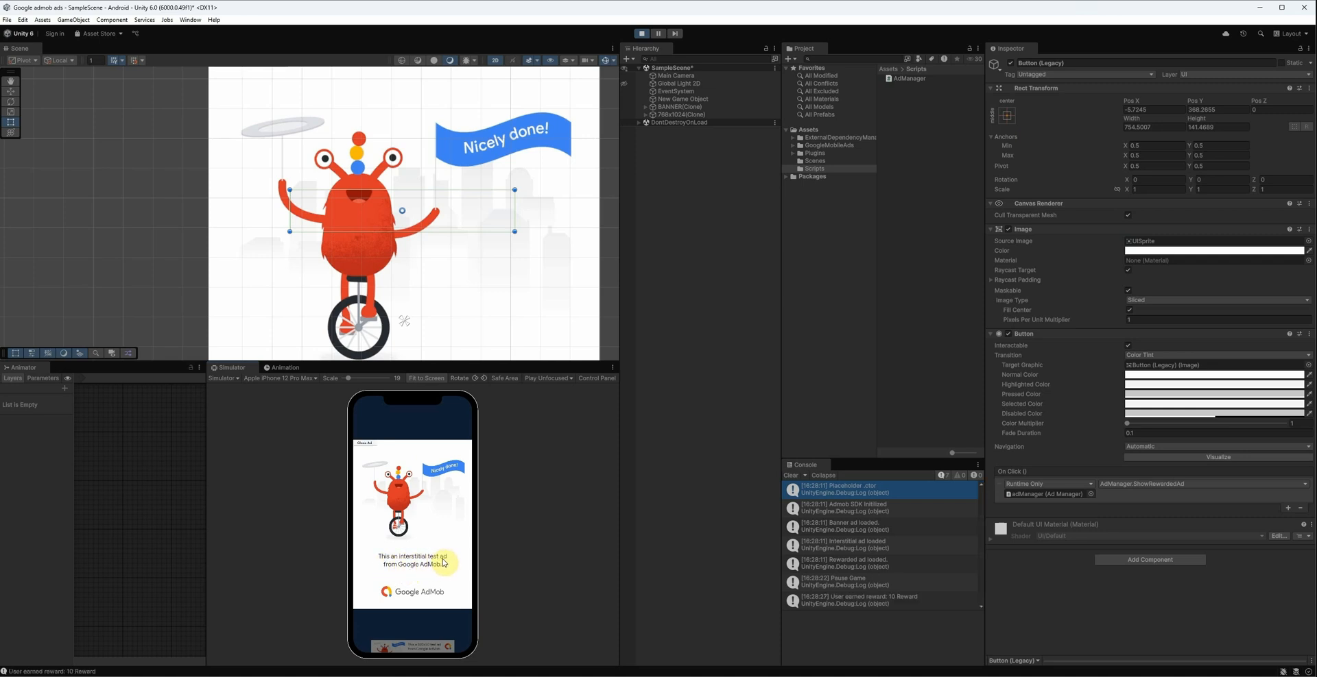
pyautogui.moveTo(430, 598)
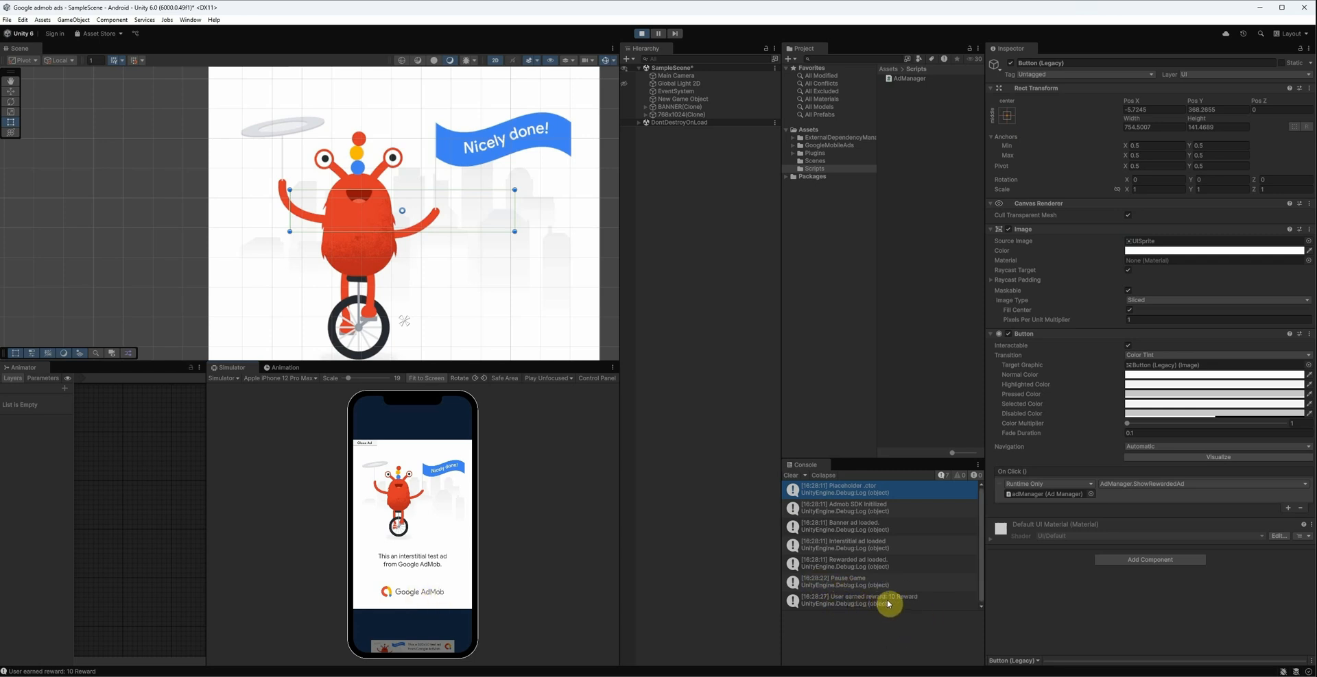
pyautogui.moveTo(871, 619)
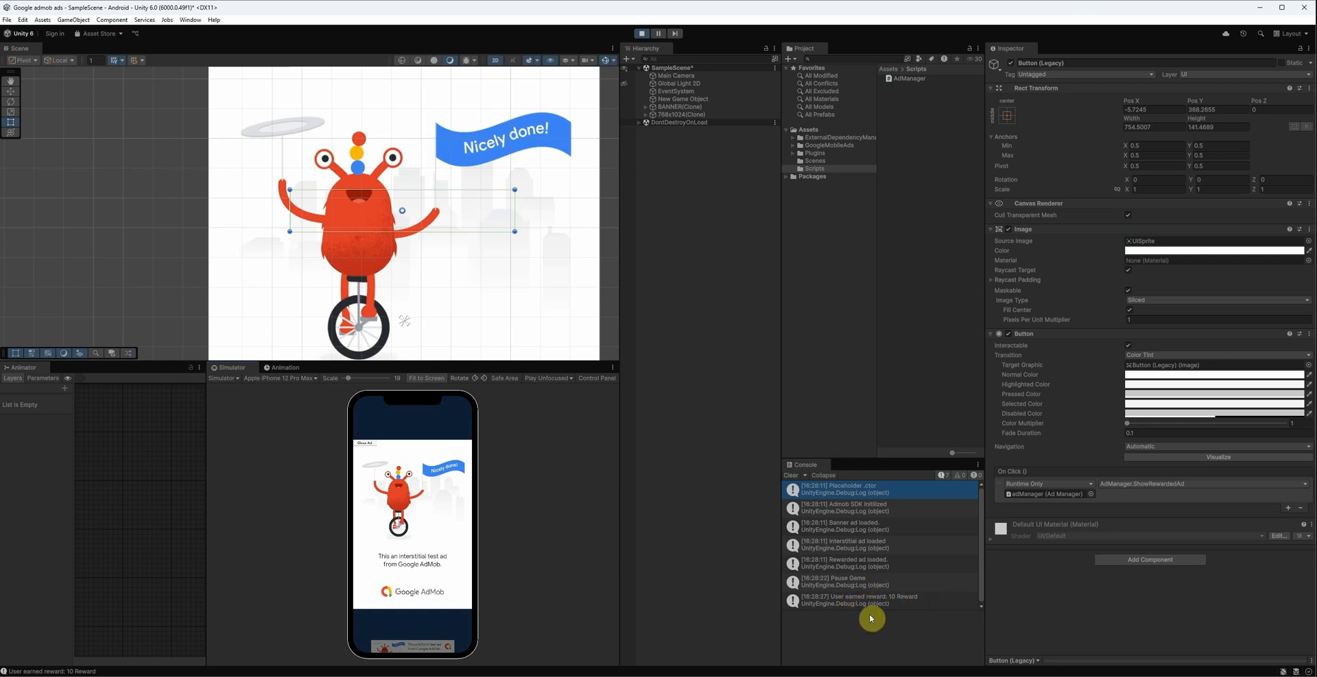
pyautogui.moveTo(574, 550)
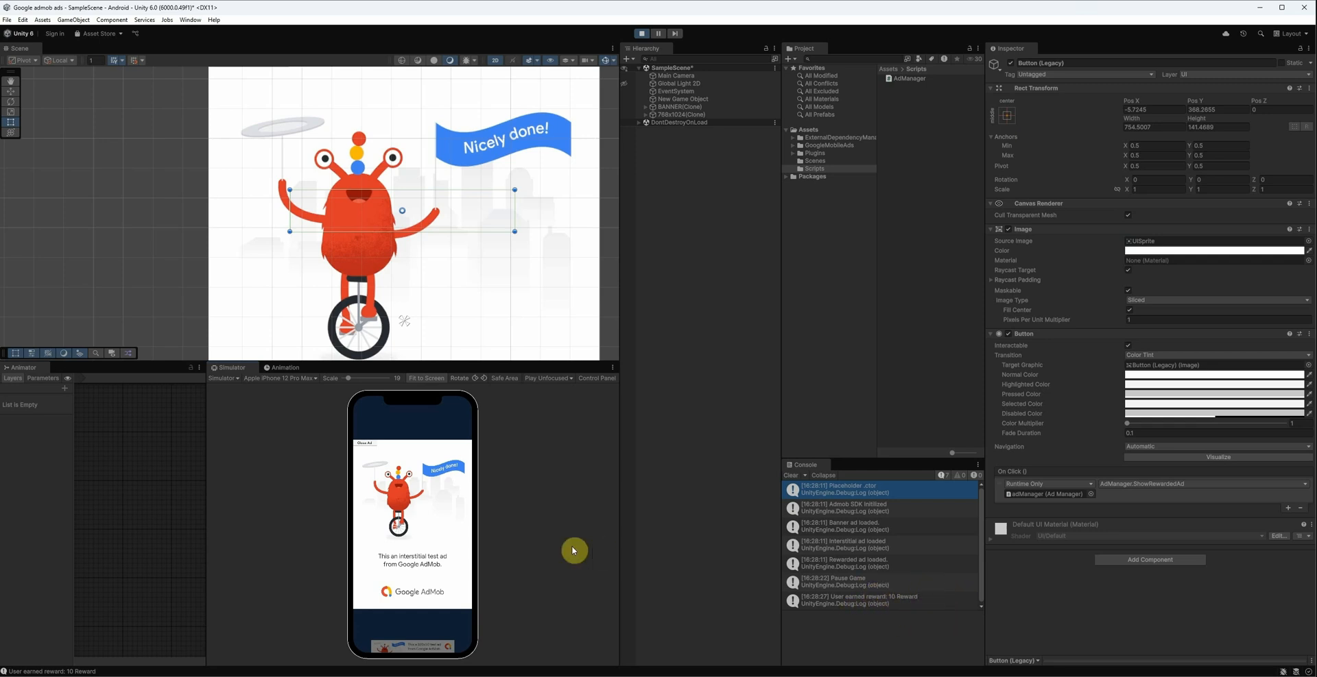